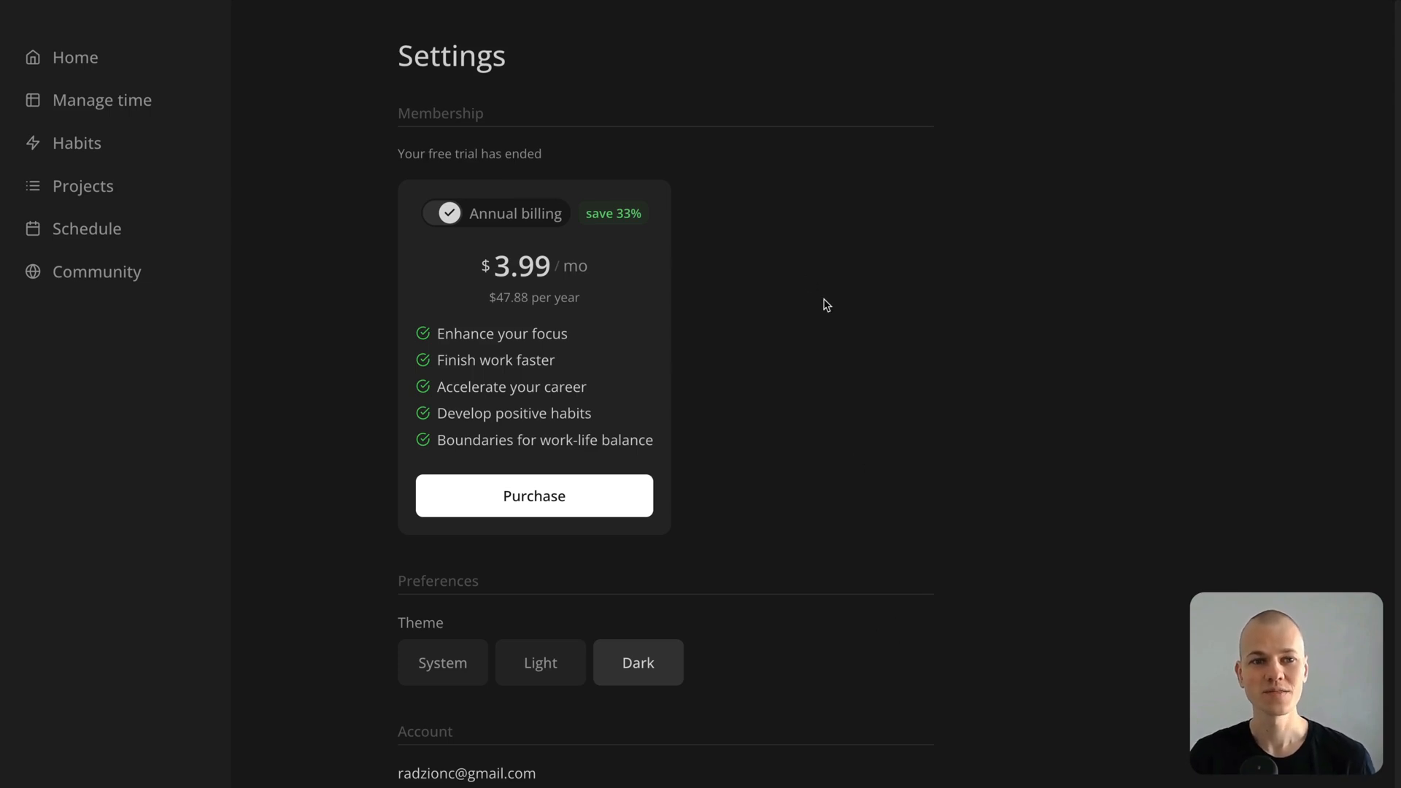
# Toggle the membership price between monthly and annual billing, then start the checkout and continue past details.
pyautogui.click(446, 212)
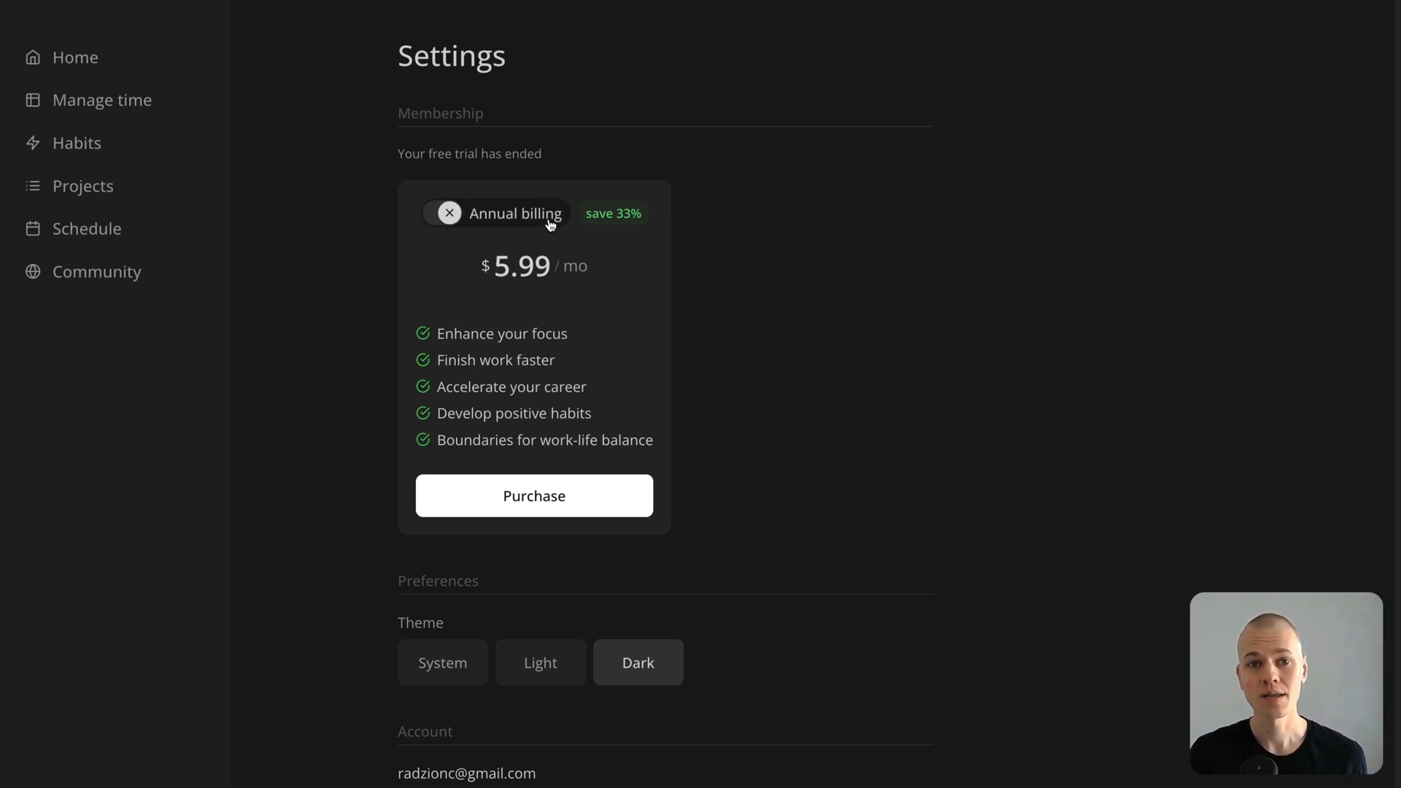
pyautogui.click(445, 214)
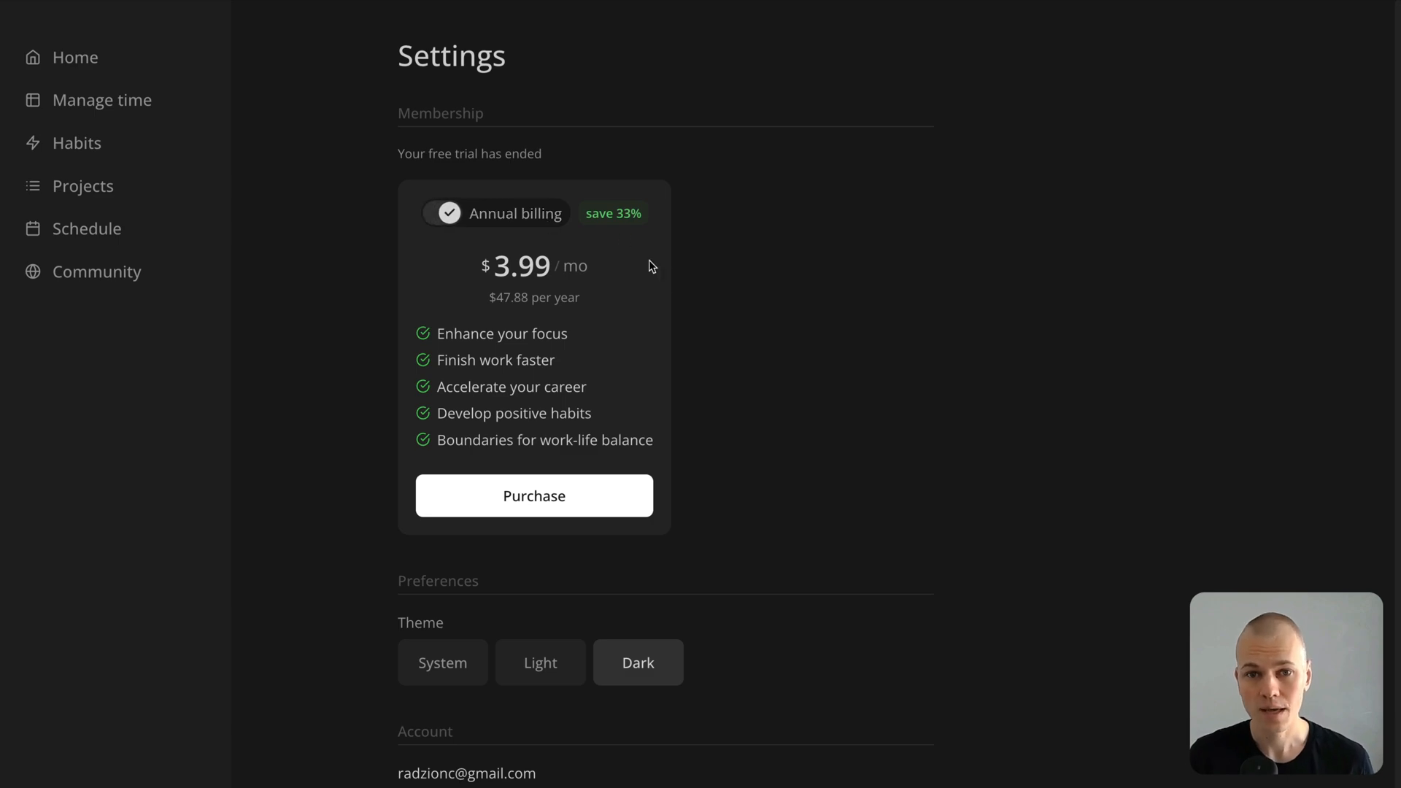
pyautogui.click(533, 496)
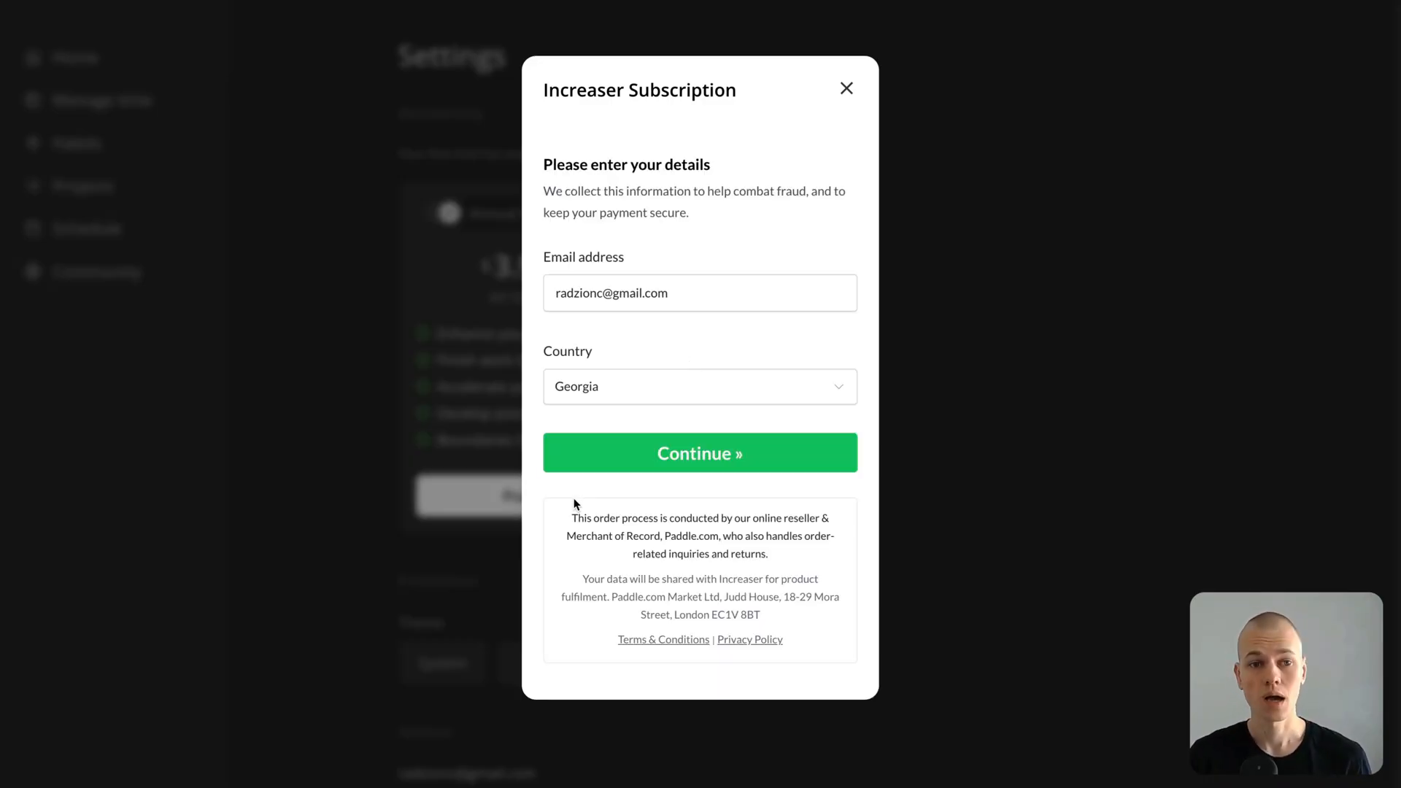
pyautogui.moveTo(582, 466)
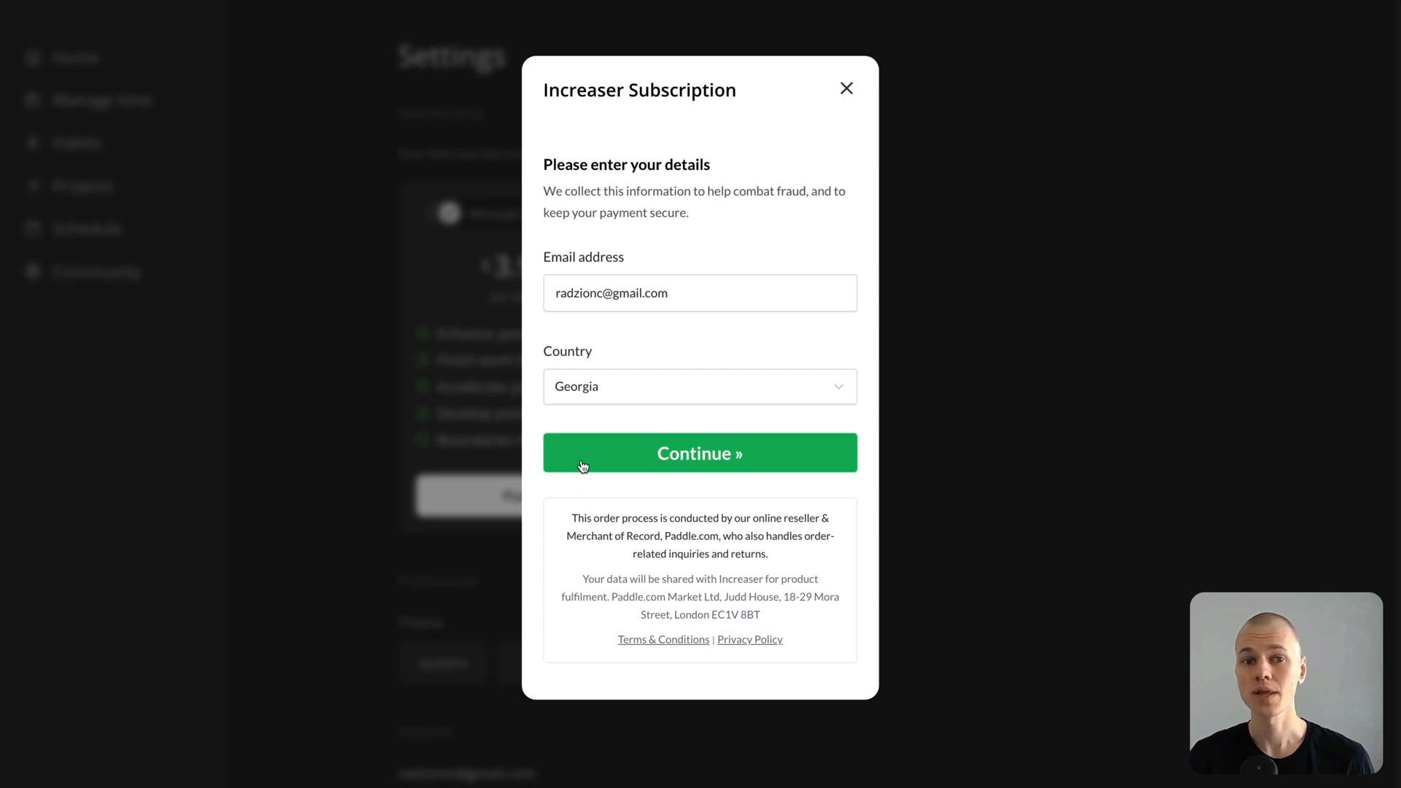
pyautogui.click(700, 453)
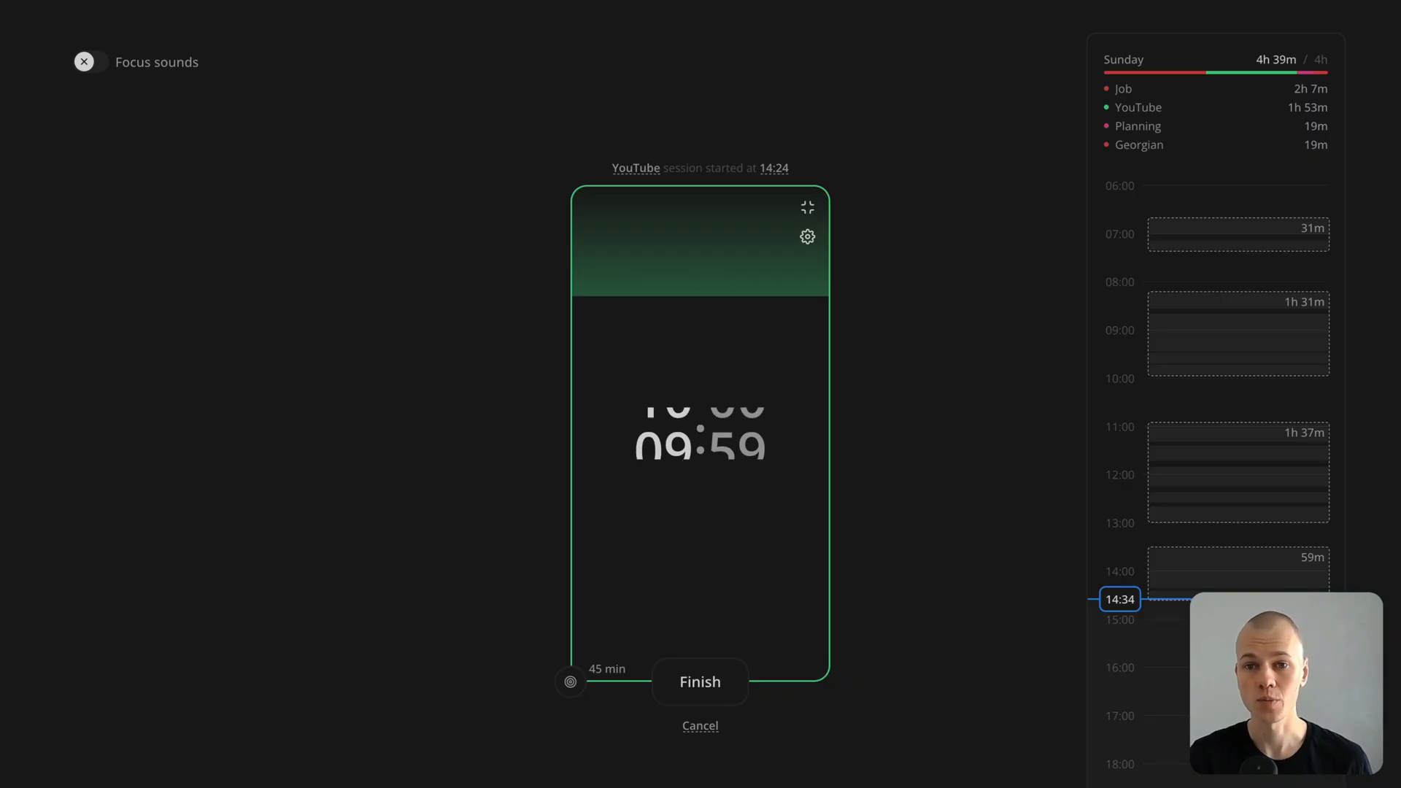
pyautogui.moveTo(807, 207)
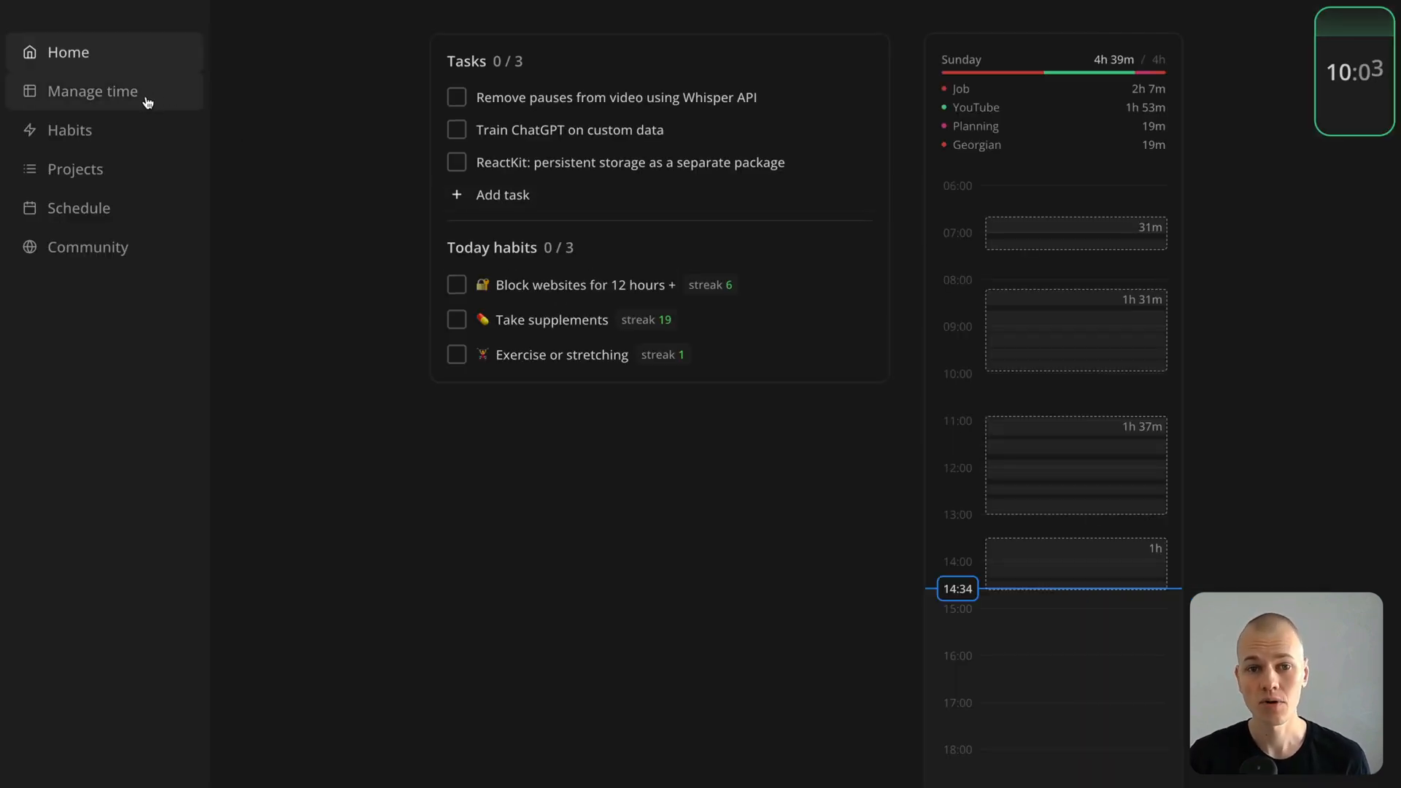
# Browse the curated habits list, then show the Planning project's weekly hours on the Projects page.
pyautogui.click(70, 130)
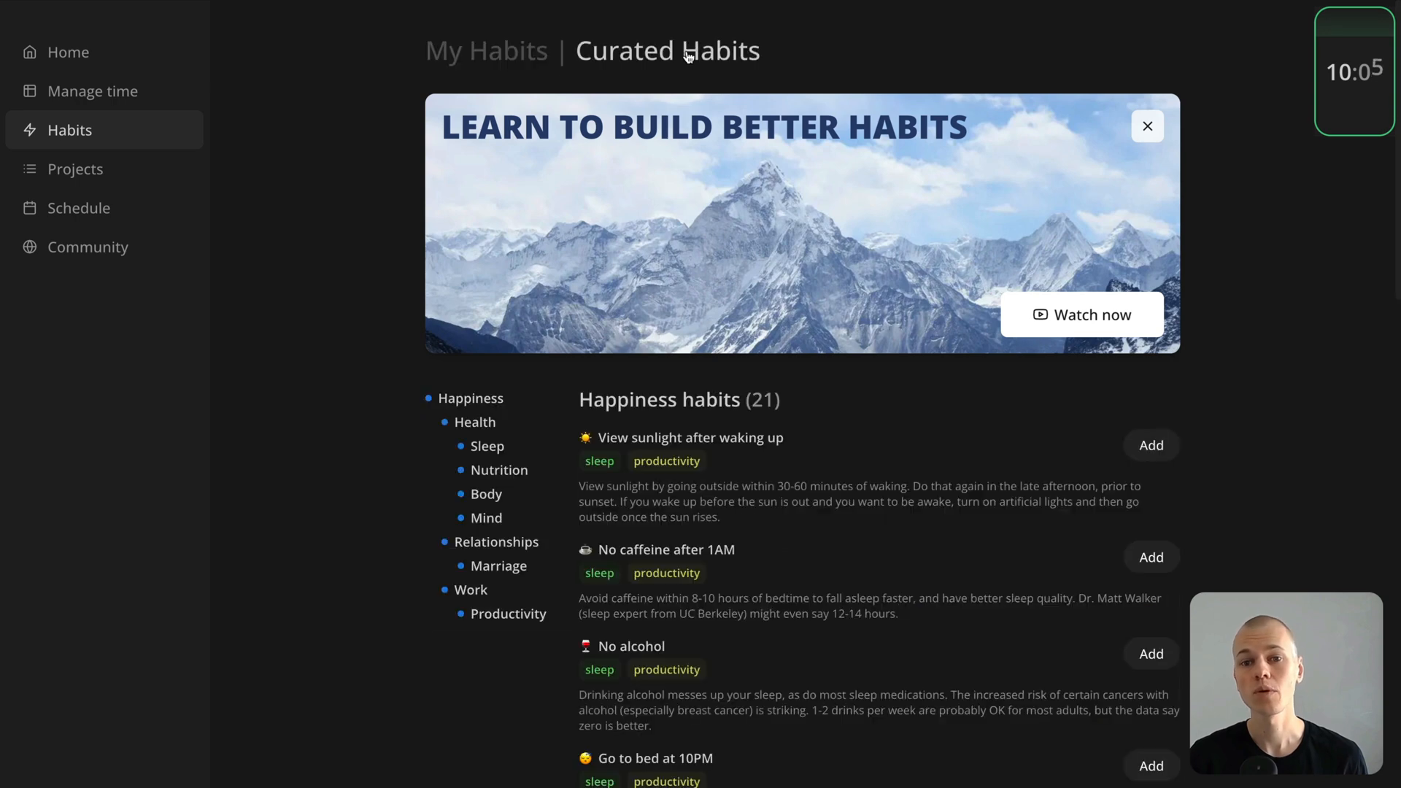
pyautogui.scroll(-3)
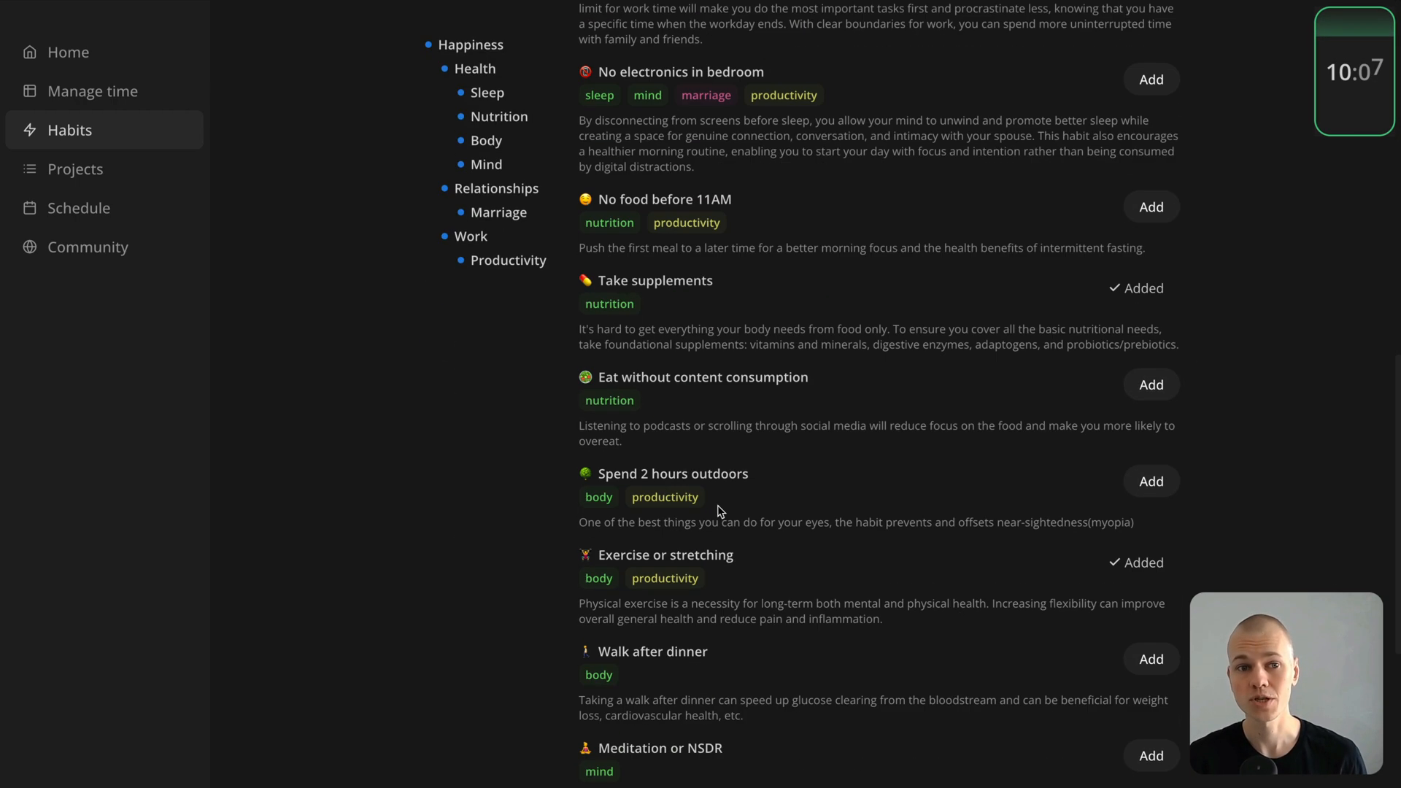
pyautogui.click(75, 169)
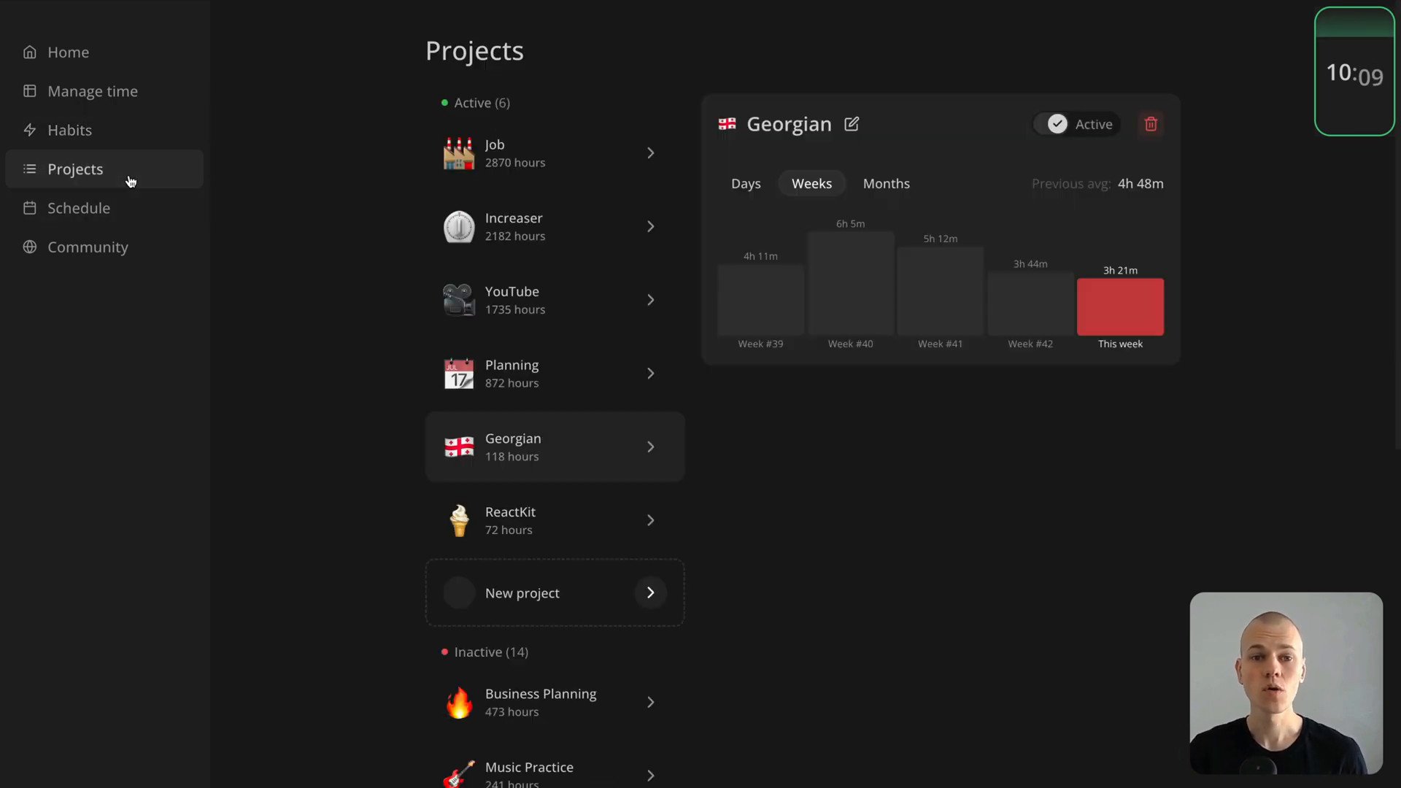
pyautogui.click(545, 373)
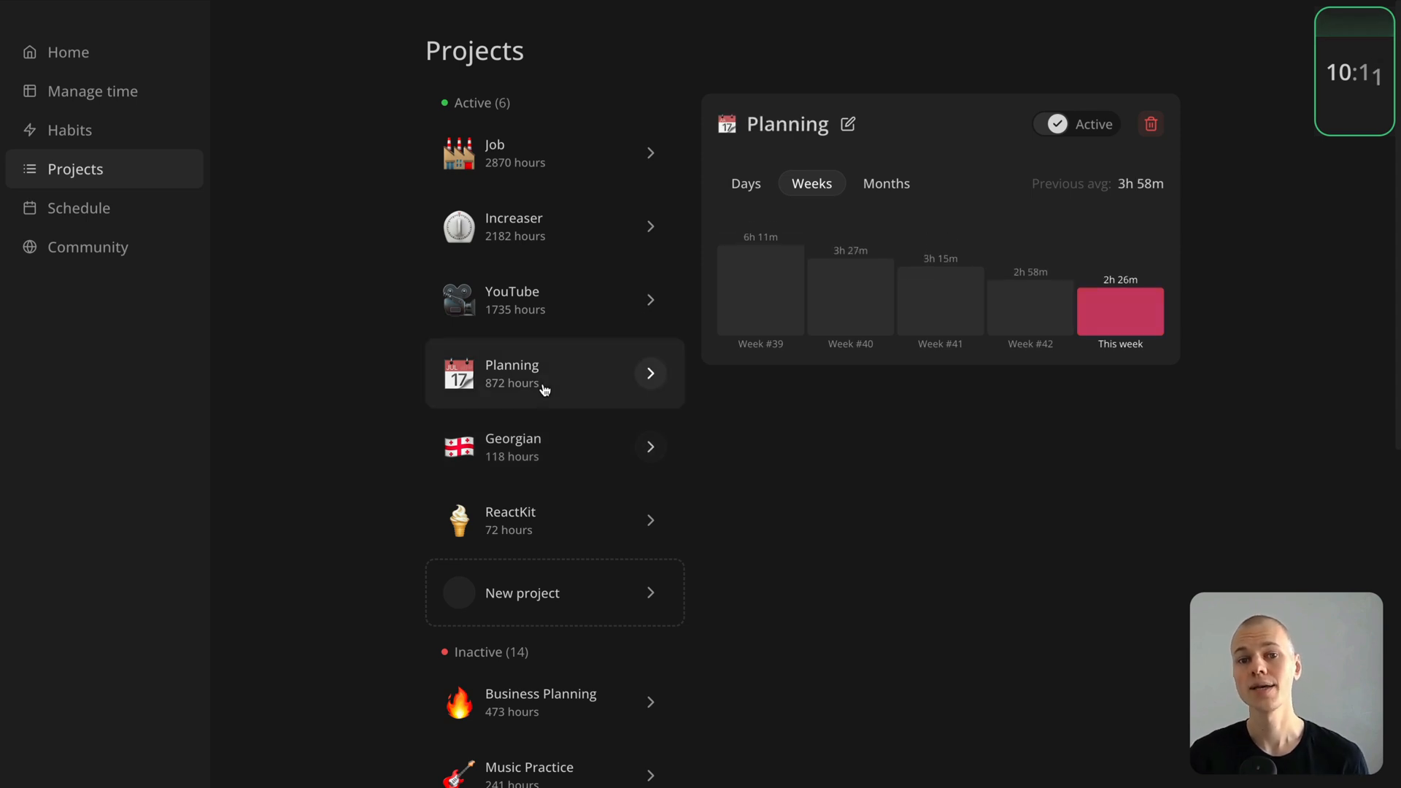
pyautogui.click(554, 299)
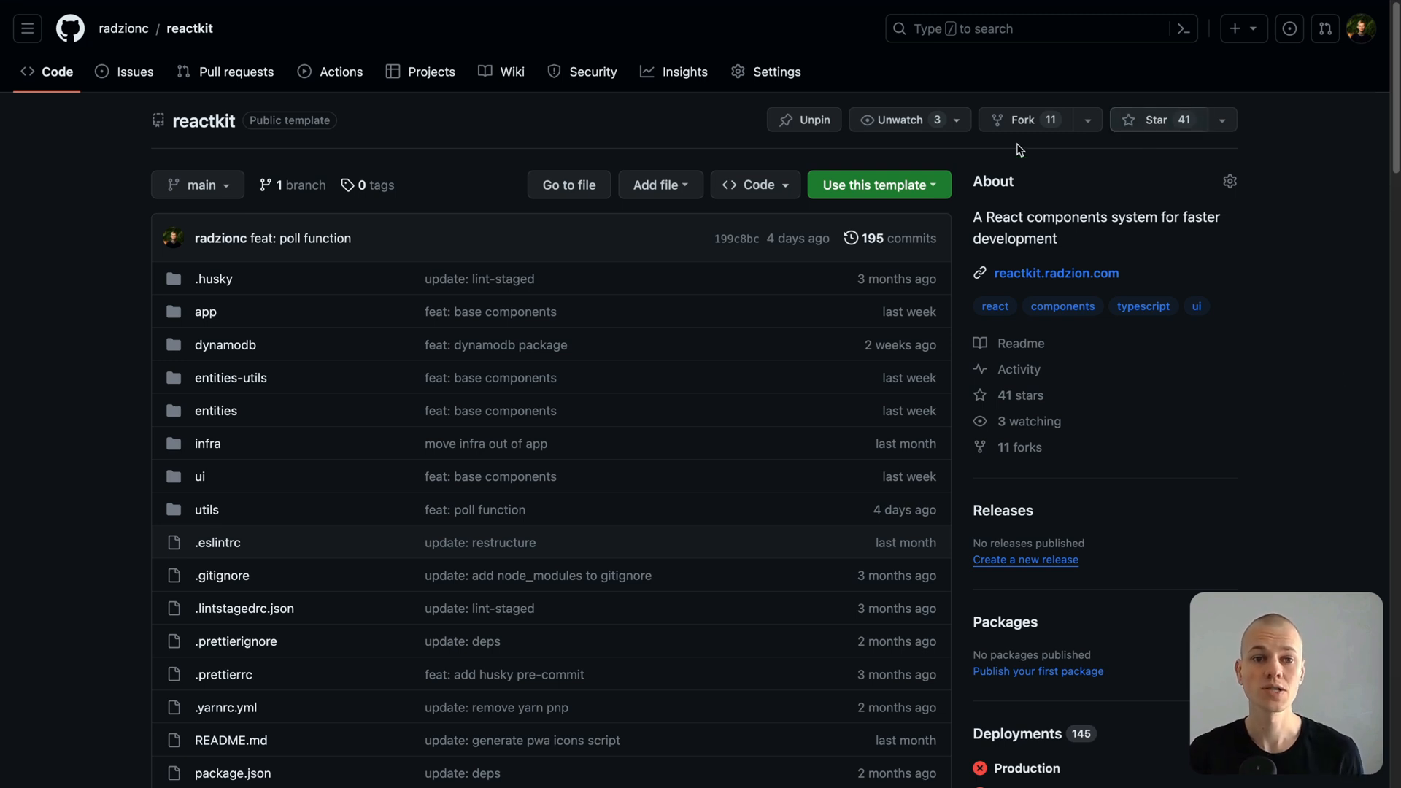
pyautogui.moveTo(198, 476)
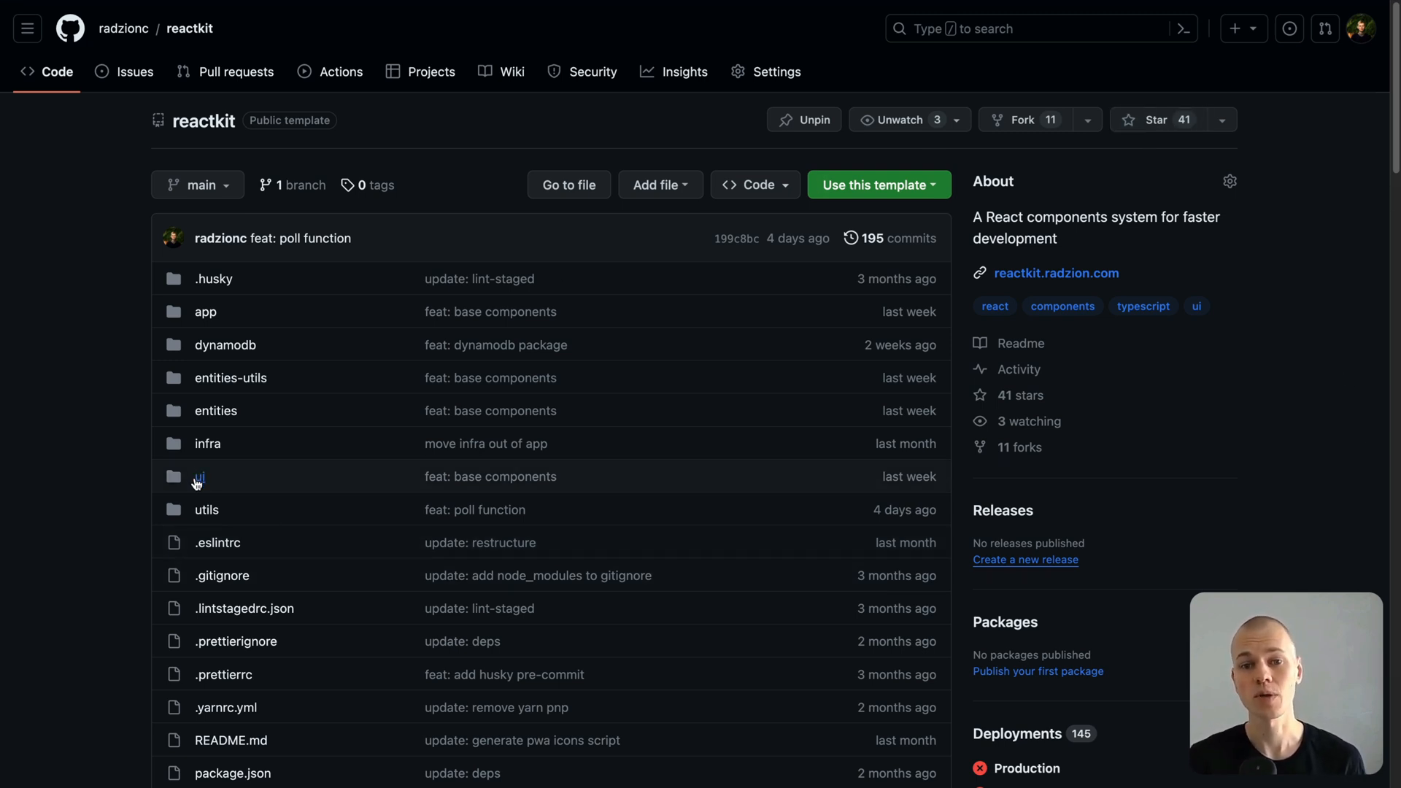
# Browse into the ui folder of the radzionc/reactkit repository on GitHub.
pyautogui.click(198, 476)
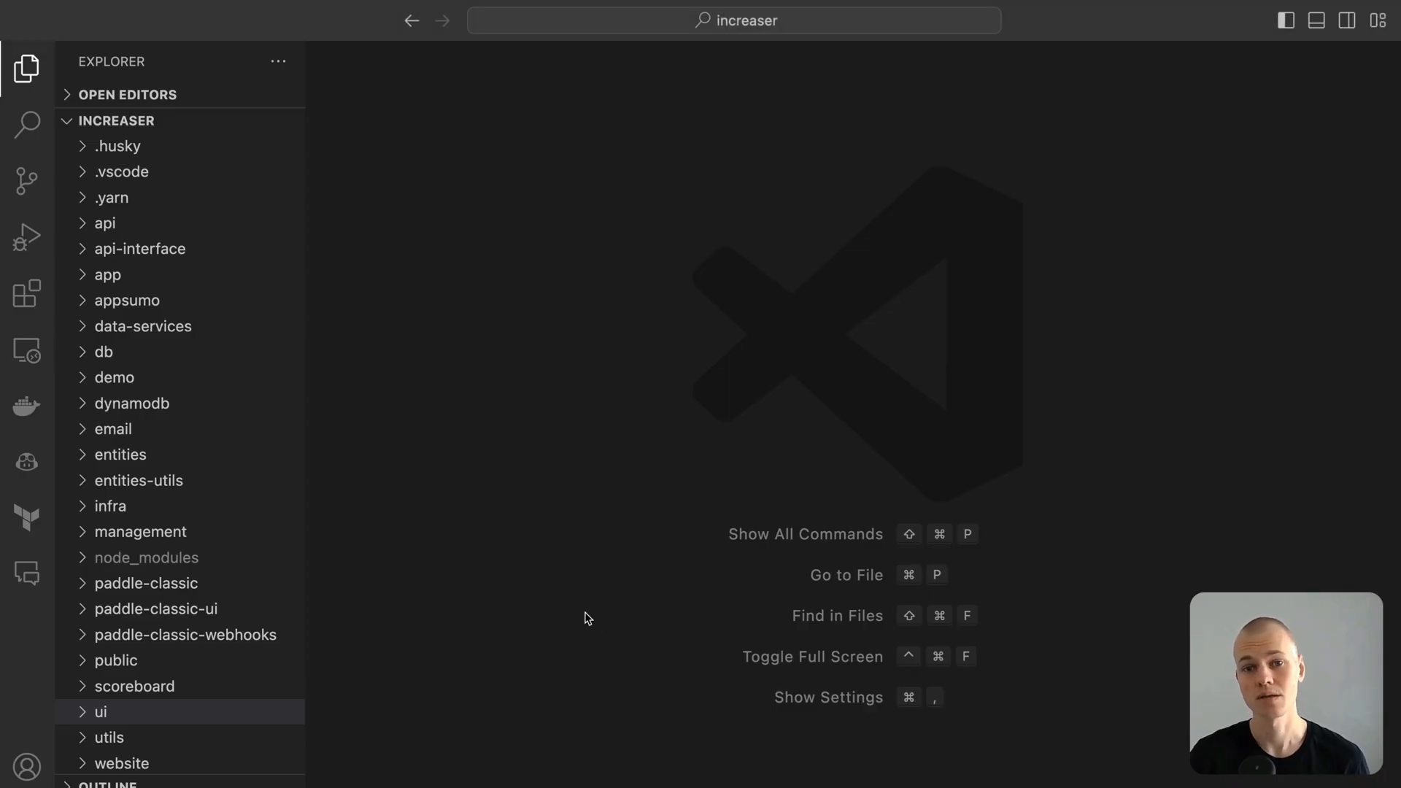
# View useIsLikeMember.ts and highlight its useHasFreeTrial call and function name.
pyautogui.click(147, 582)
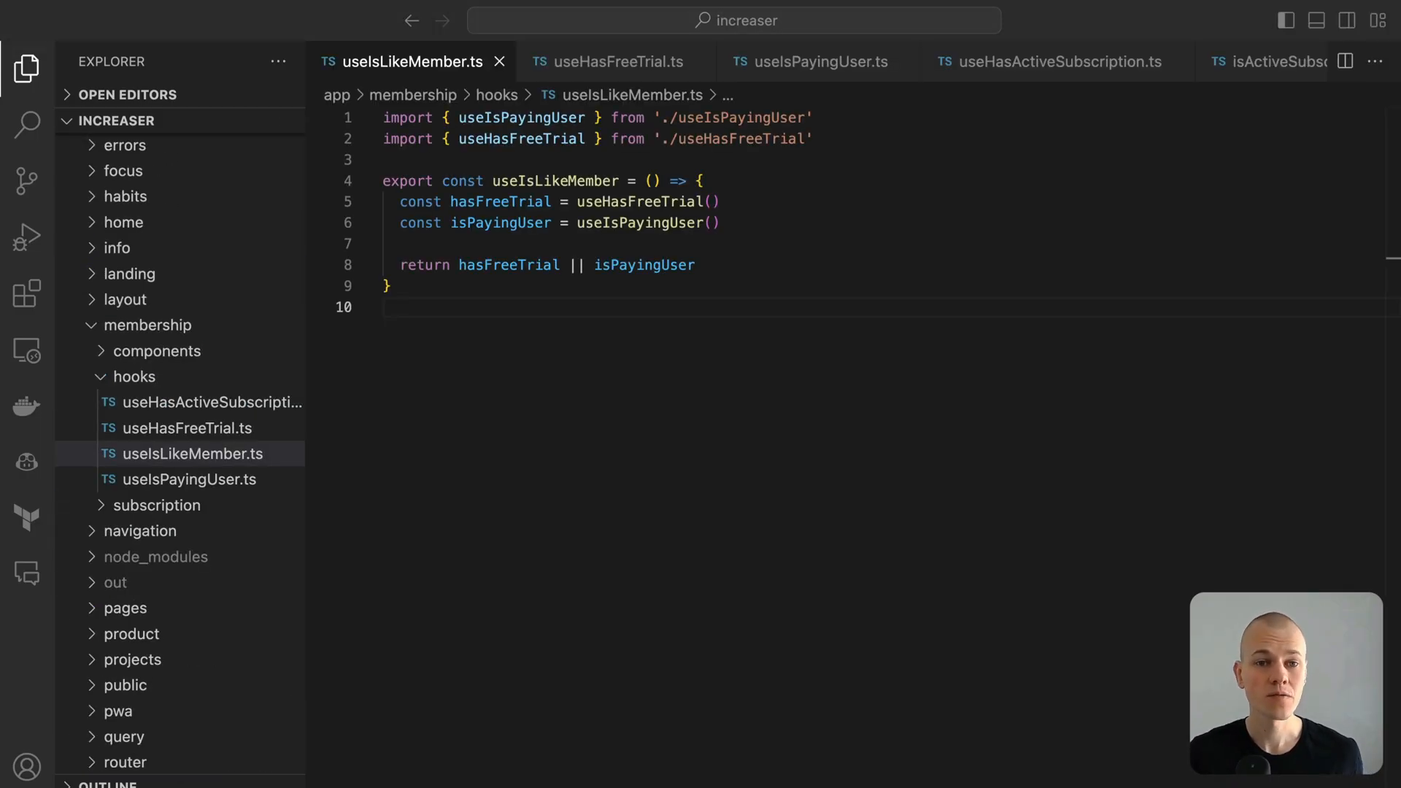
pyautogui.moveTo(693, 604)
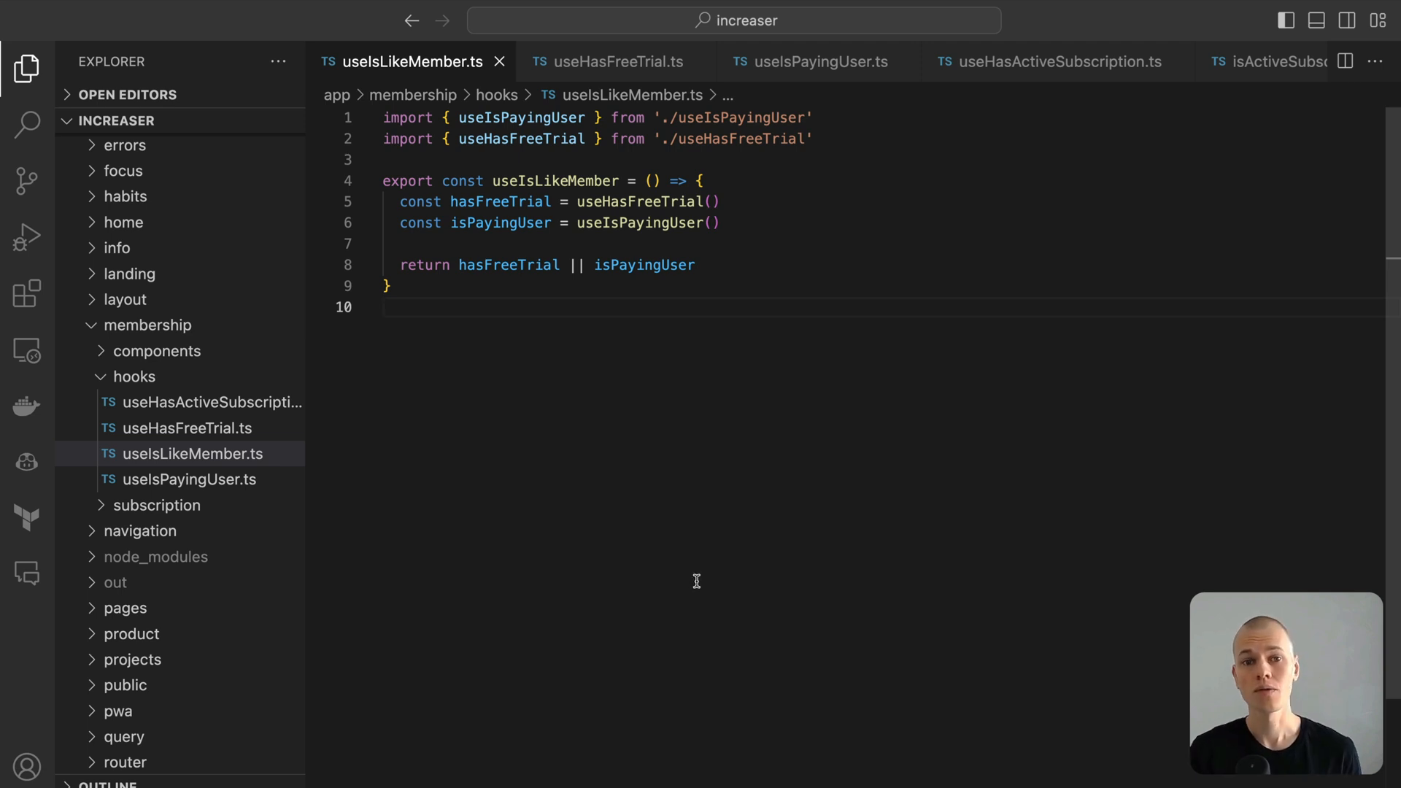
pyautogui.moveTo(698, 335)
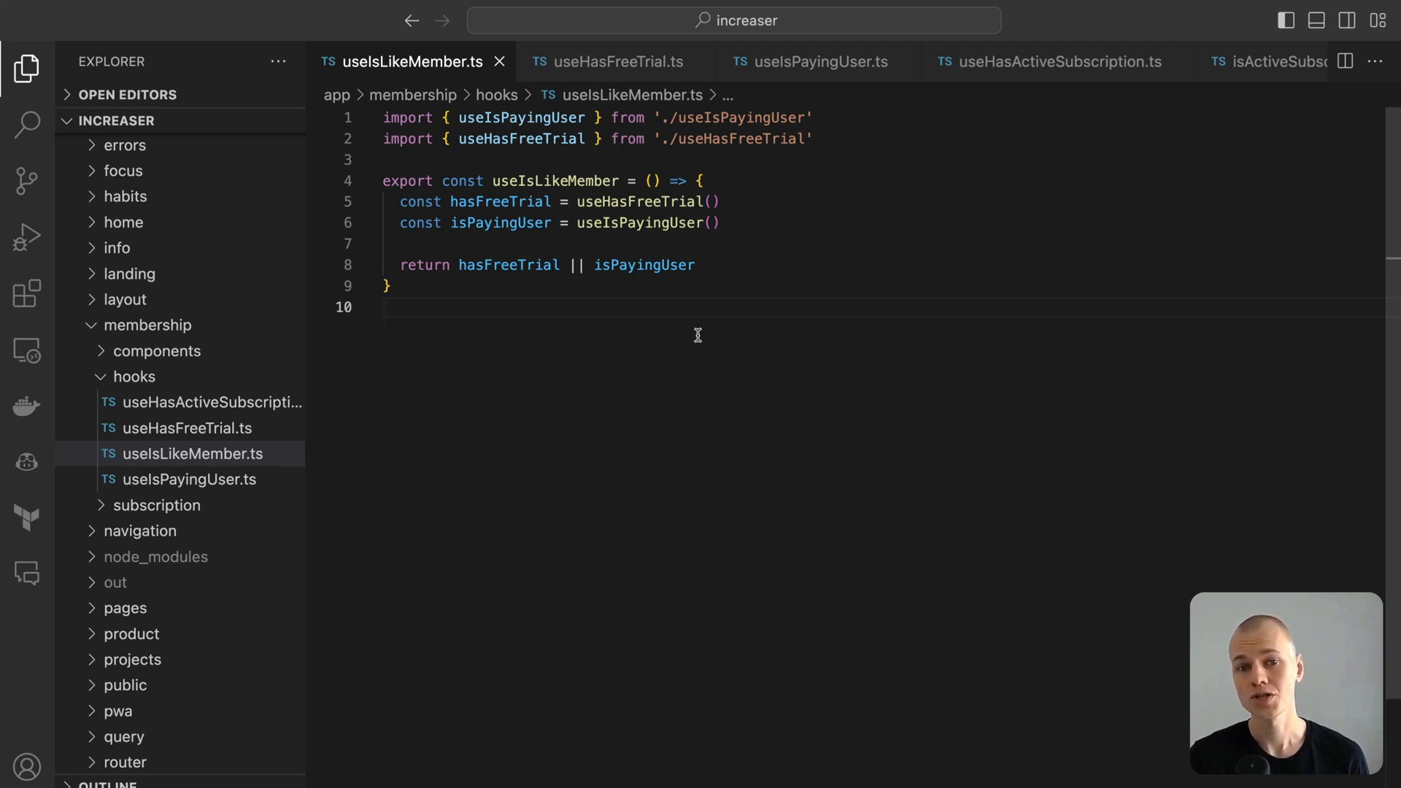
pyautogui.moveTo(876, 178)
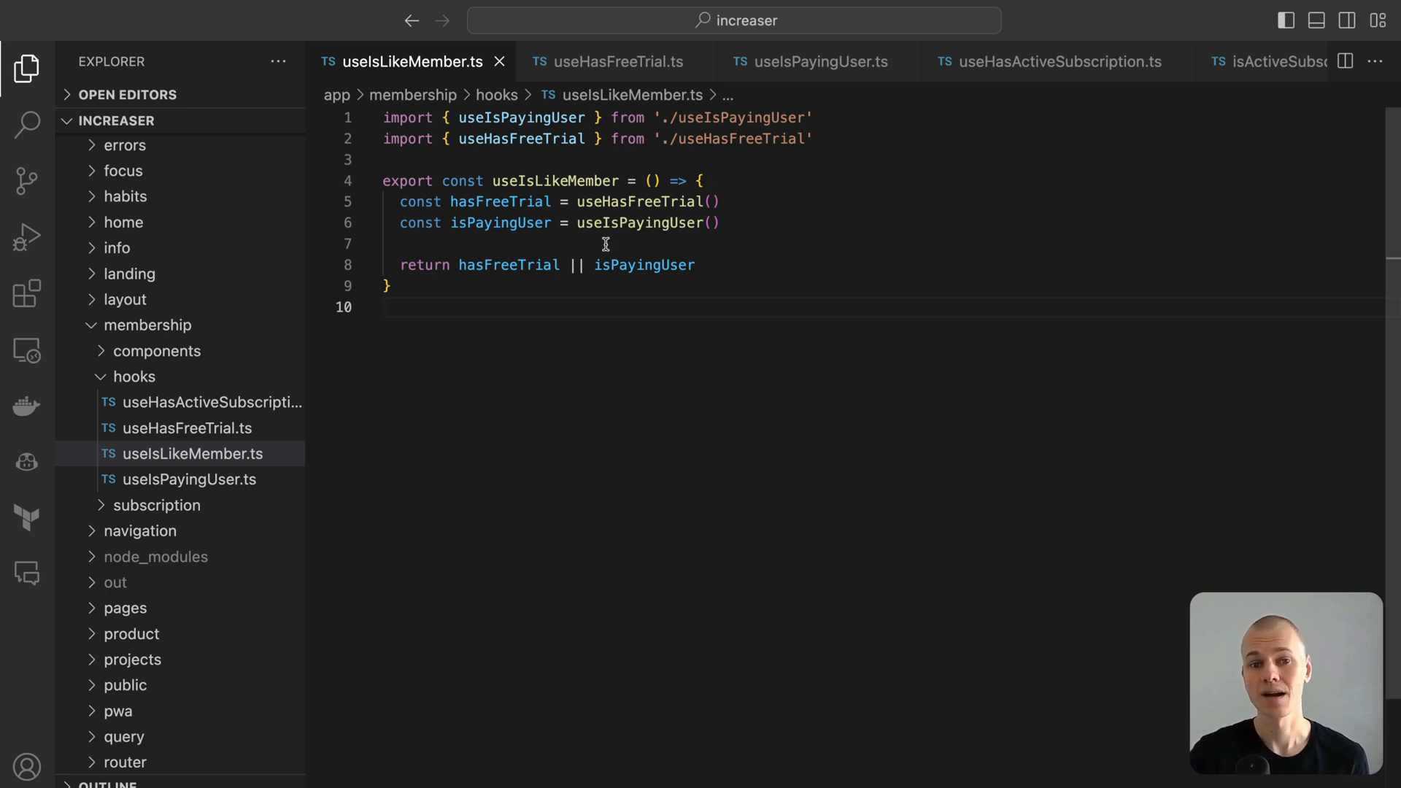
pyautogui.doubleClick(639, 201)
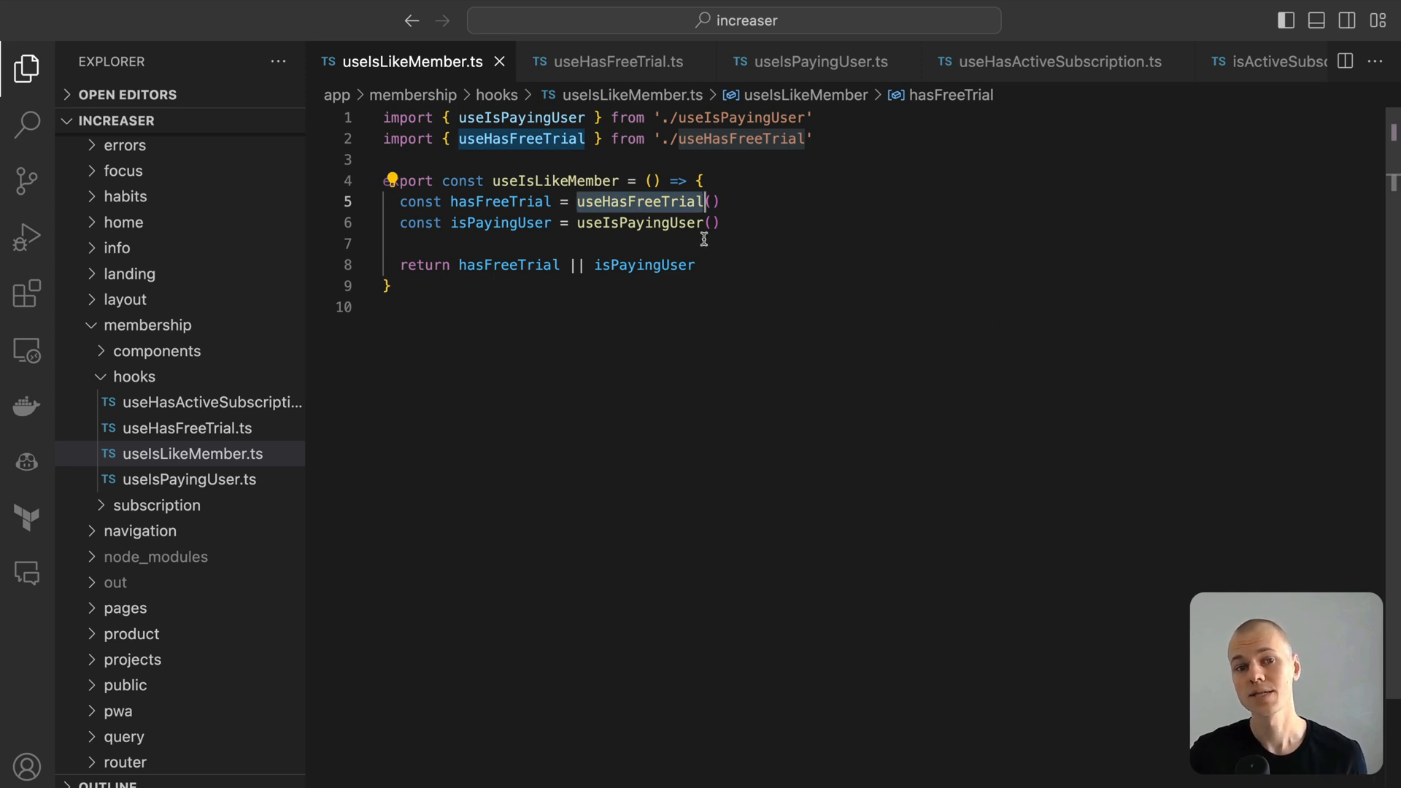
pyautogui.click(639, 222)
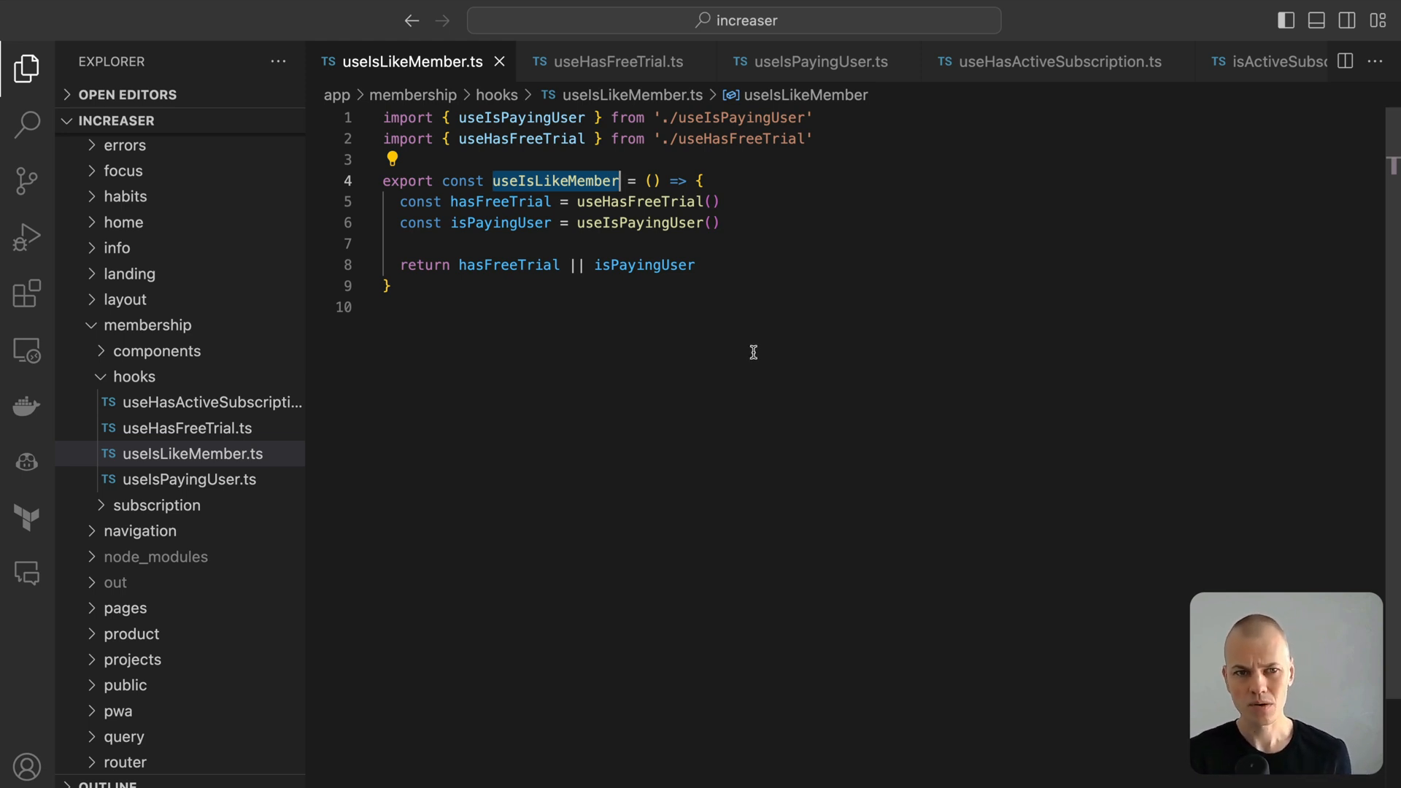
pyautogui.moveTo(749, 340)
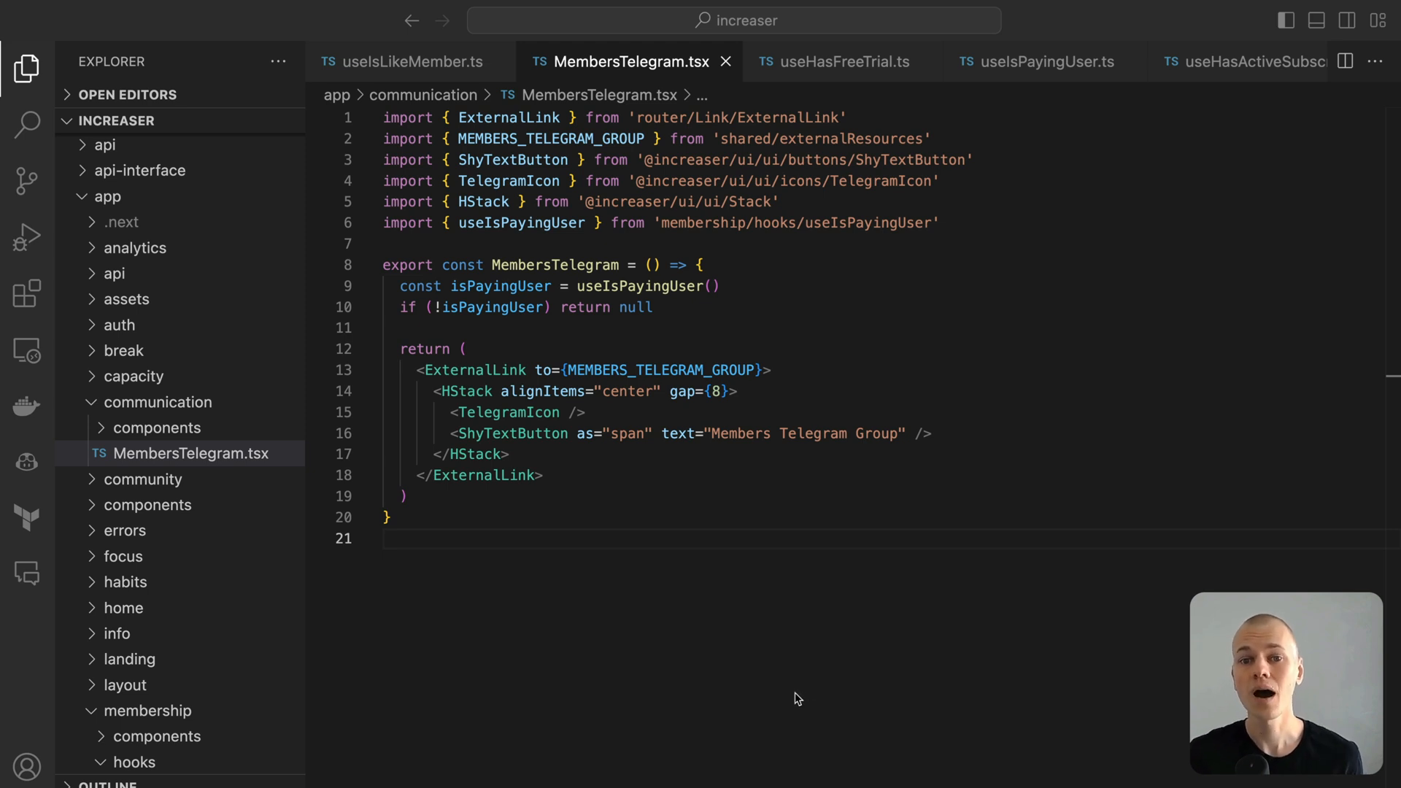
pyautogui.moveTo(963, 409)
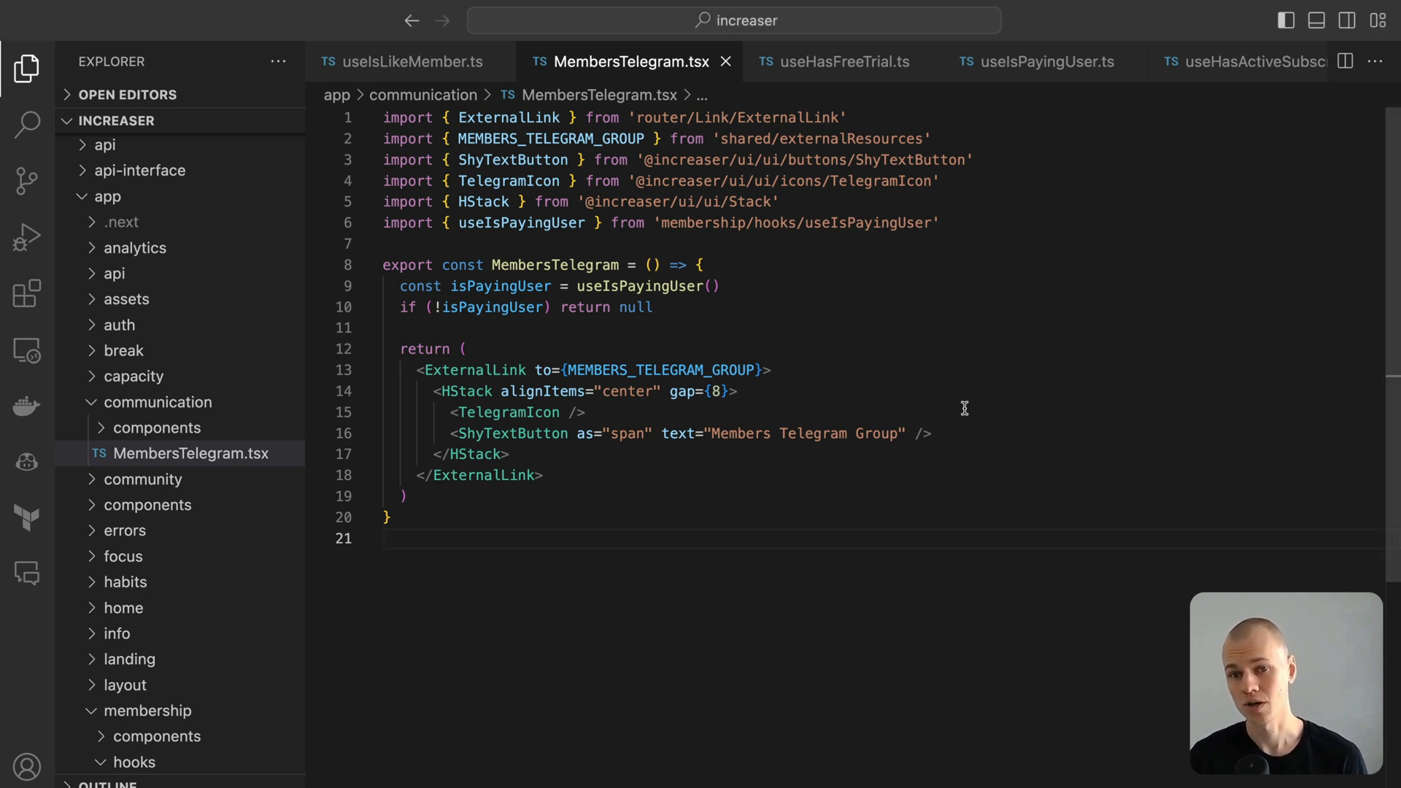
pyautogui.moveTo(483, 286)
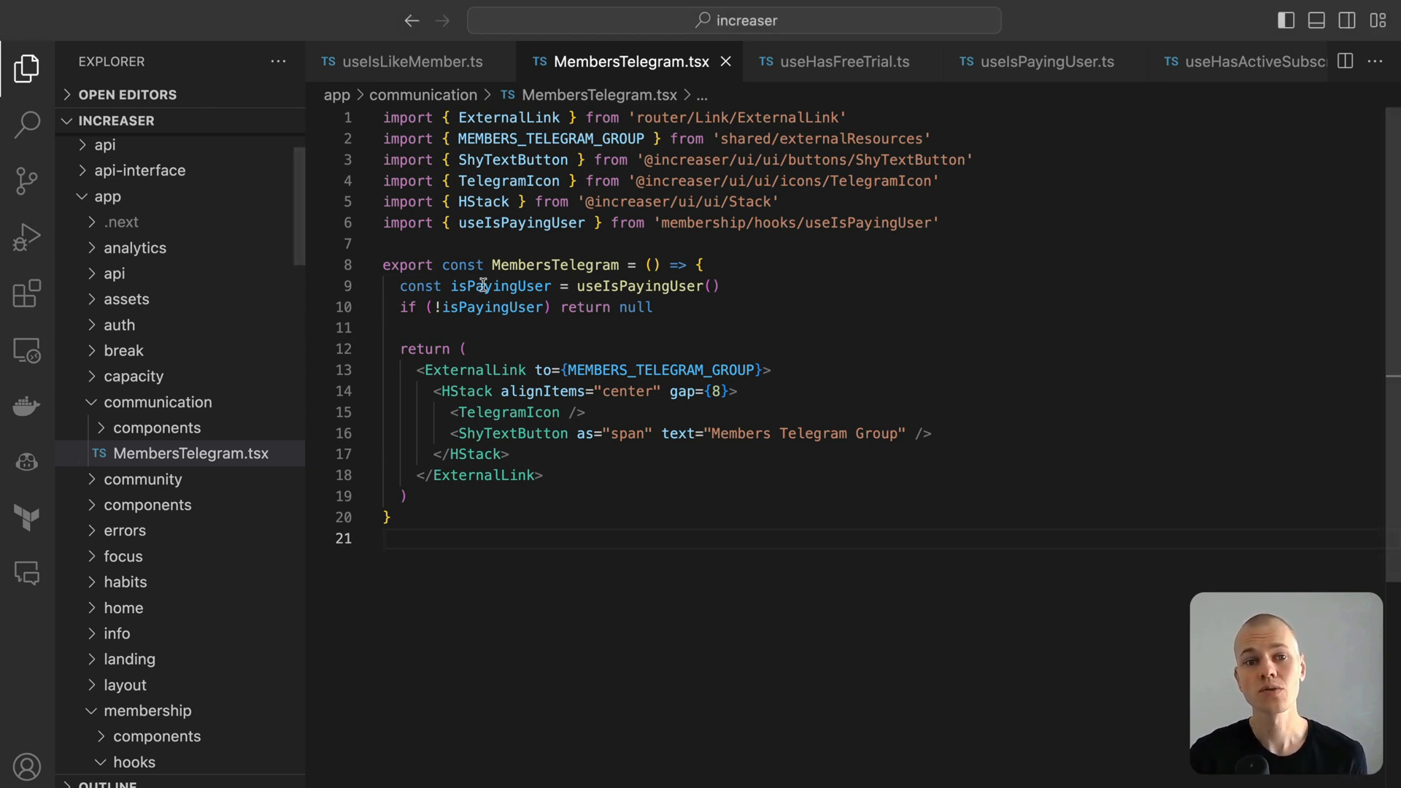
# Highlight isPayingUser in MembersTelegram.tsx, then return to the useIsLikeMember hook.
pyautogui.doubleClick(554, 264)
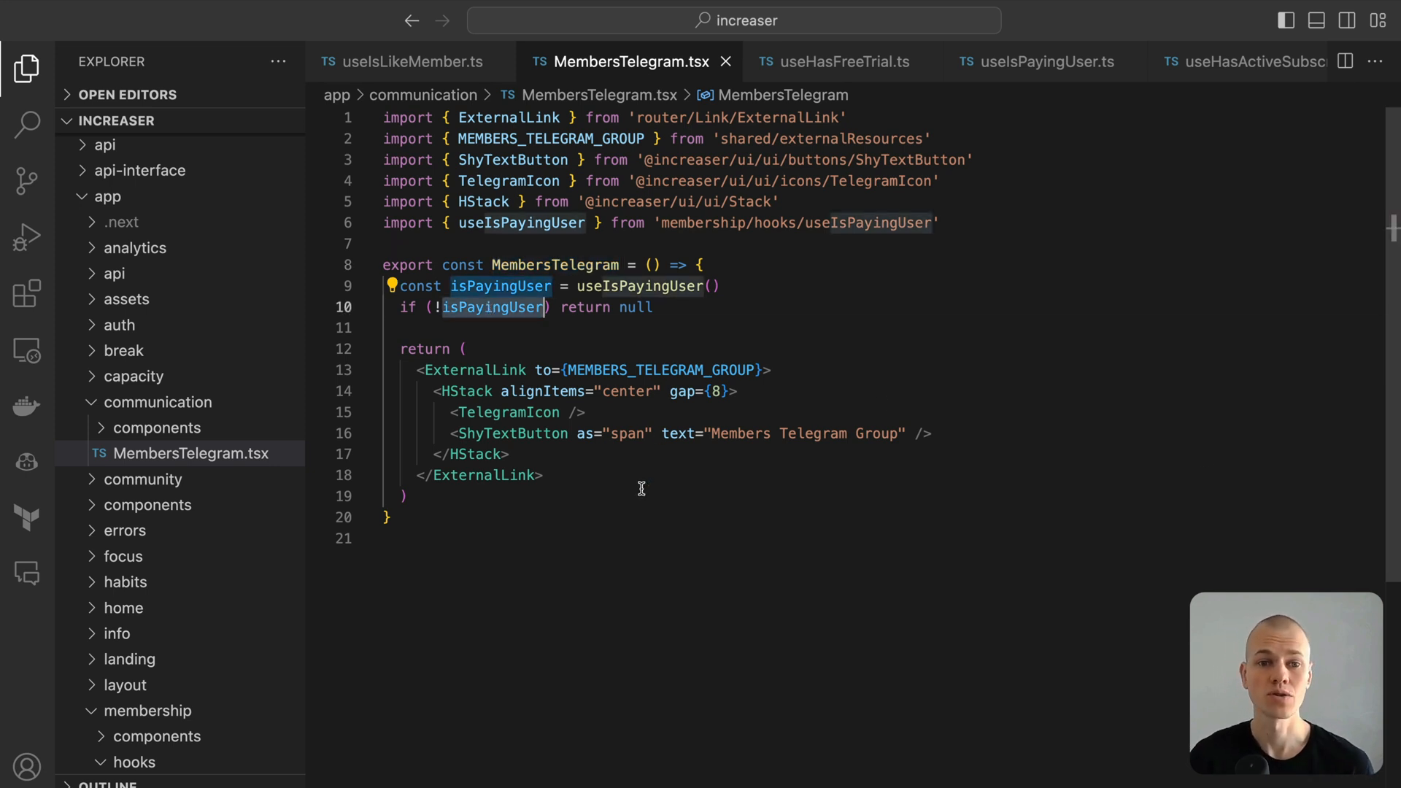
pyautogui.click(403, 61)
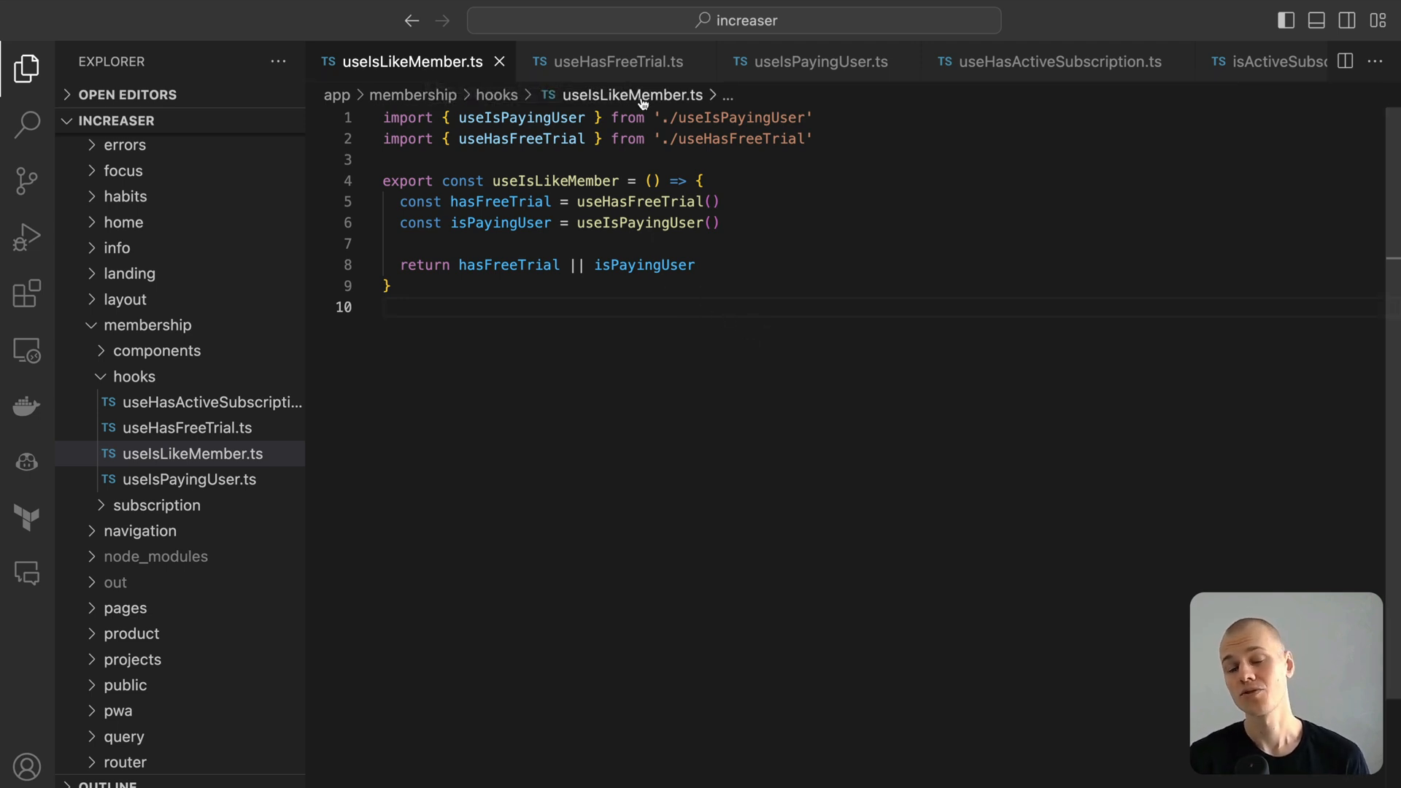
# View useHasFreeTrial.ts, jump to the useRhythmicRerender definition, and come back to the hook.
pyautogui.click(607, 61)
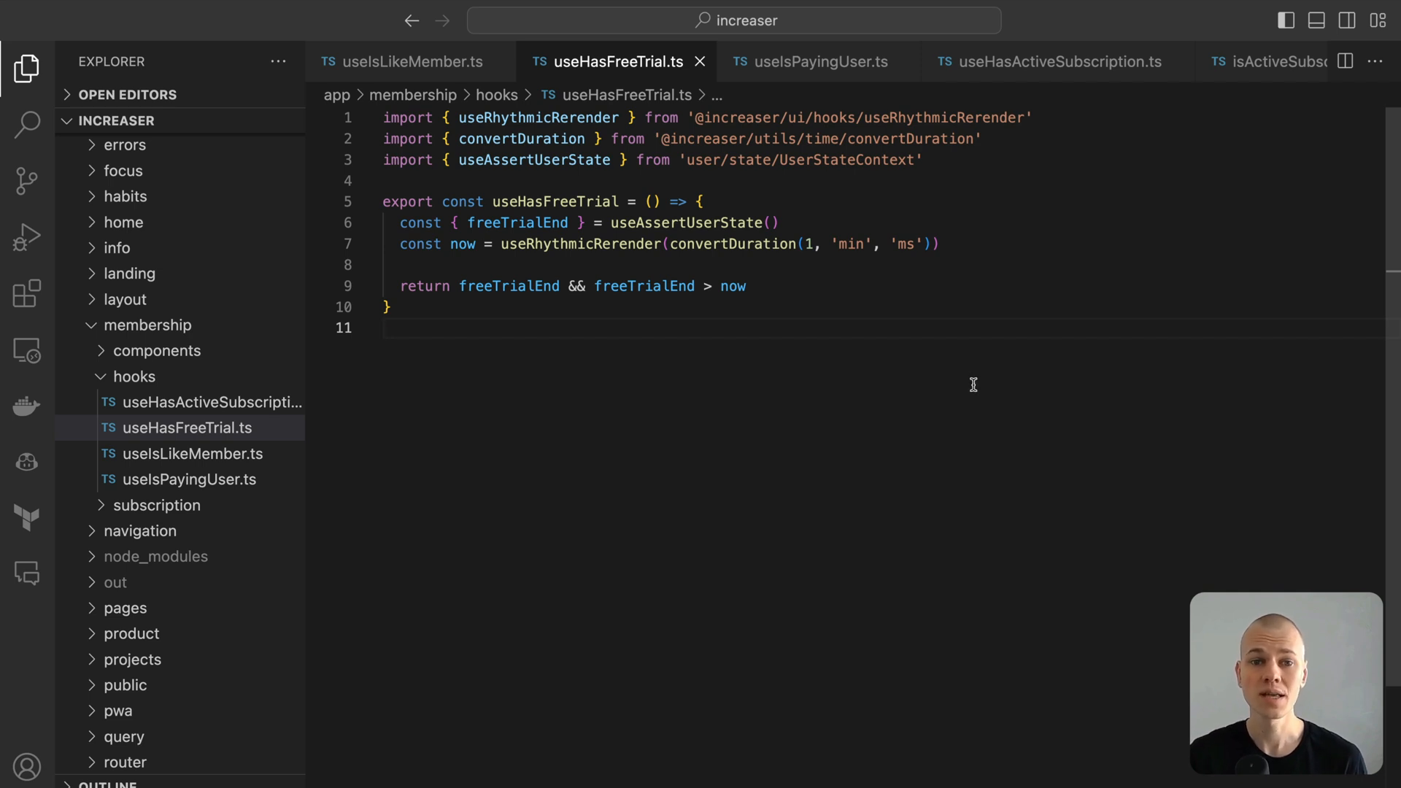
pyautogui.moveTo(903, 321)
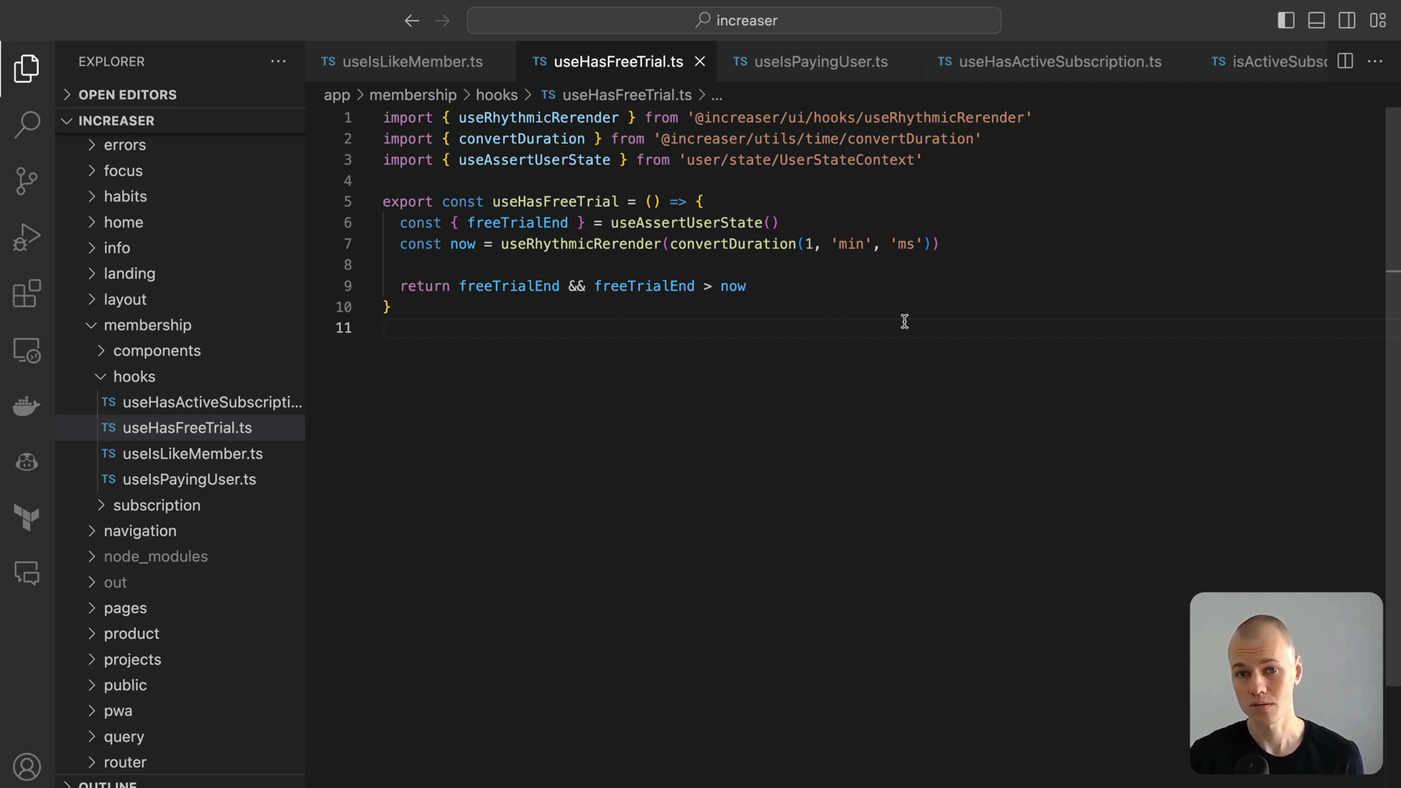
pyautogui.click(578, 244)
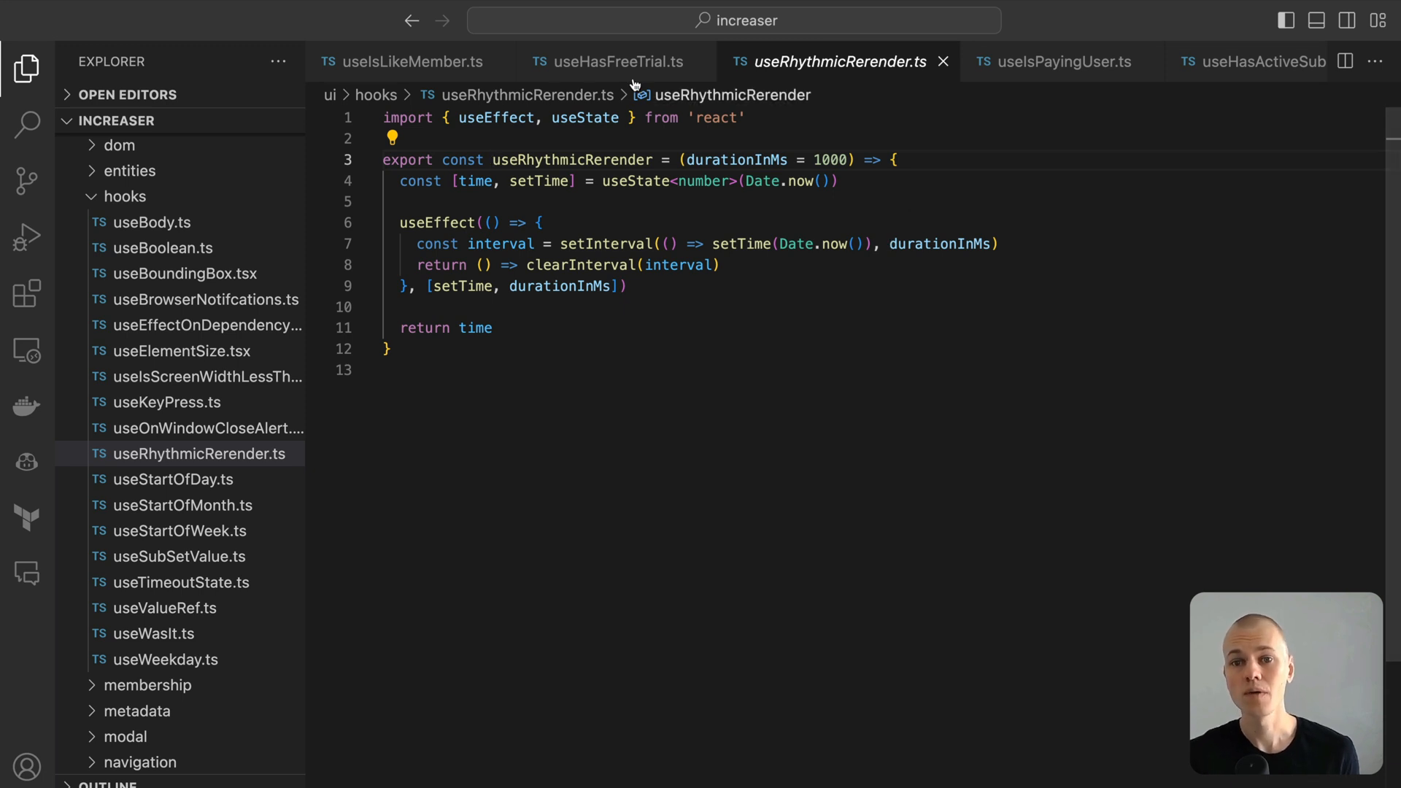
pyautogui.click(606, 60)
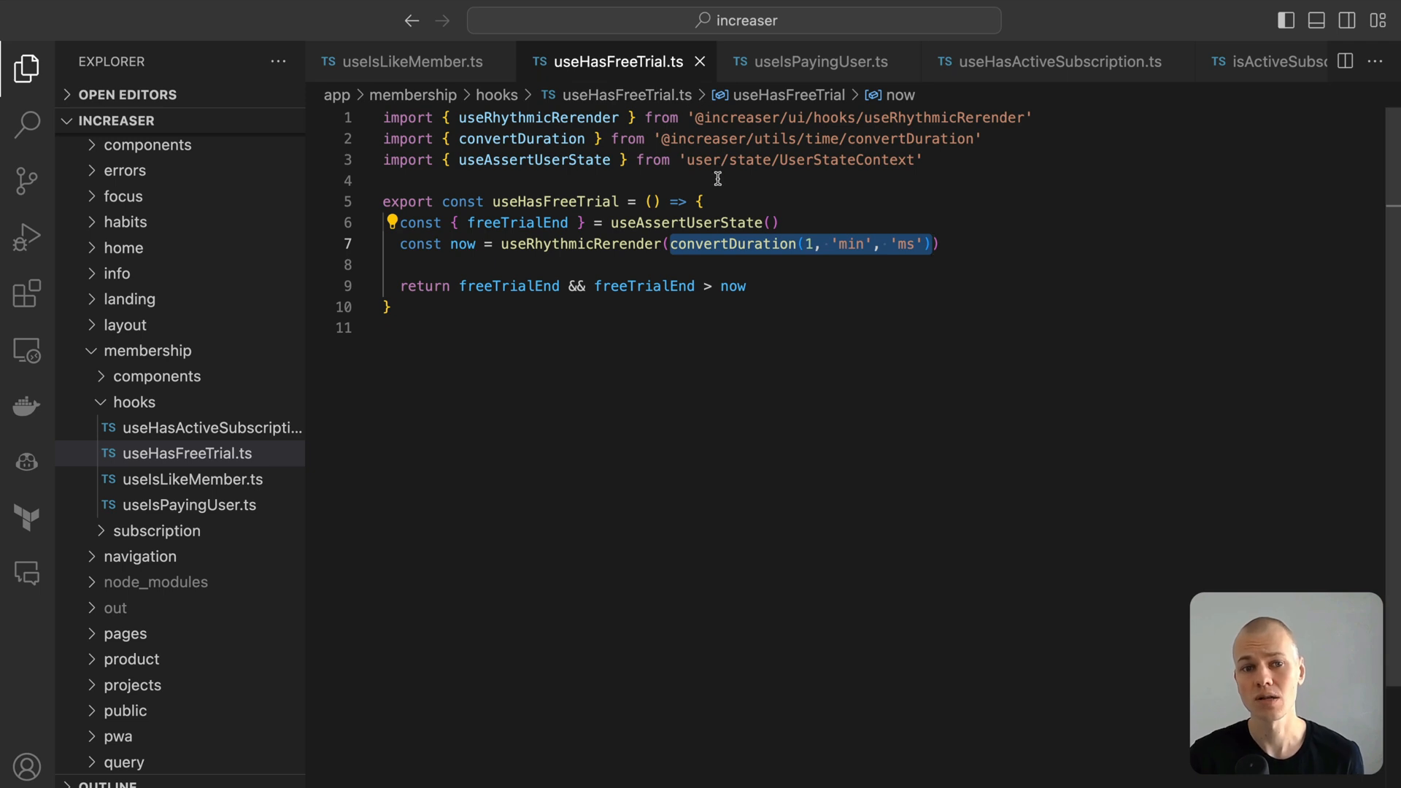
pyautogui.moveTo(739, 139)
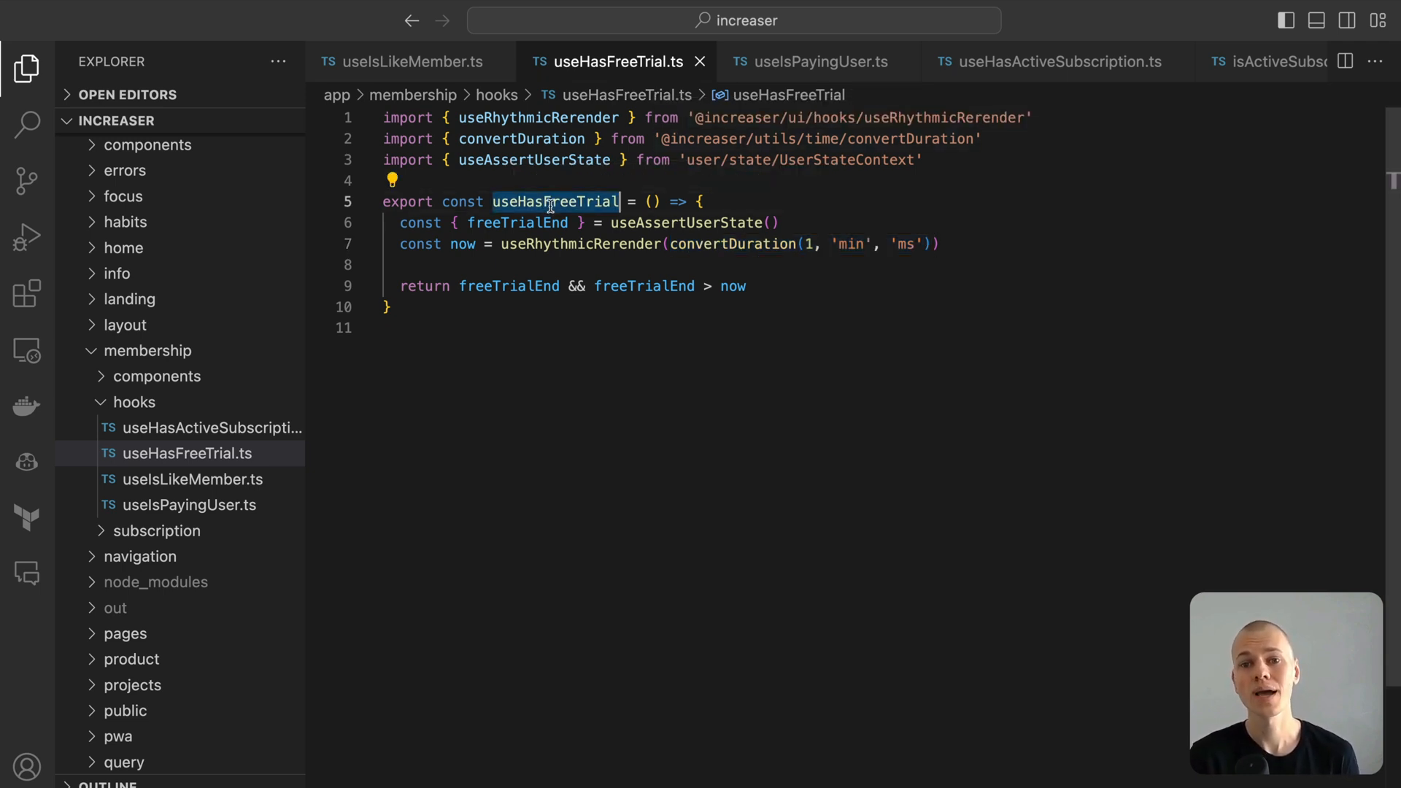
pyautogui.moveTo(554, 202)
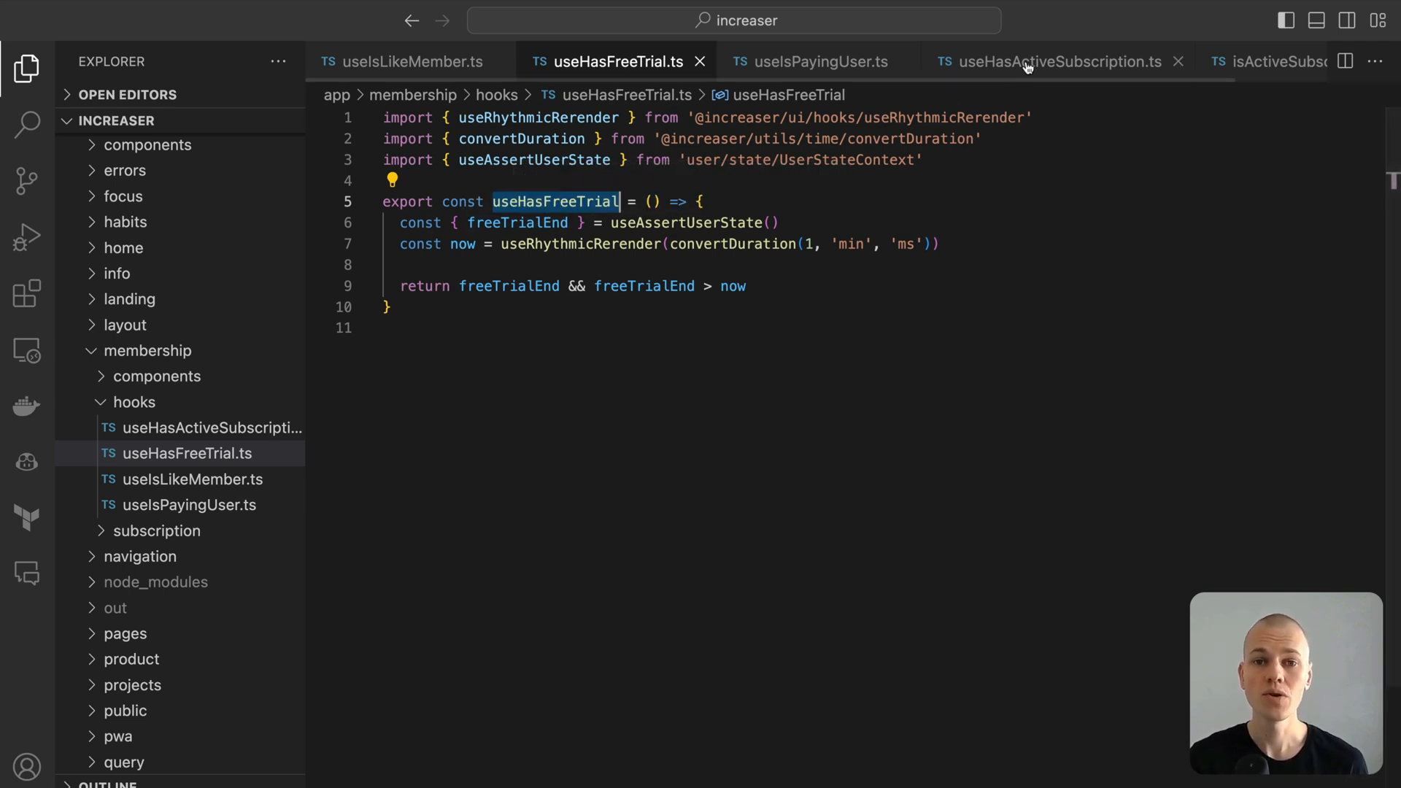
# Read the isActiveSubscription helper, then view useIsPayingUser combining lifetime deal || active subscription.
pyautogui.click(1054, 61)
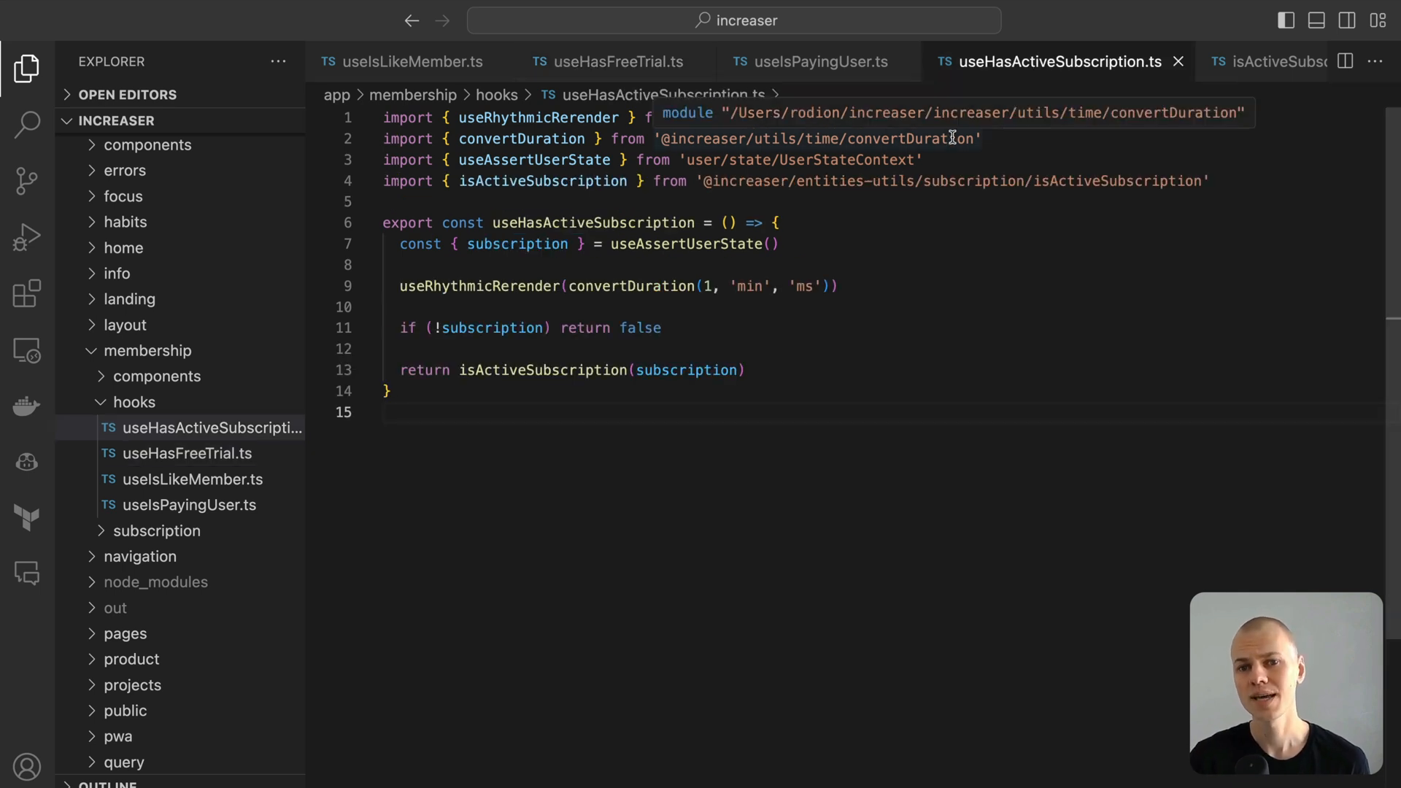
pyautogui.moveTo(884, 279)
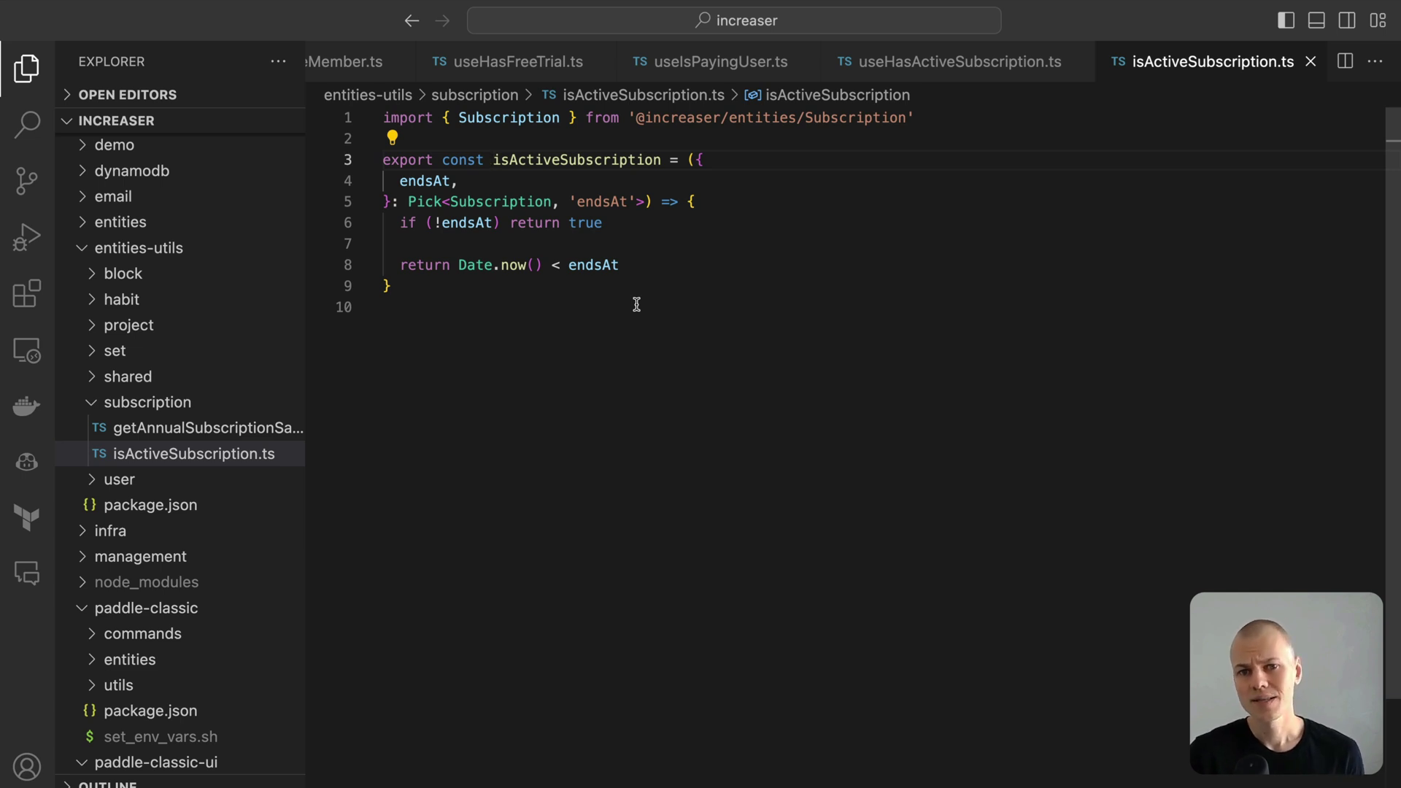
pyautogui.moveTo(674, 170)
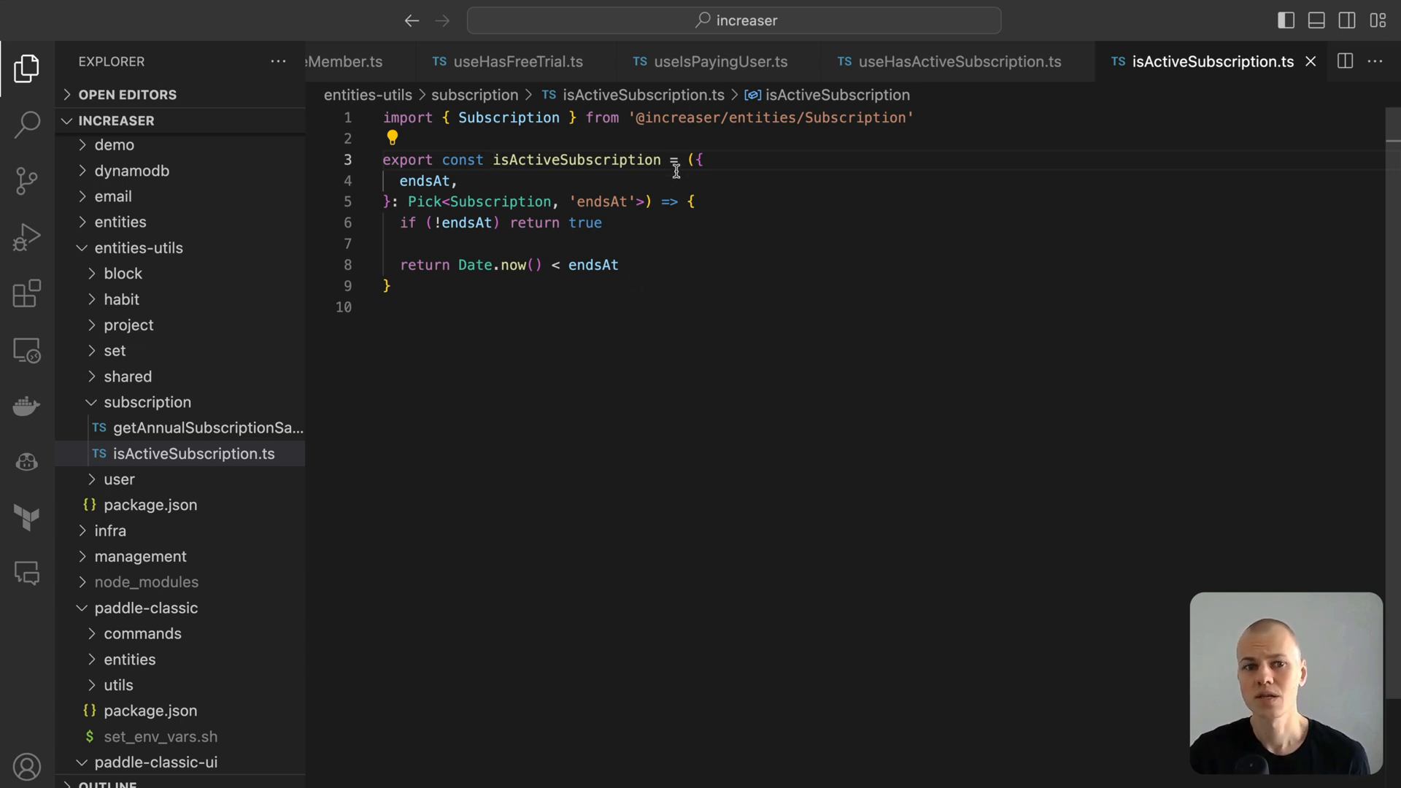
pyautogui.click(712, 61)
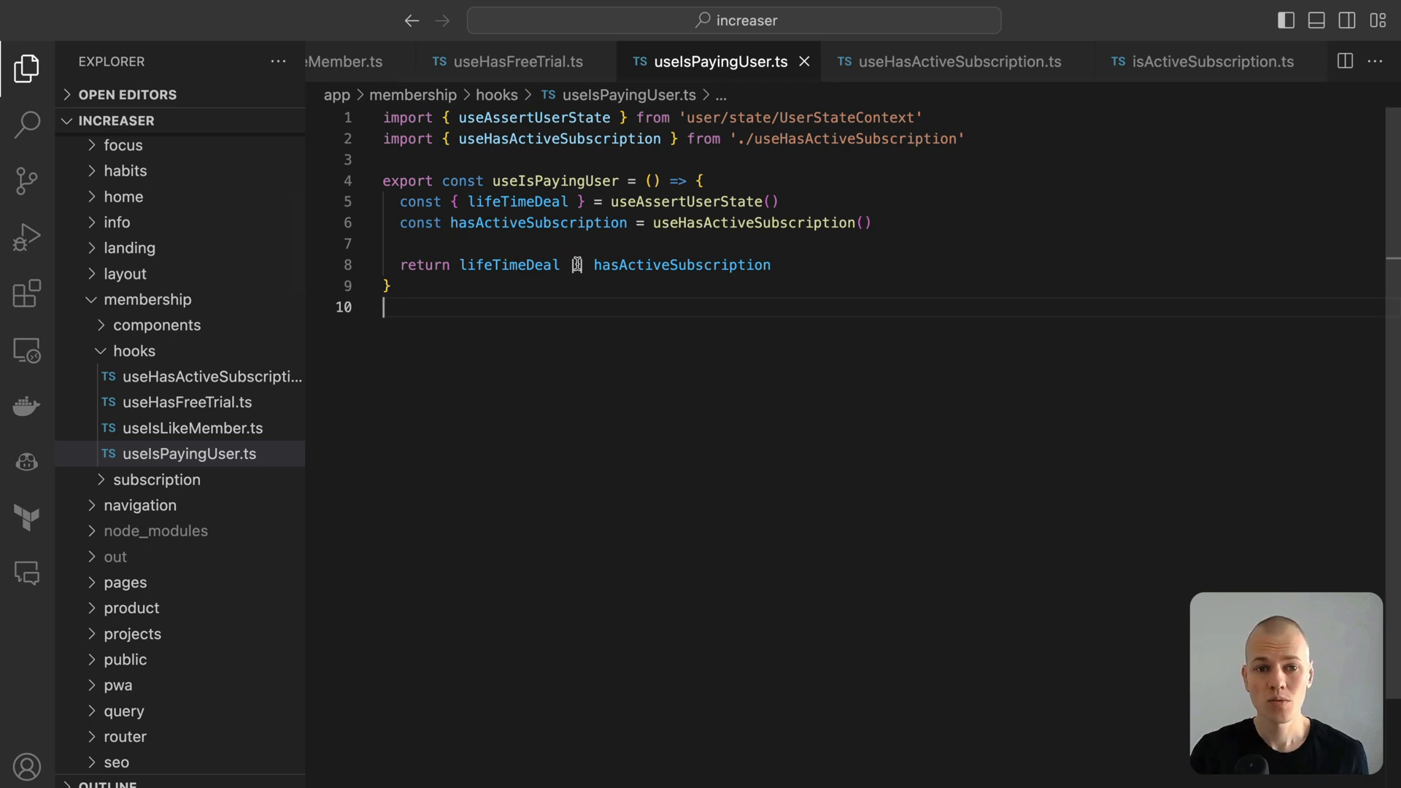
pyautogui.write('||')
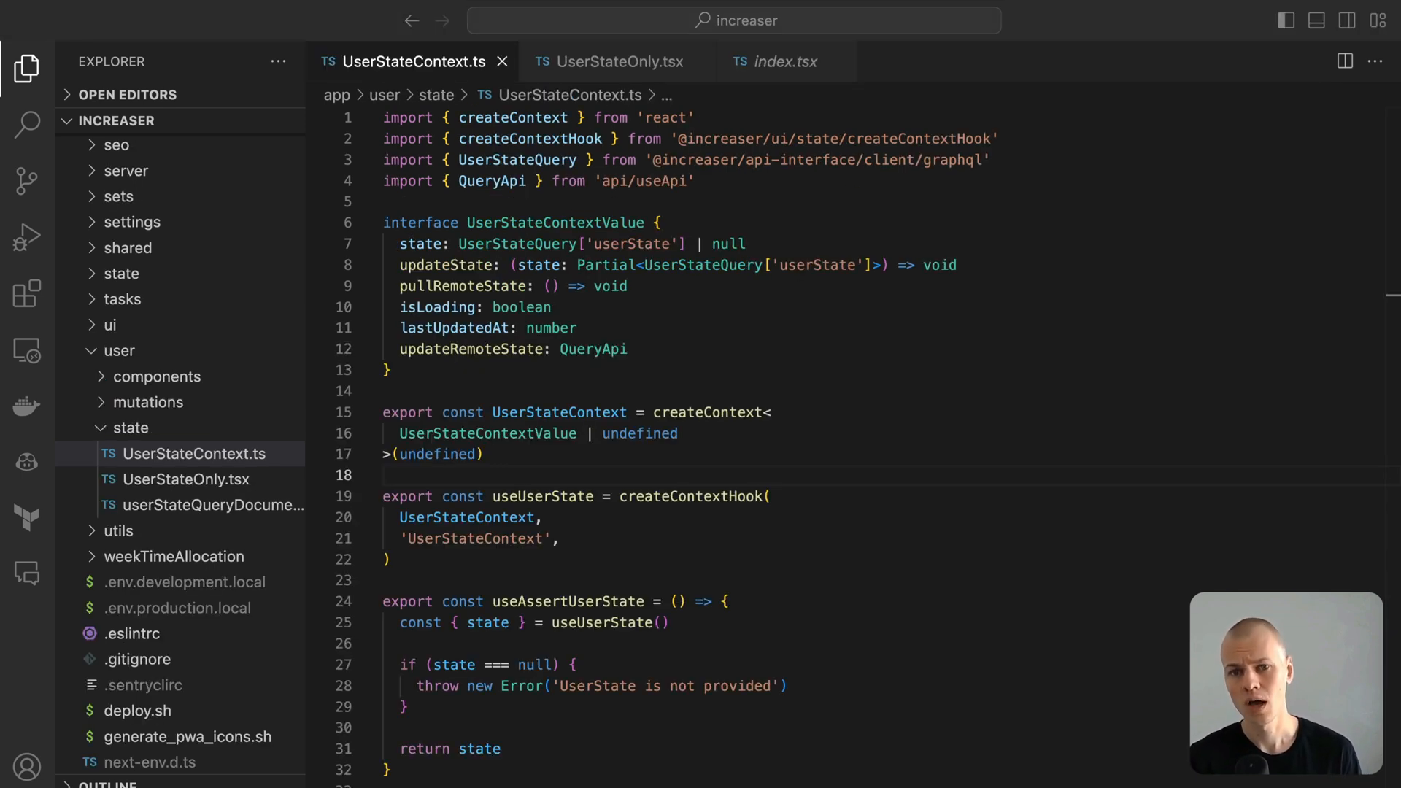
pyautogui.moveTo(747, 590)
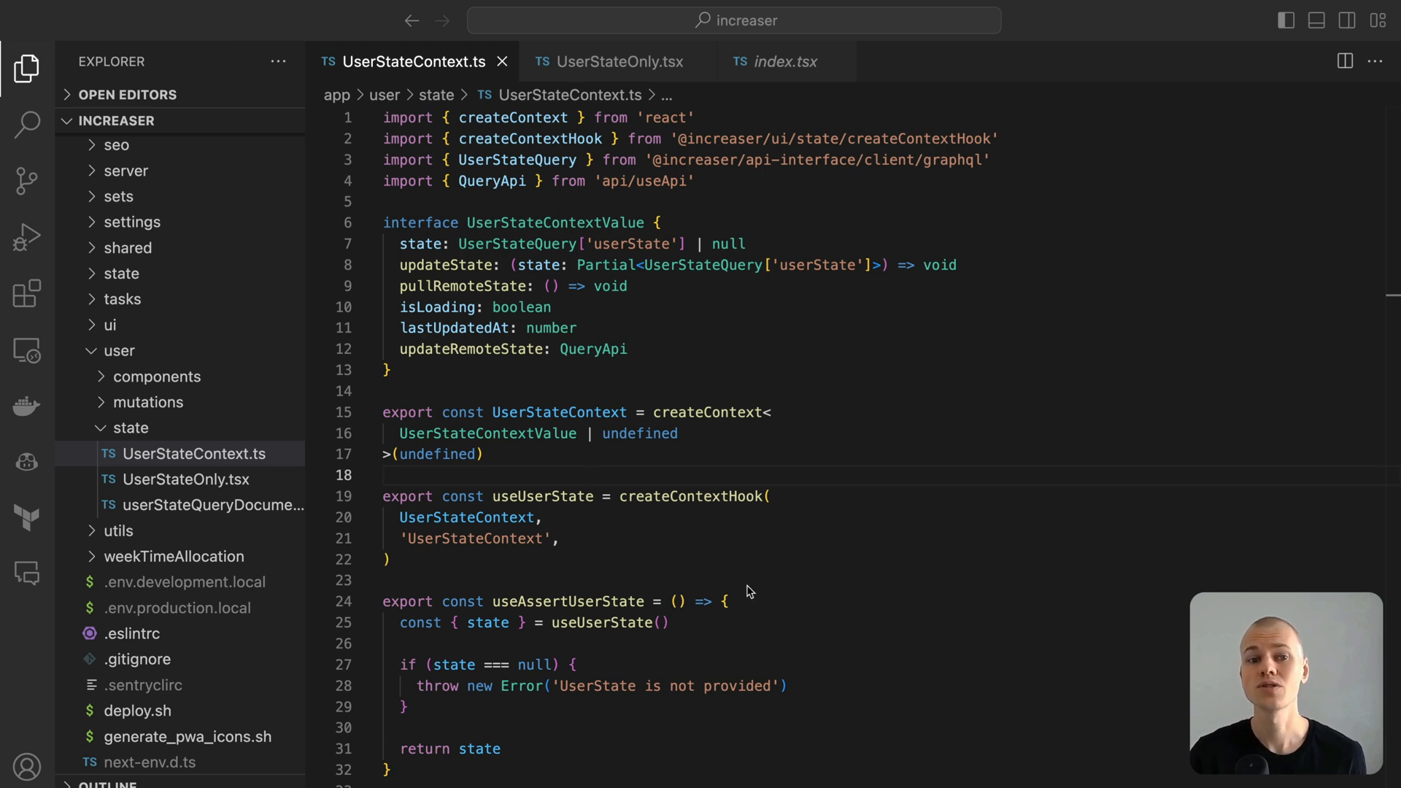
pyautogui.moveTo(545, 577)
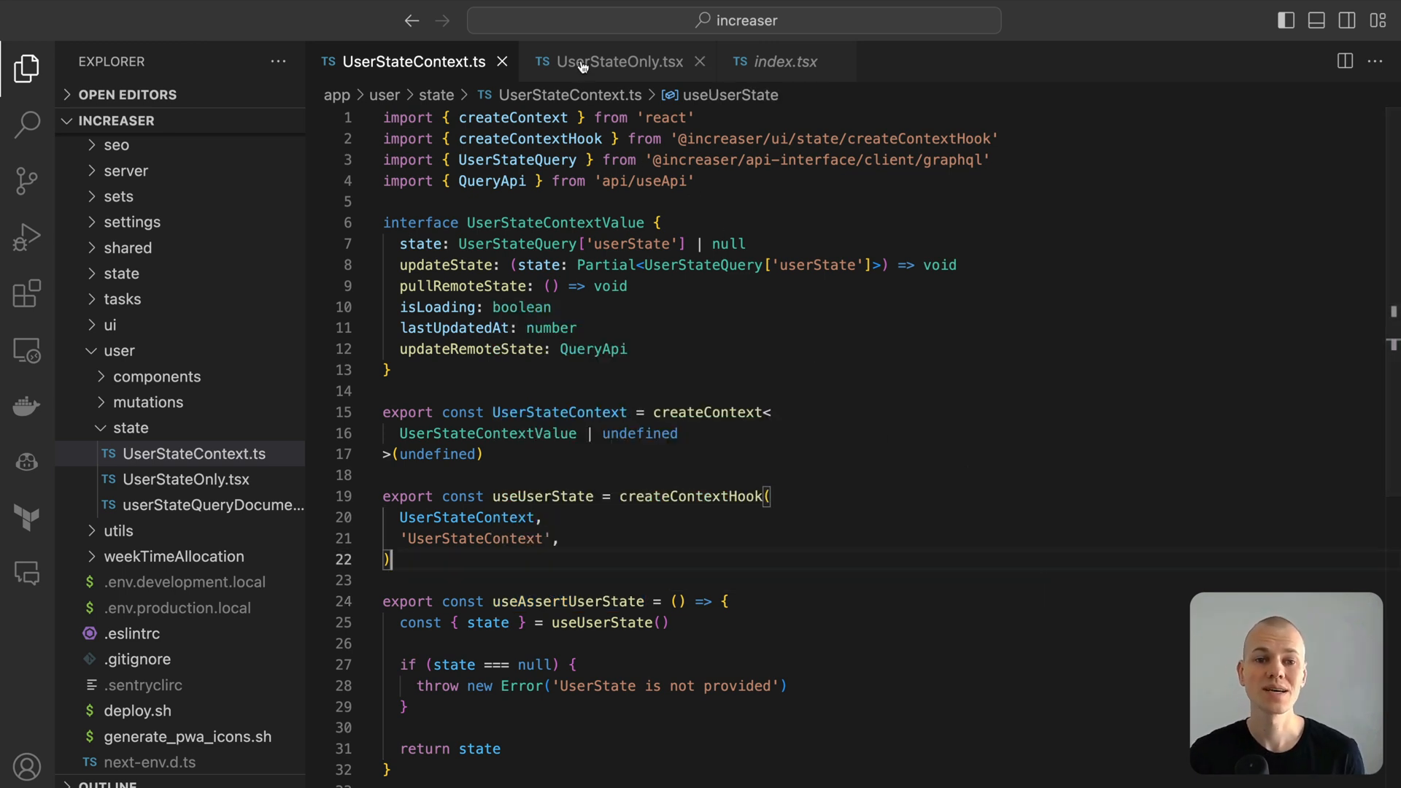
# In UserStateOnly.tsx, highlight the uses of state and toAuthenticationPage.
pyautogui.click(620, 61)
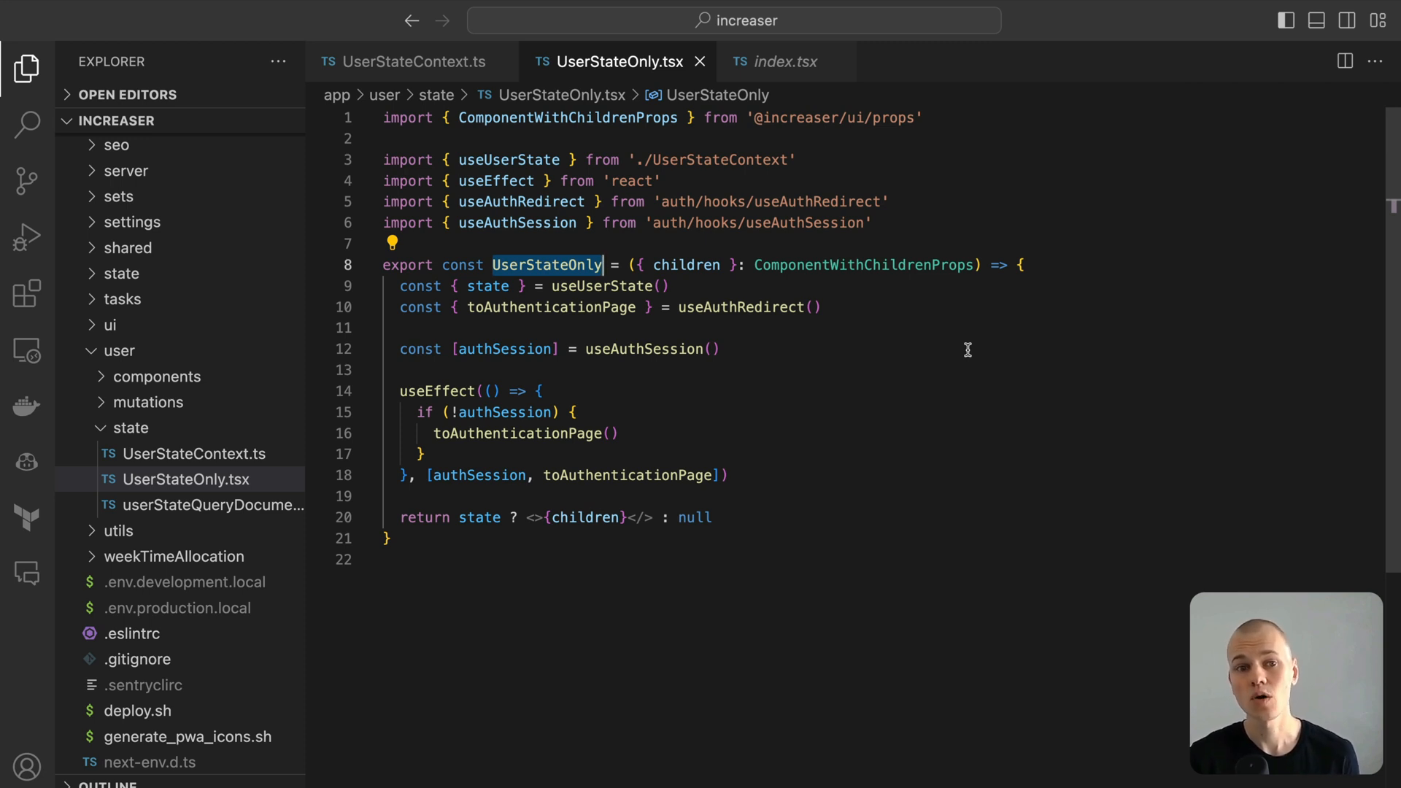
pyautogui.doubleClick(486, 286)
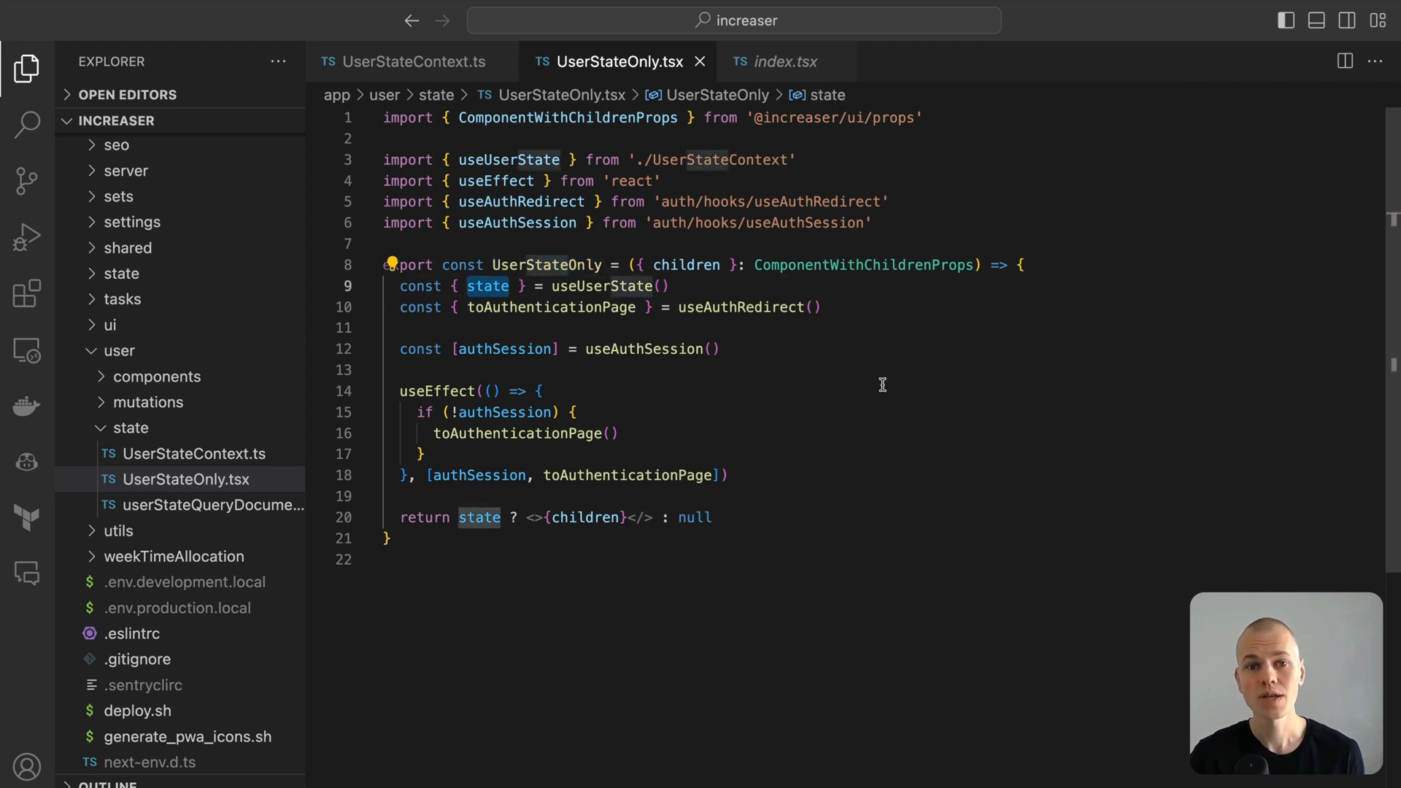
pyautogui.moveTo(871, 382)
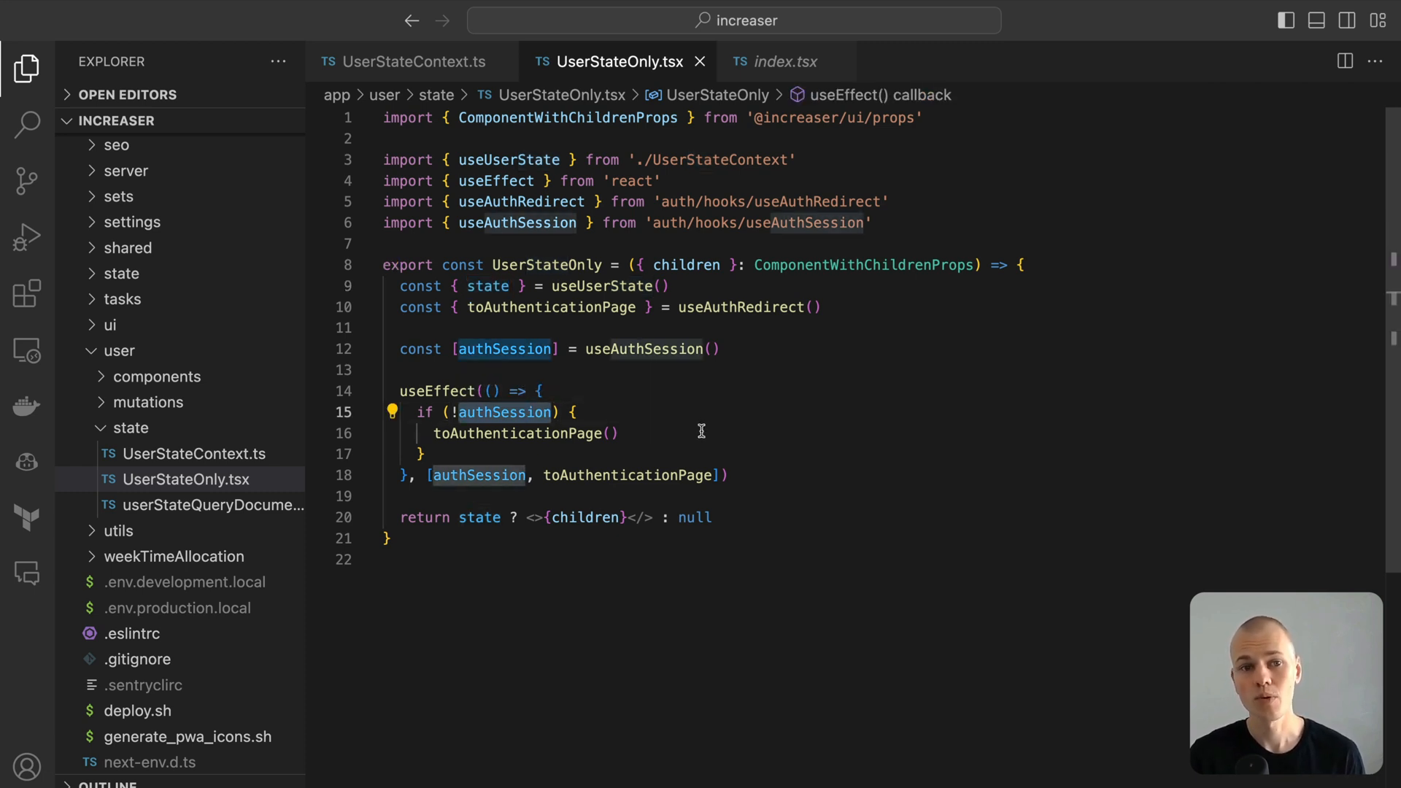
pyautogui.doubleClick(518, 433)
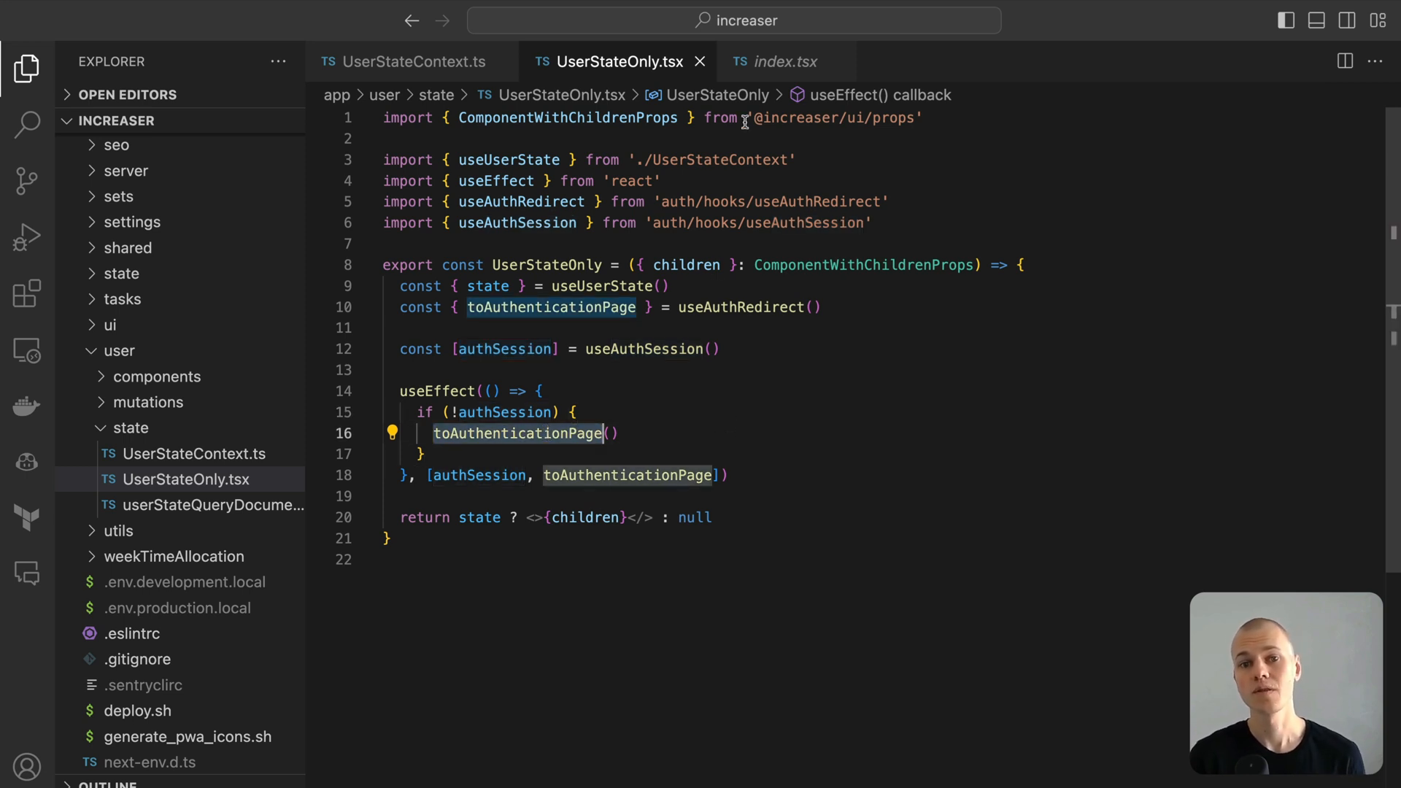
# Highlight UserStateOnly on the home page index, then bring up queryClient.ts via quick open.
pyautogui.click(787, 62)
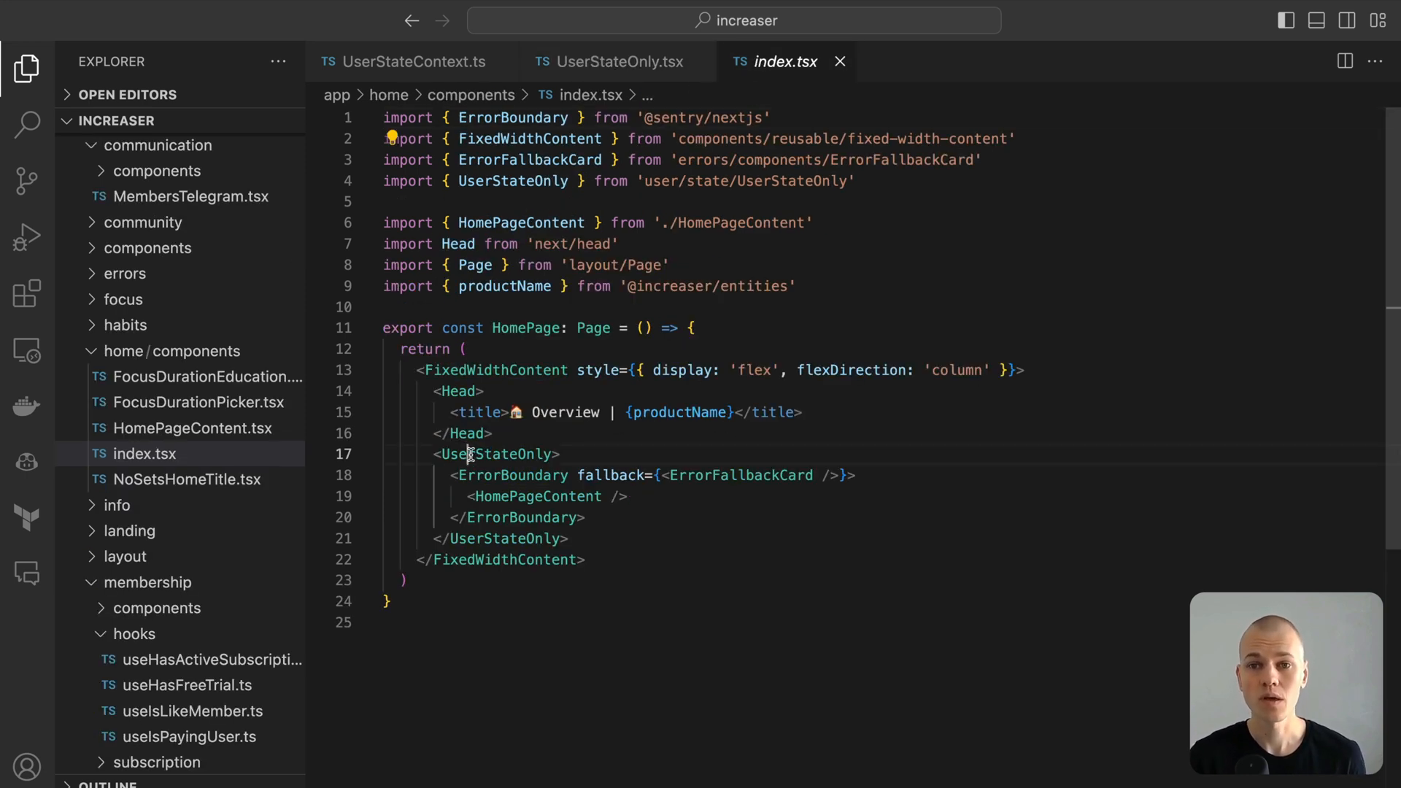
pyautogui.click(496, 453)
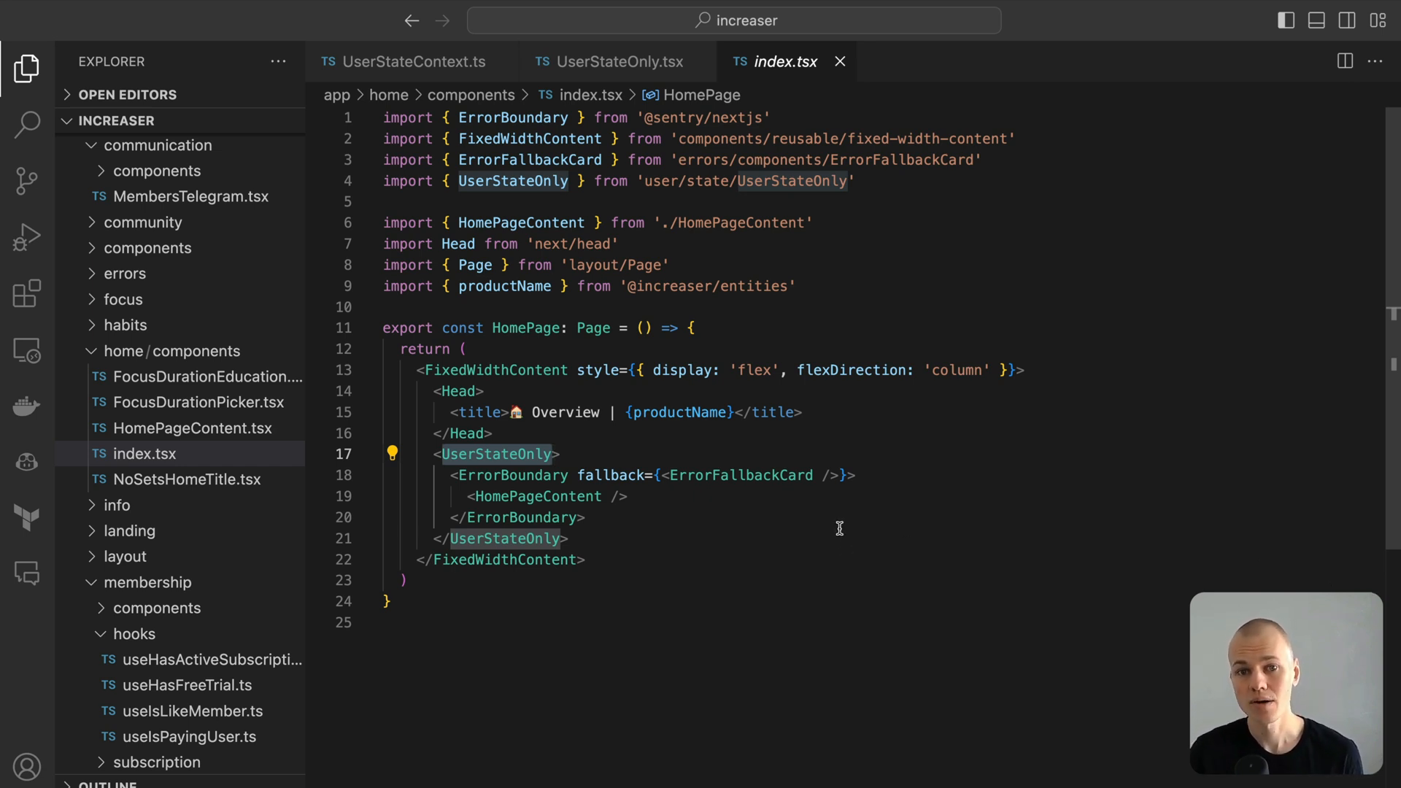
pyautogui.moveTo(826, 552)
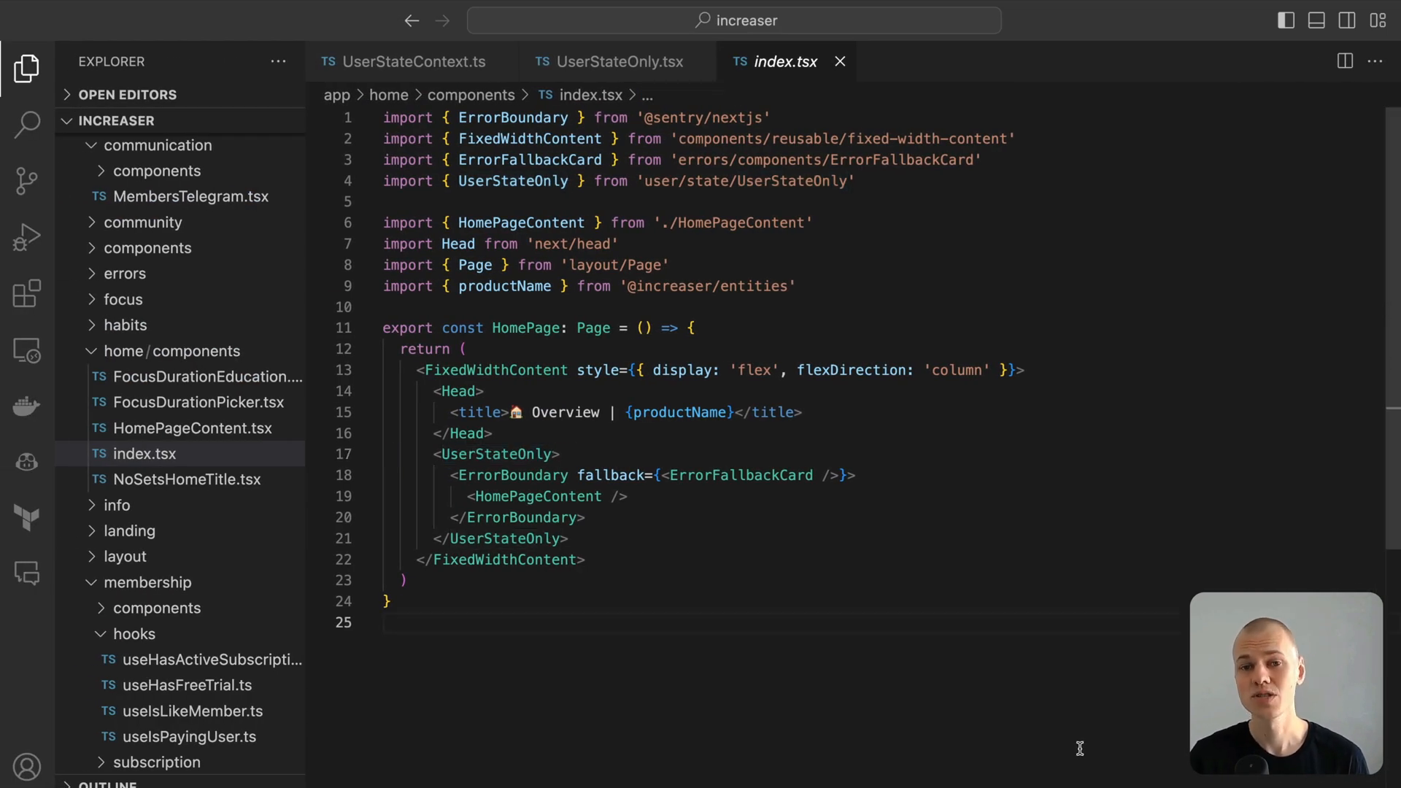
pyautogui.press('Ctrl+p')
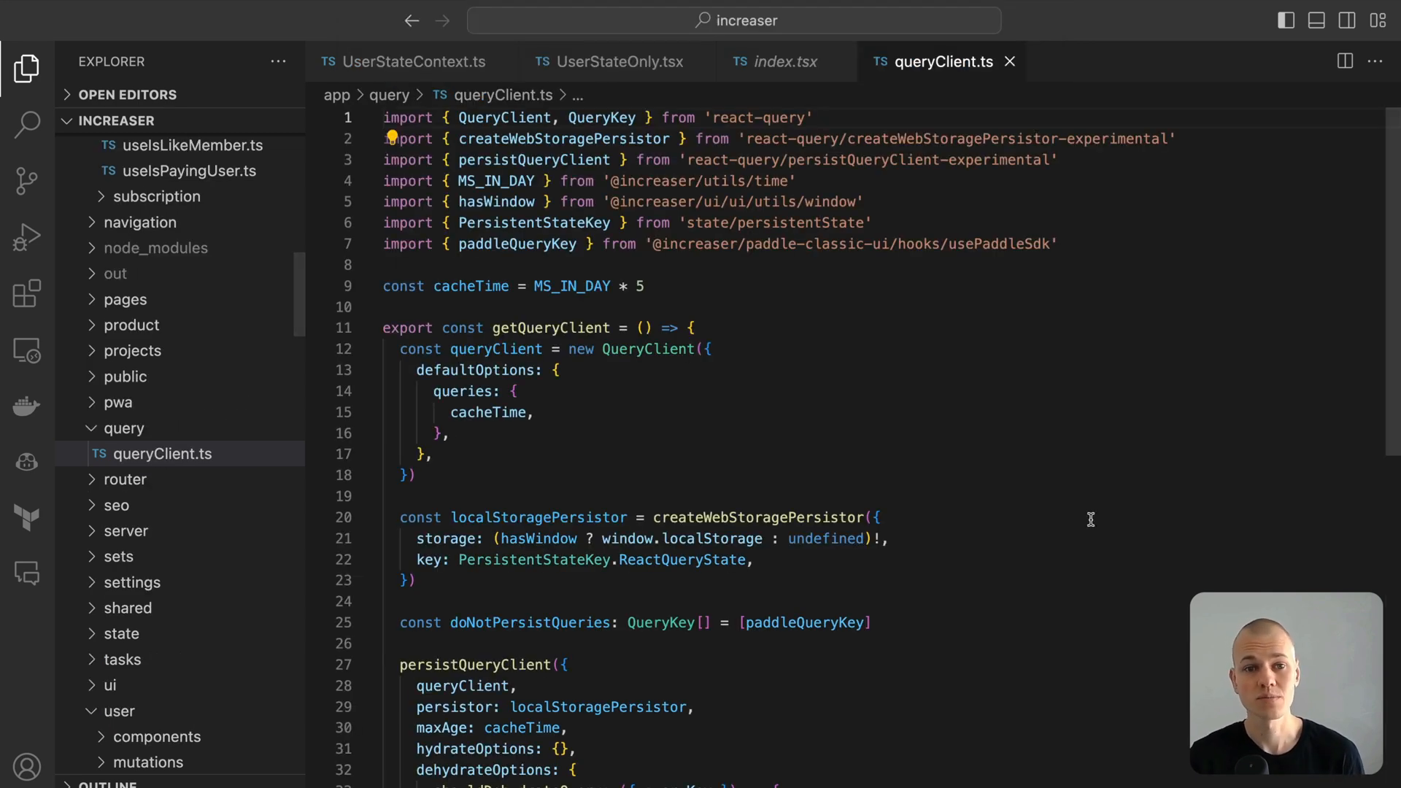
pyautogui.scroll(-3)
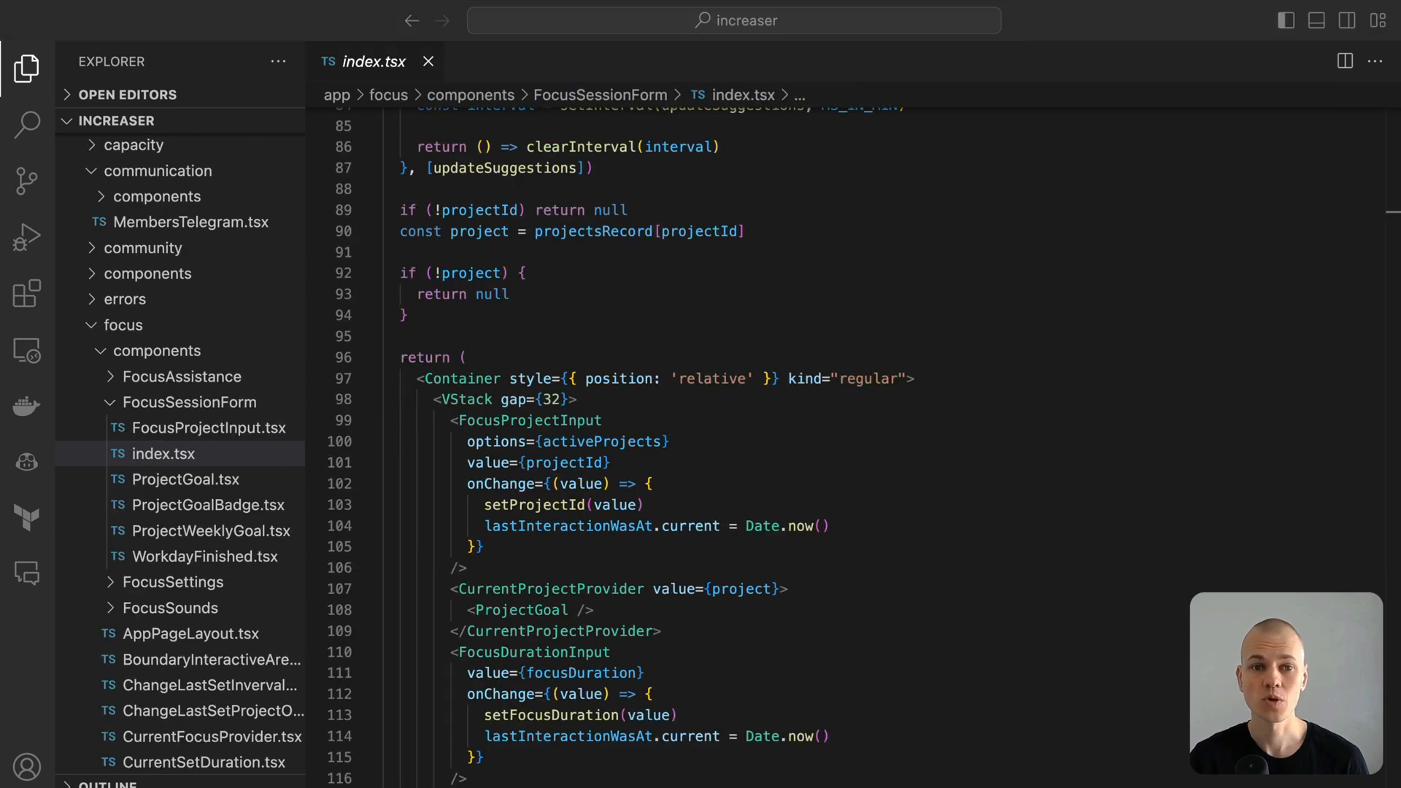
pyautogui.moveTo(1094, 494)
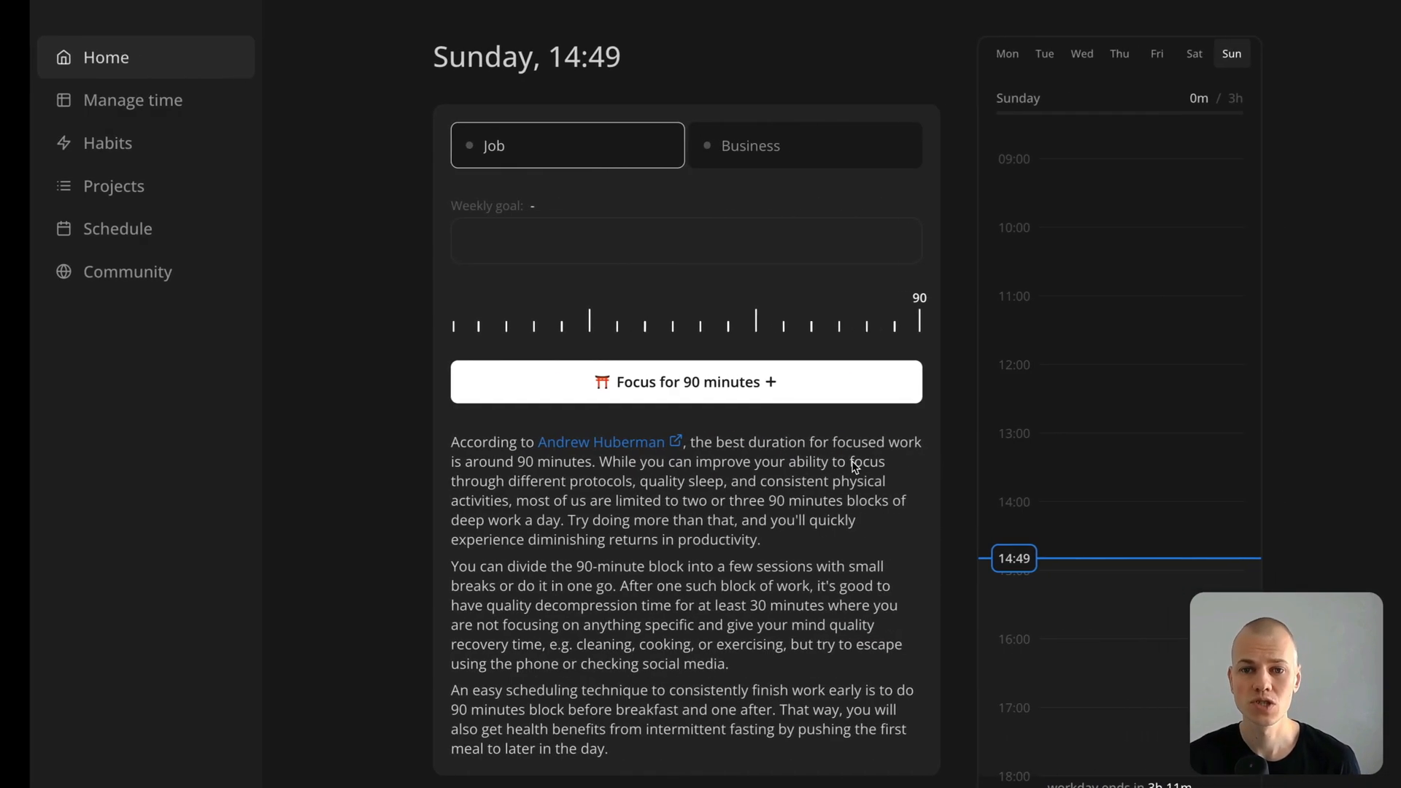
# Start a 90-minute focus session and choose Purchase in the Subscribe to continue modal.
pyautogui.click(685, 382)
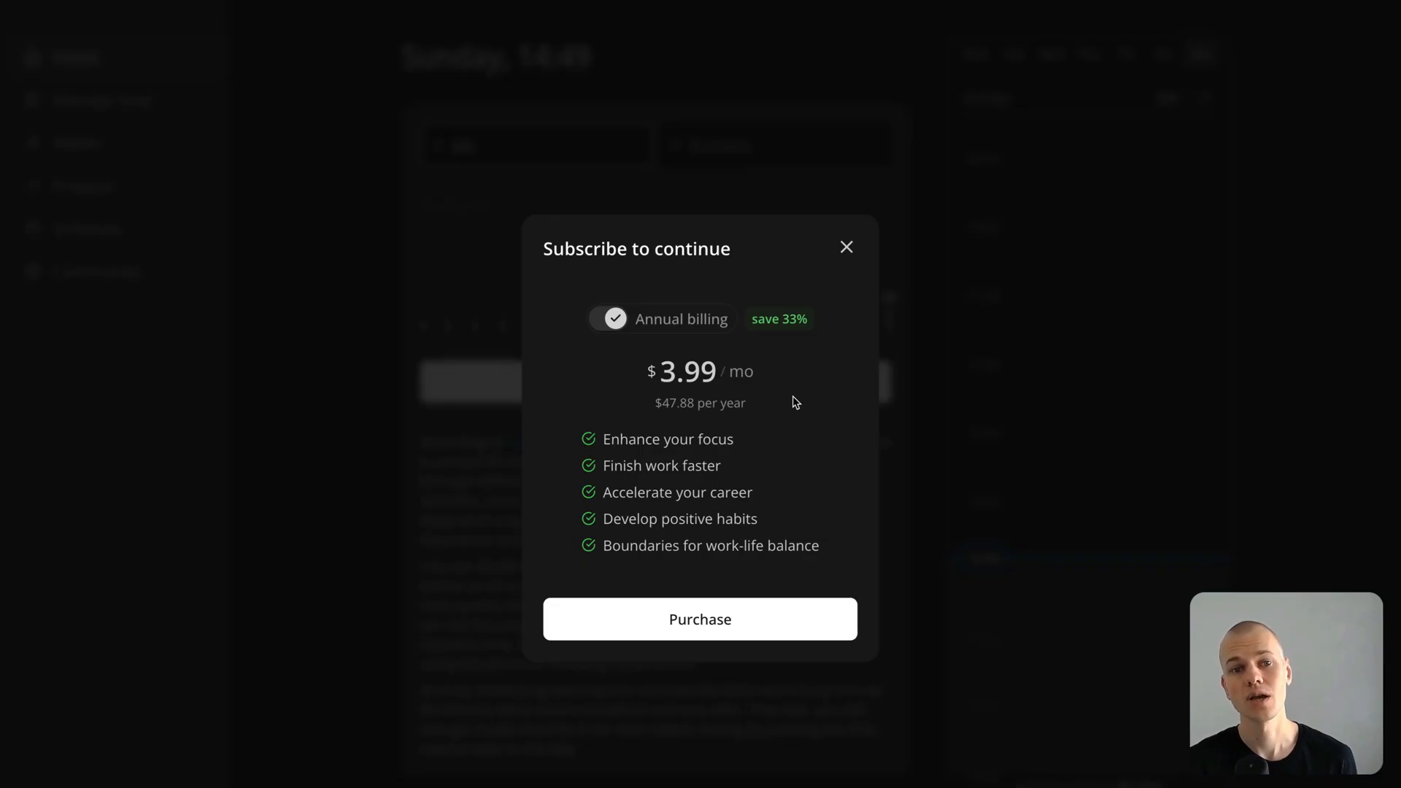
pyautogui.moveTo(745, 625)
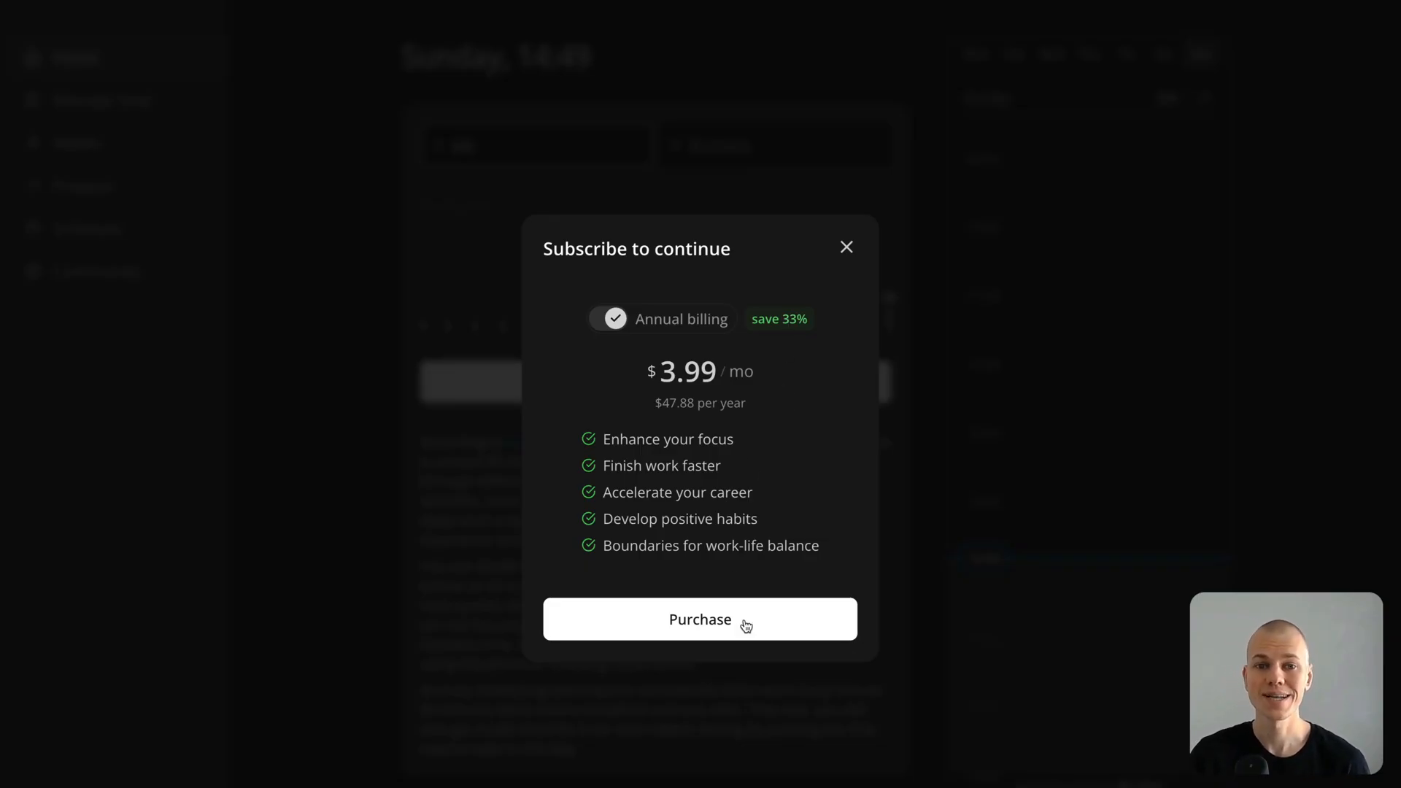
pyautogui.click(844, 246)
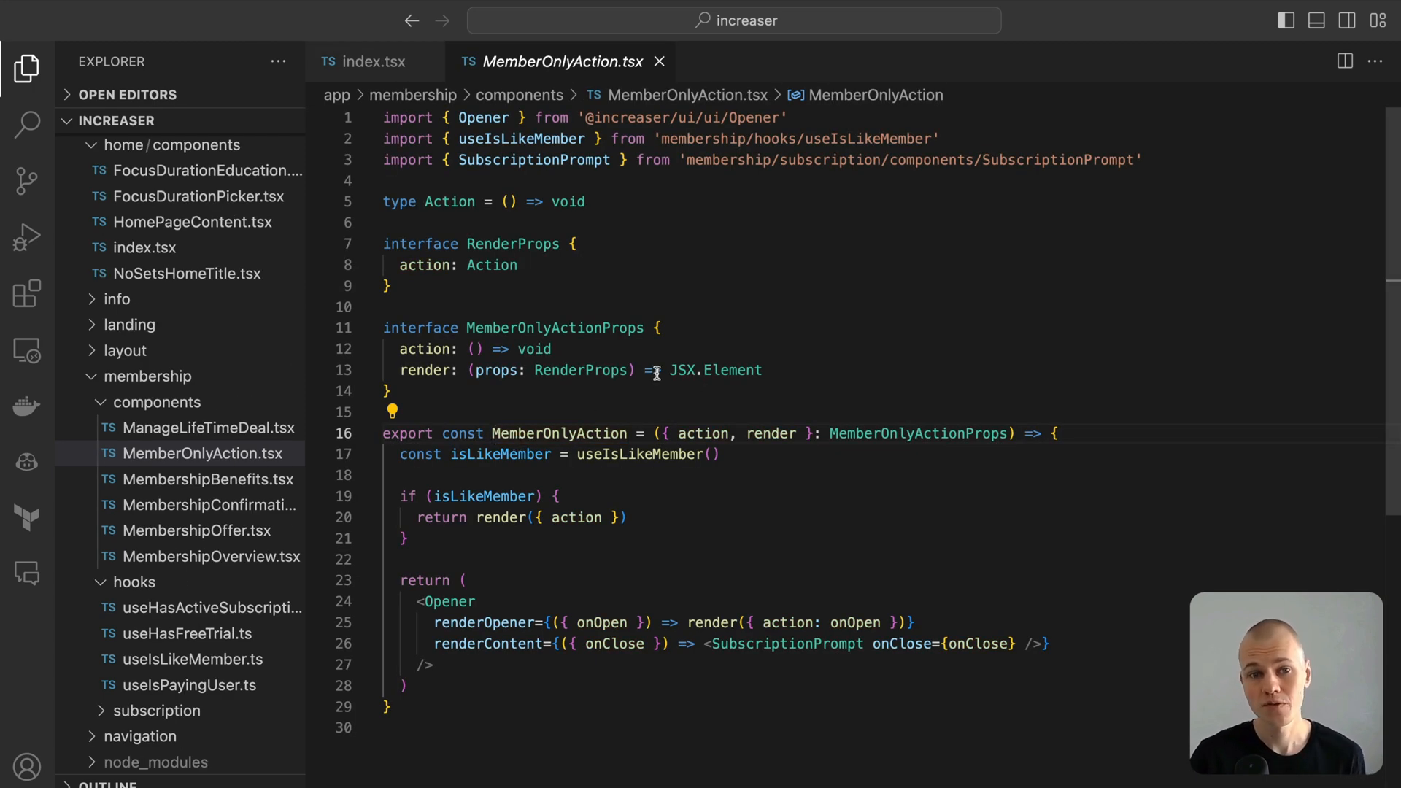
pyautogui.moveTo(679, 370)
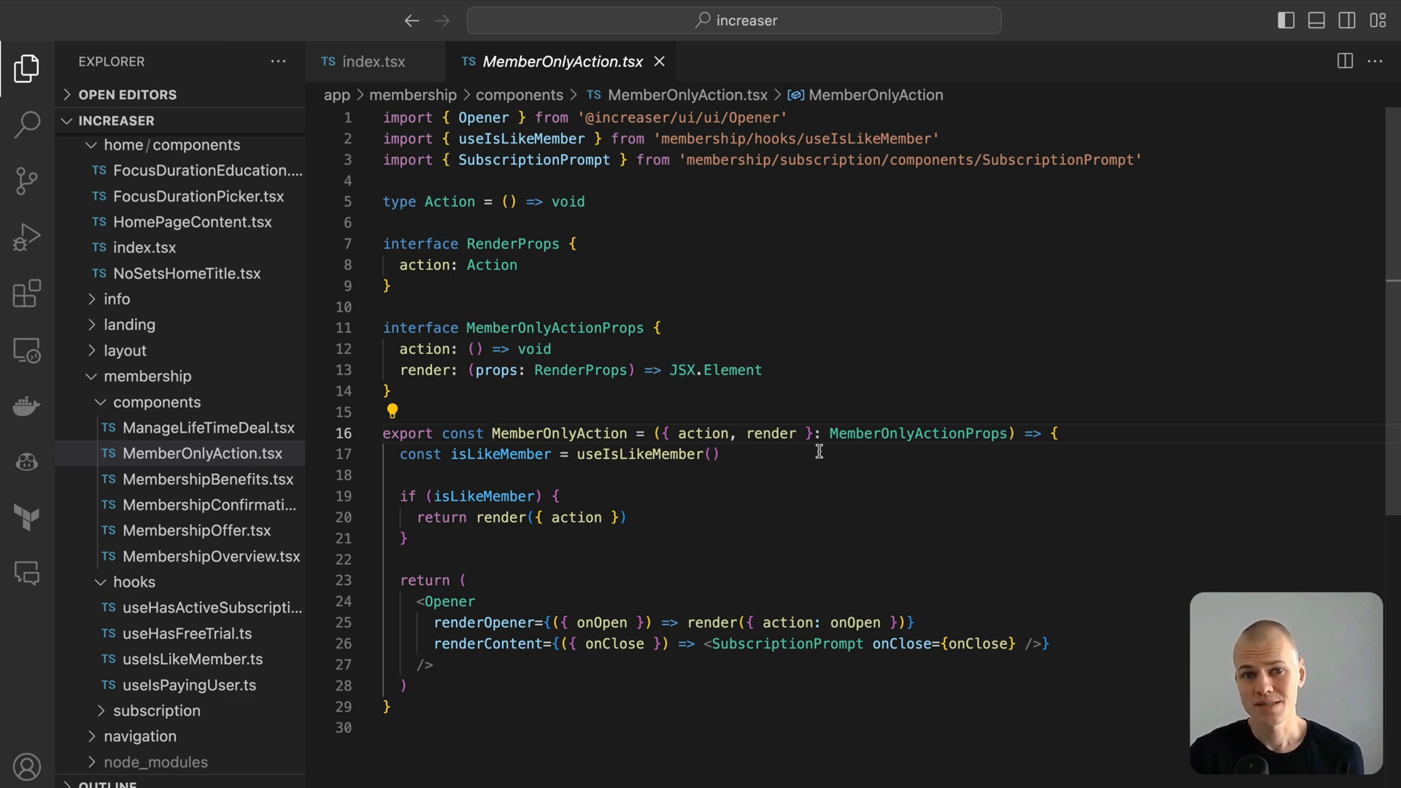
pyautogui.moveTo(797, 494)
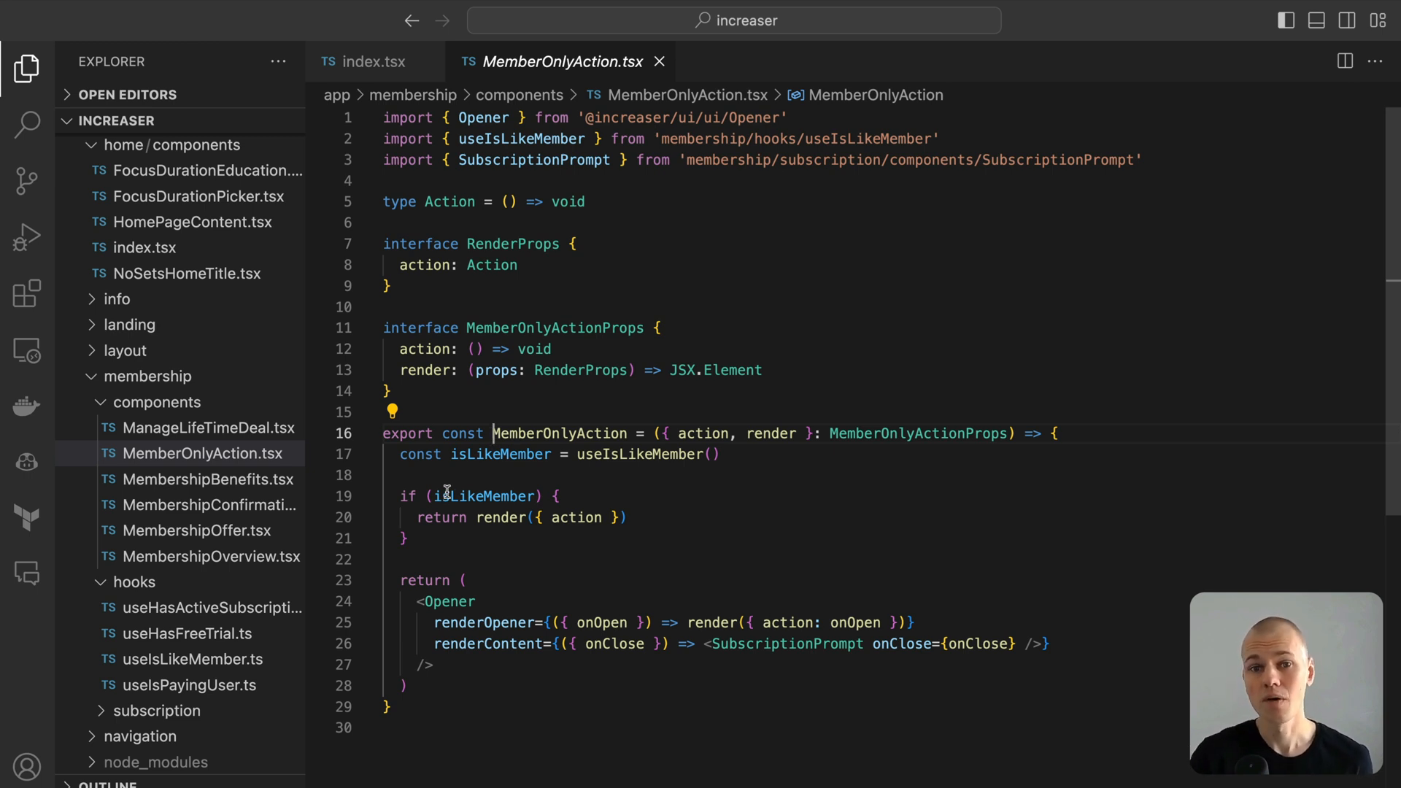
# Point out the render call inside MemberOnlyAction's isLikeMember branch.
pyautogui.click(632, 517)
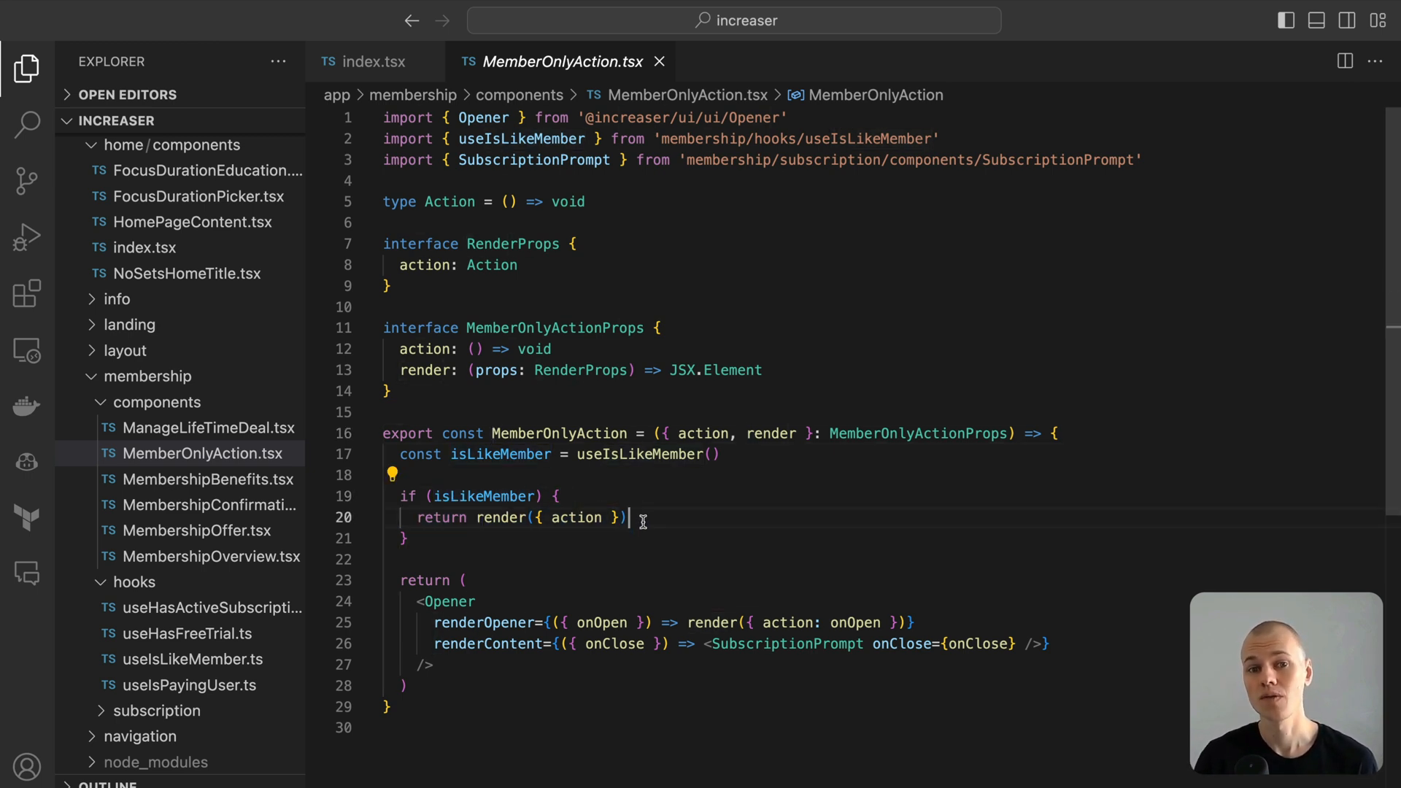
pyautogui.moveTo(620, 517)
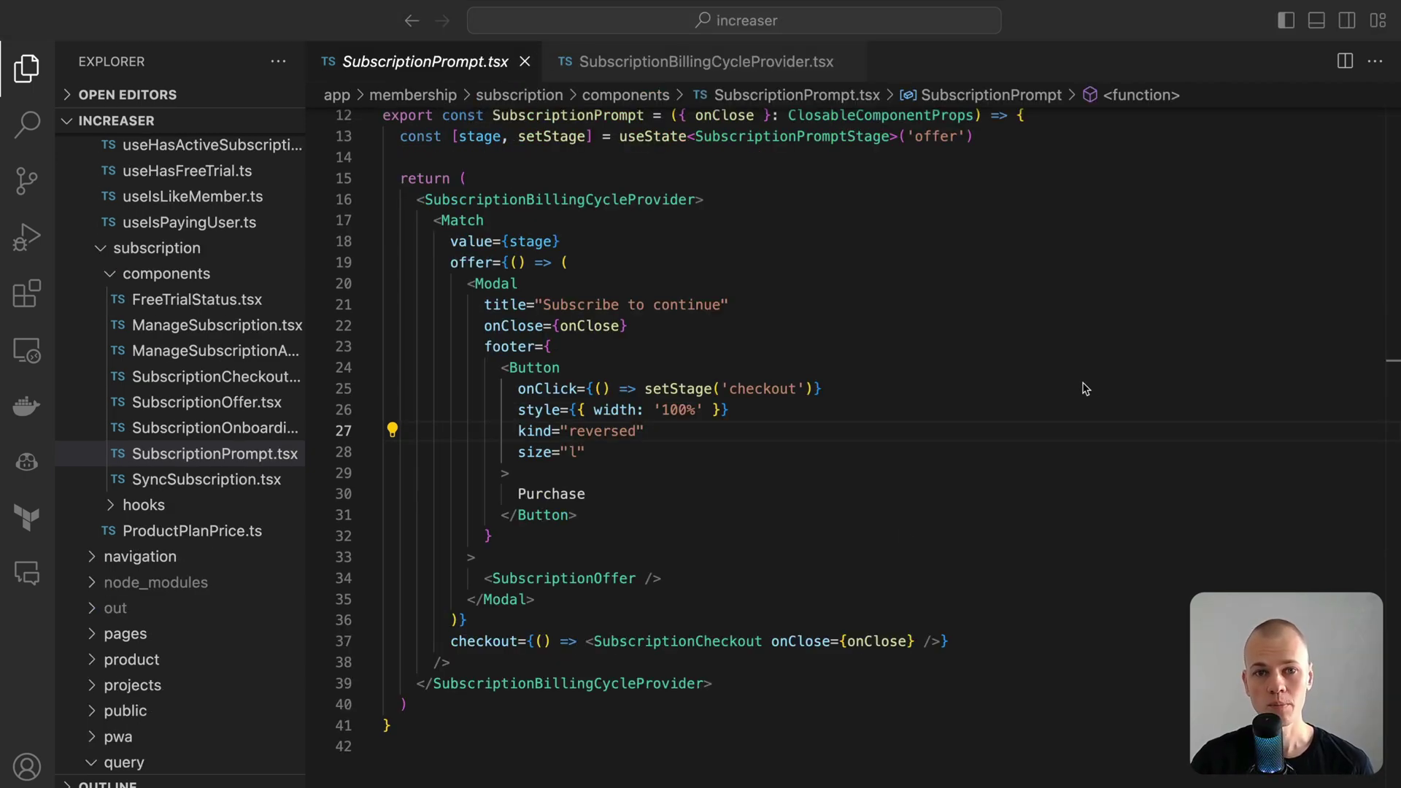
pyautogui.moveTo(1078, 389)
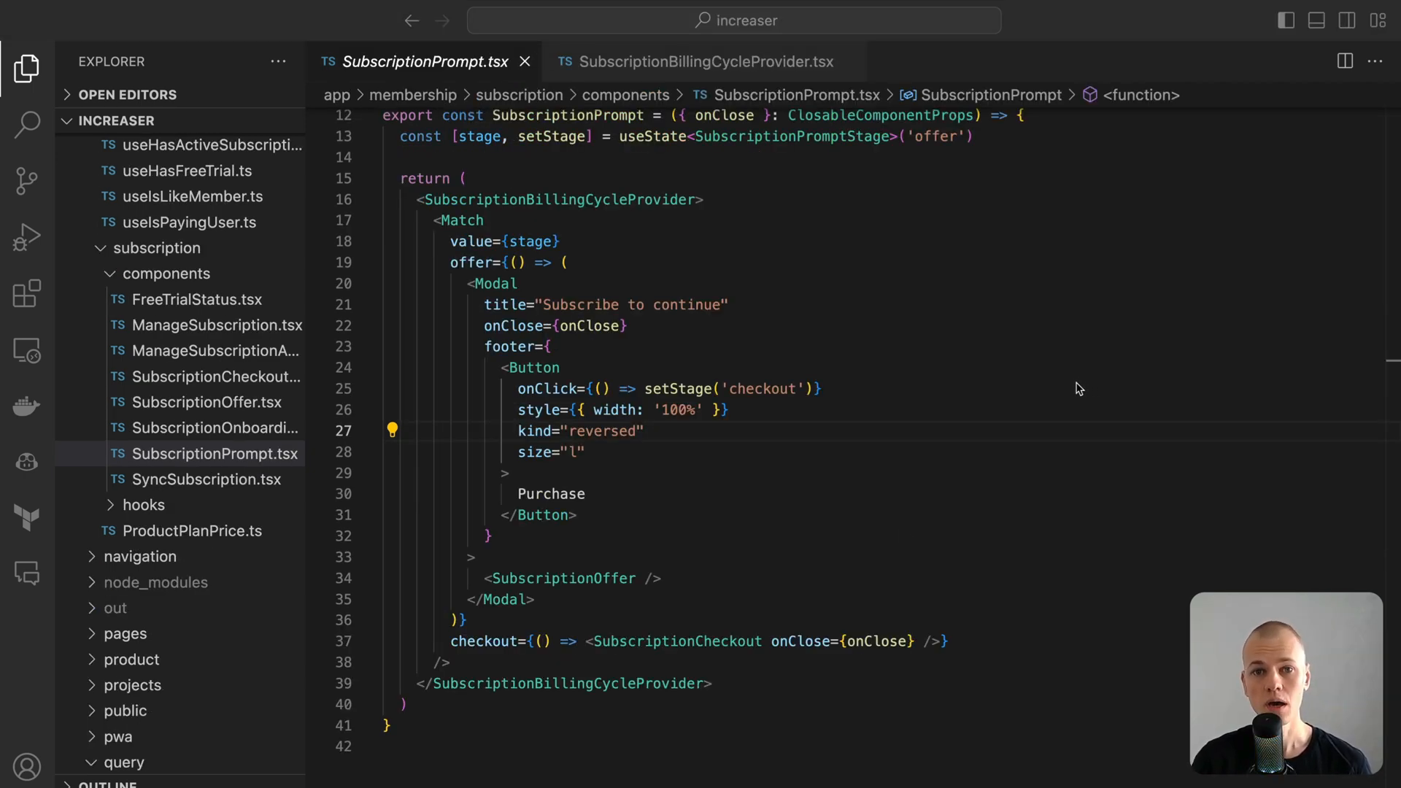
# Highlight the offer stage in SubscriptionPrompt, inspect the generic Match component, and return to SubscriptionPrompt.
pyautogui.scroll(3)
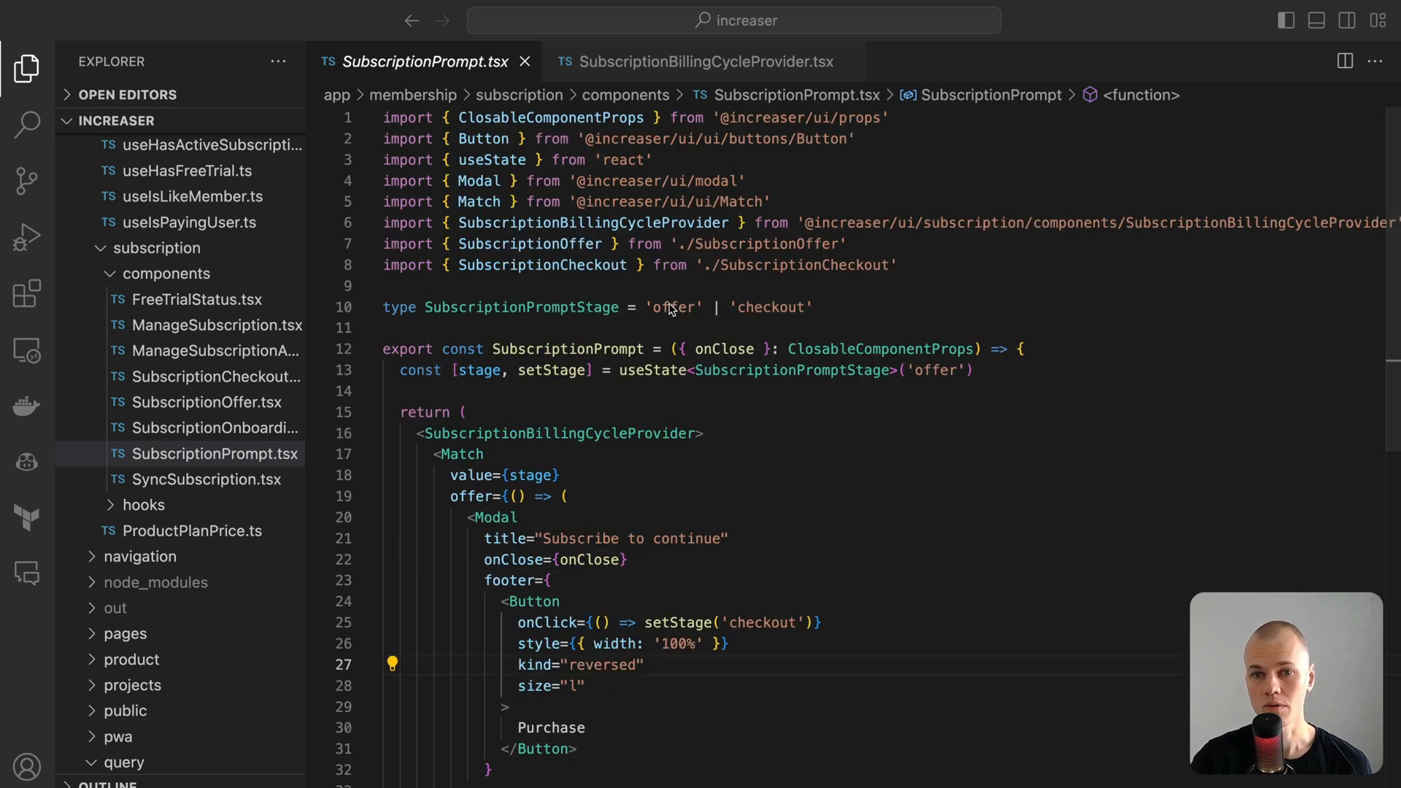
pyautogui.doubleClick(673, 307)
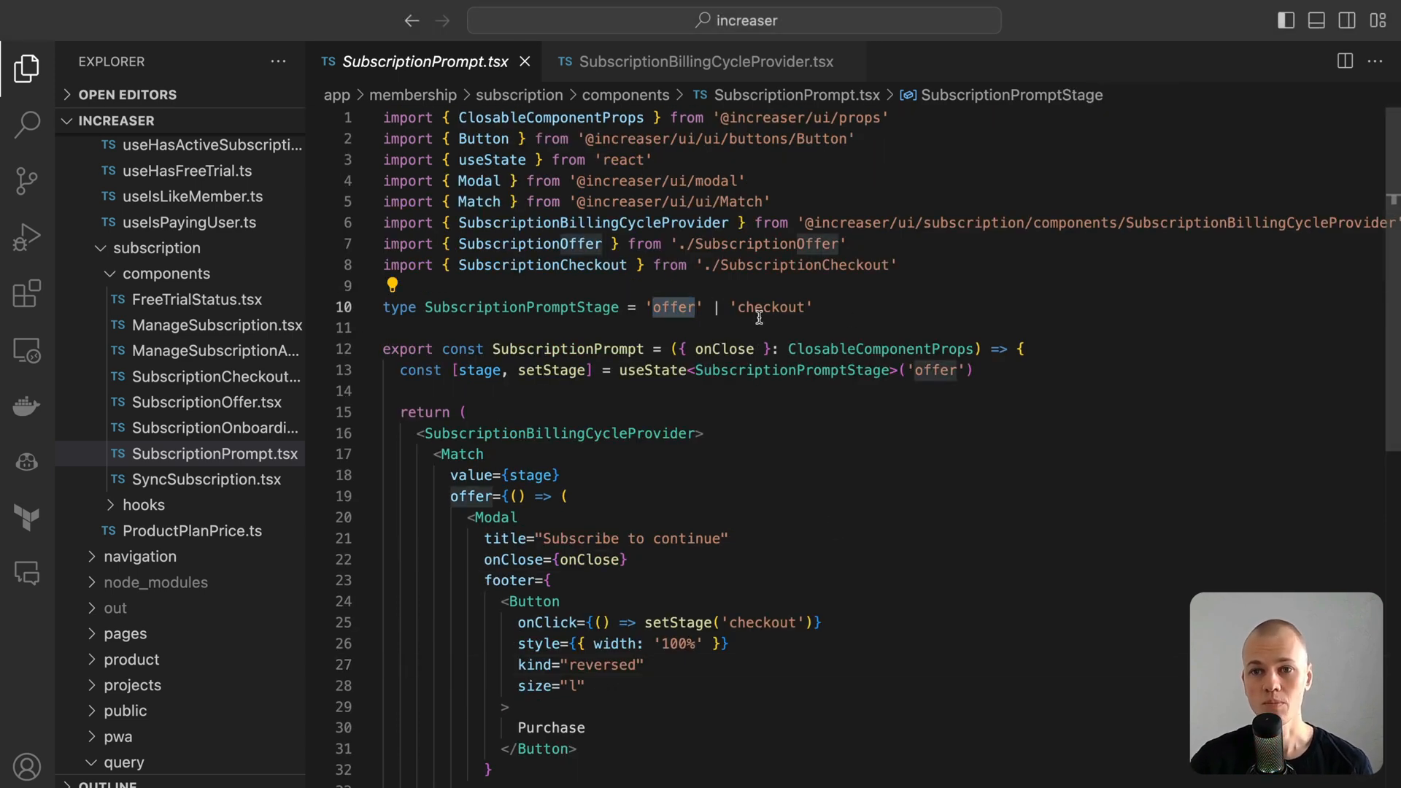
pyautogui.scroll(-3)
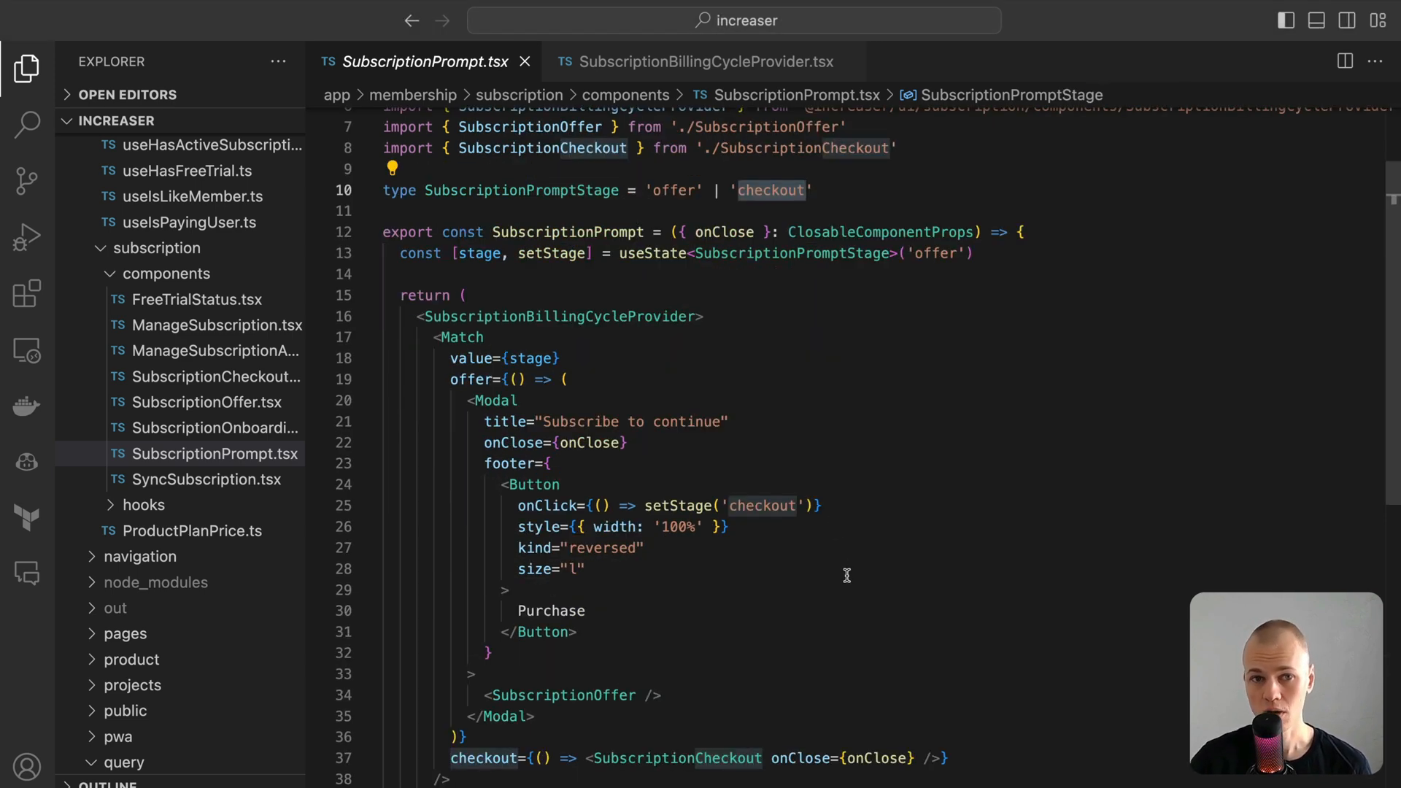
pyautogui.scroll(-3)
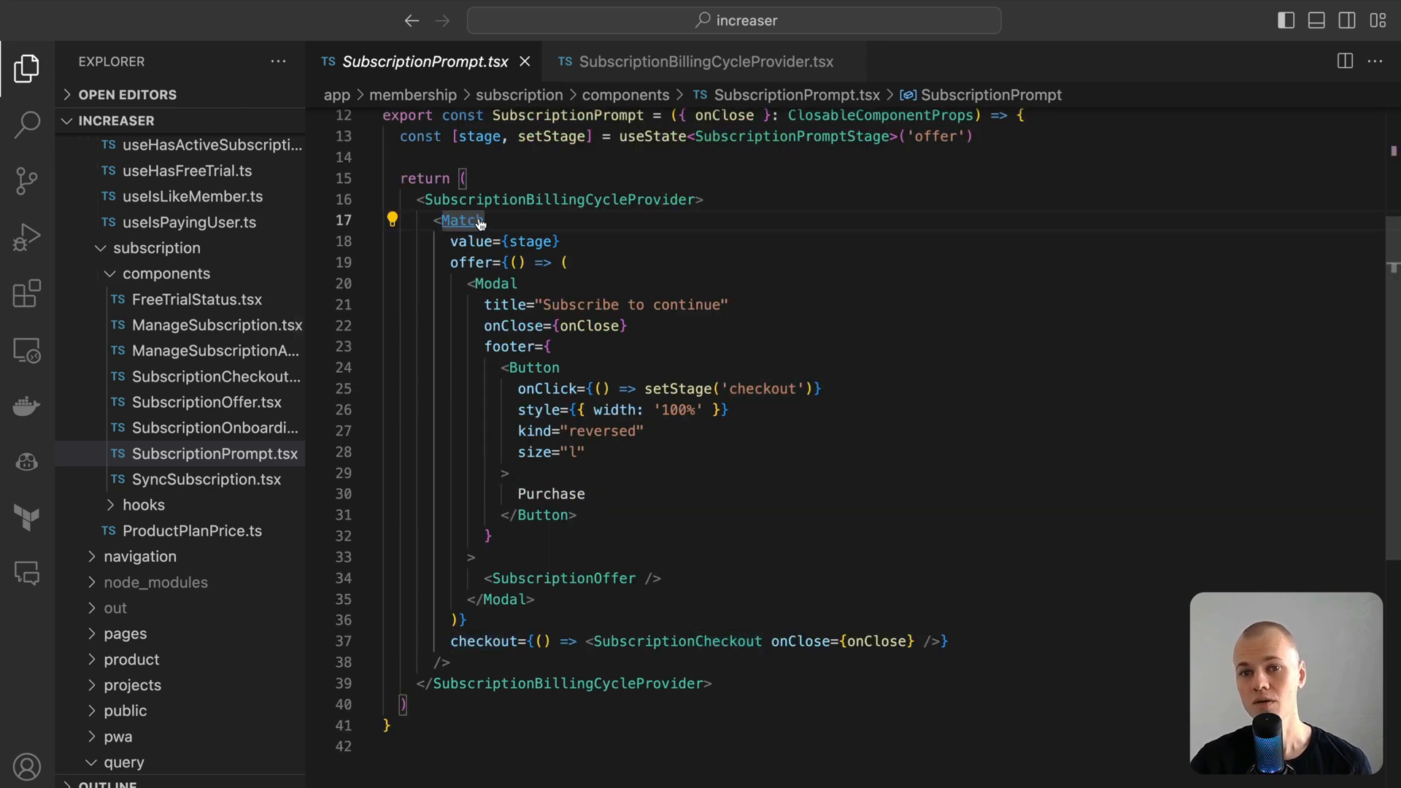
pyautogui.click(458, 221)
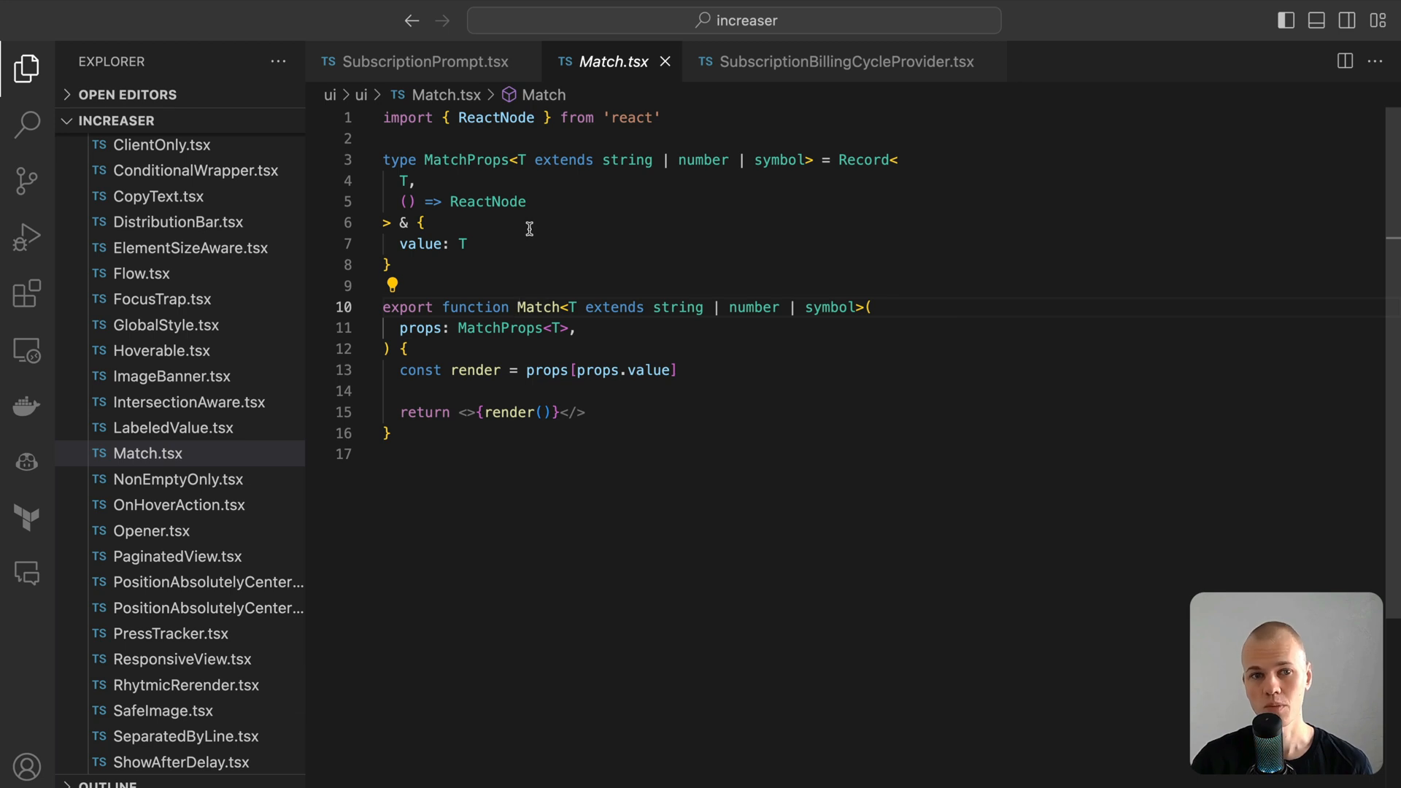
pyautogui.moveTo(546, 201)
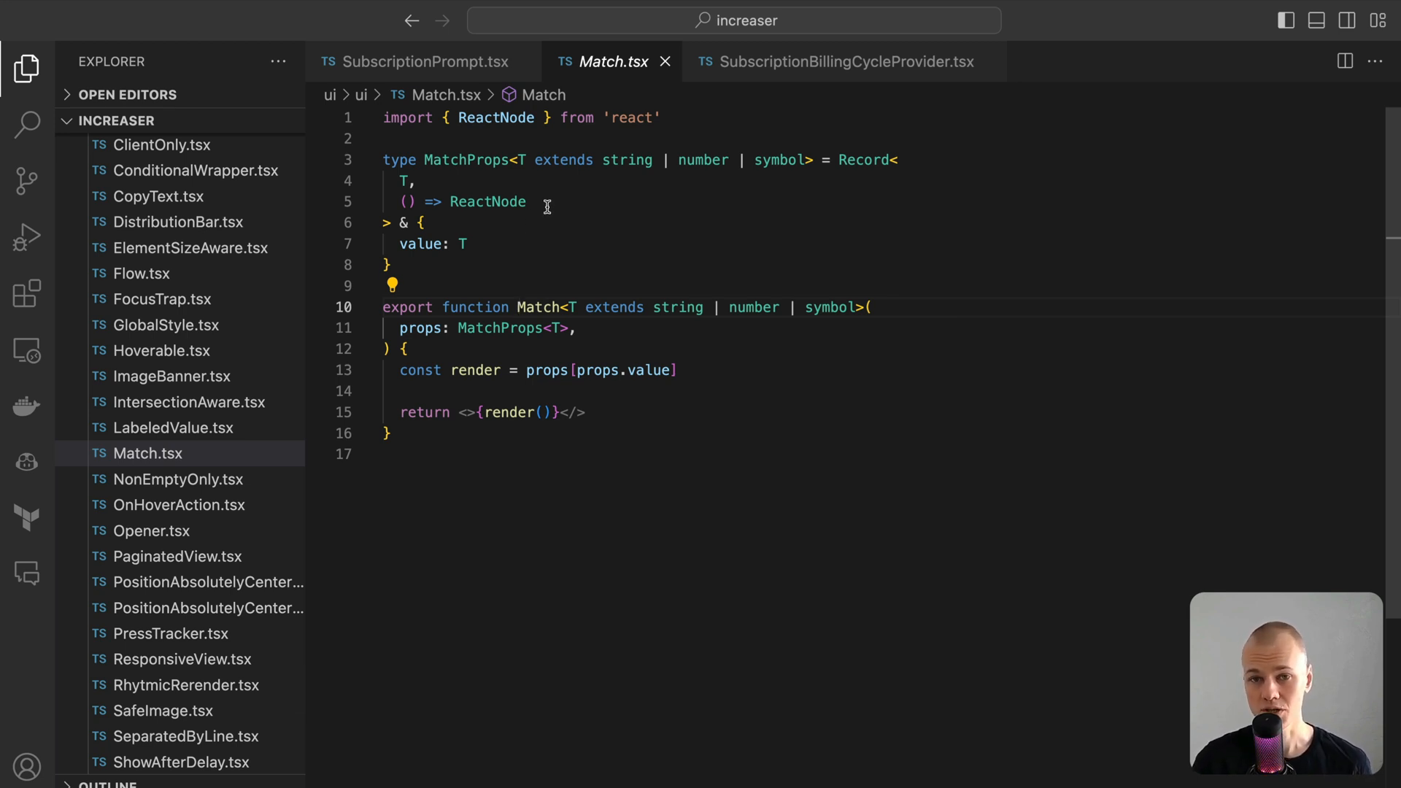
pyautogui.moveTo(390, 61)
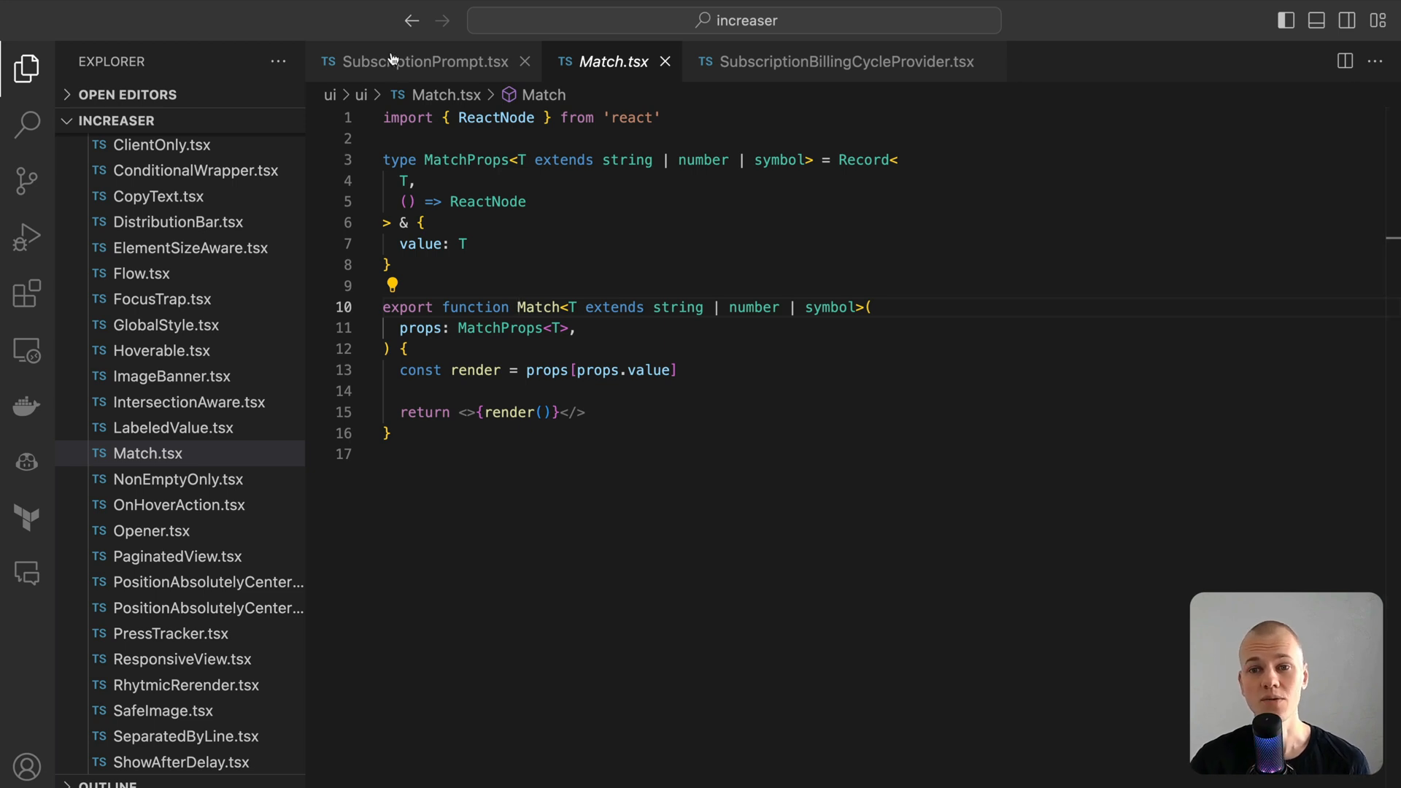
pyautogui.moveTo(420, 60)
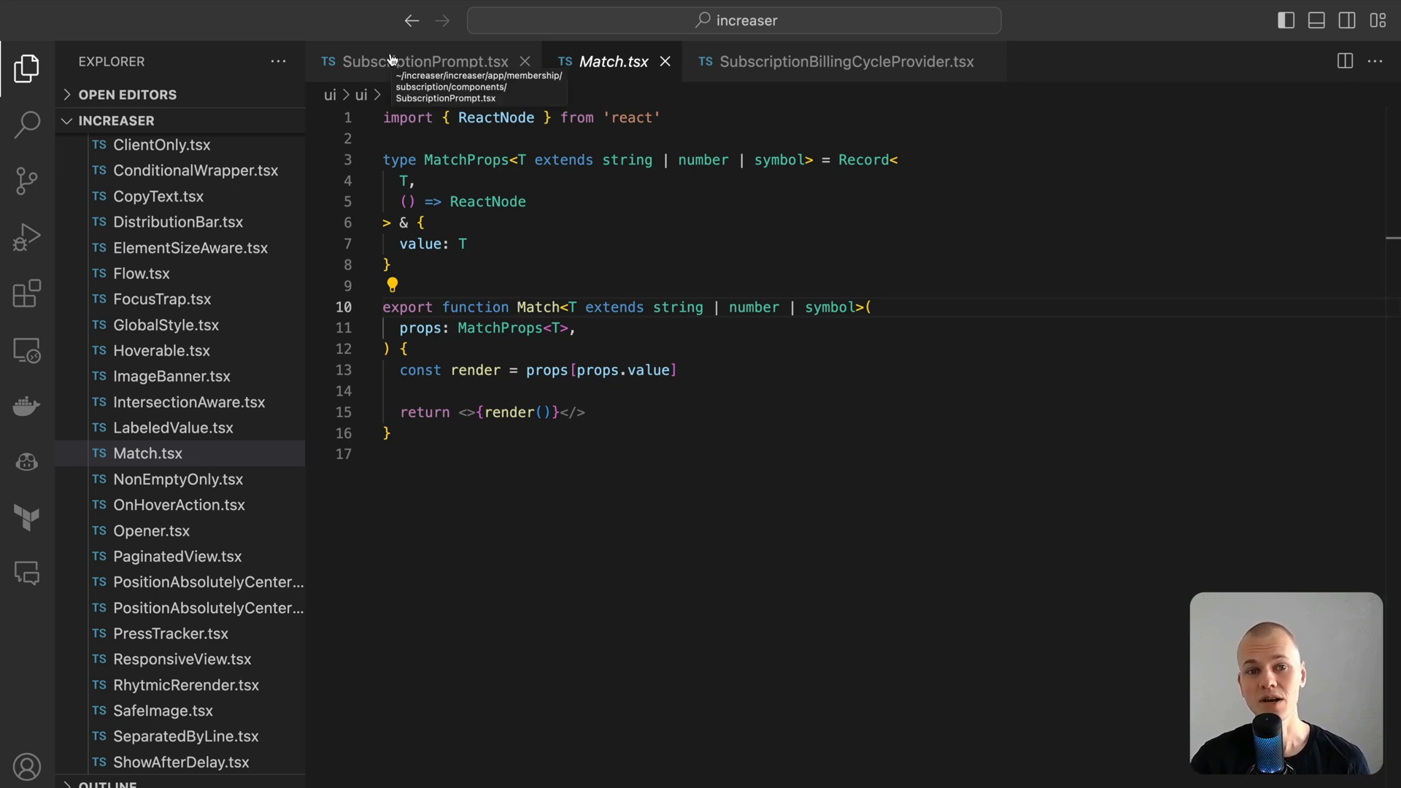
pyautogui.click(420, 61)
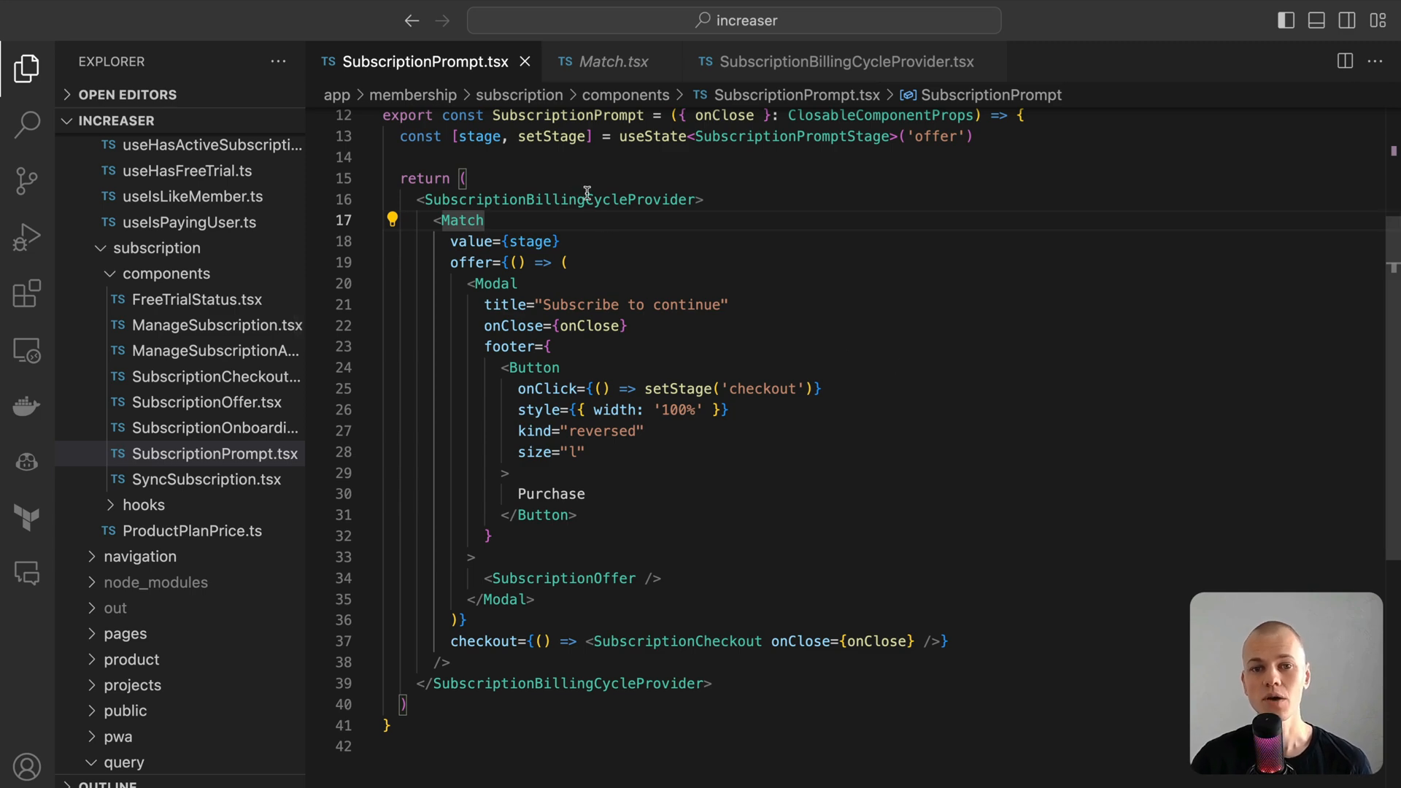
# Review SubscriptionBillingCycleProvider.tsx: its billing cycle context defaulting to yearly and the useSubscriptionBillingCycle hook.
pyautogui.click(839, 61)
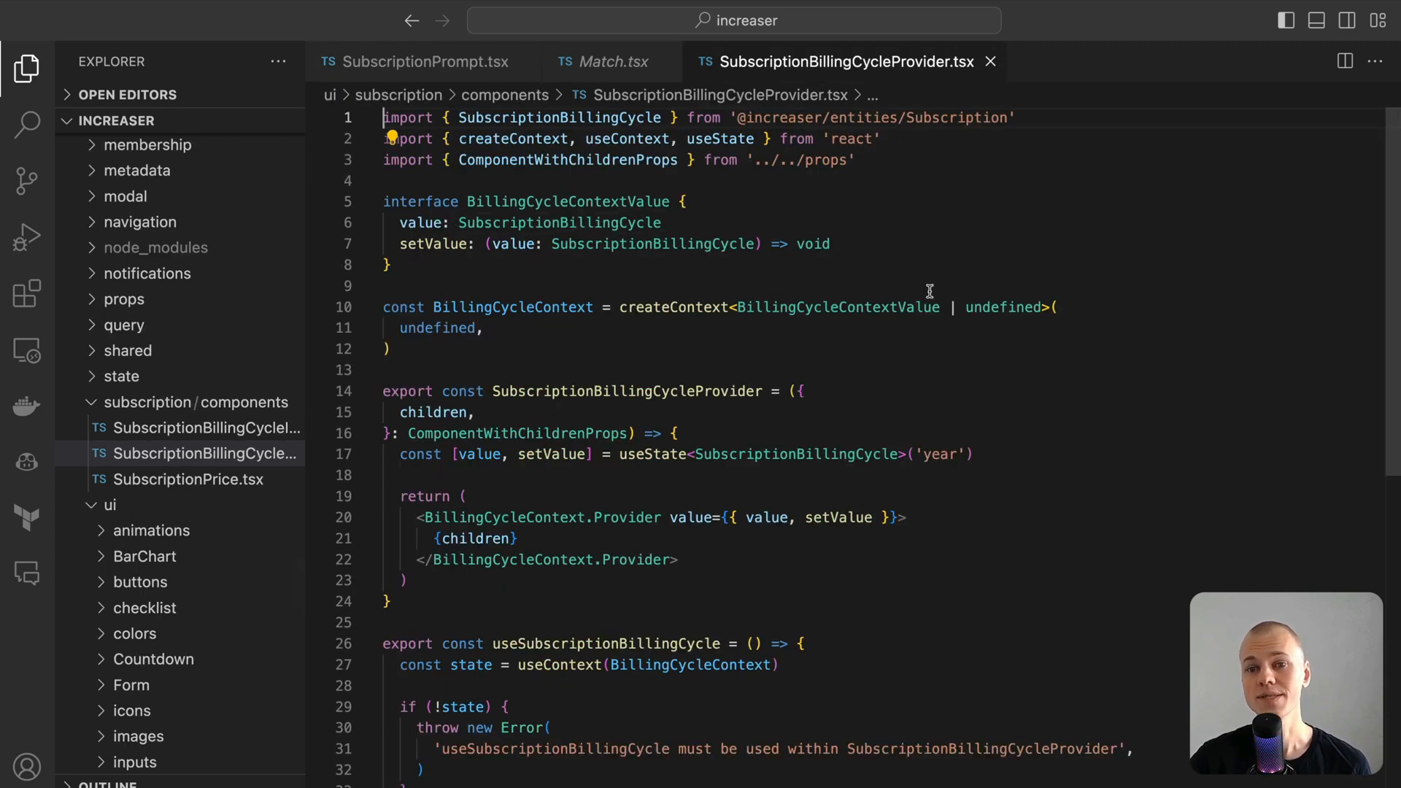
pyautogui.scroll(-3)
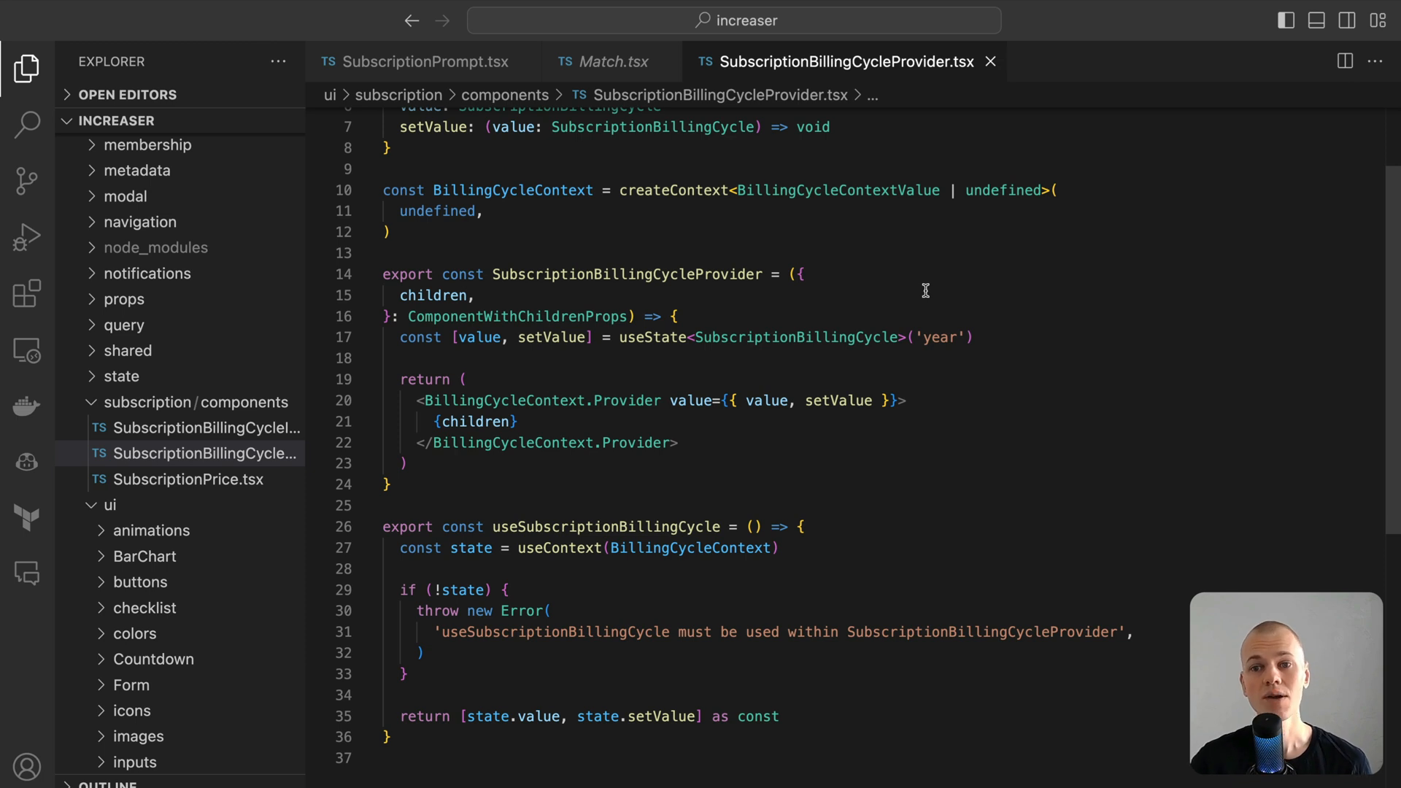
pyautogui.moveTo(917, 286)
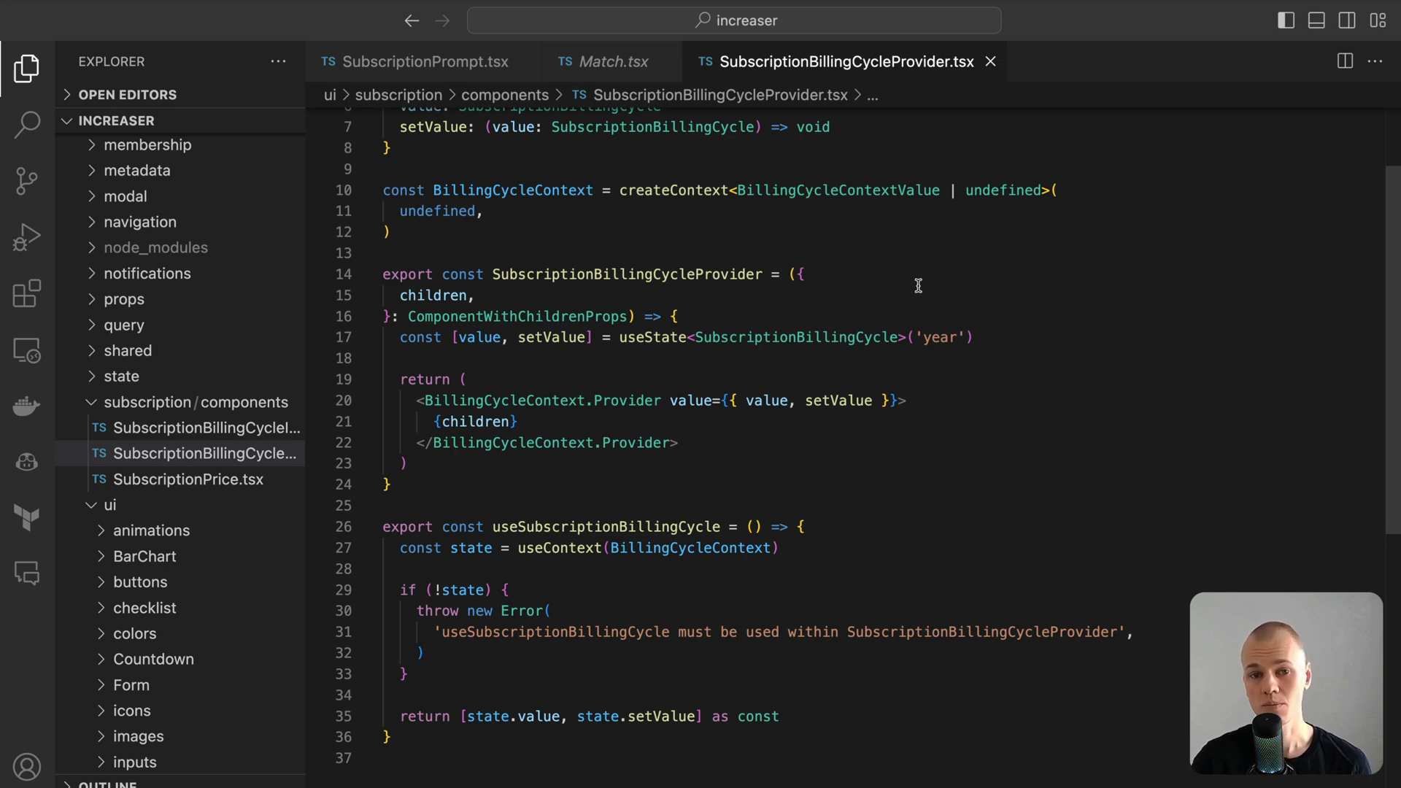
pyautogui.scroll(3)
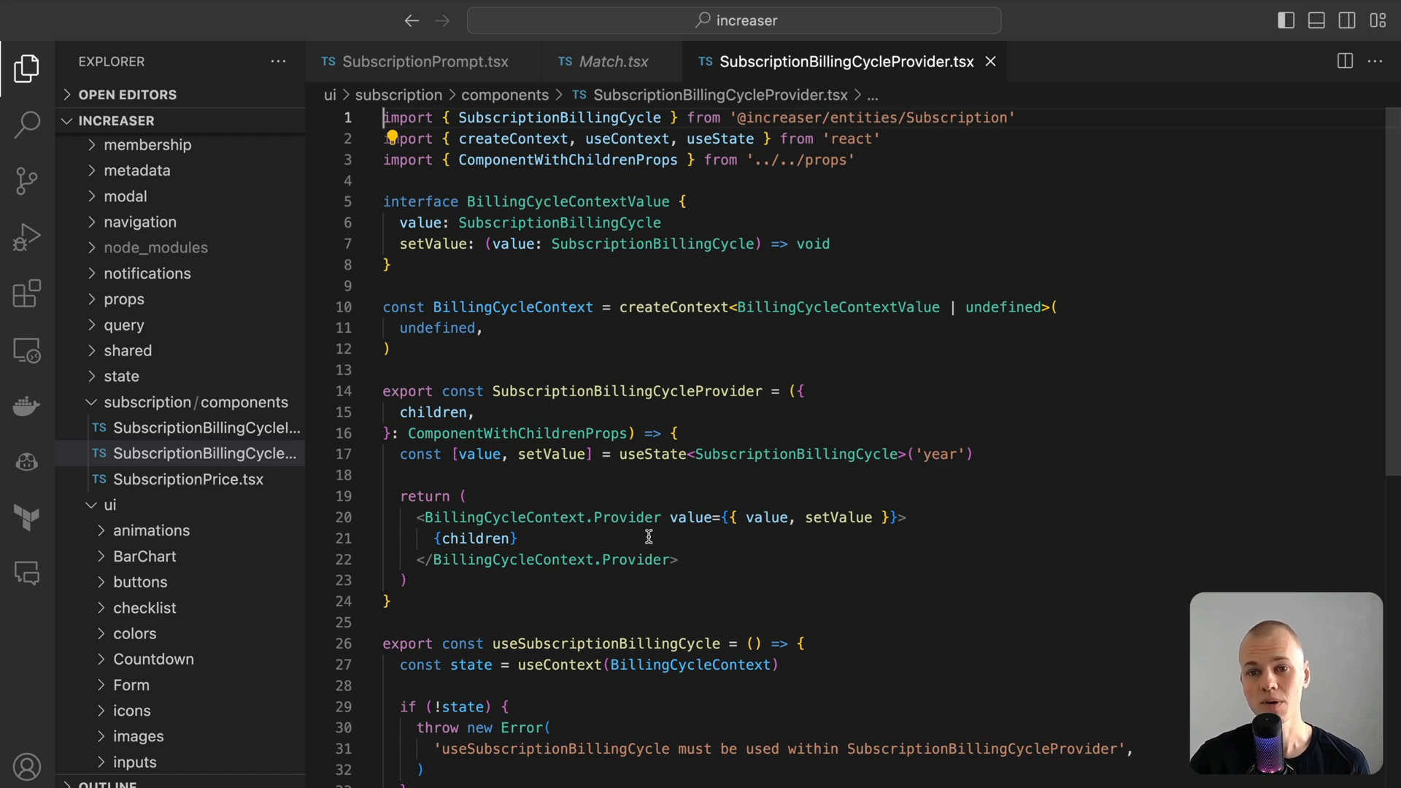
pyautogui.moveTo(622, 516)
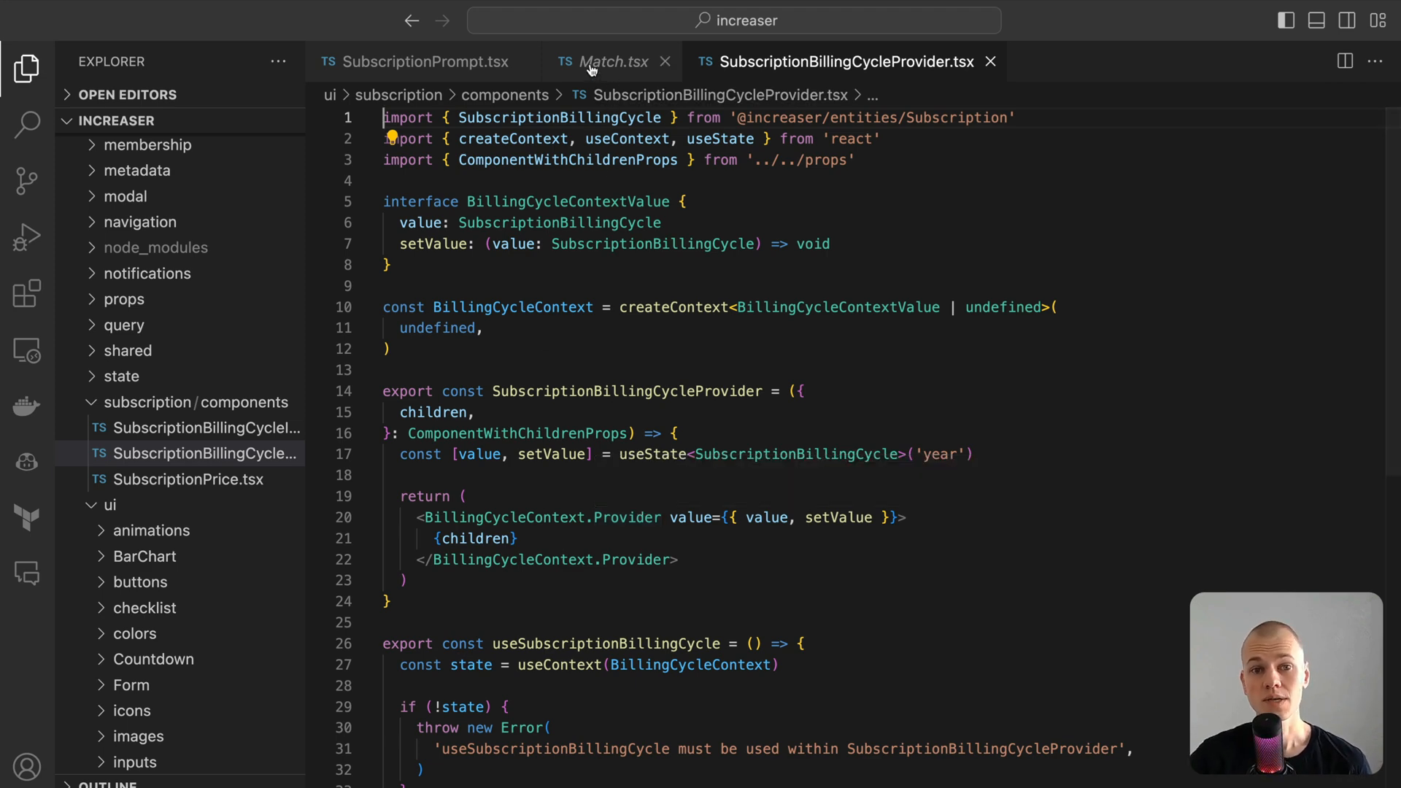
# Review SubscriptionOffer.tsx down to the MembershipBenefits line, seeing the billing cycle passed to input and price.
pyautogui.click(425, 60)
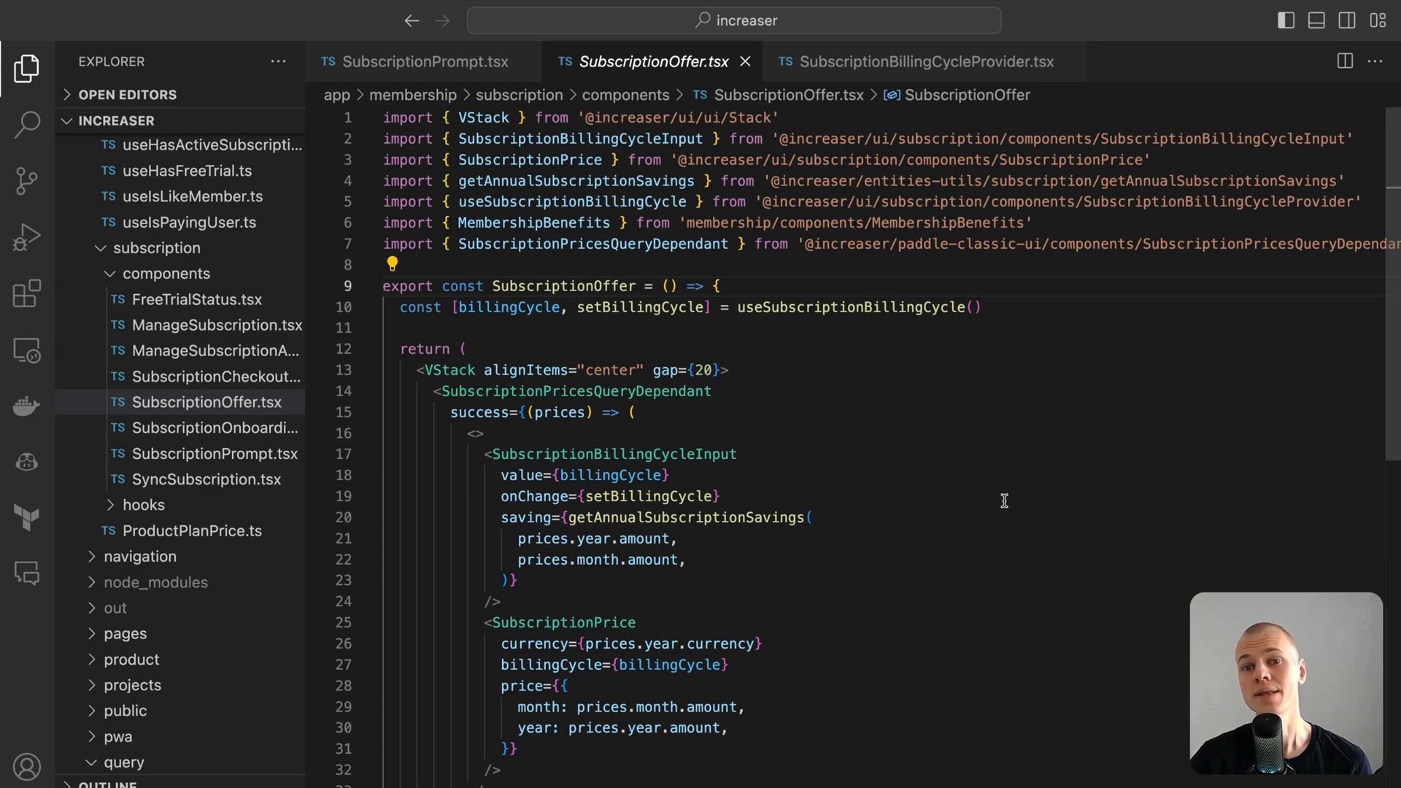
pyautogui.scroll(-3)
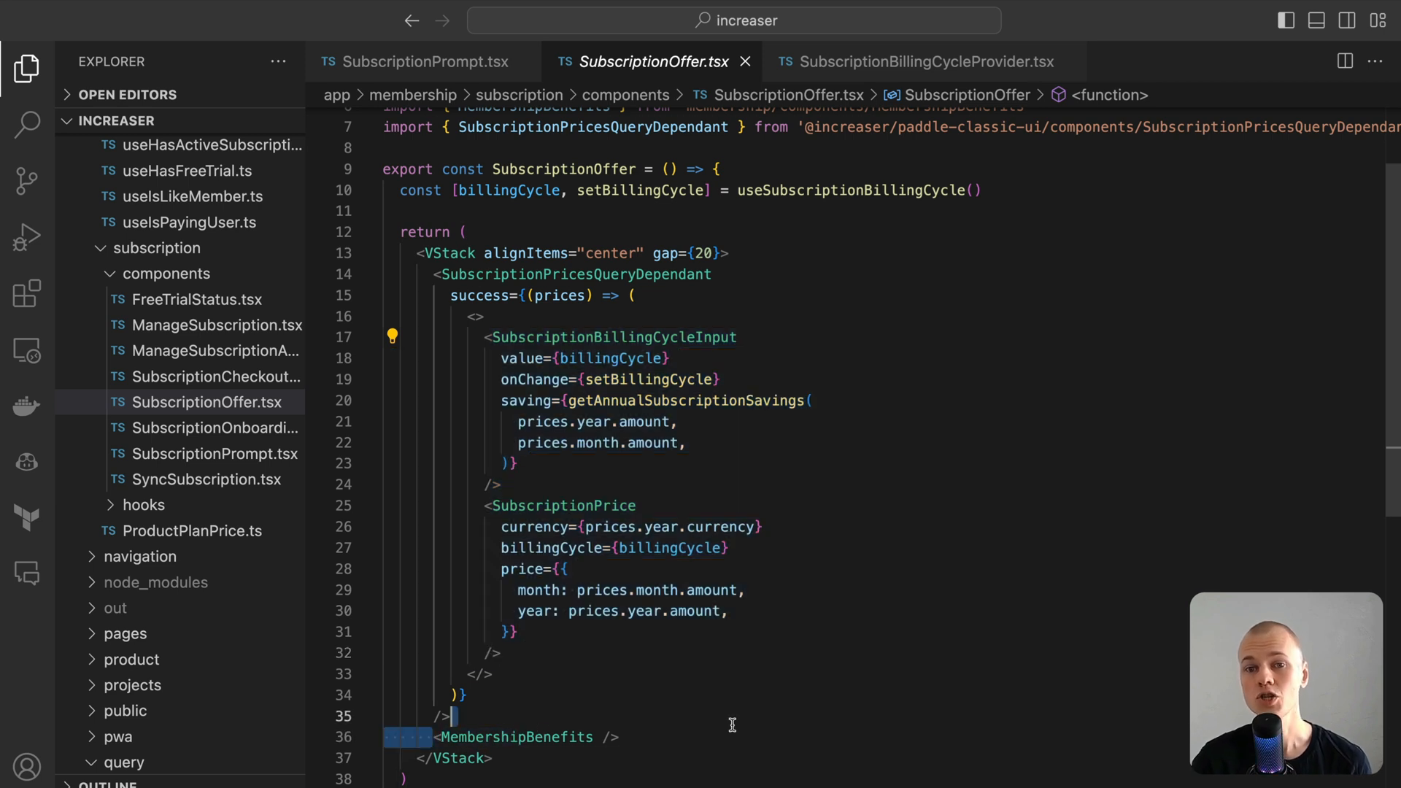
pyautogui.click(619, 736)
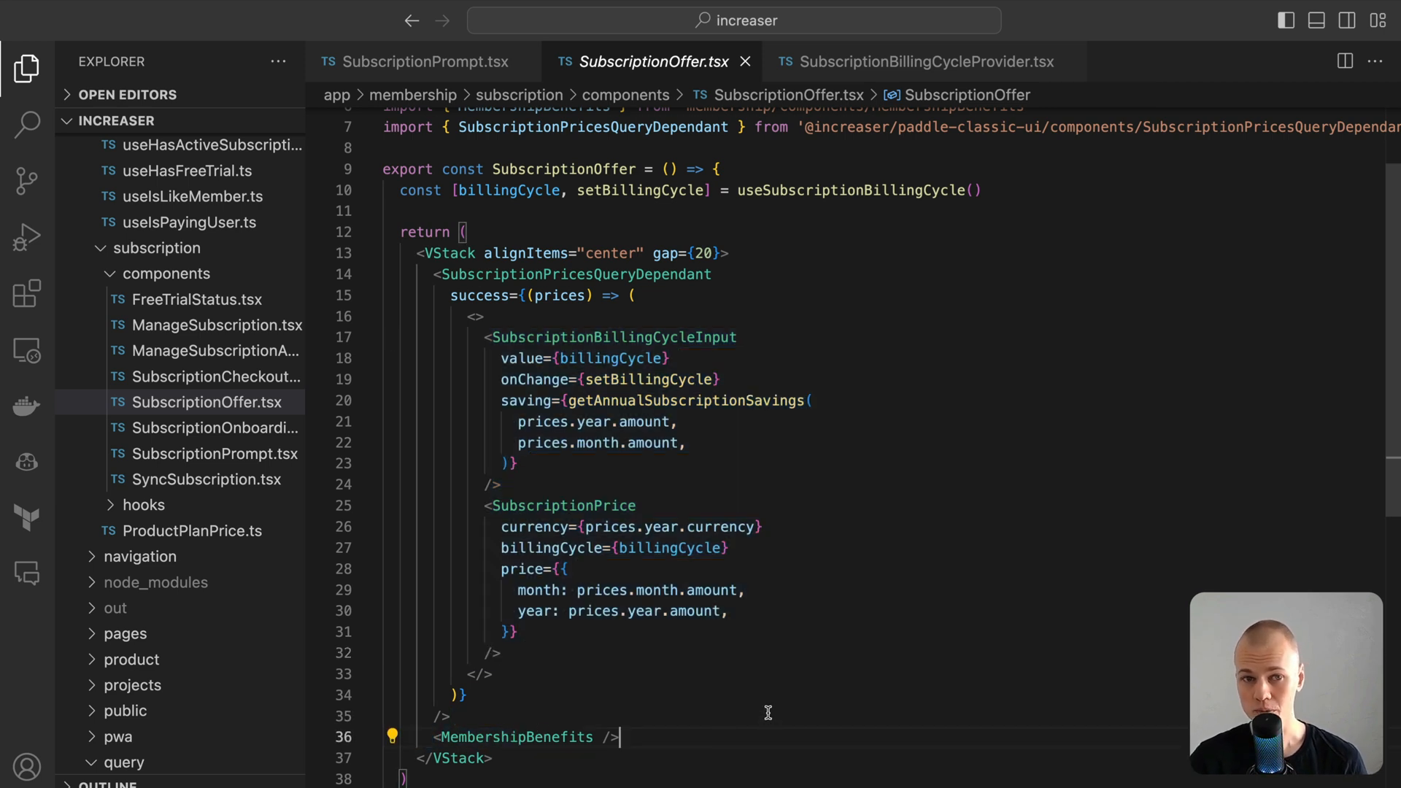
pyautogui.moveTo(634, 338)
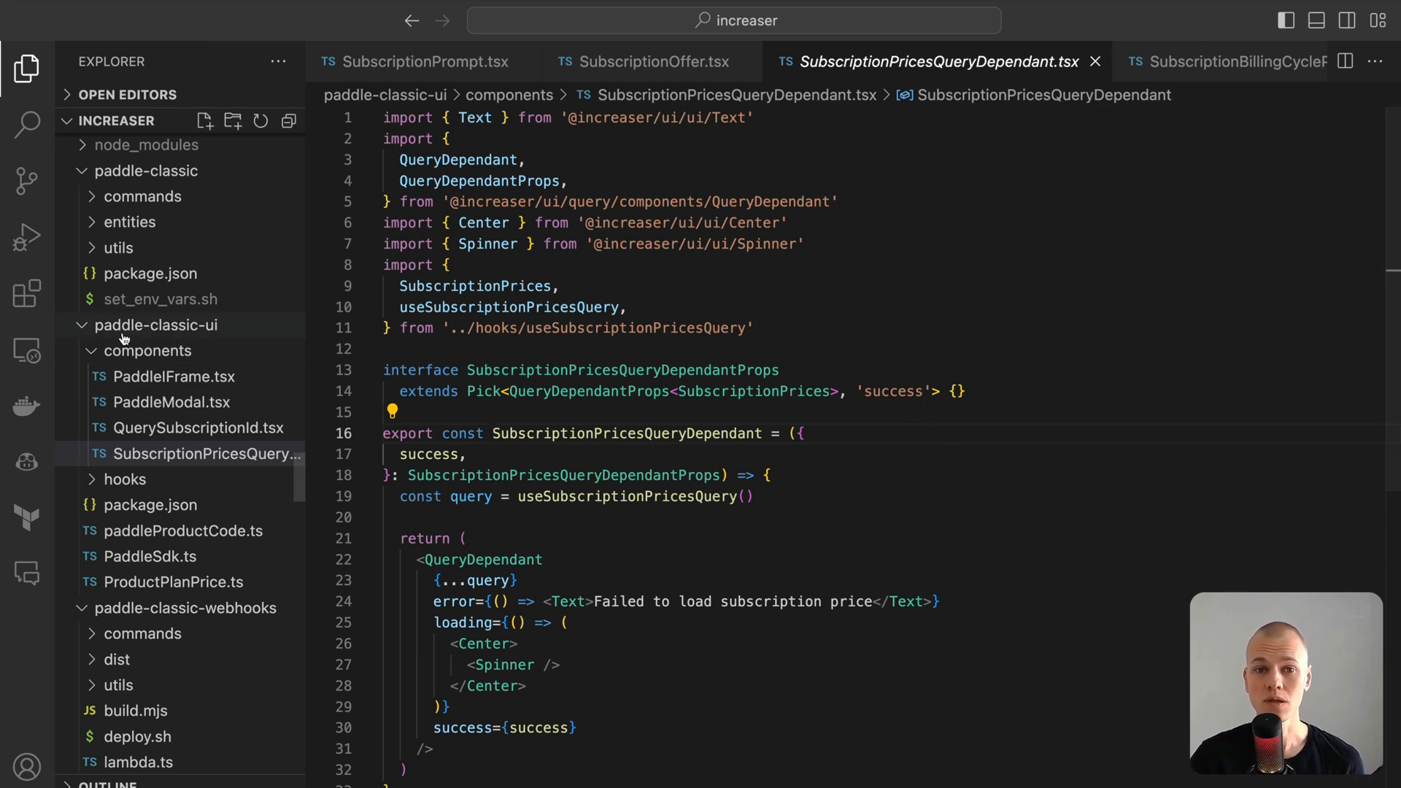
pyautogui.moveTo(156, 324)
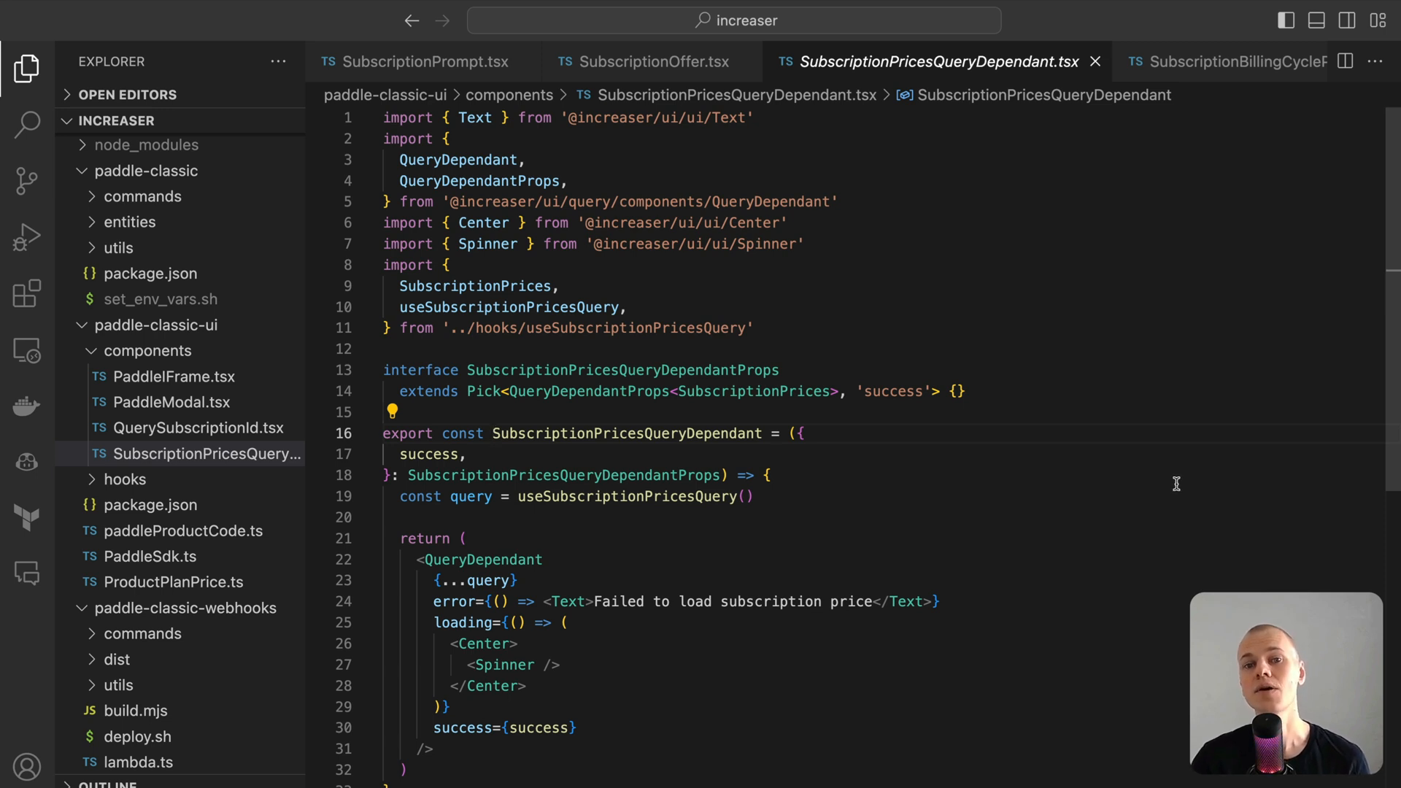
pyautogui.moveTo(1167, 498)
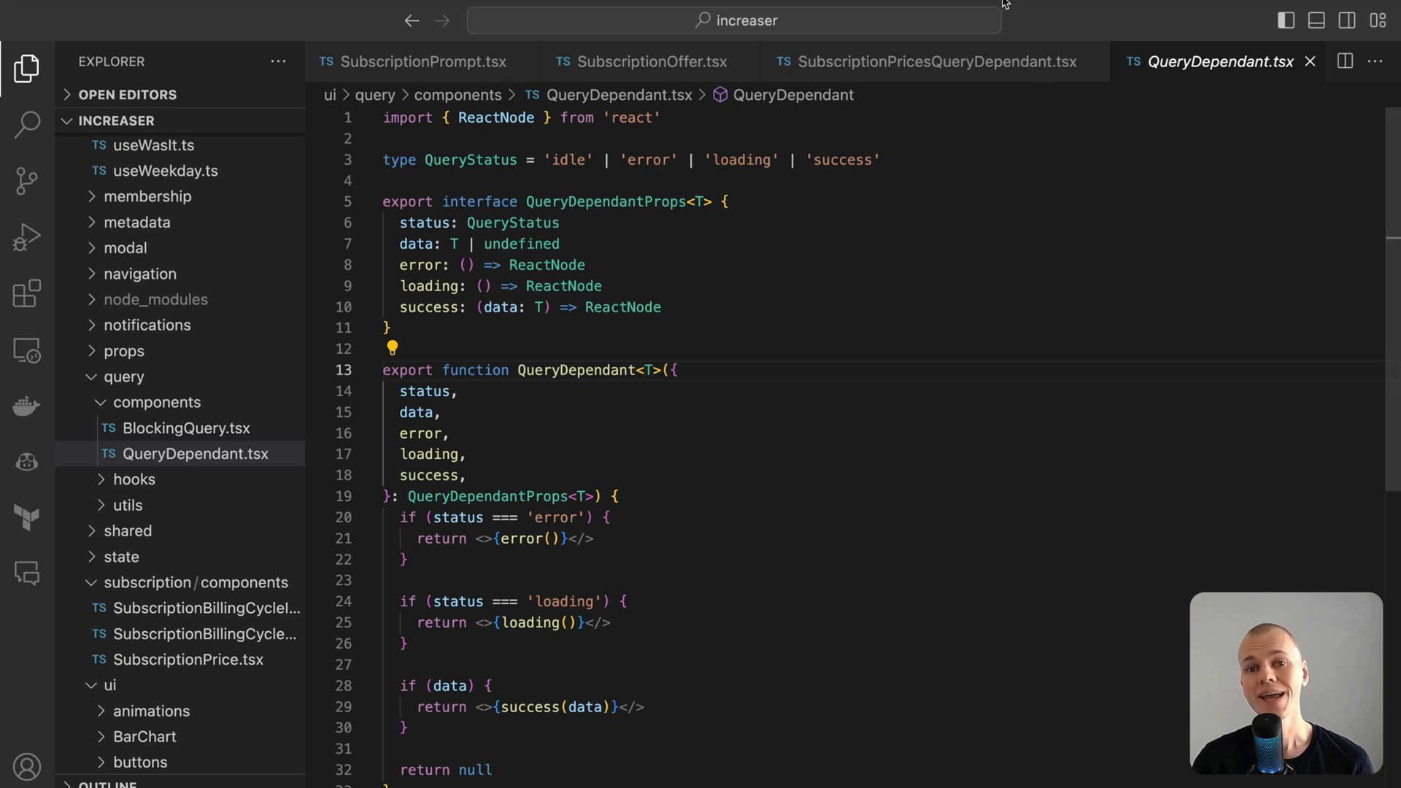
# Return from QueryDependant to SubscriptionPricesQueryDependant.tsx and then to SubscriptionOffer.tsx.
pyautogui.click(929, 61)
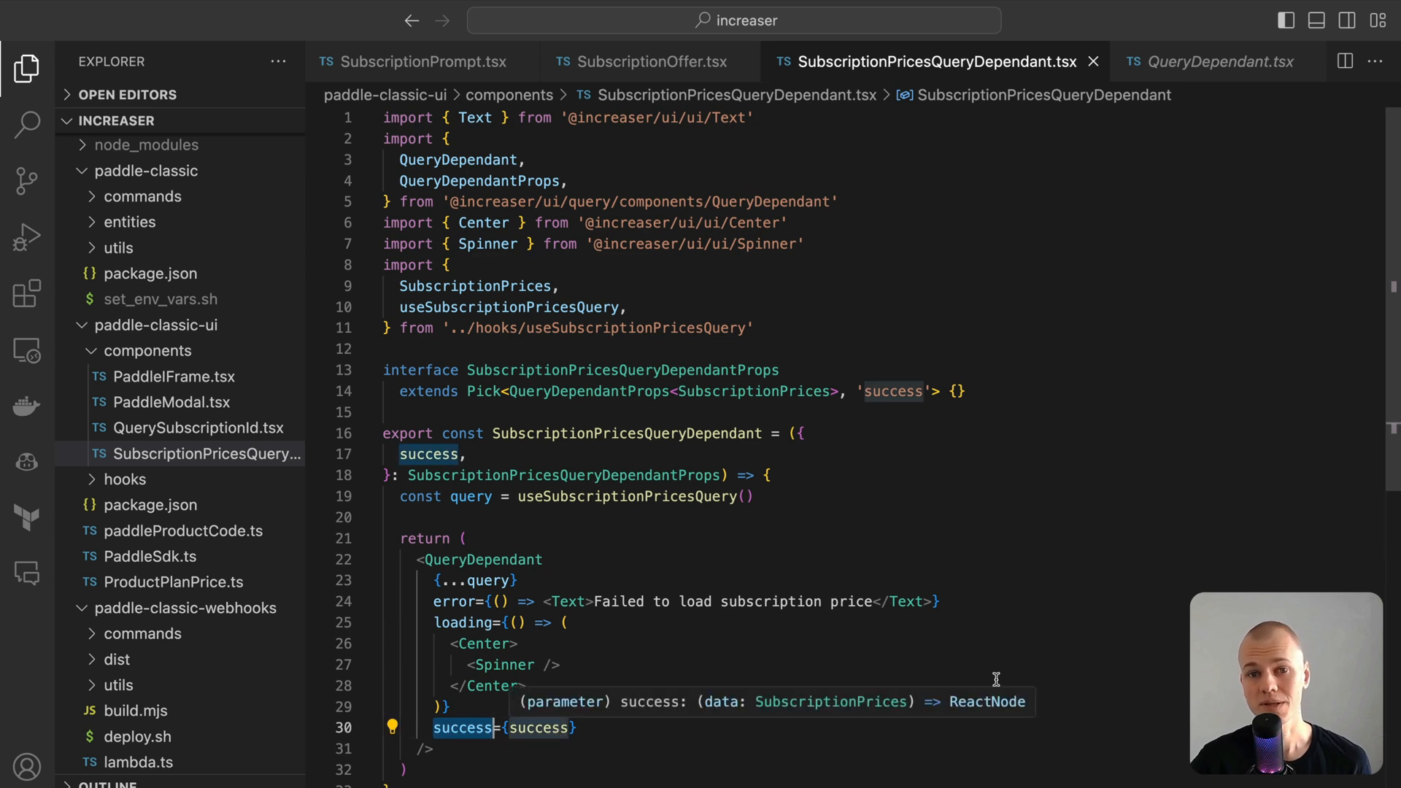
pyautogui.moveTo(836, 532)
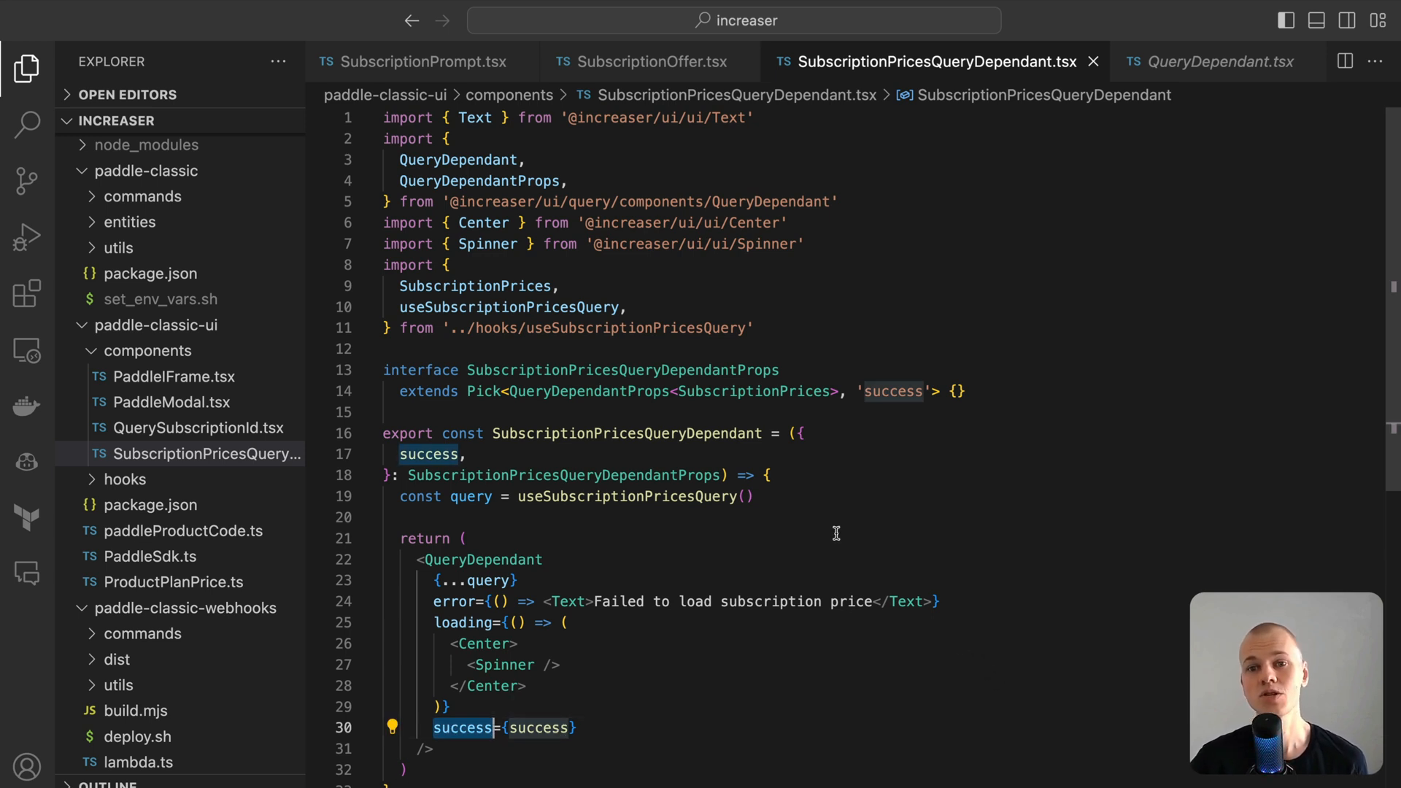
pyautogui.moveTo(649, 62)
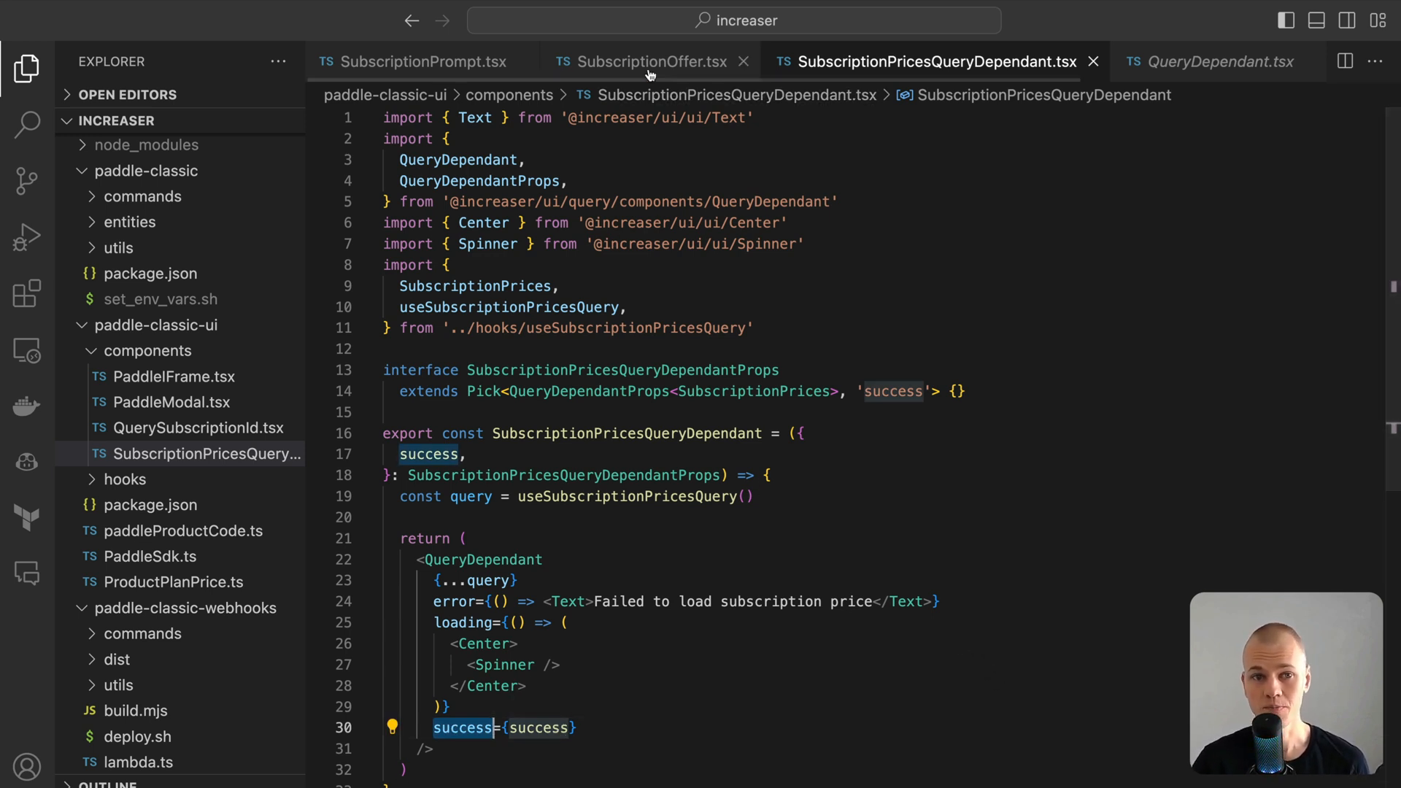
pyautogui.click(649, 61)
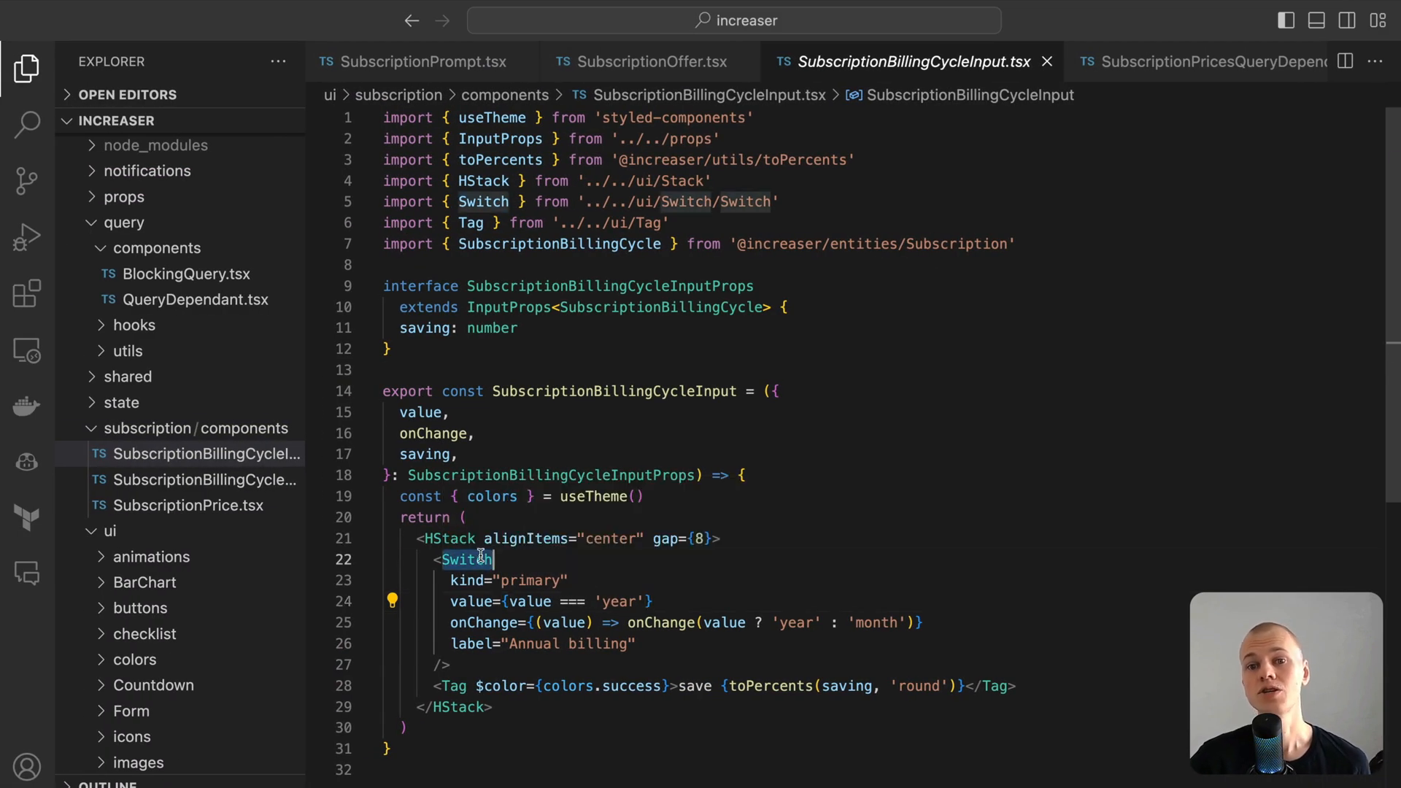
pyautogui.moveTo(1136, 466)
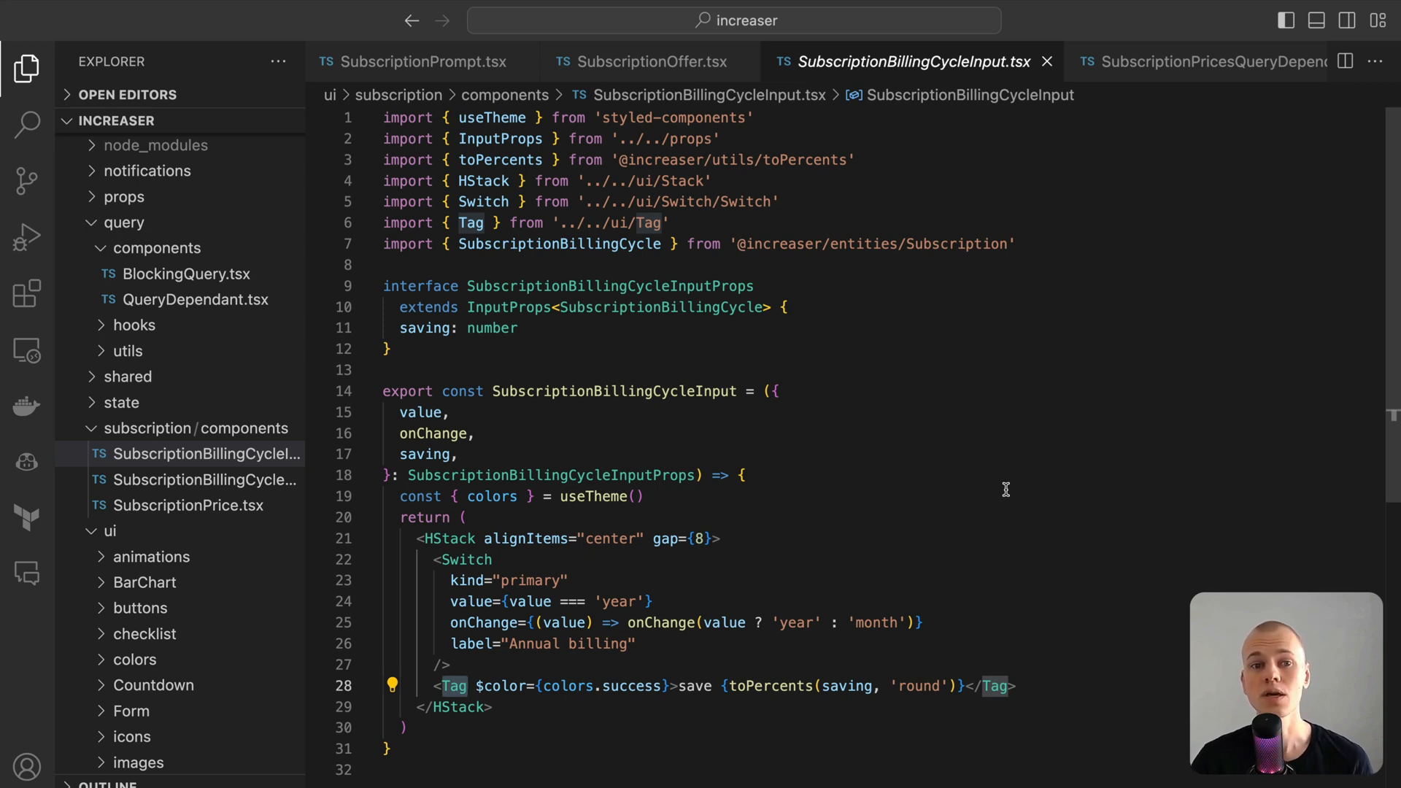
pyautogui.moveTo(669, 61)
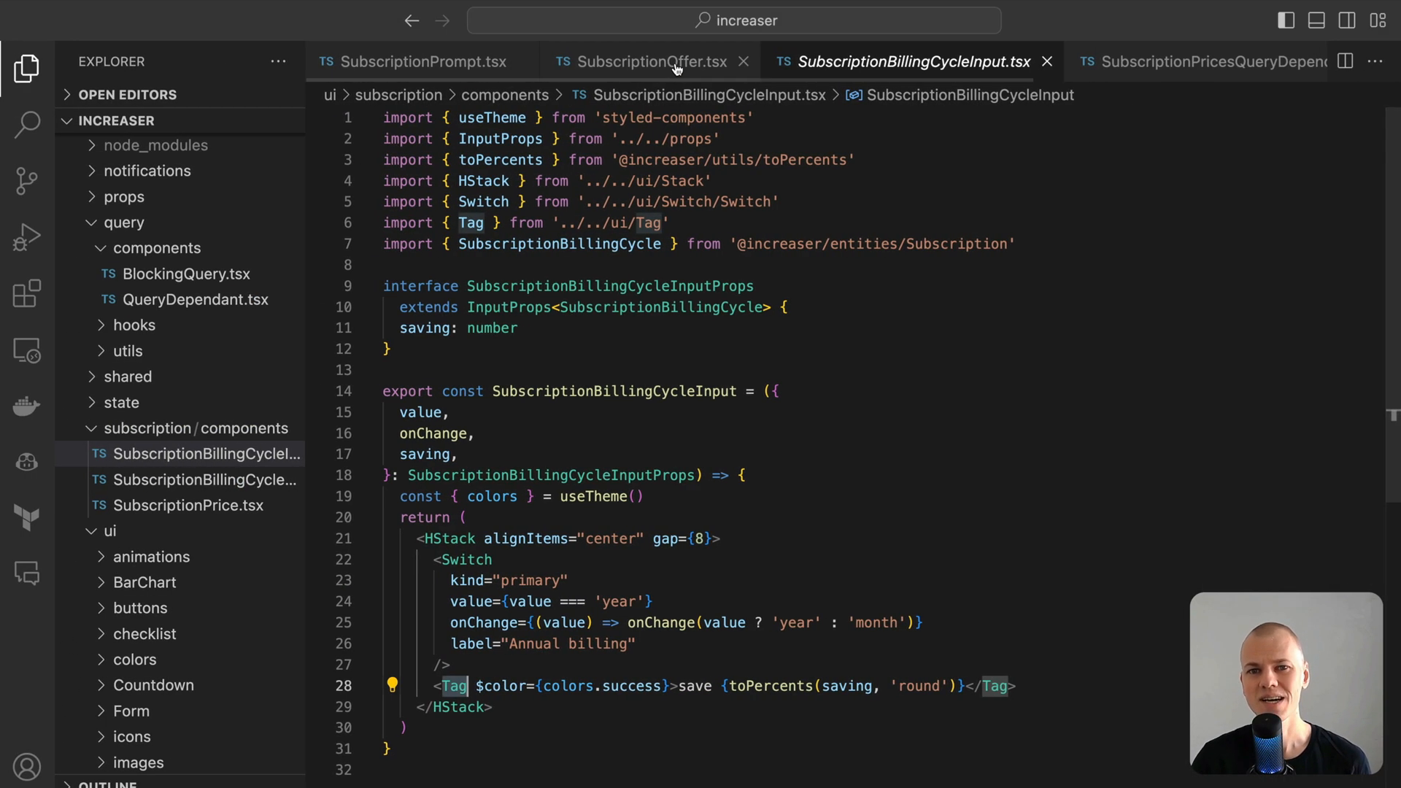
# Review SubscriptionPrice.tsx's JSX, highlighting the visibility rule that hides the yearly total on monthly billing.
pyautogui.click(188, 505)
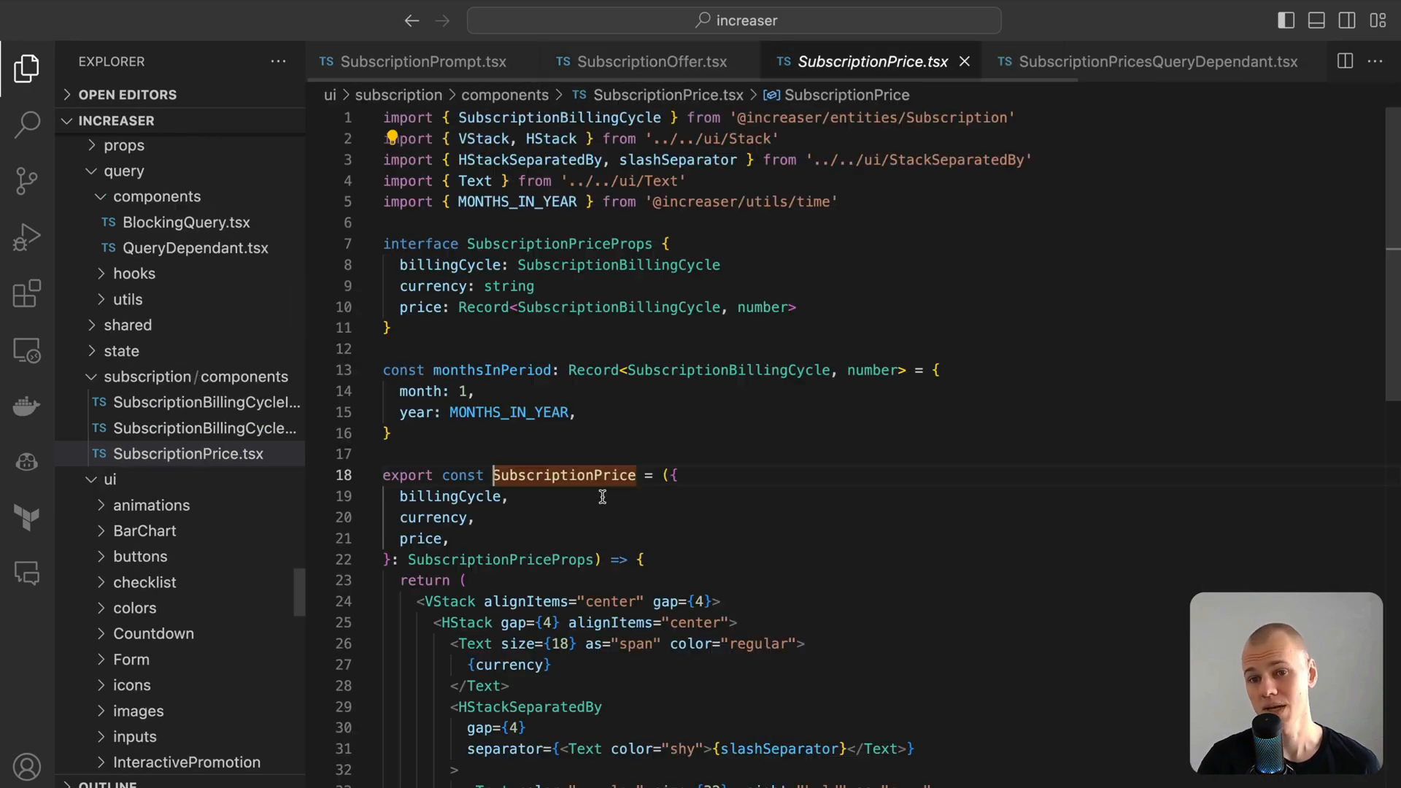
pyautogui.scroll(-3)
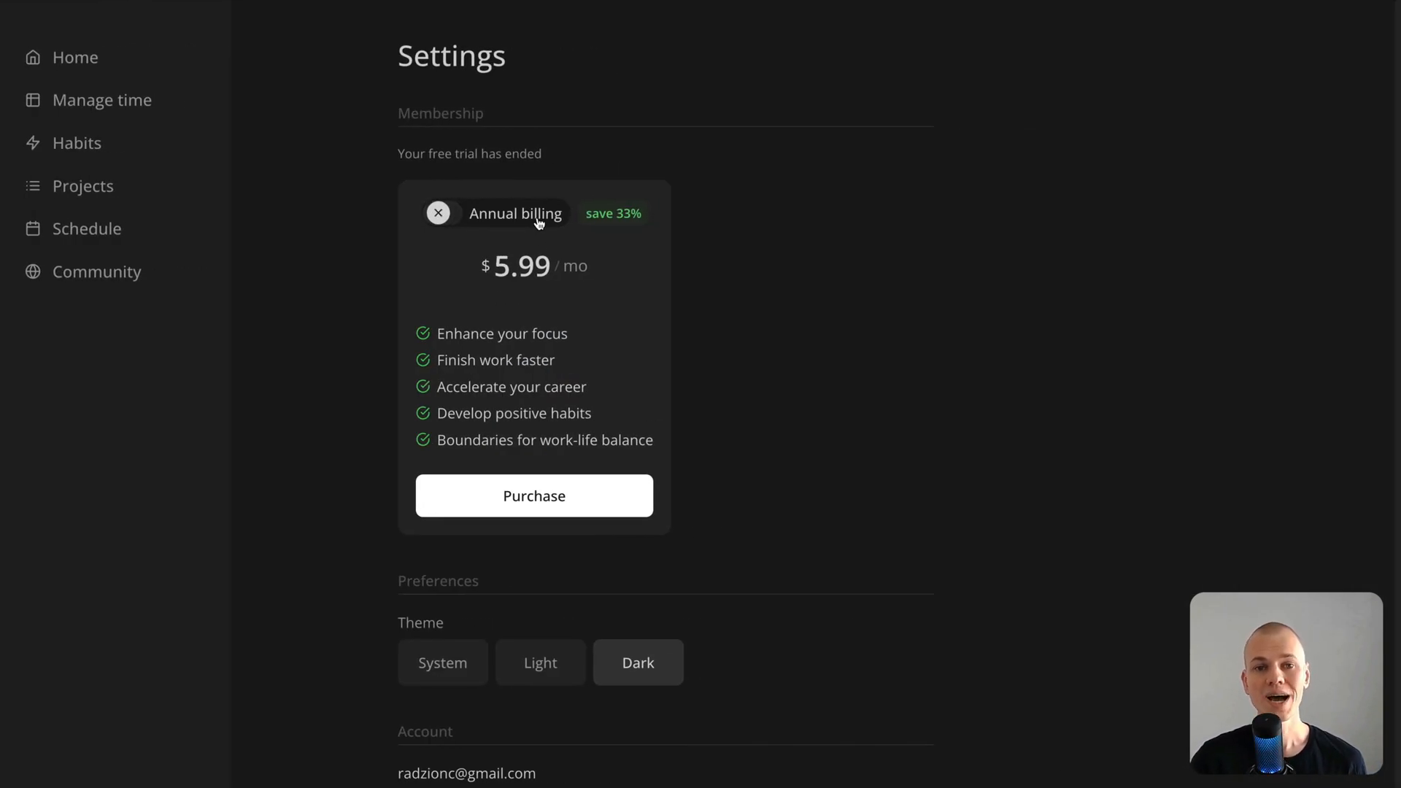
pyautogui.moveTo(1294, 466)
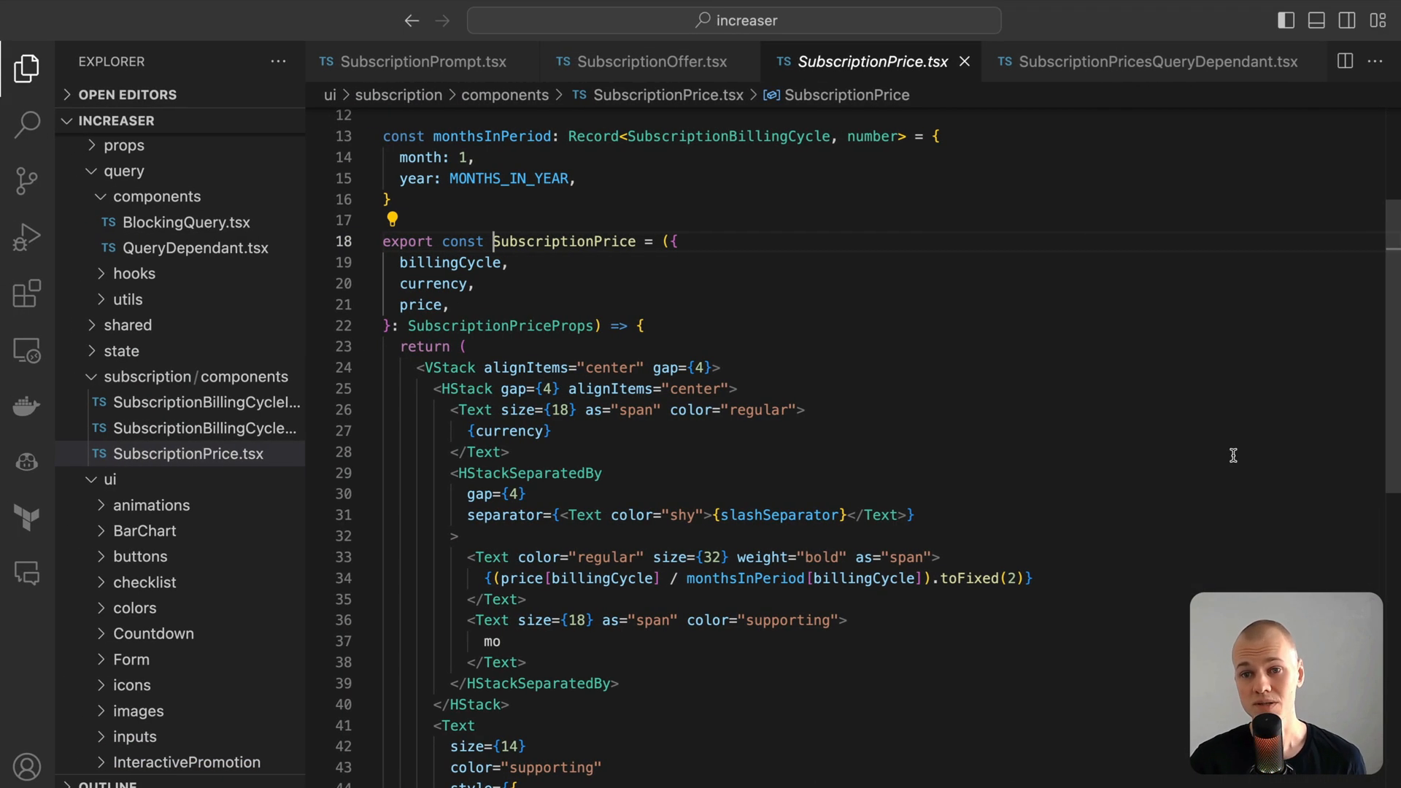
pyautogui.scroll(-3)
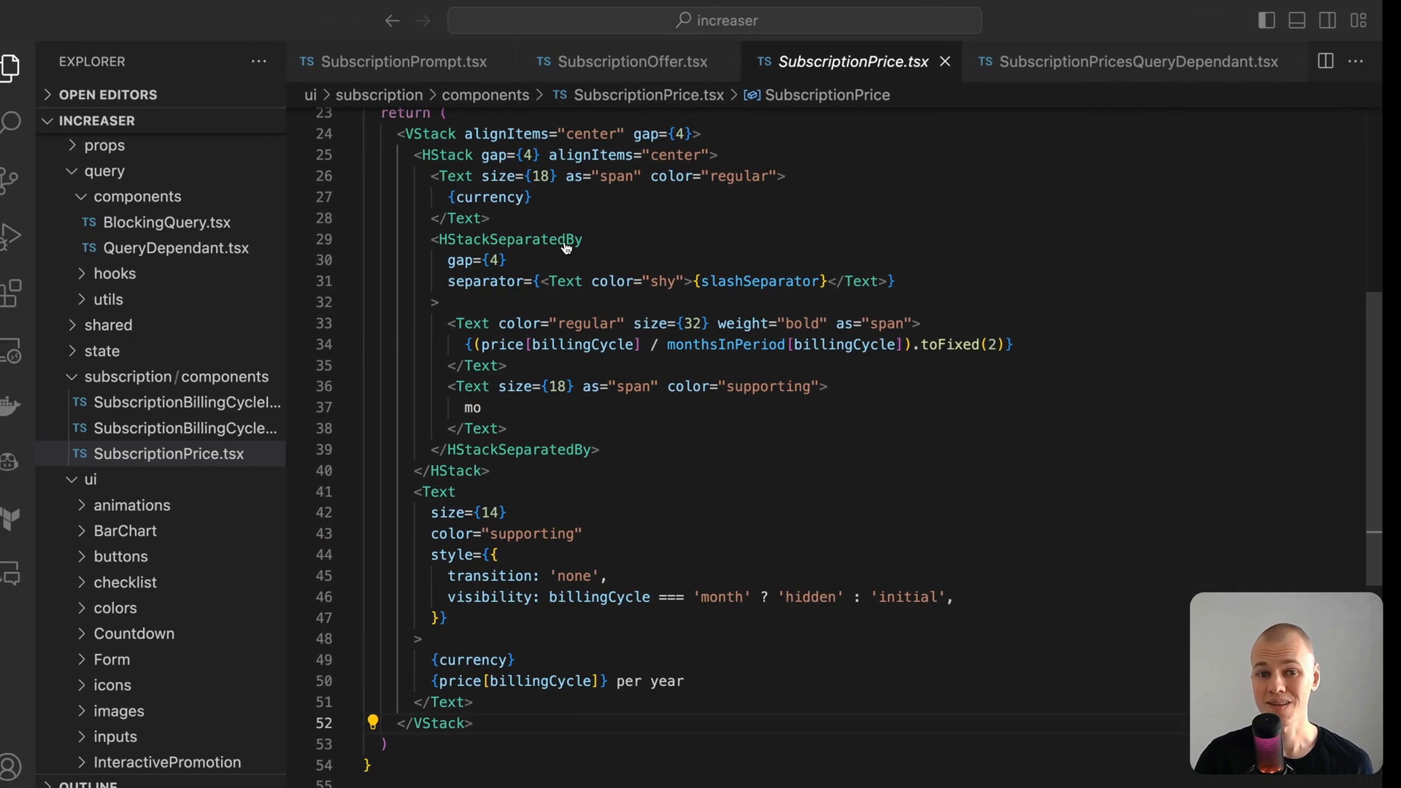
pyautogui.doubleClick(507, 596)
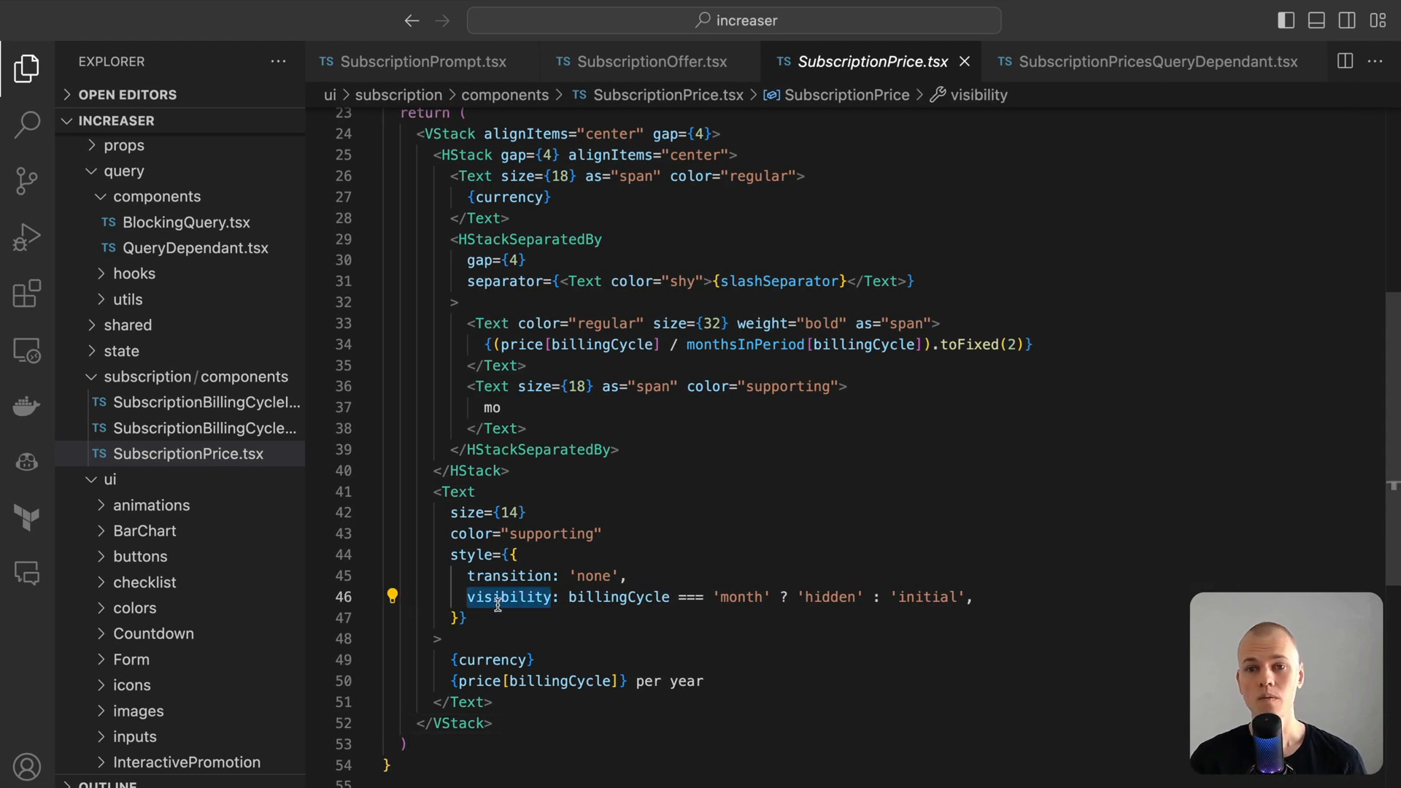
pyautogui.moveTo(507, 597)
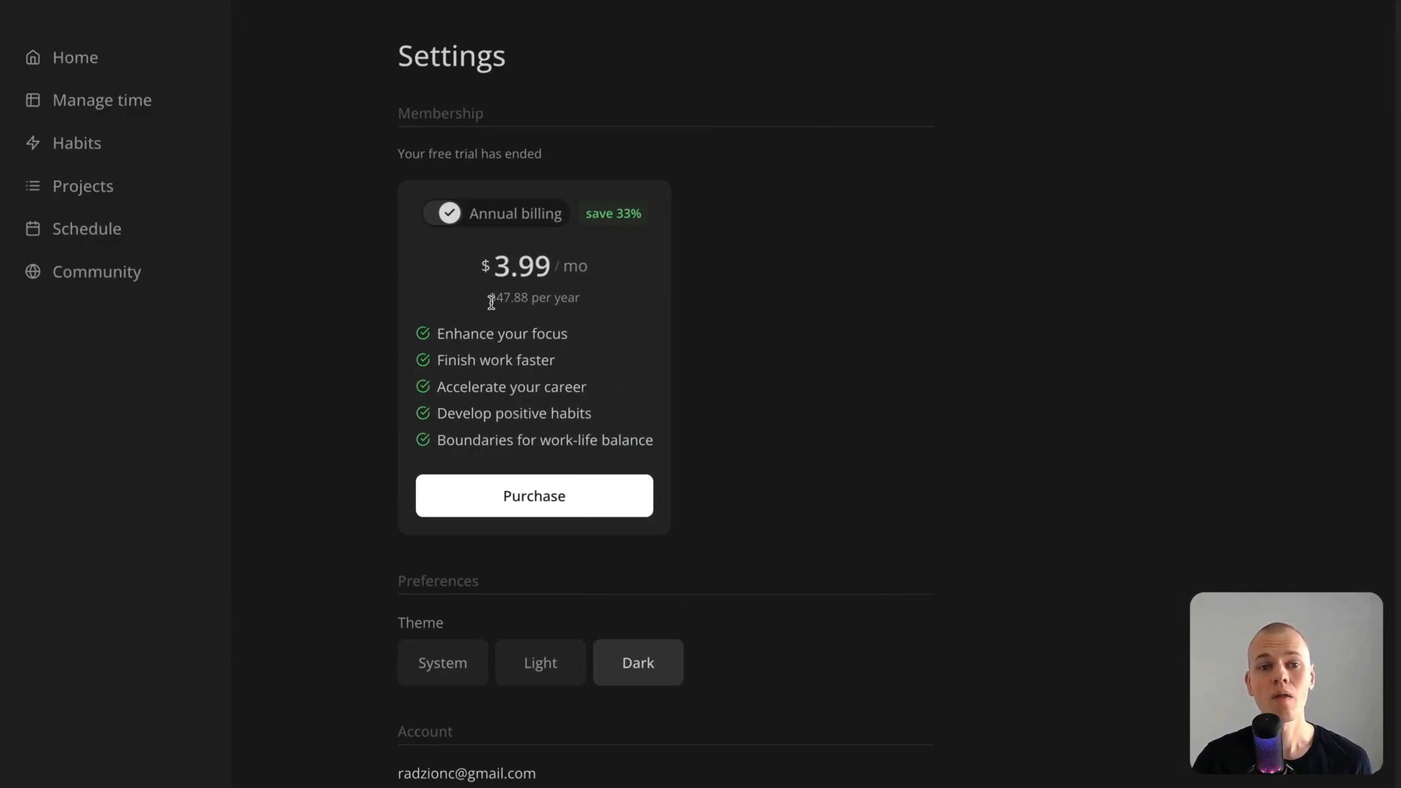
pyautogui.moveTo(676, 321)
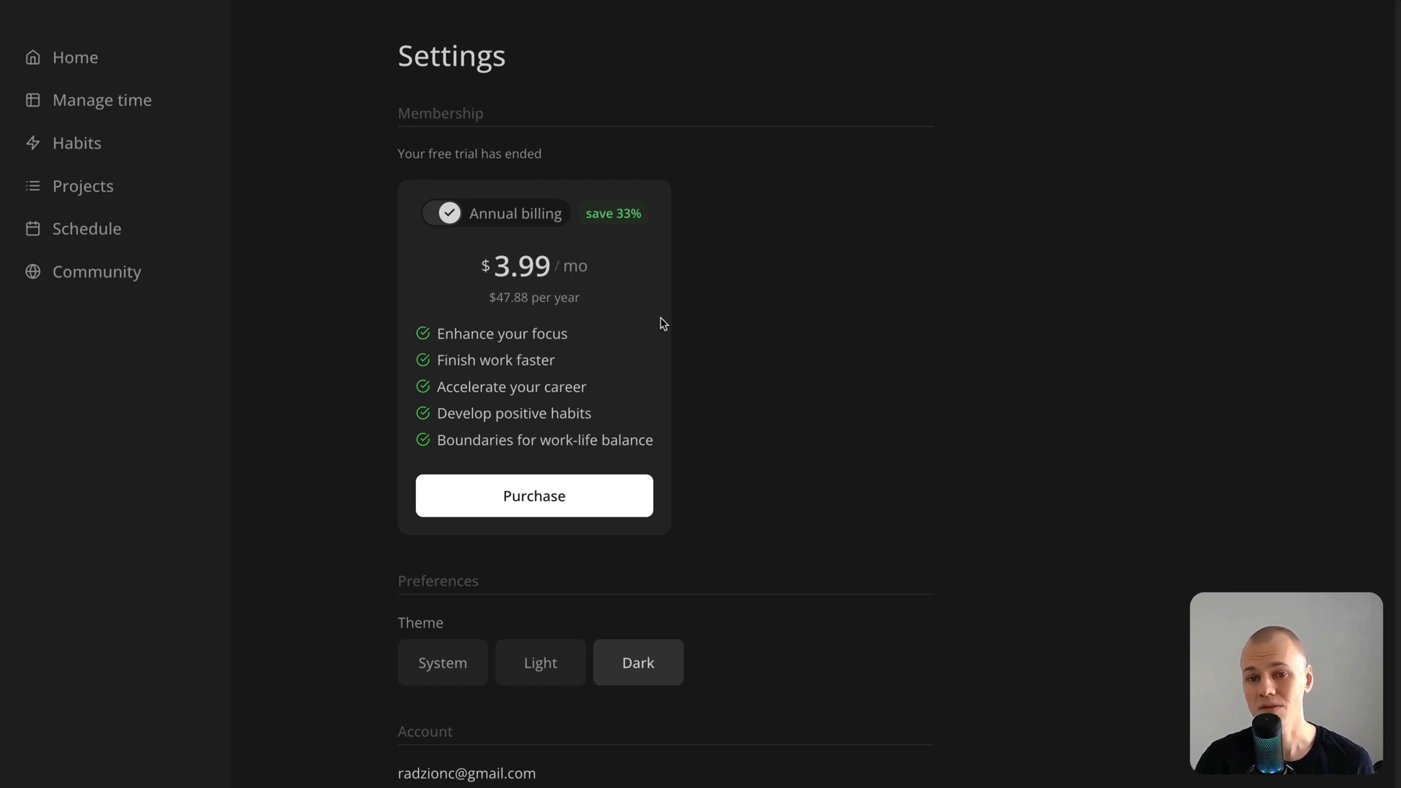
# Highlight the $3.99 monthly price on Increaser's annual-billing membership card with its $47.88 yearly total.
pyautogui.doubleClick(532, 266)
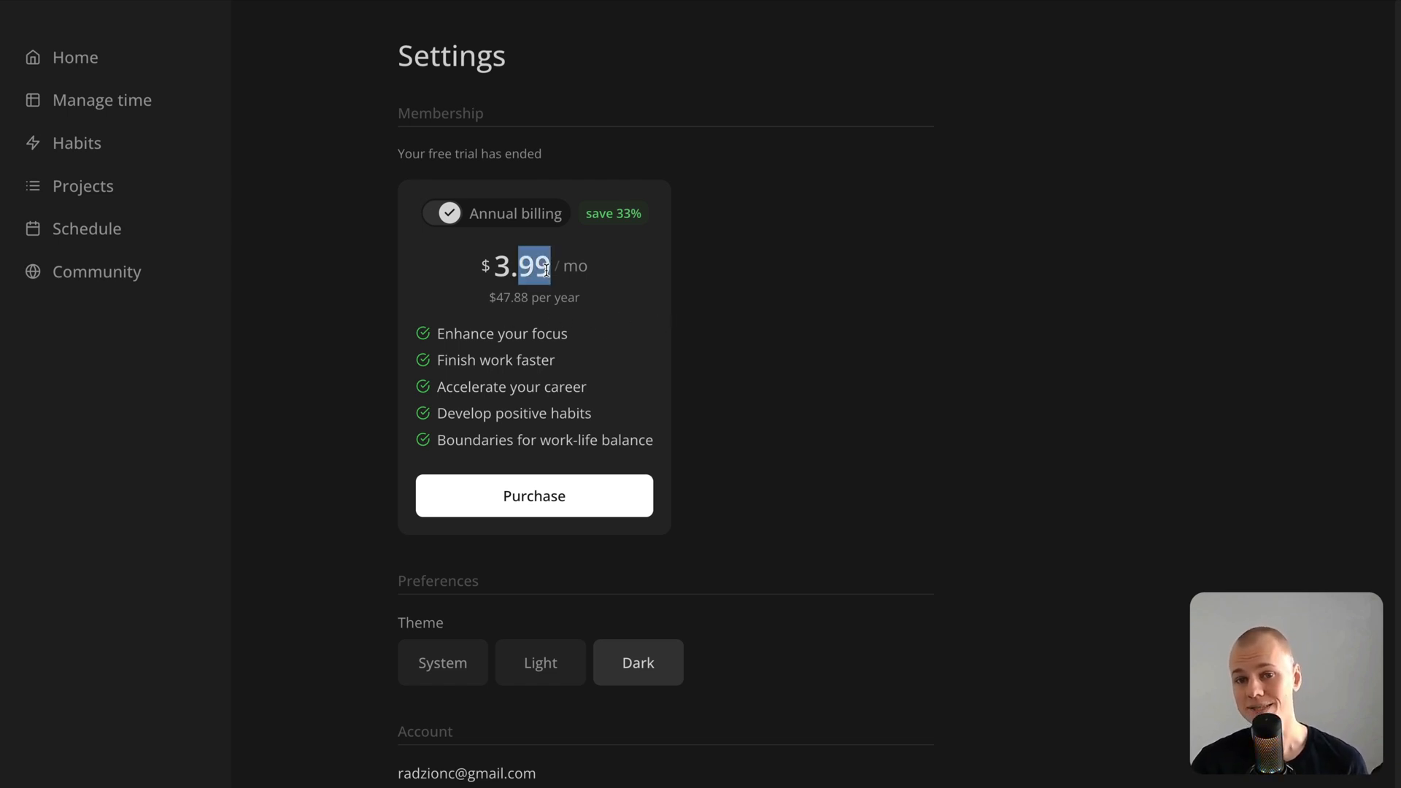
pyautogui.moveTo(945, 292)
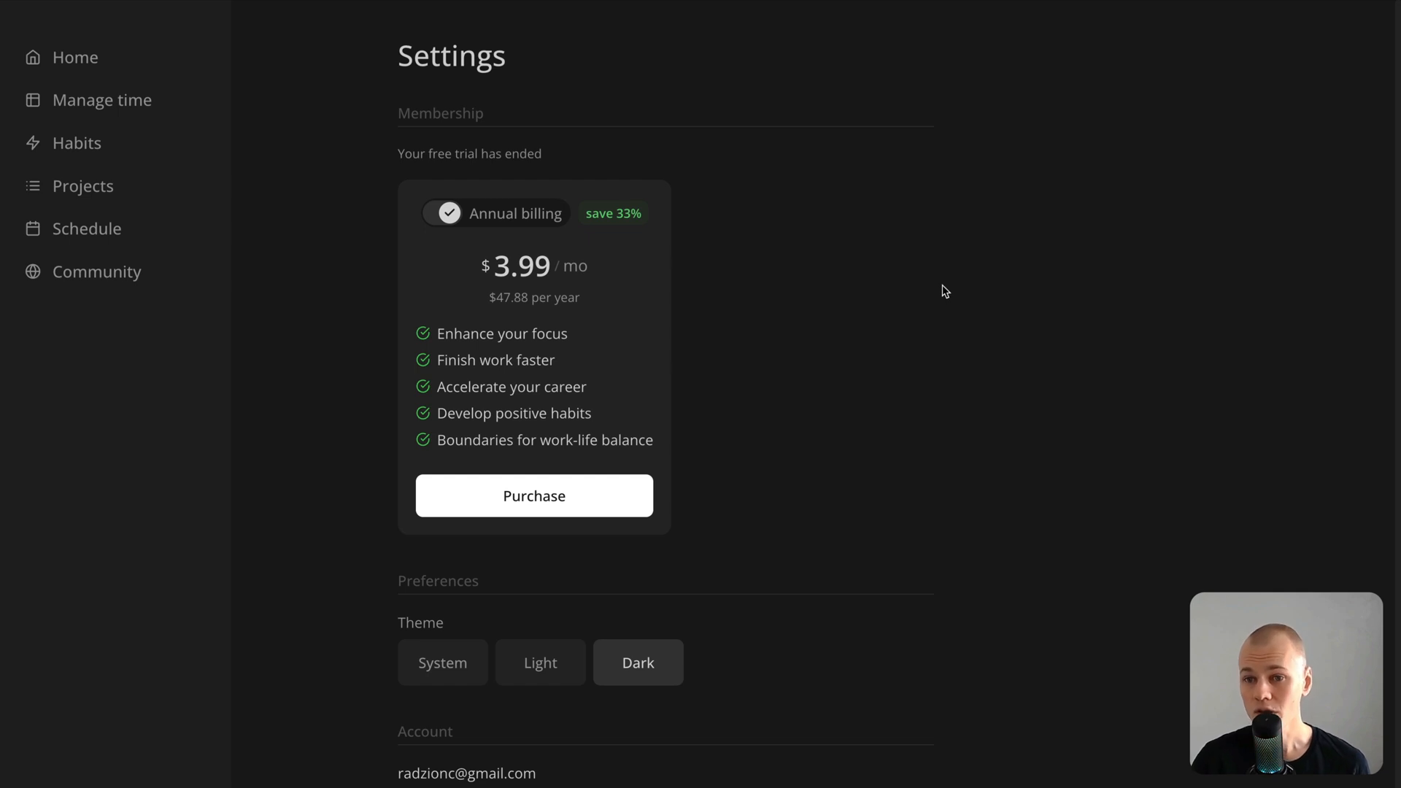
pyautogui.moveTo(916, 295)
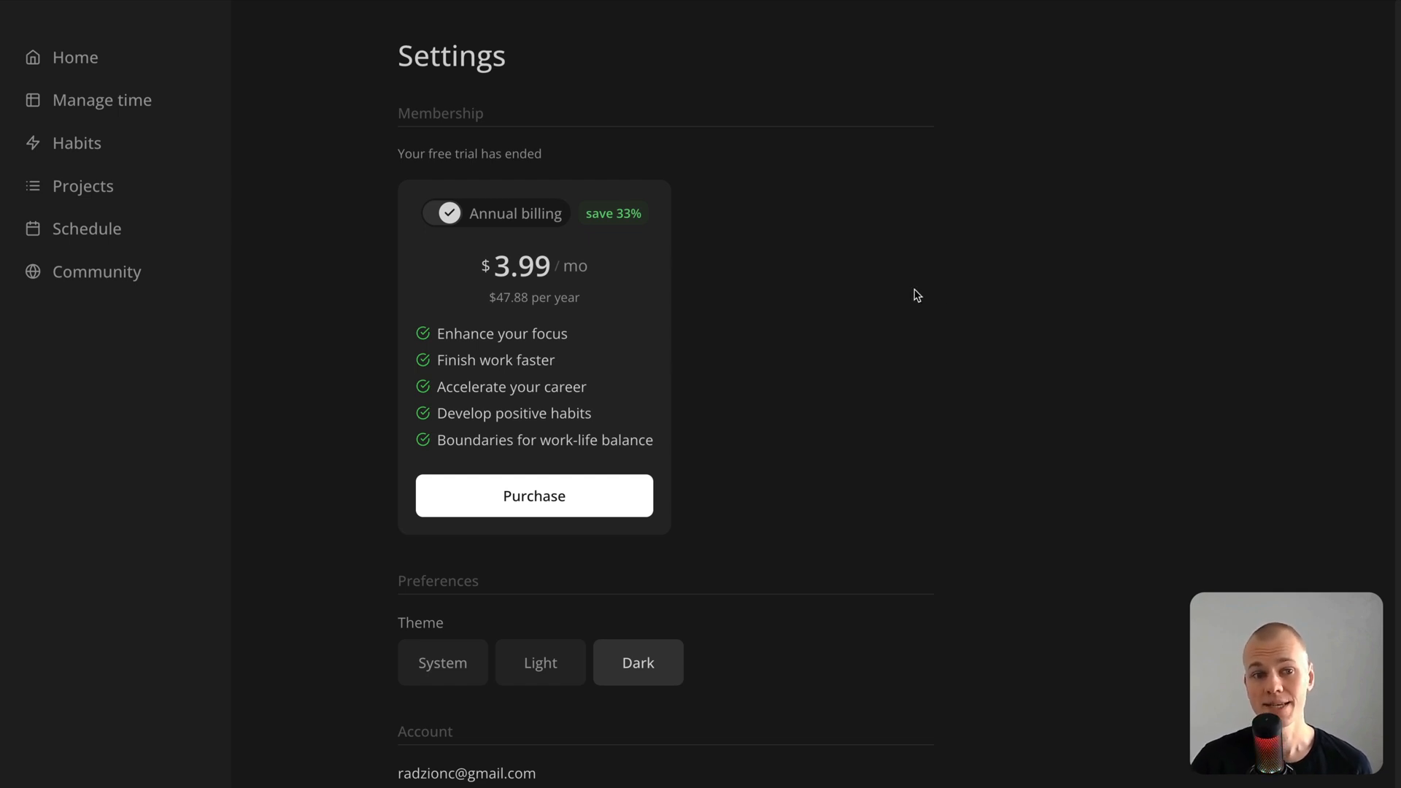
pyautogui.moveTo(848, 298)
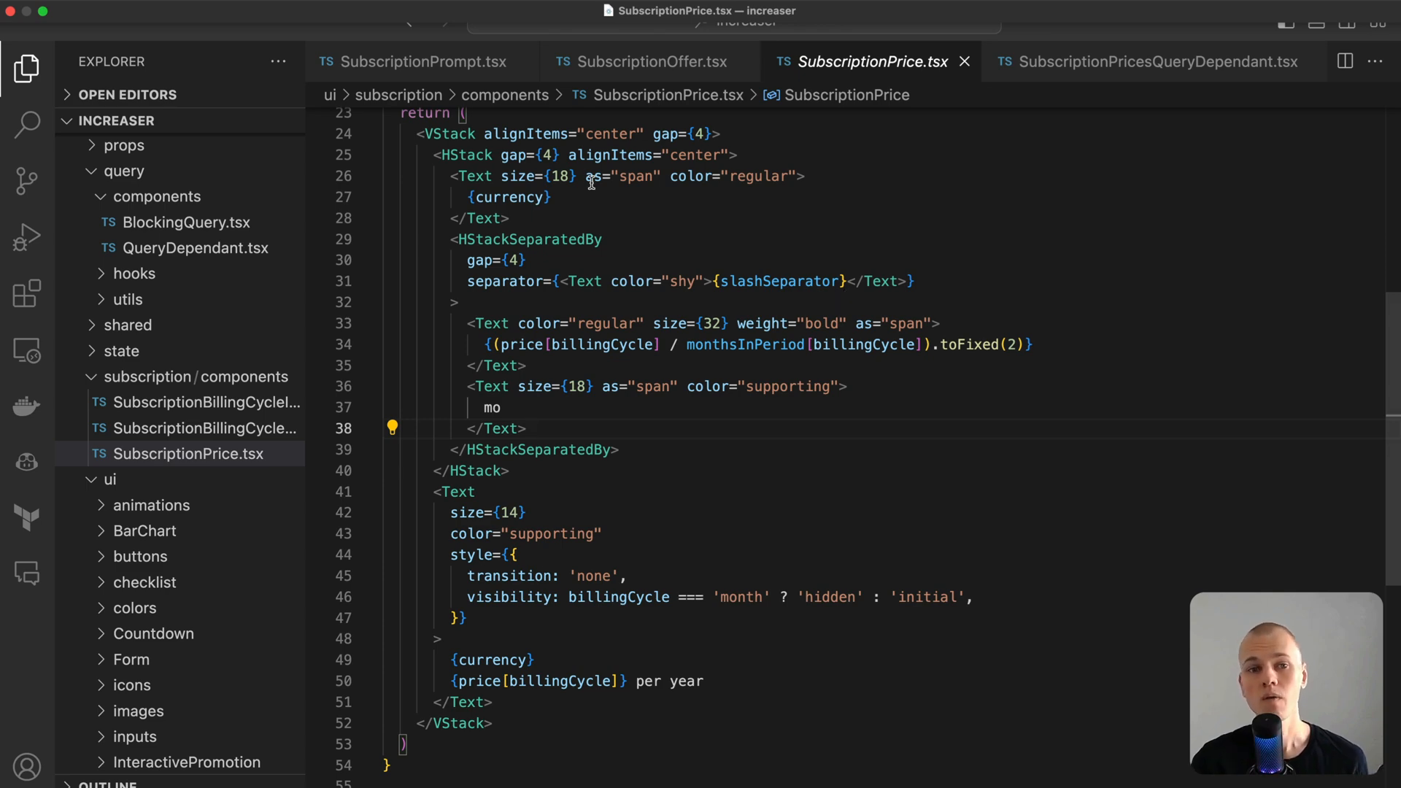
# Return to the VS Code editor showing the SubscriptionCheckout component with its checkout steps.
pyautogui.click(652, 61)
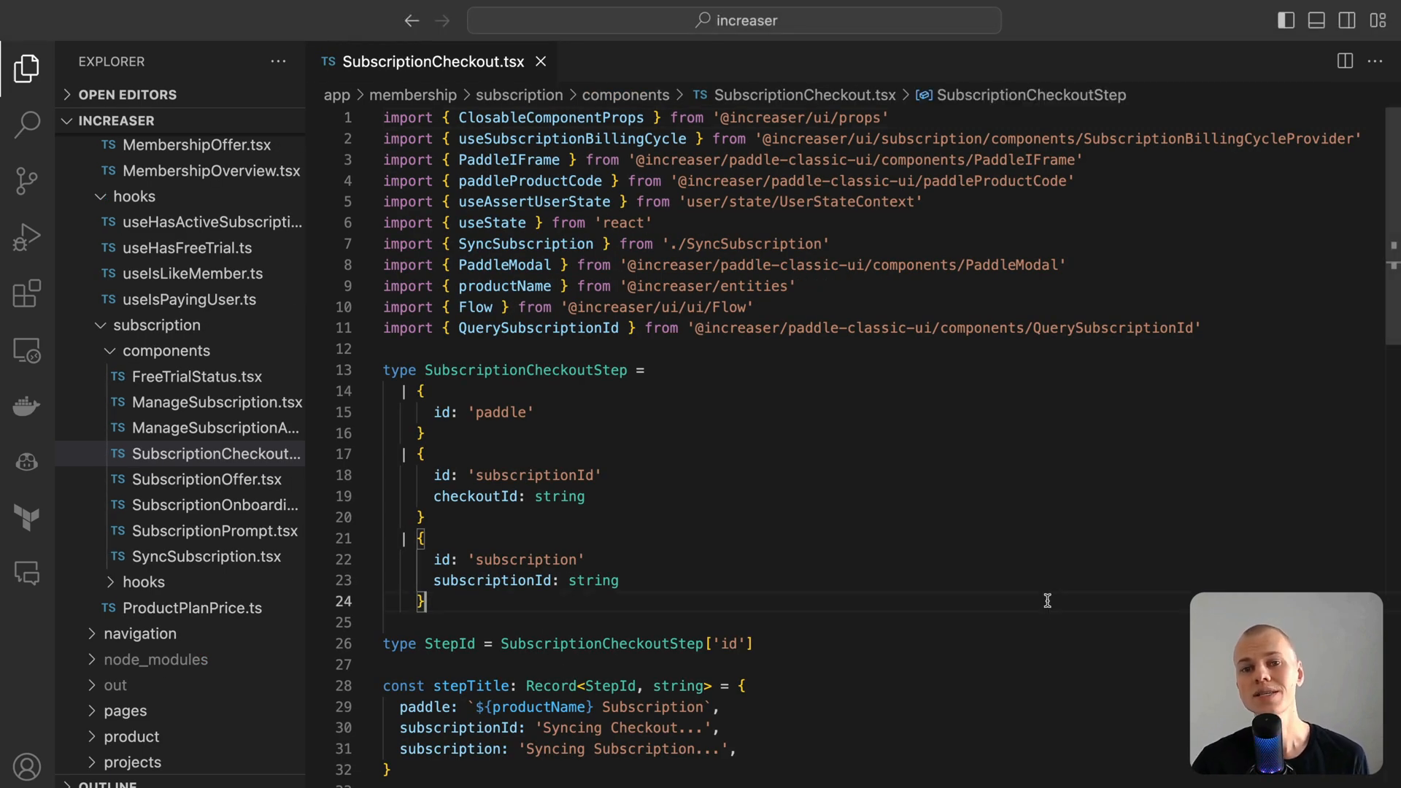
pyautogui.scroll(-3)
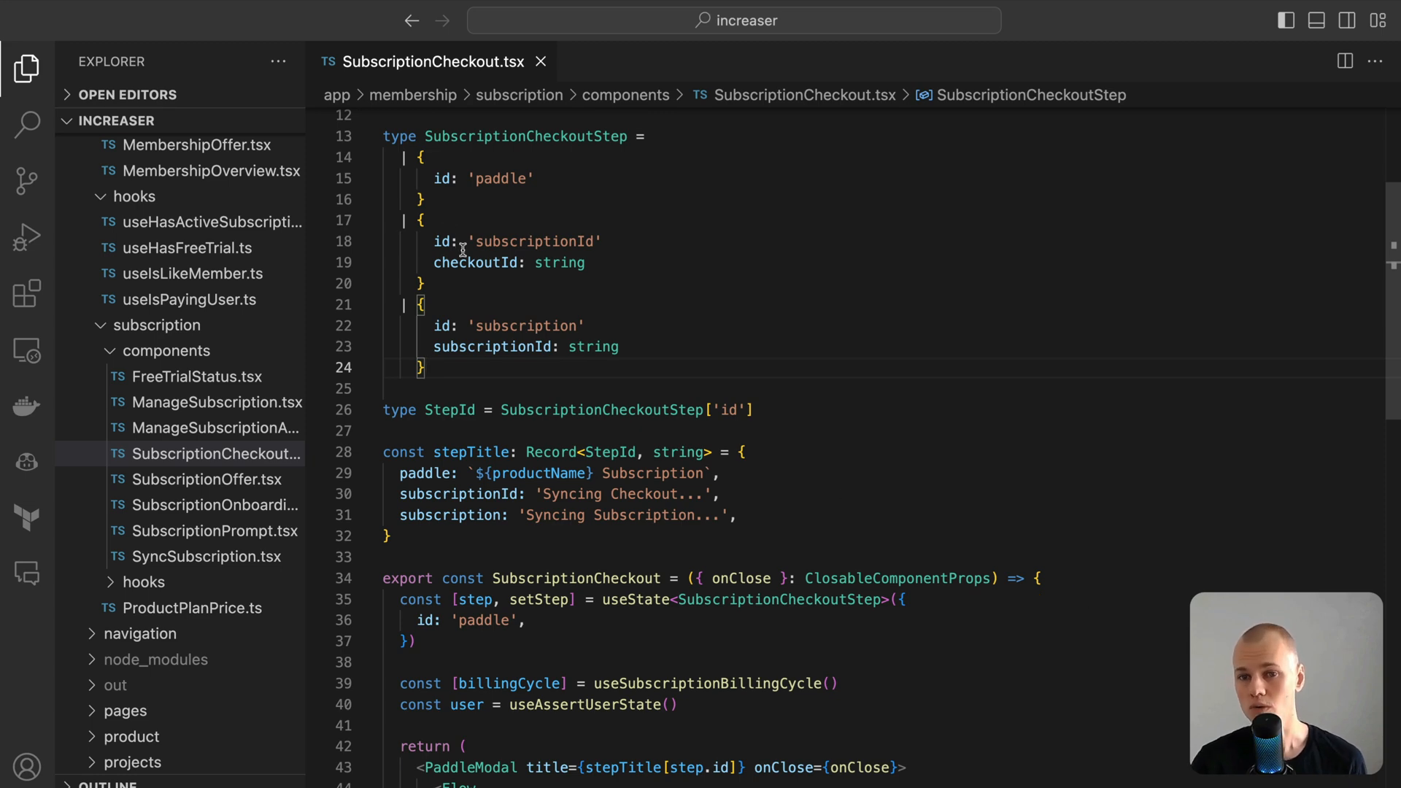
pyautogui.doubleClick(526, 136)
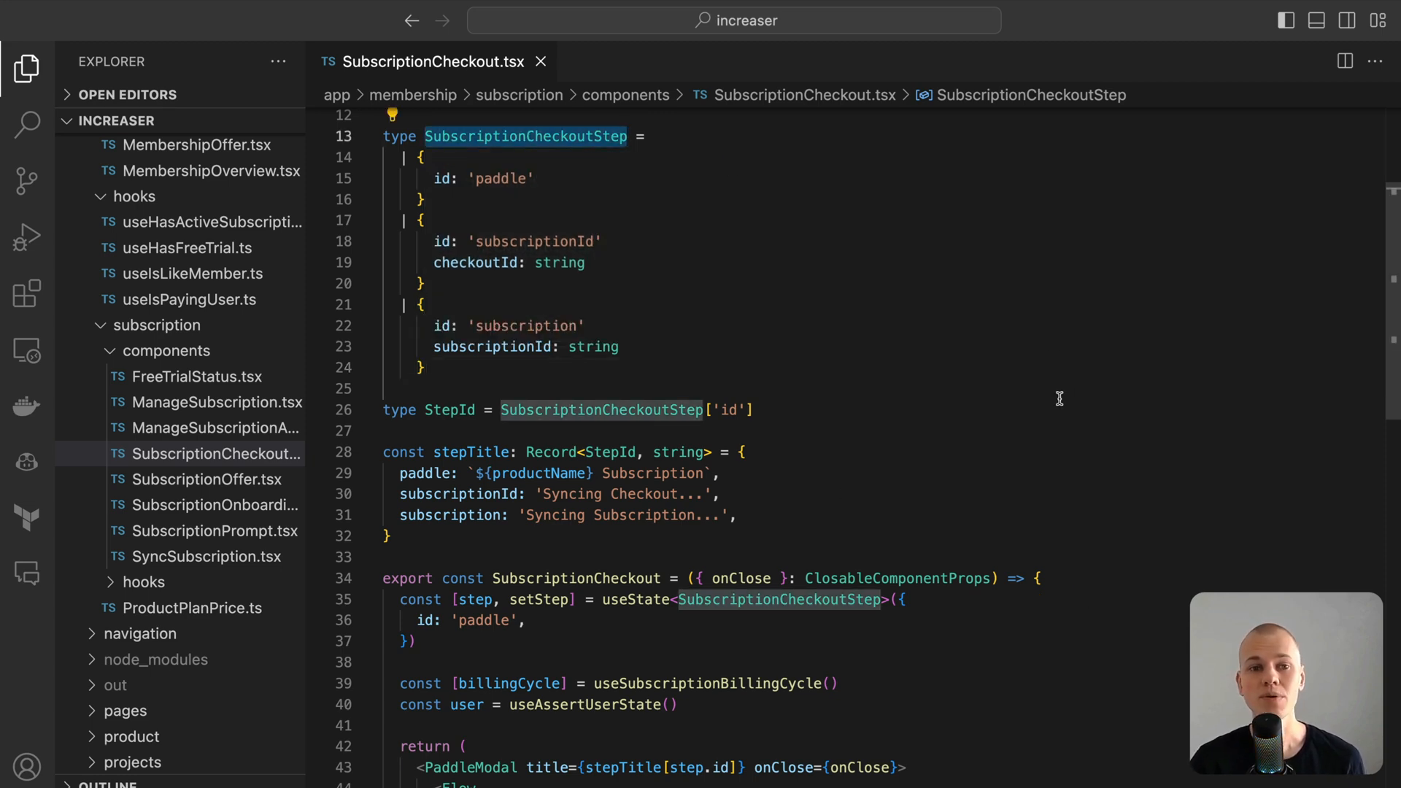
pyautogui.scroll(-3)
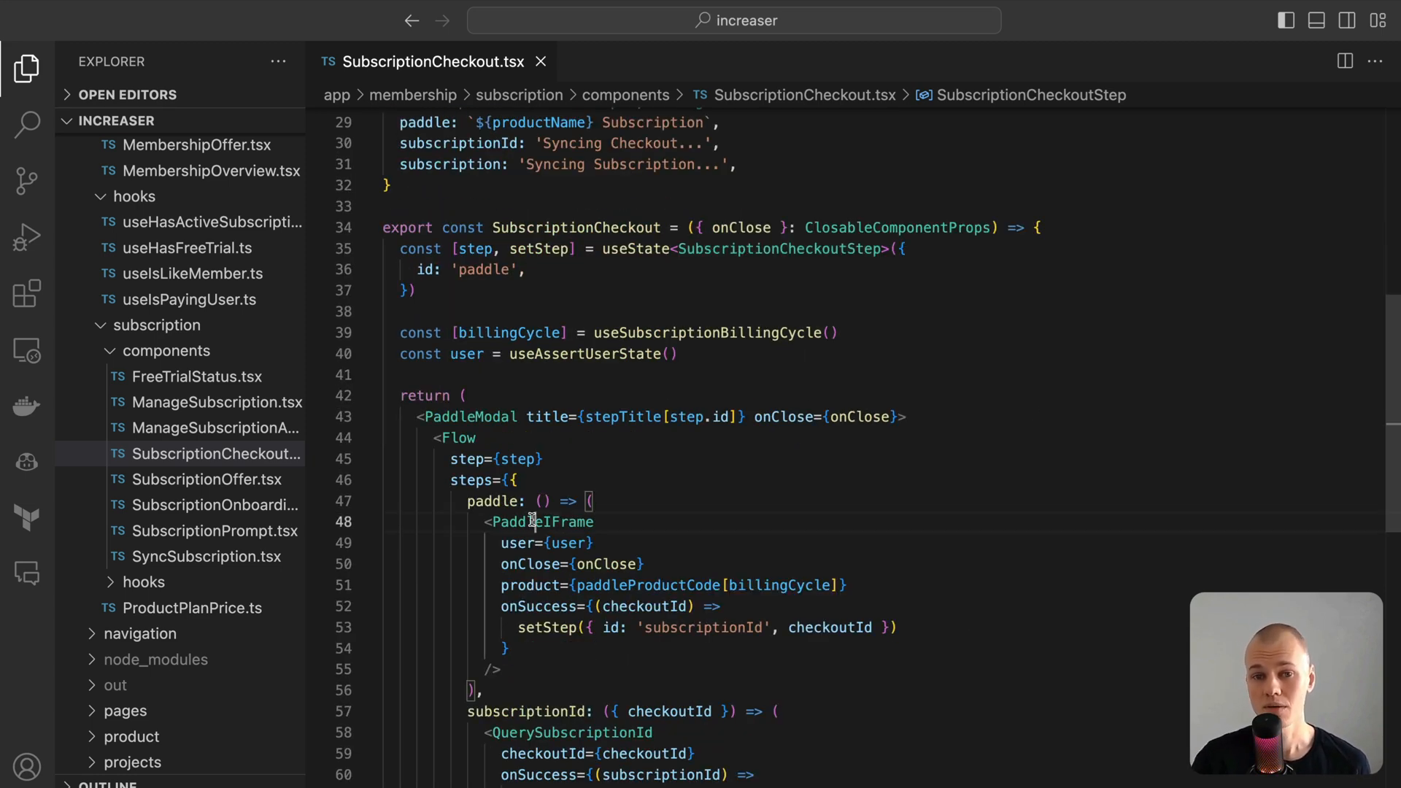
pyautogui.scroll(-3)
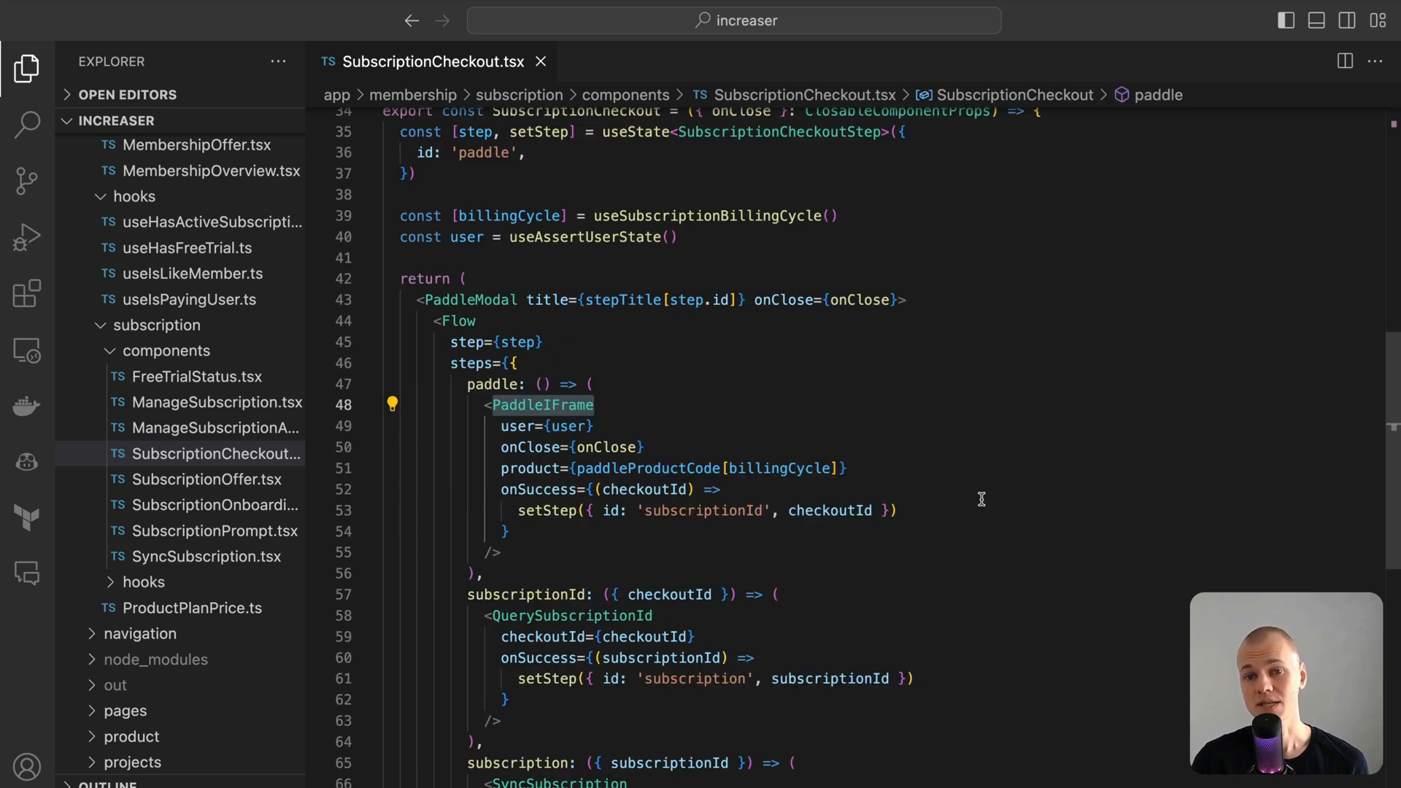
pyautogui.click(572, 615)
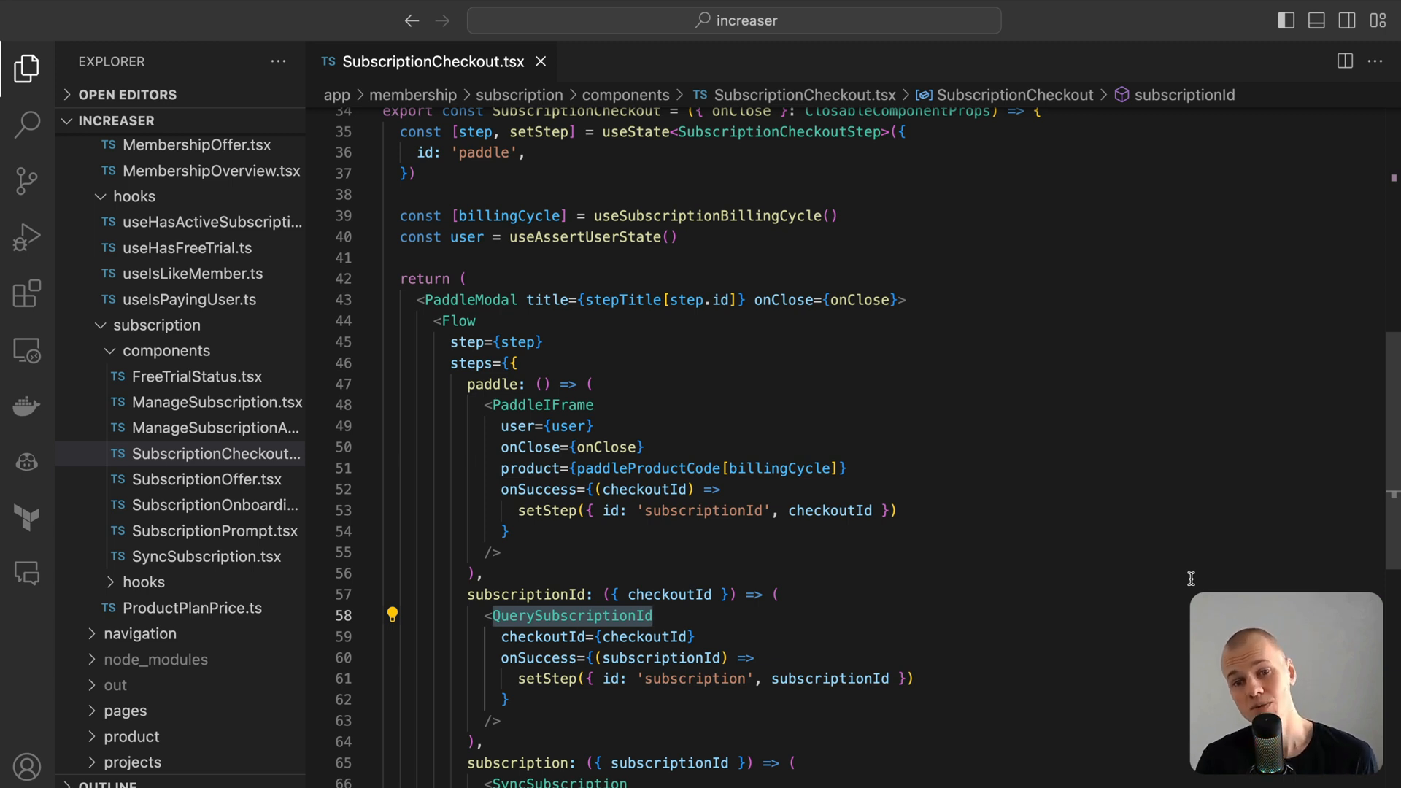
pyautogui.scroll(-3)
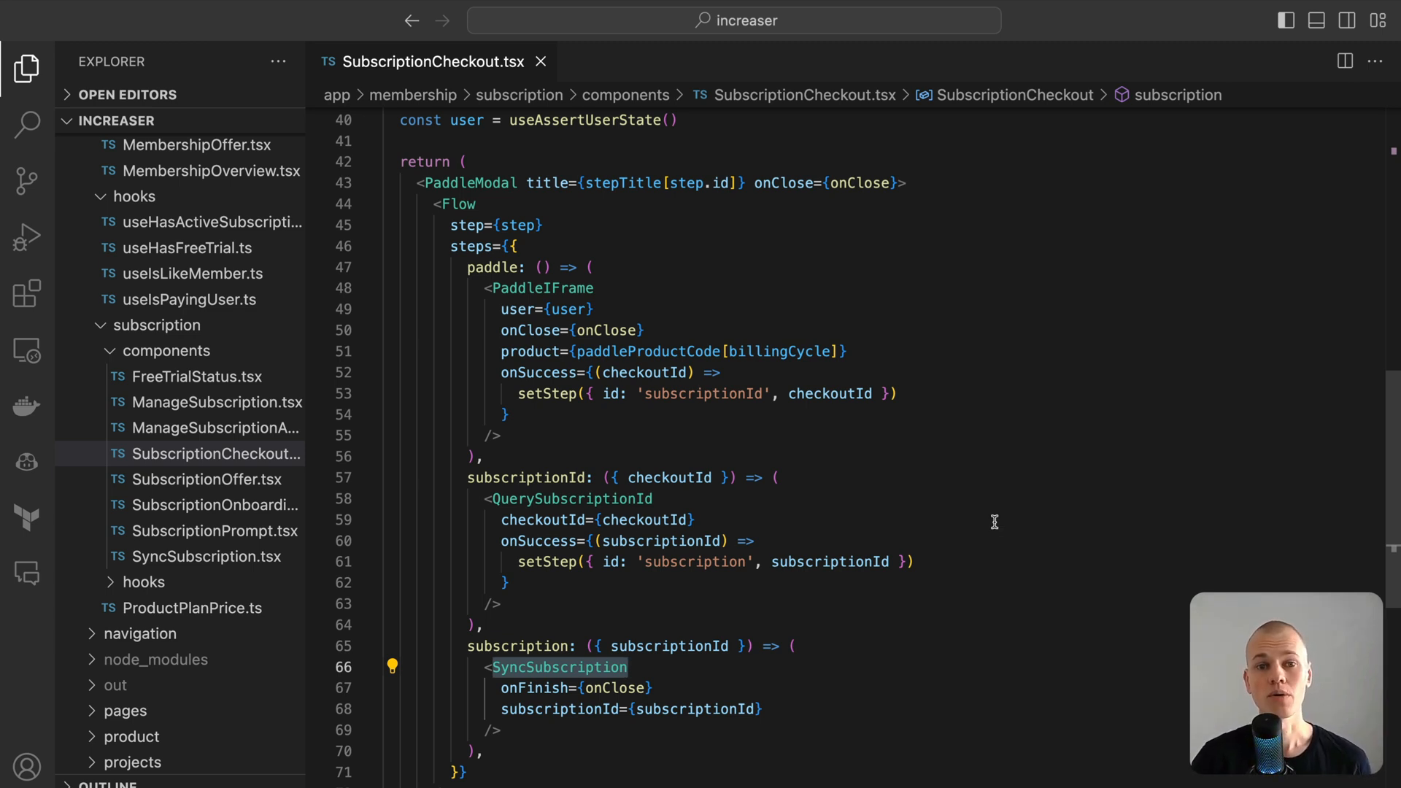
pyautogui.moveTo(541, 287)
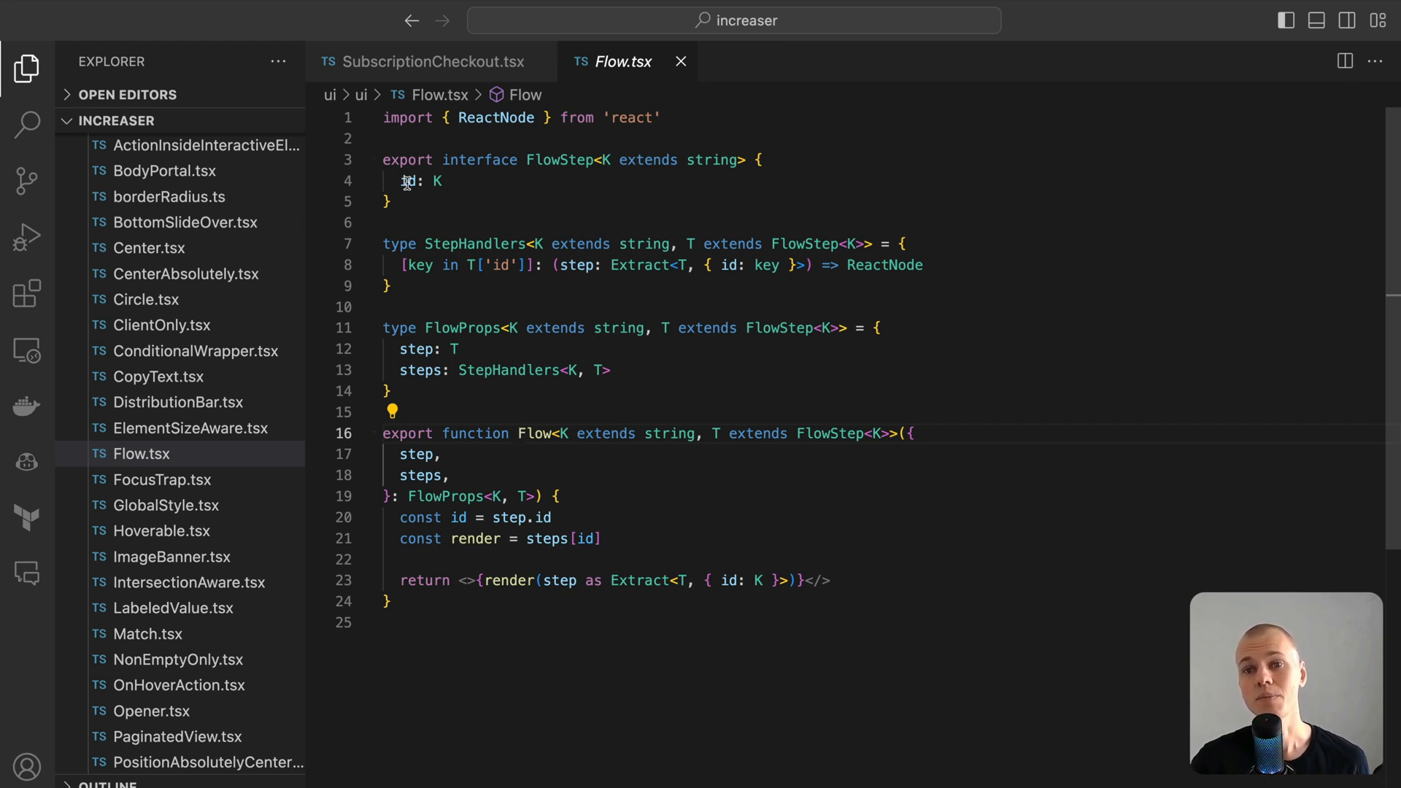
pyautogui.click(407, 182)
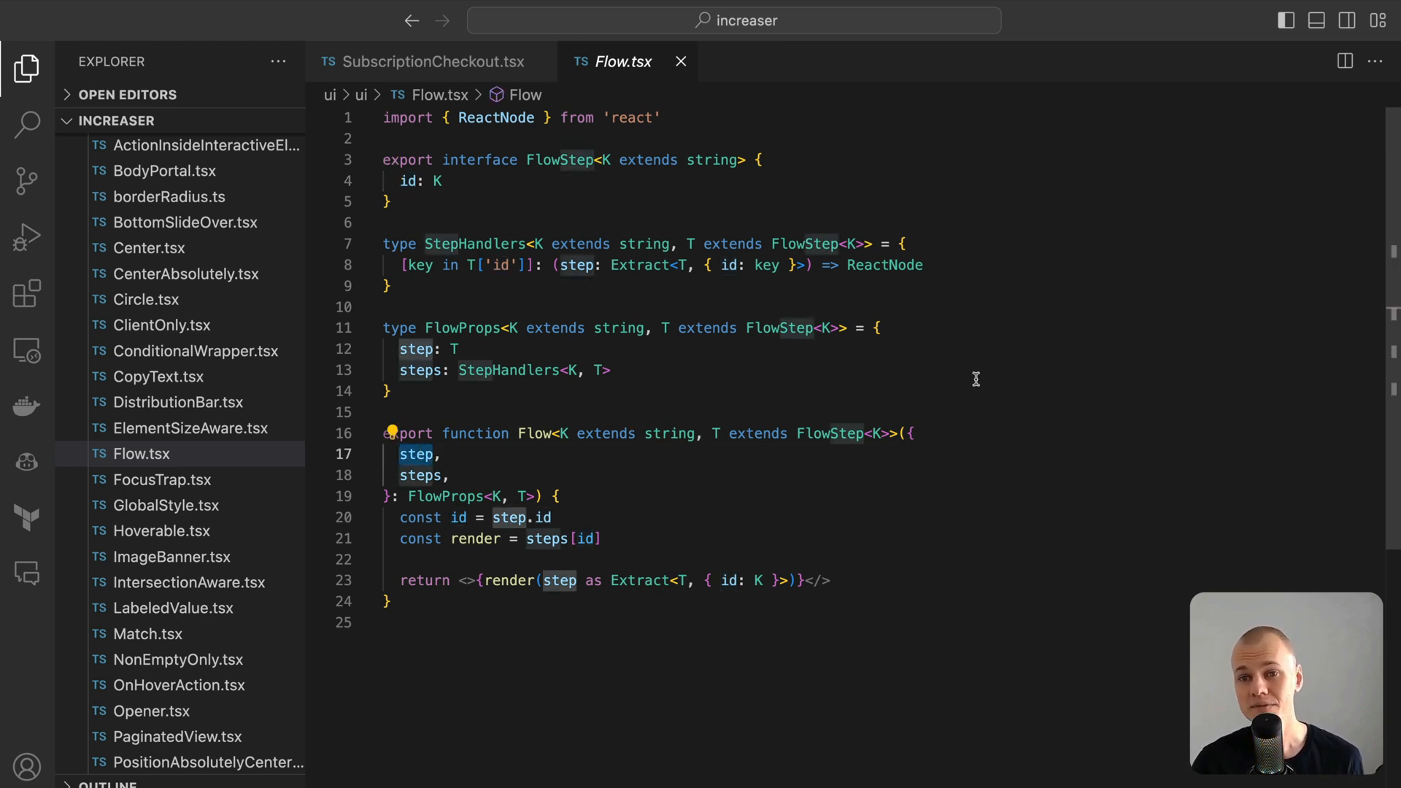
pyautogui.click(431, 62)
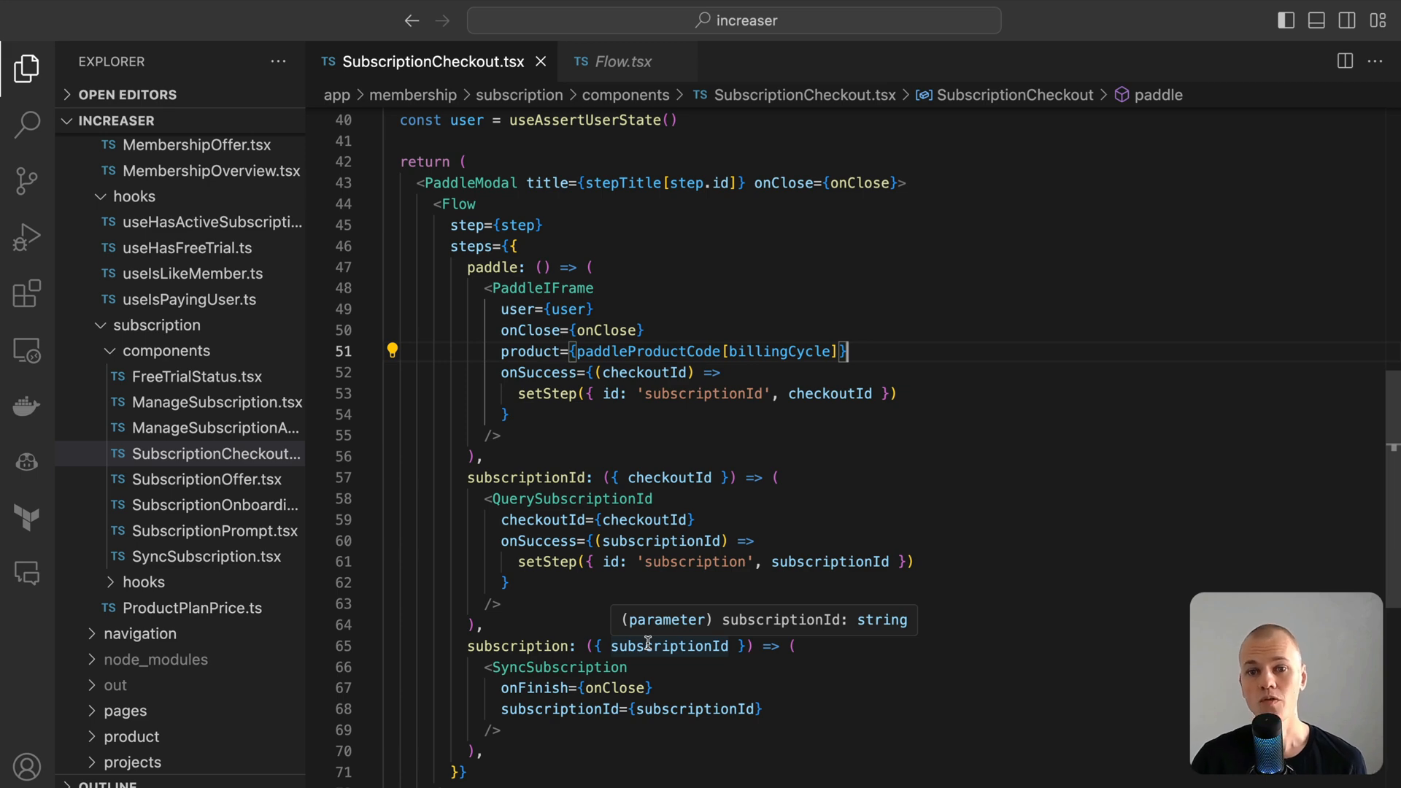
# Highlight every use of setStep in SubscriptionCheckout's useState-driven Flow step state.
pyautogui.scroll(3)
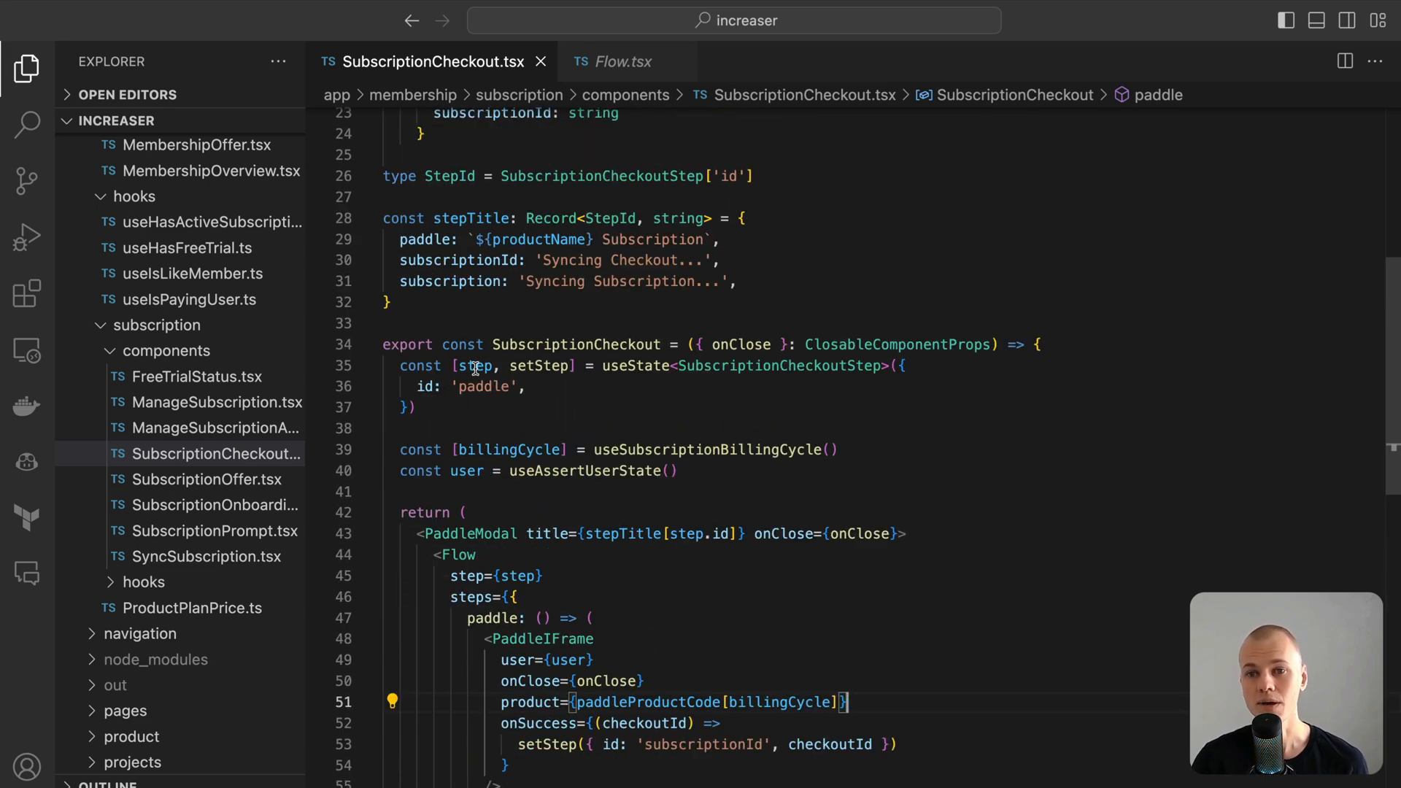
pyautogui.doubleClick(538, 365)
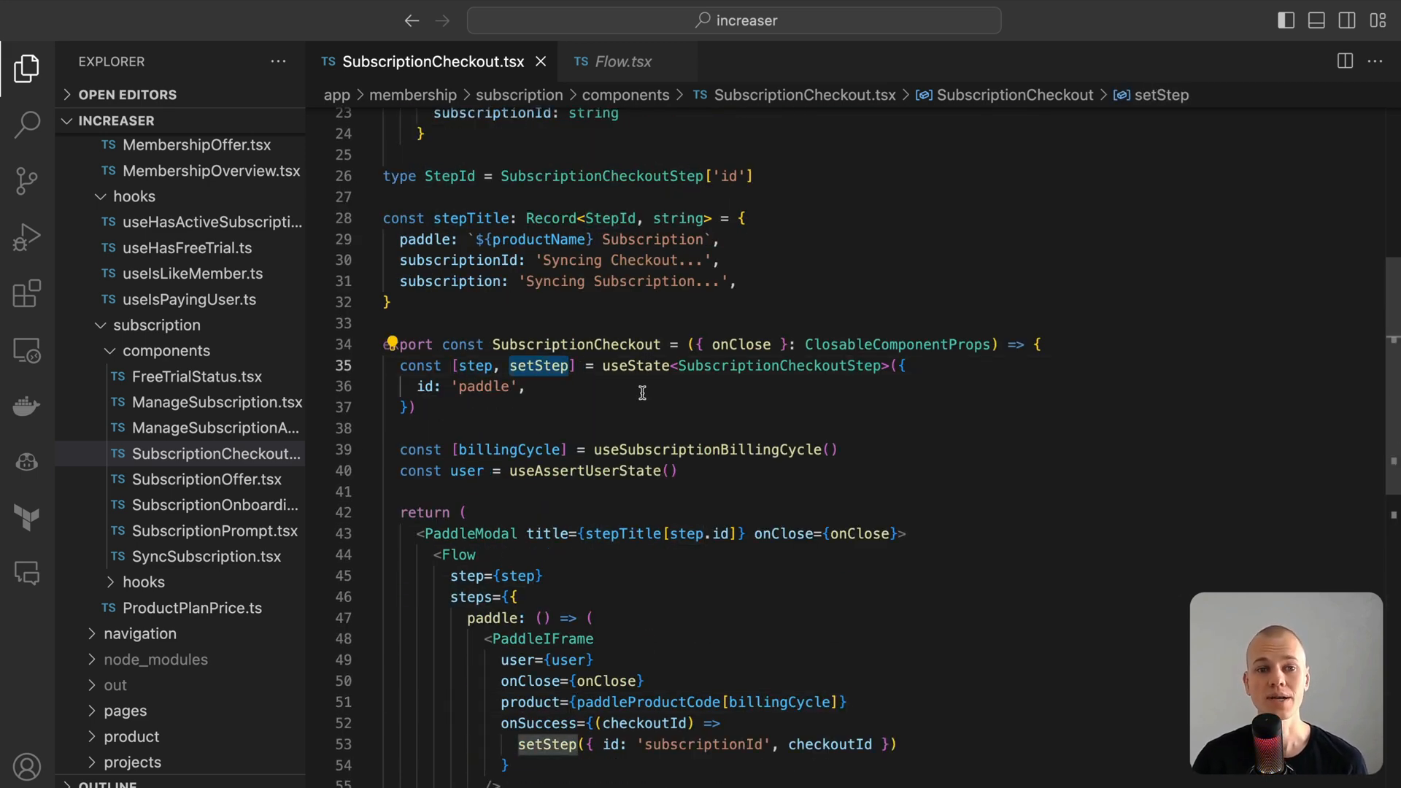
pyautogui.moveTo(672, 397)
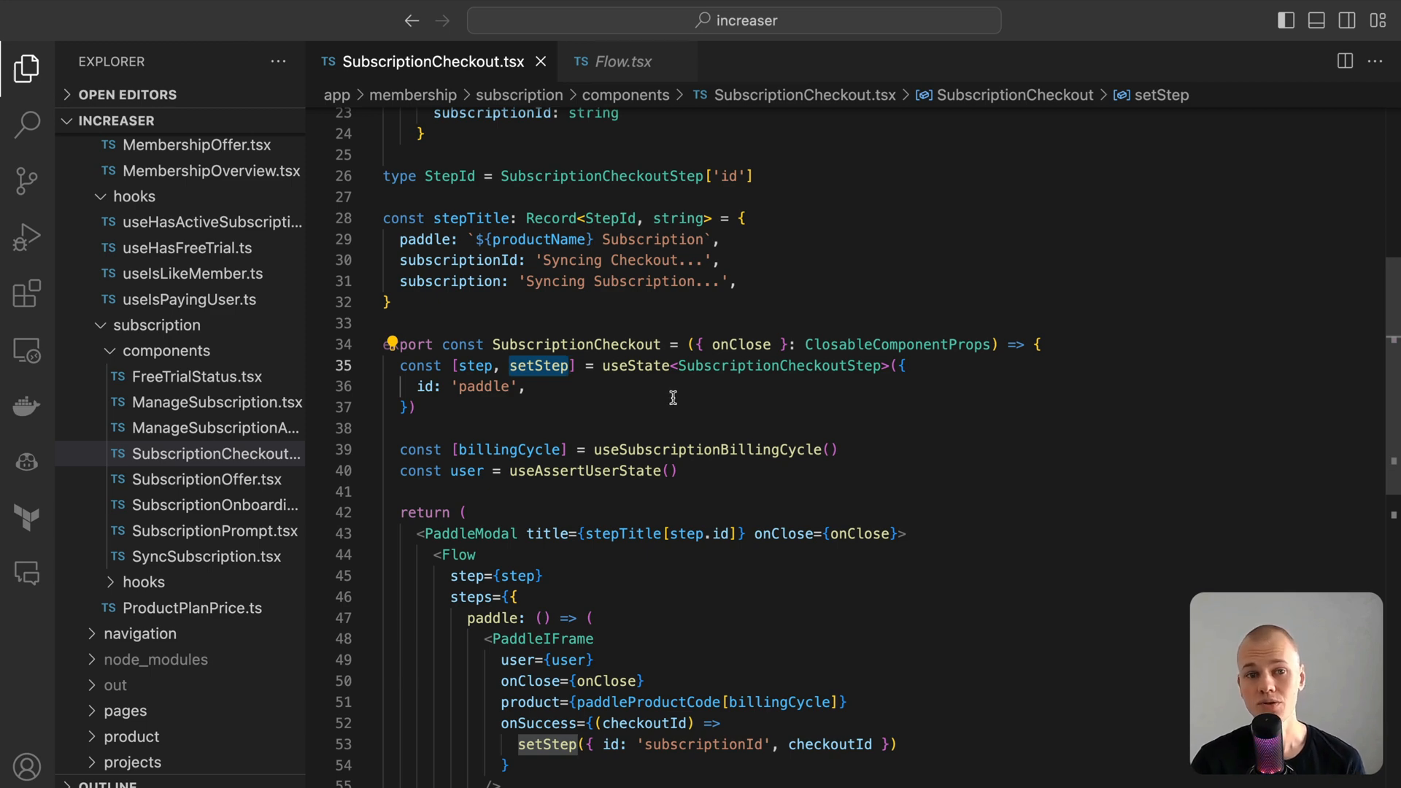
pyautogui.moveTo(674, 407)
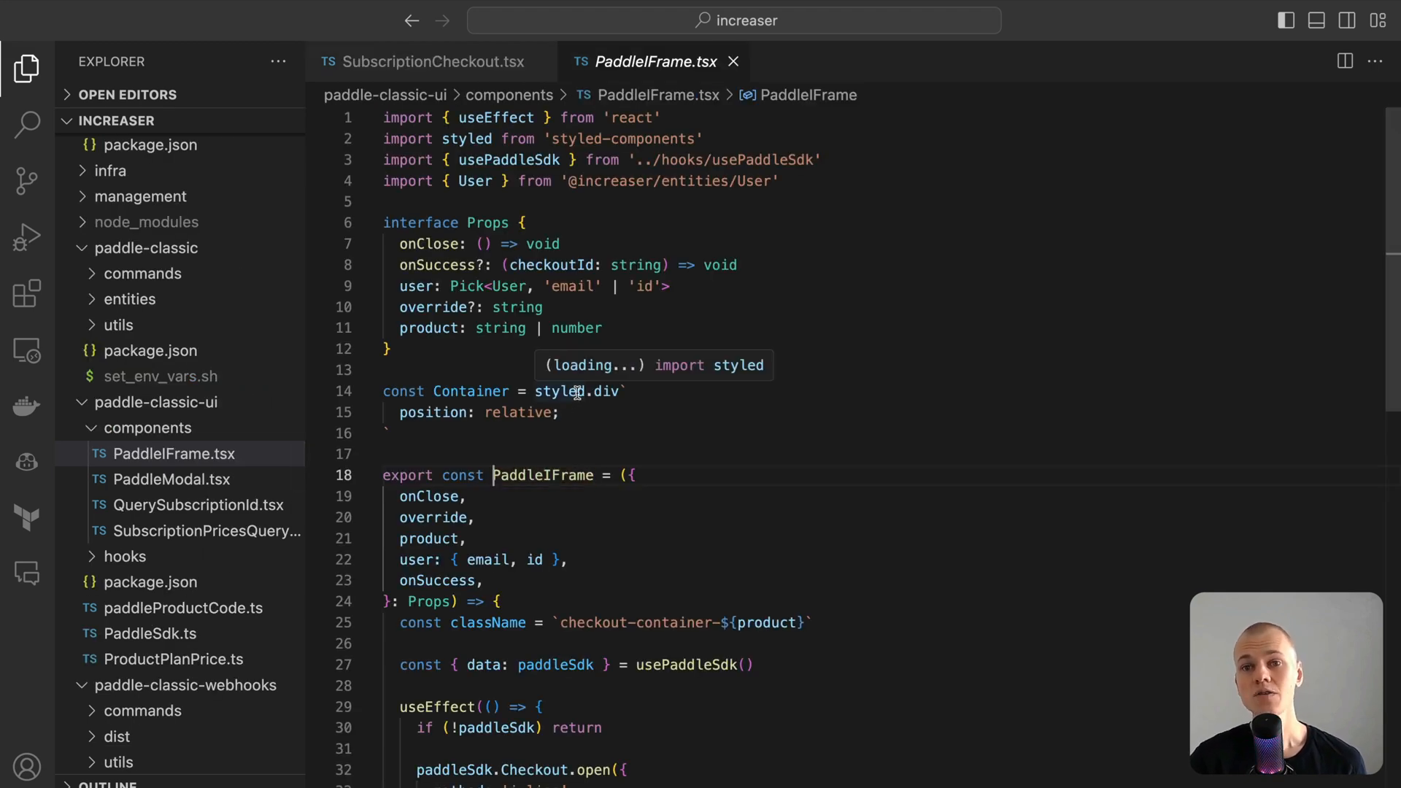
# Read PaddleIFrame.tsx's Checkout.open call, highlighting the user's email and the successCallback reporting the checkout id.
pyautogui.scroll(-3)
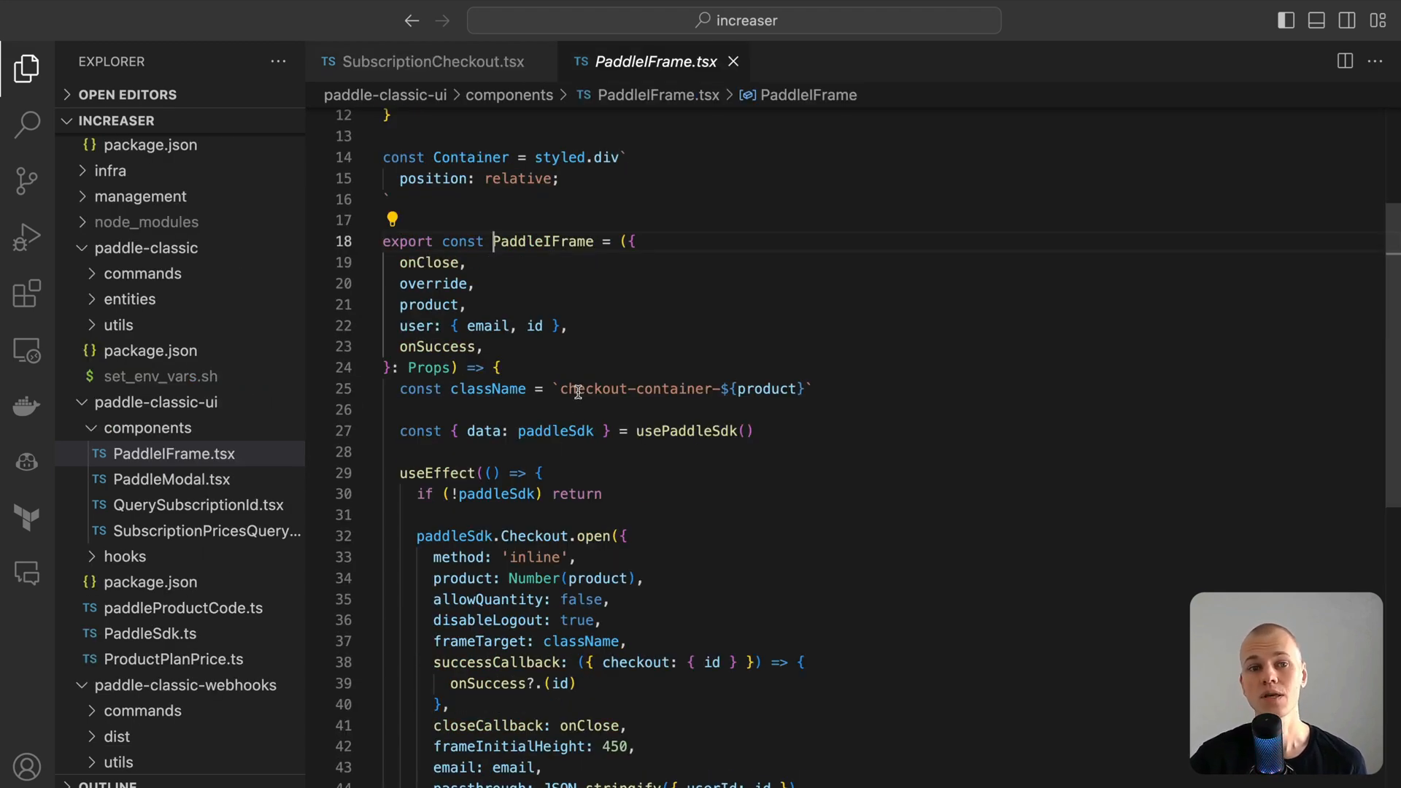
pyautogui.doubleClick(488, 325)
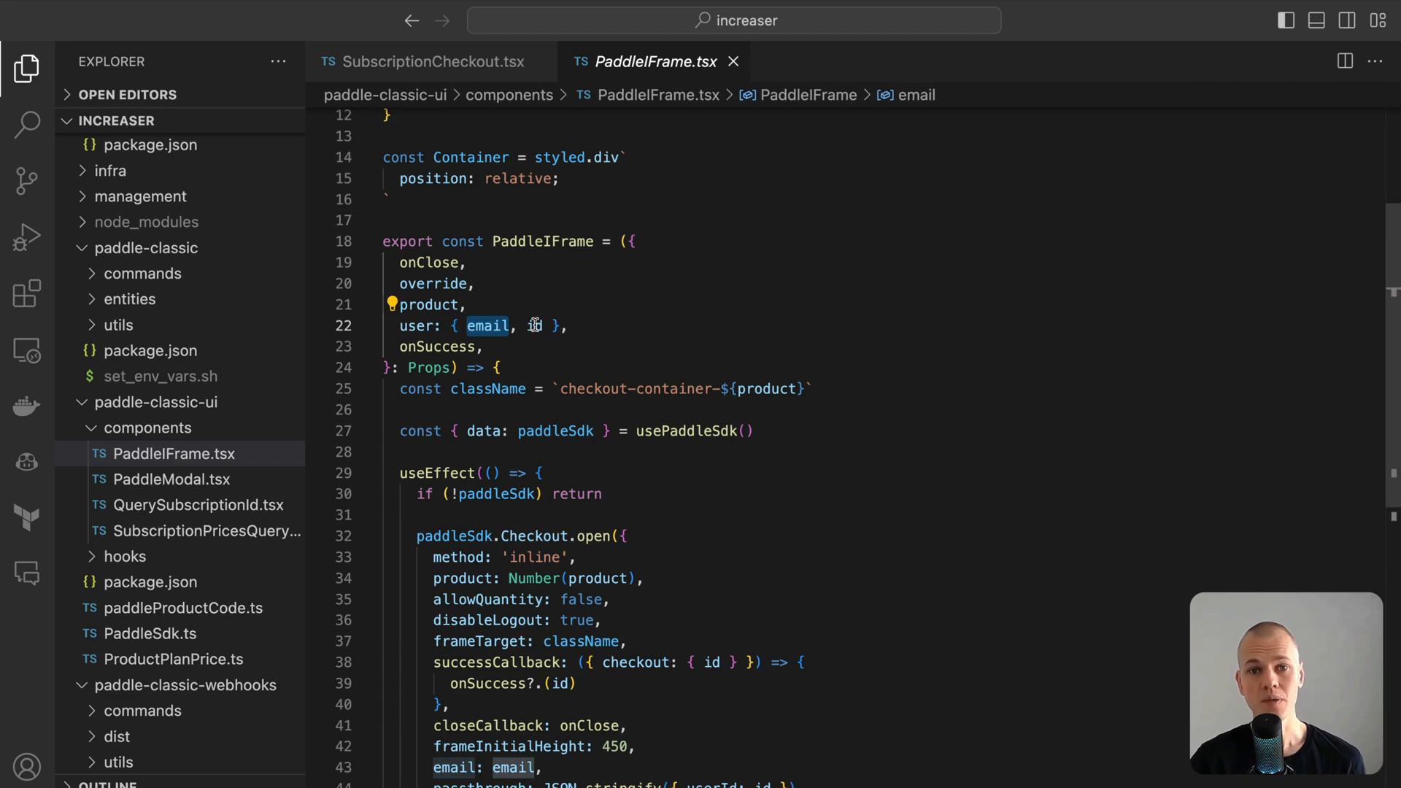
pyautogui.scroll(-3)
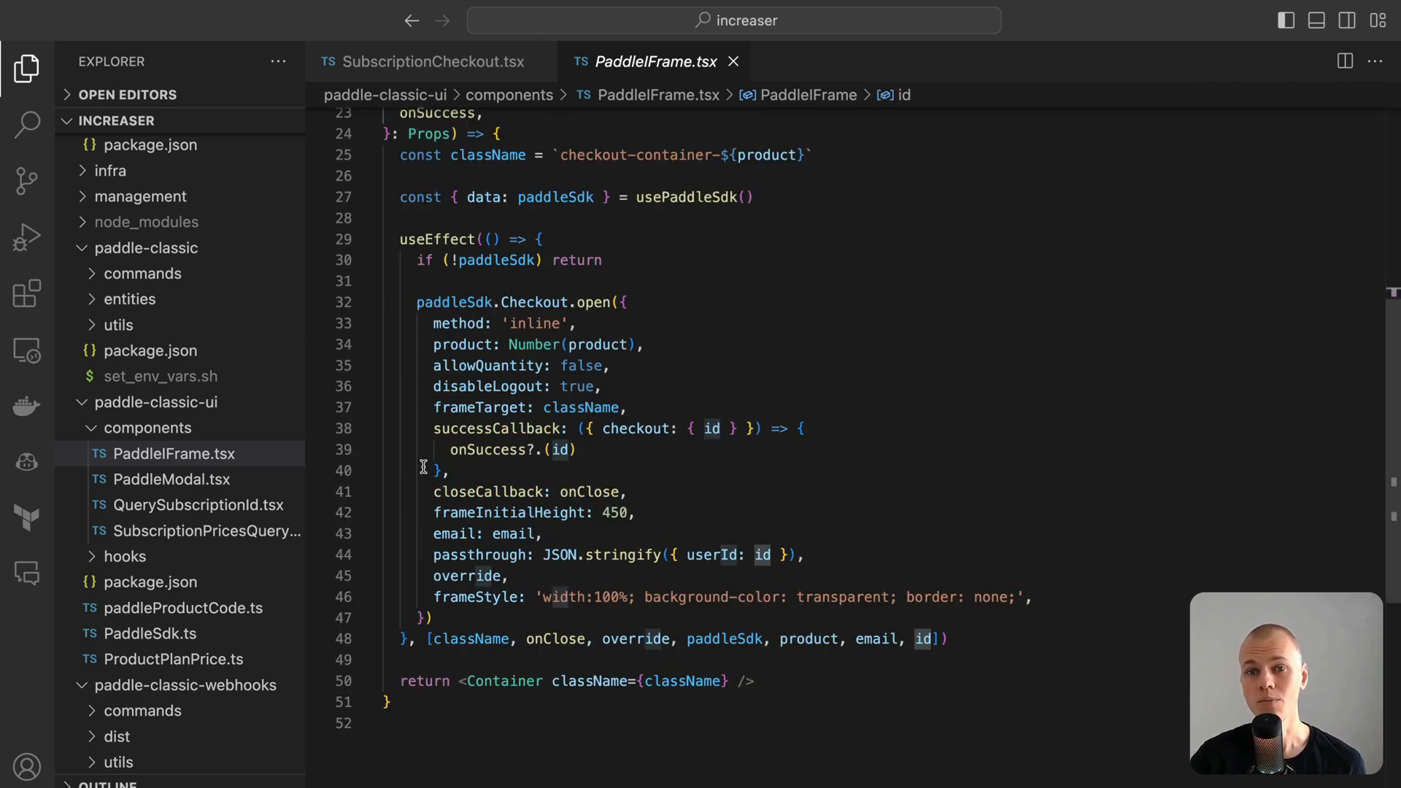
pyautogui.moveTo(592, 473)
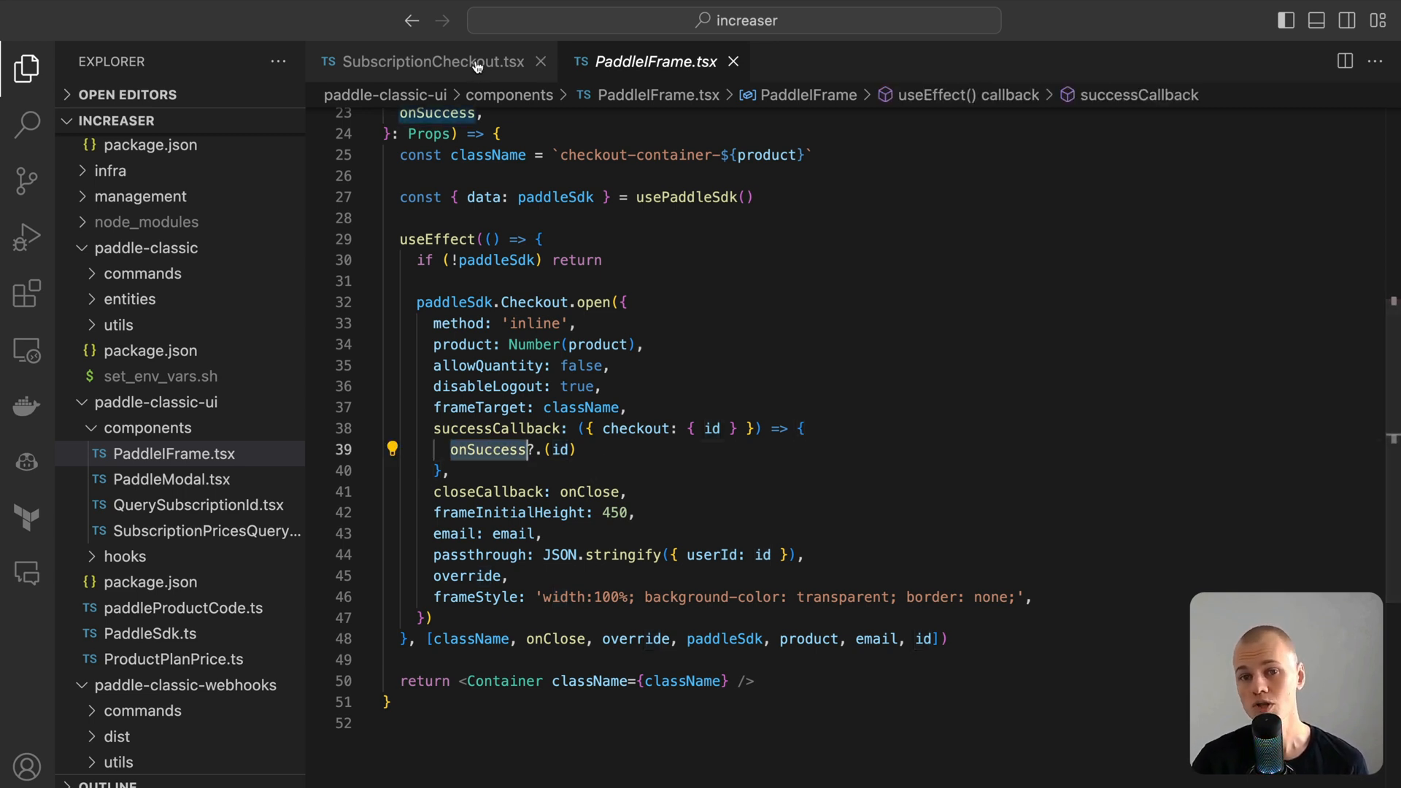
# Return to SubscriptionCheckout.tsx and scroll to the Flow steps leading to QuerySubscriptionId.
pyautogui.click(433, 62)
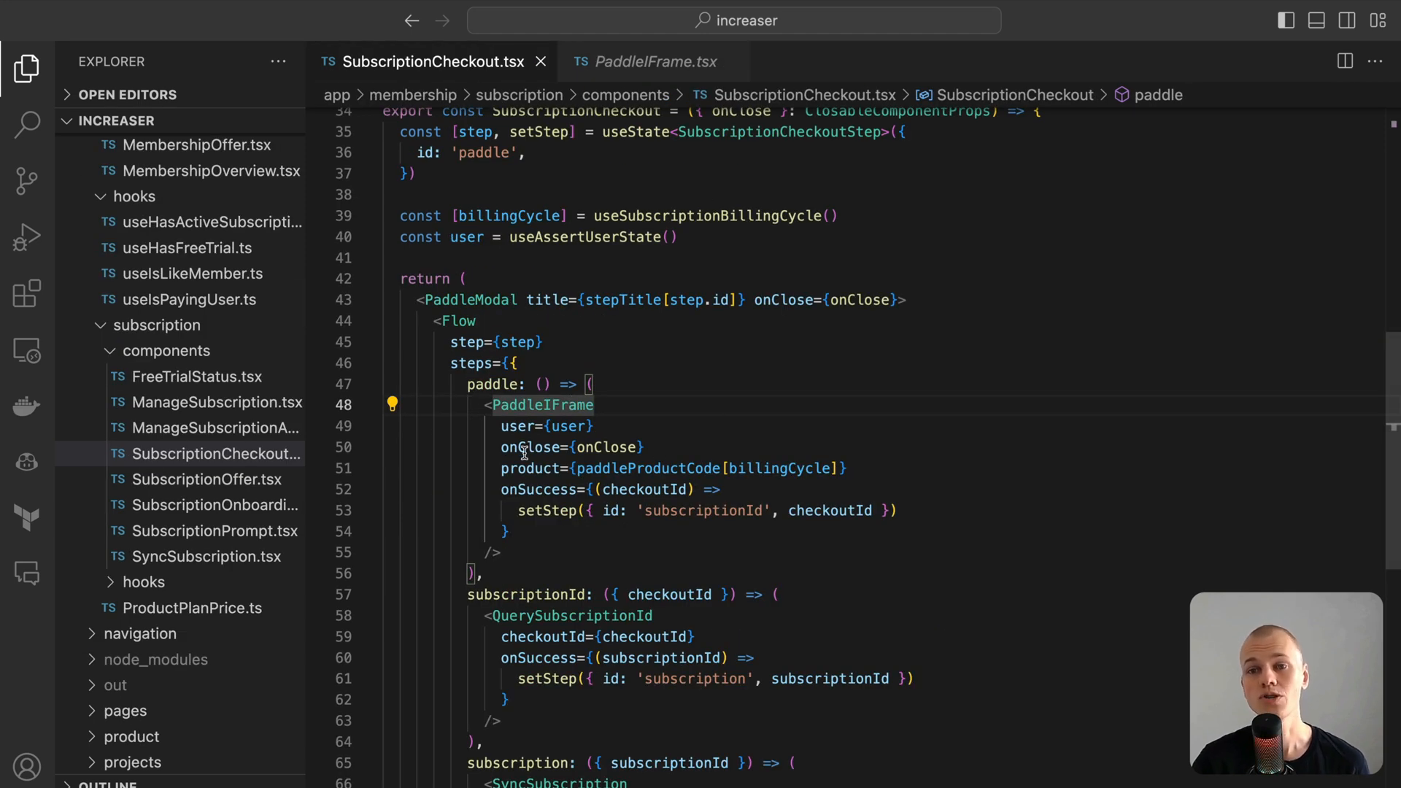
pyautogui.moveTo(629, 468)
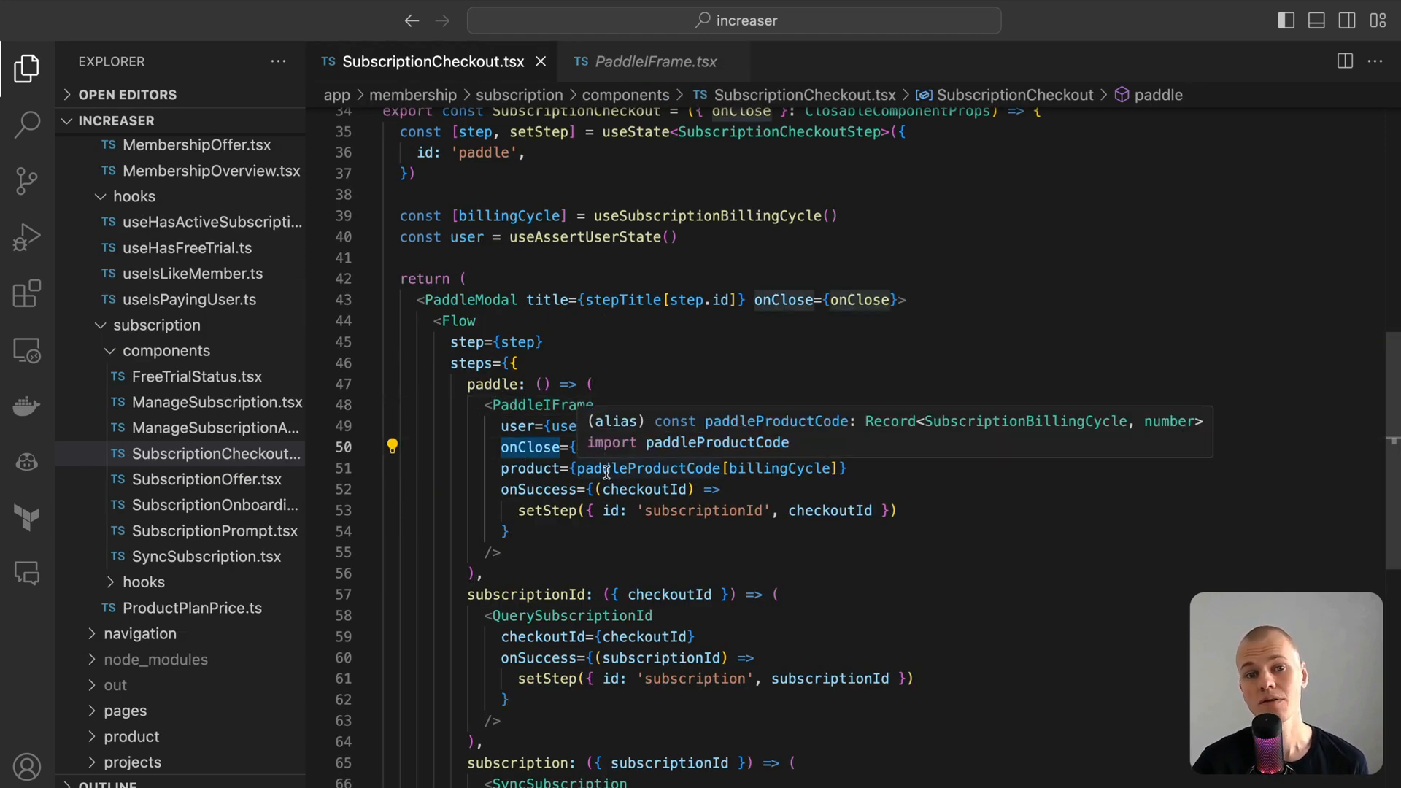
pyautogui.scroll(-3)
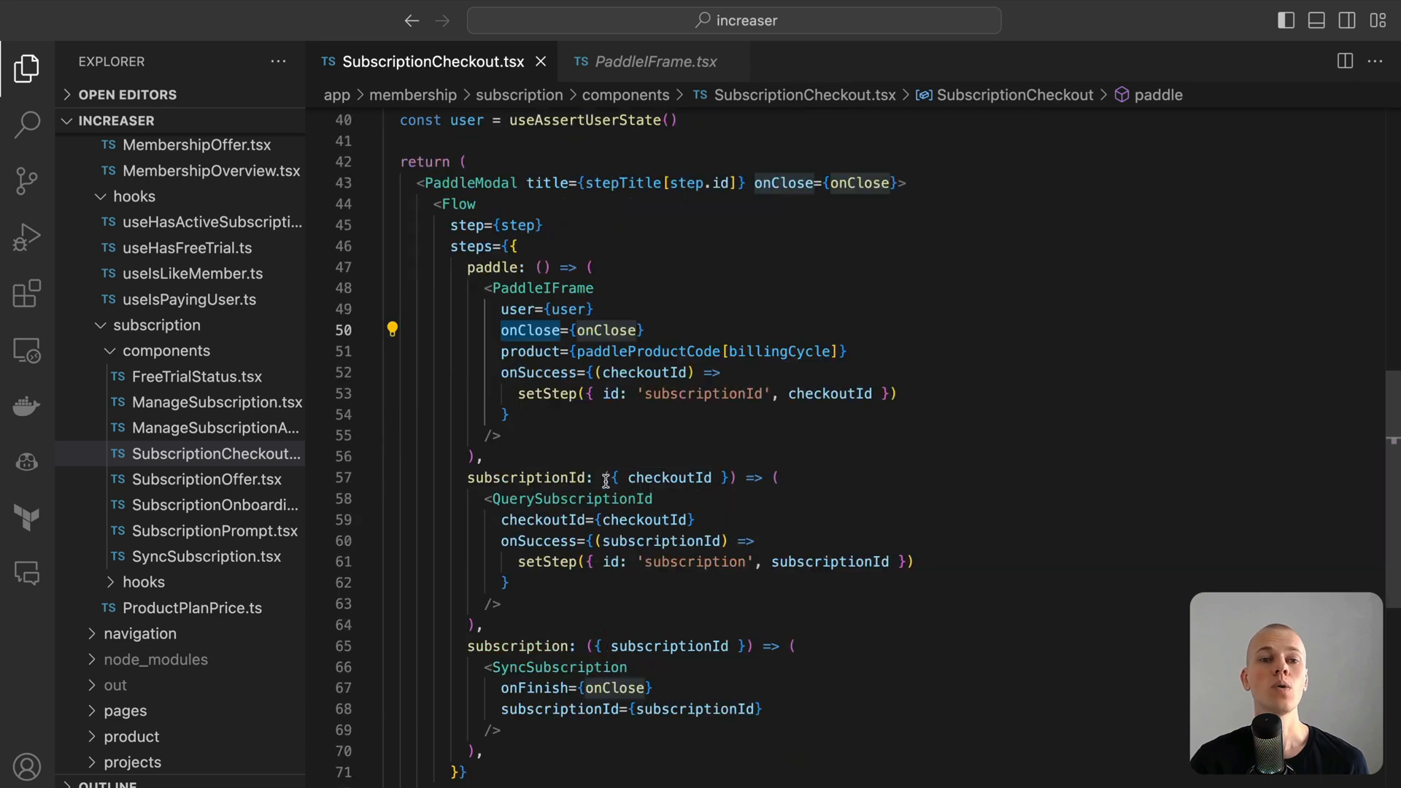
pyautogui.scroll(-3)
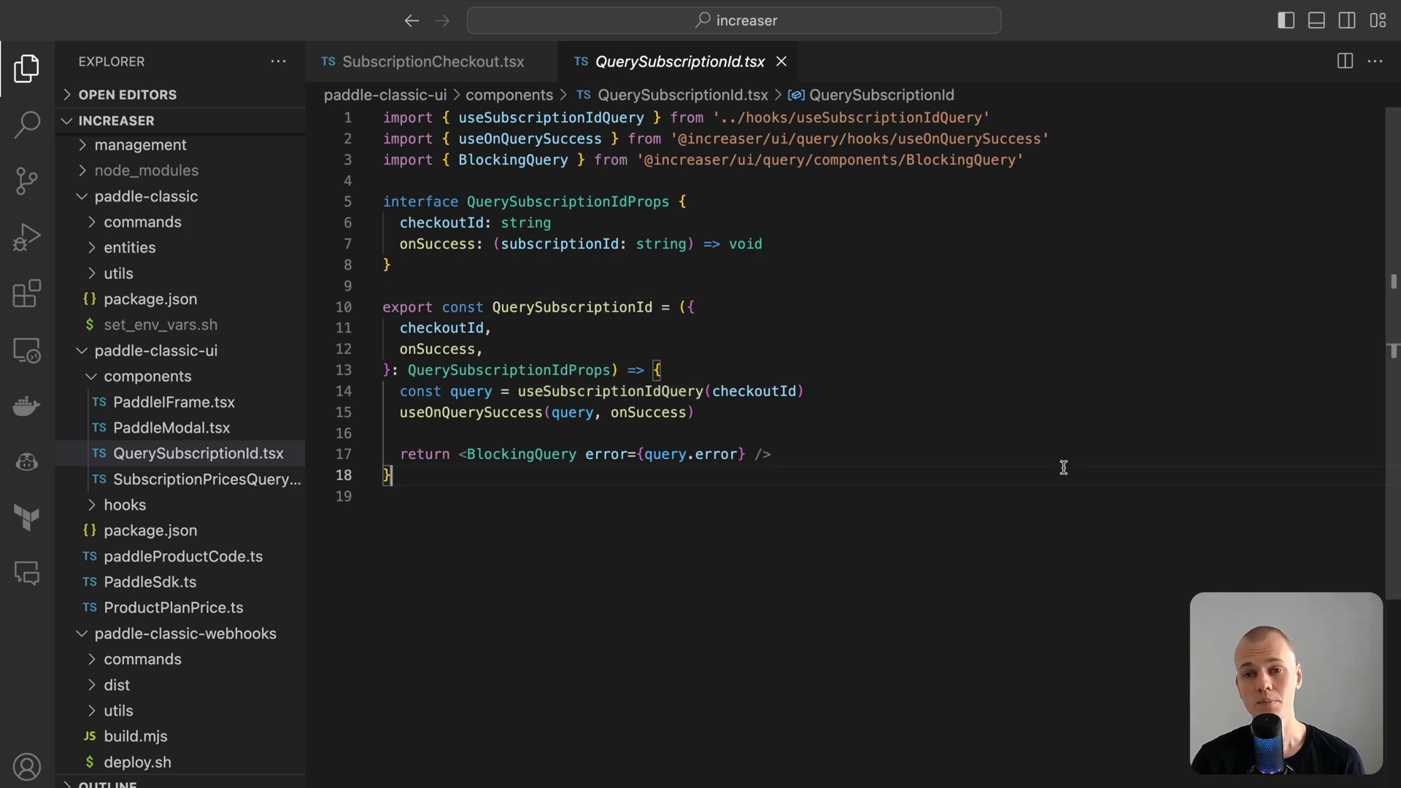
pyautogui.moveTo(806, 514)
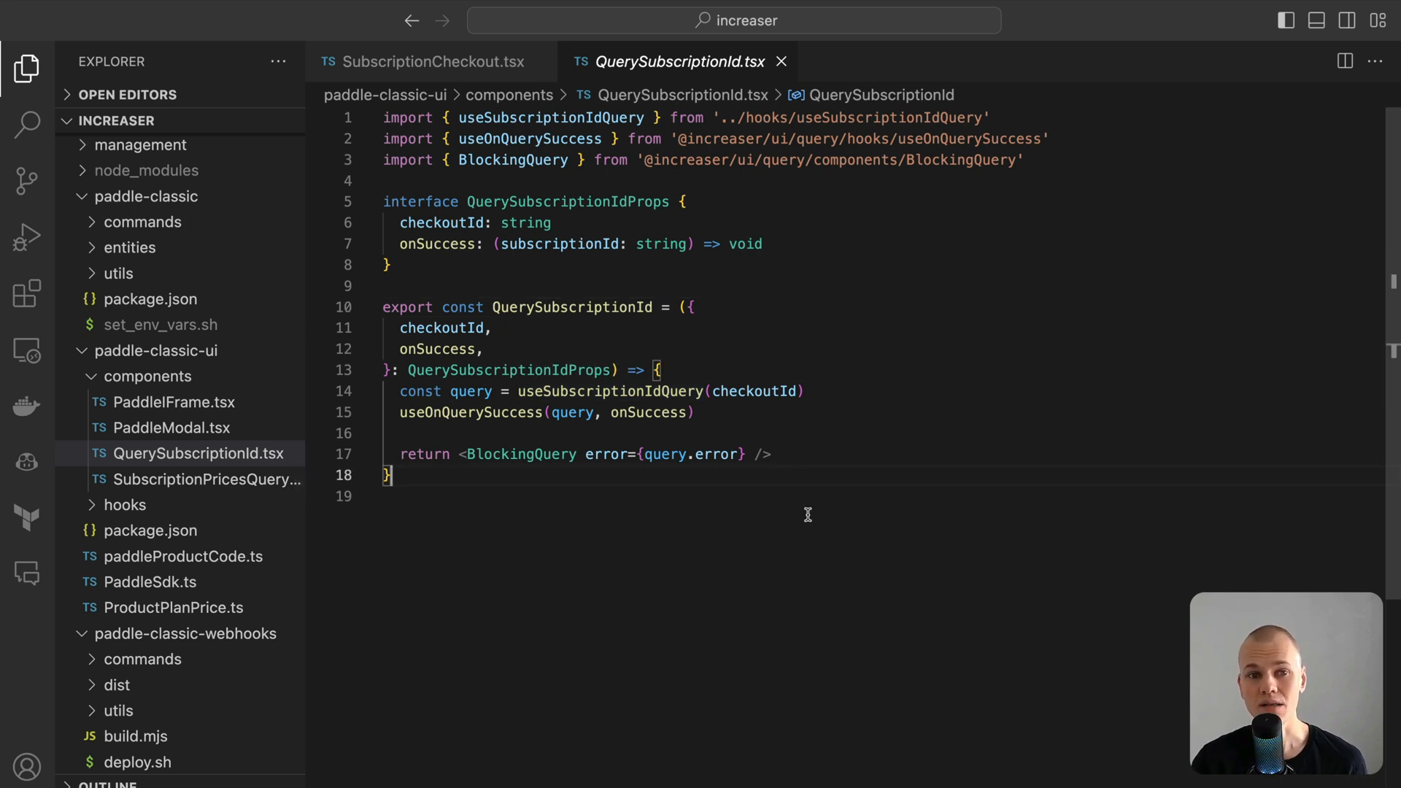
# Inspect QuerySubscriptionId and BlockingQuery's spinner and 'Nothing helps? Email us at' message, then return to SyncSubscription.
pyautogui.doubleClick(648, 411)
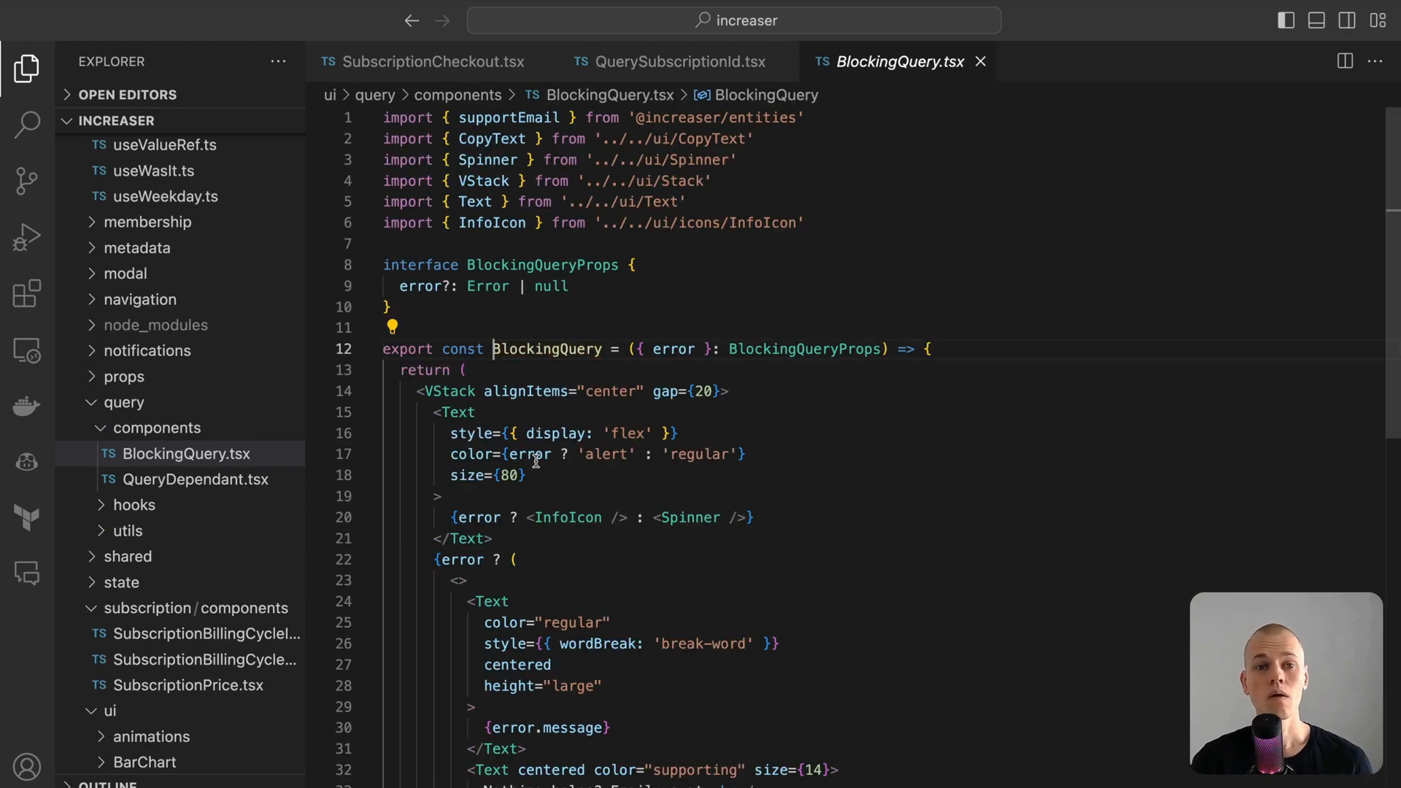
pyautogui.moveTo(681, 62)
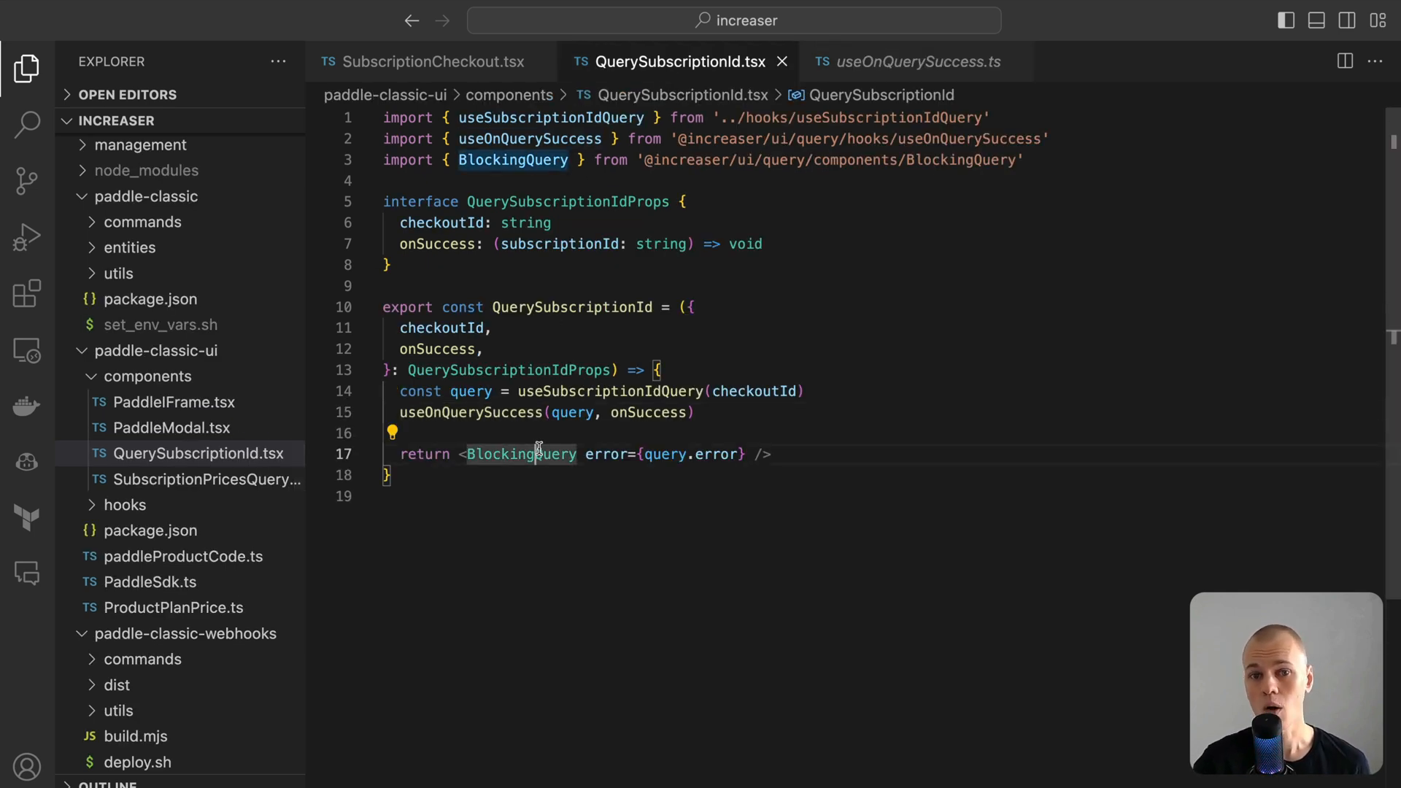
pyautogui.click(521, 454)
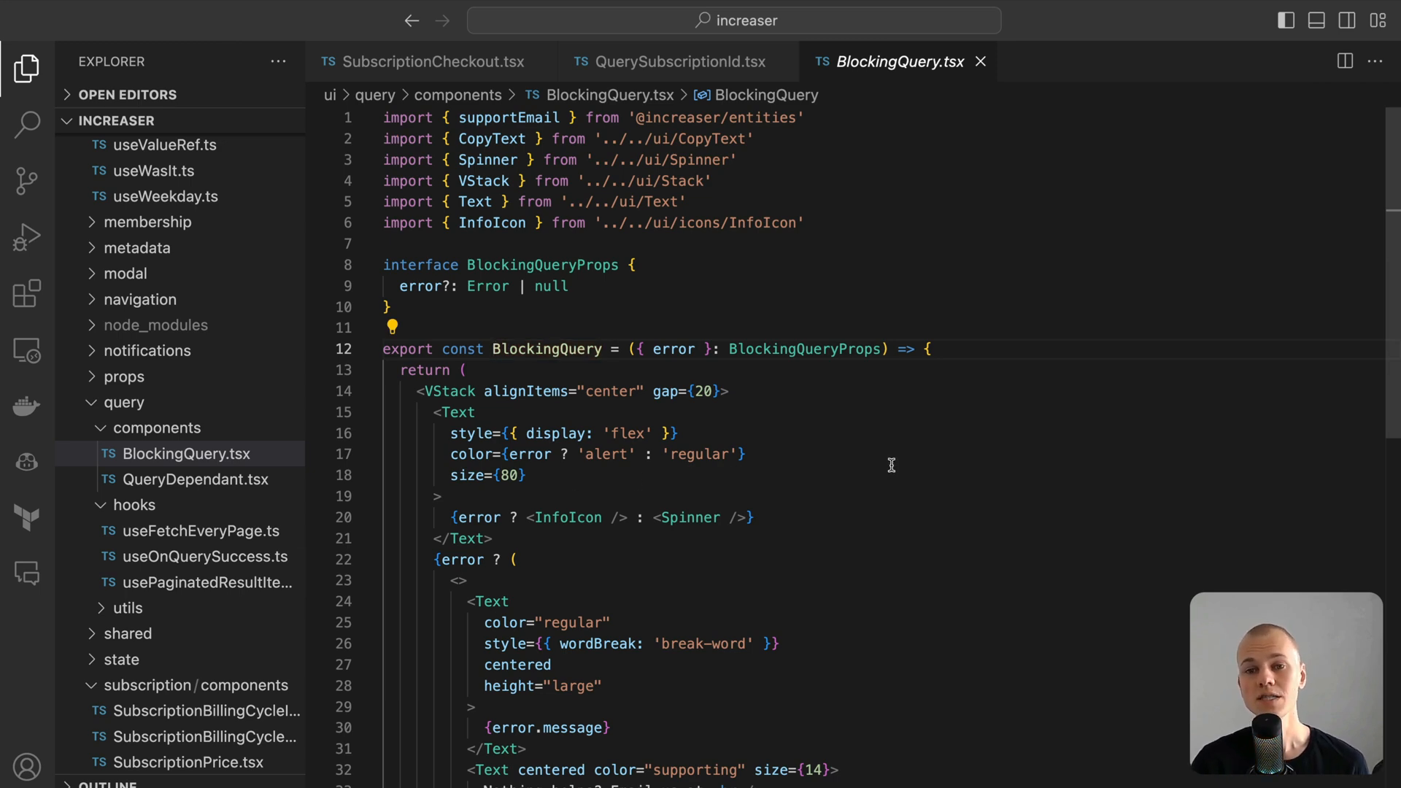
pyautogui.scroll(-3)
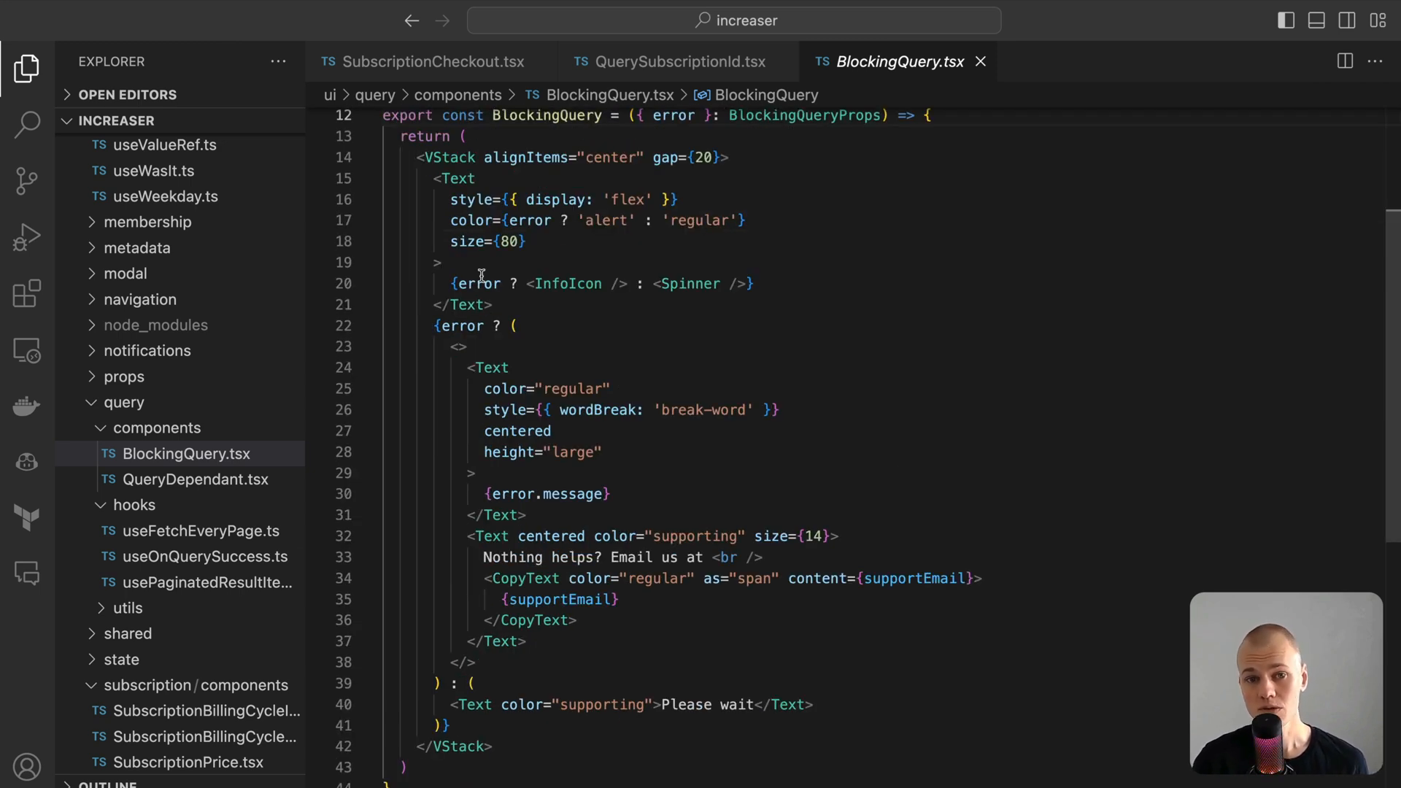
pyautogui.doubleClick(688, 283)
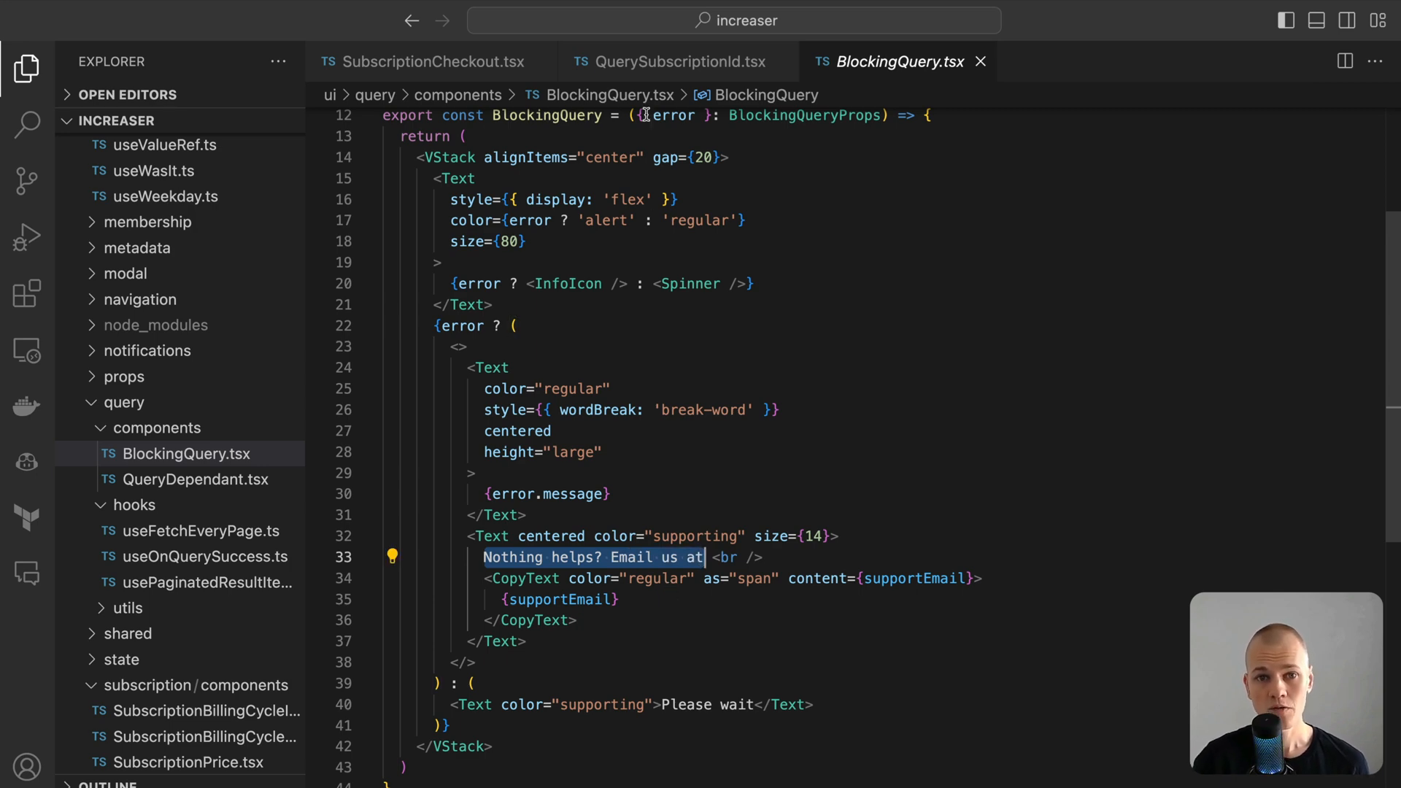
pyautogui.click(434, 61)
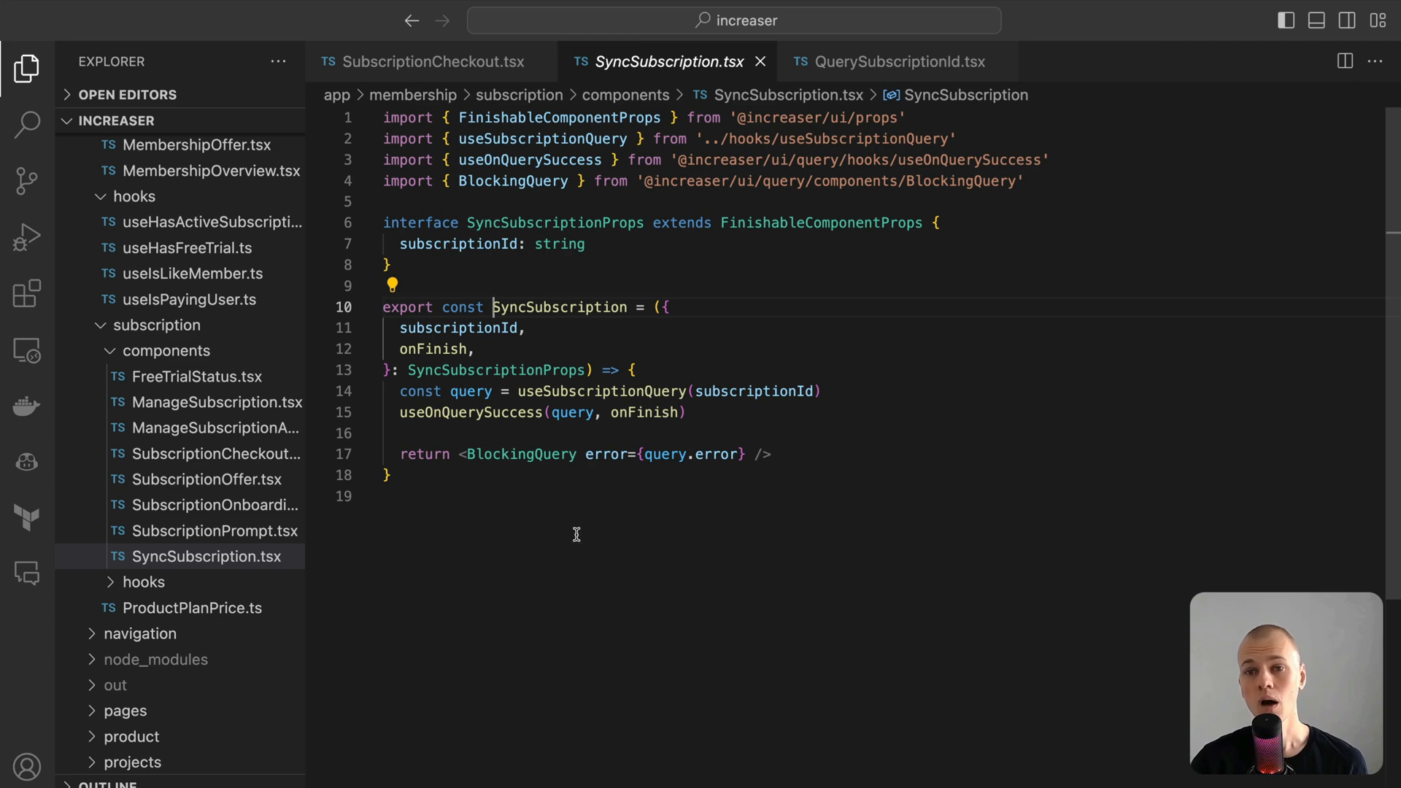
pyautogui.moveTo(601, 391)
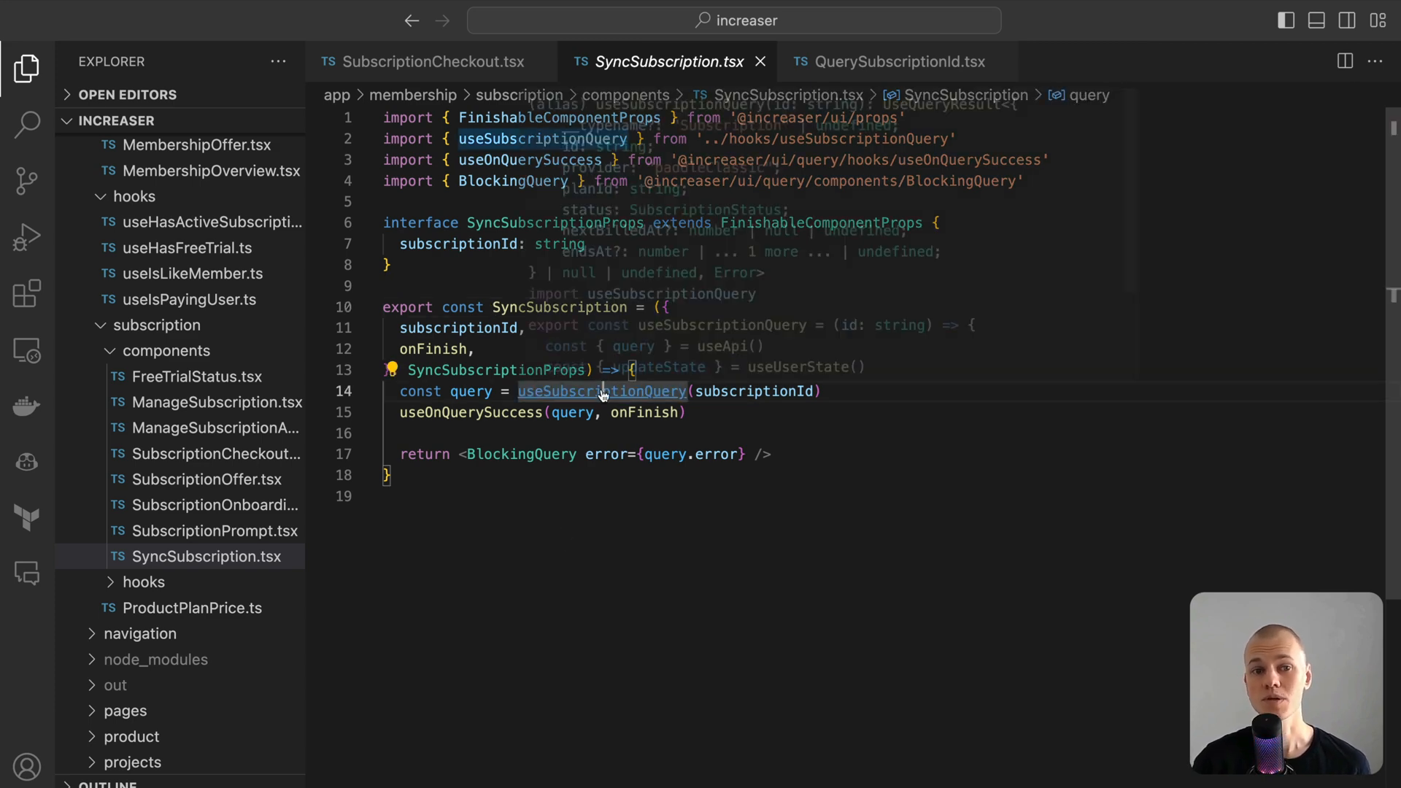
pyautogui.click(601, 390)
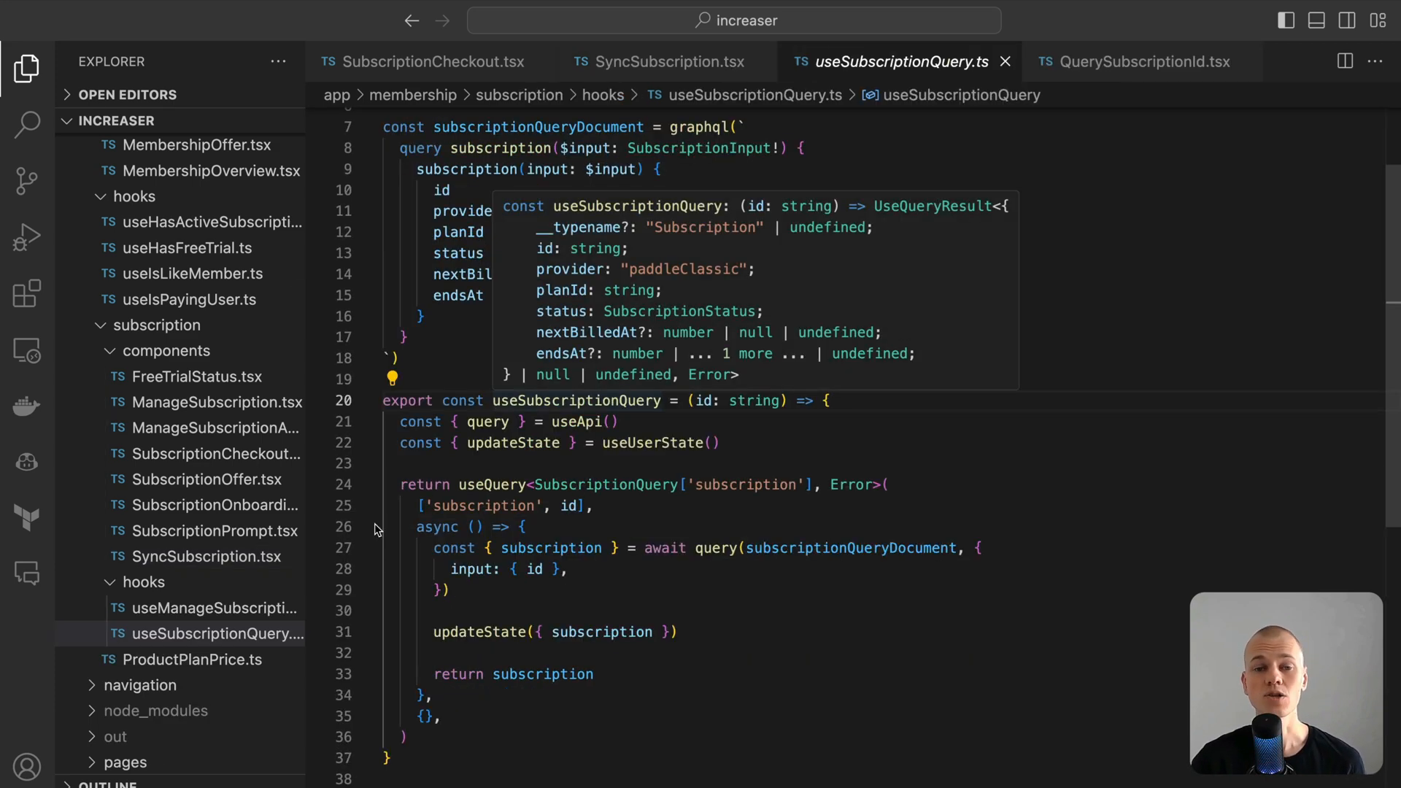
pyautogui.click(493, 632)
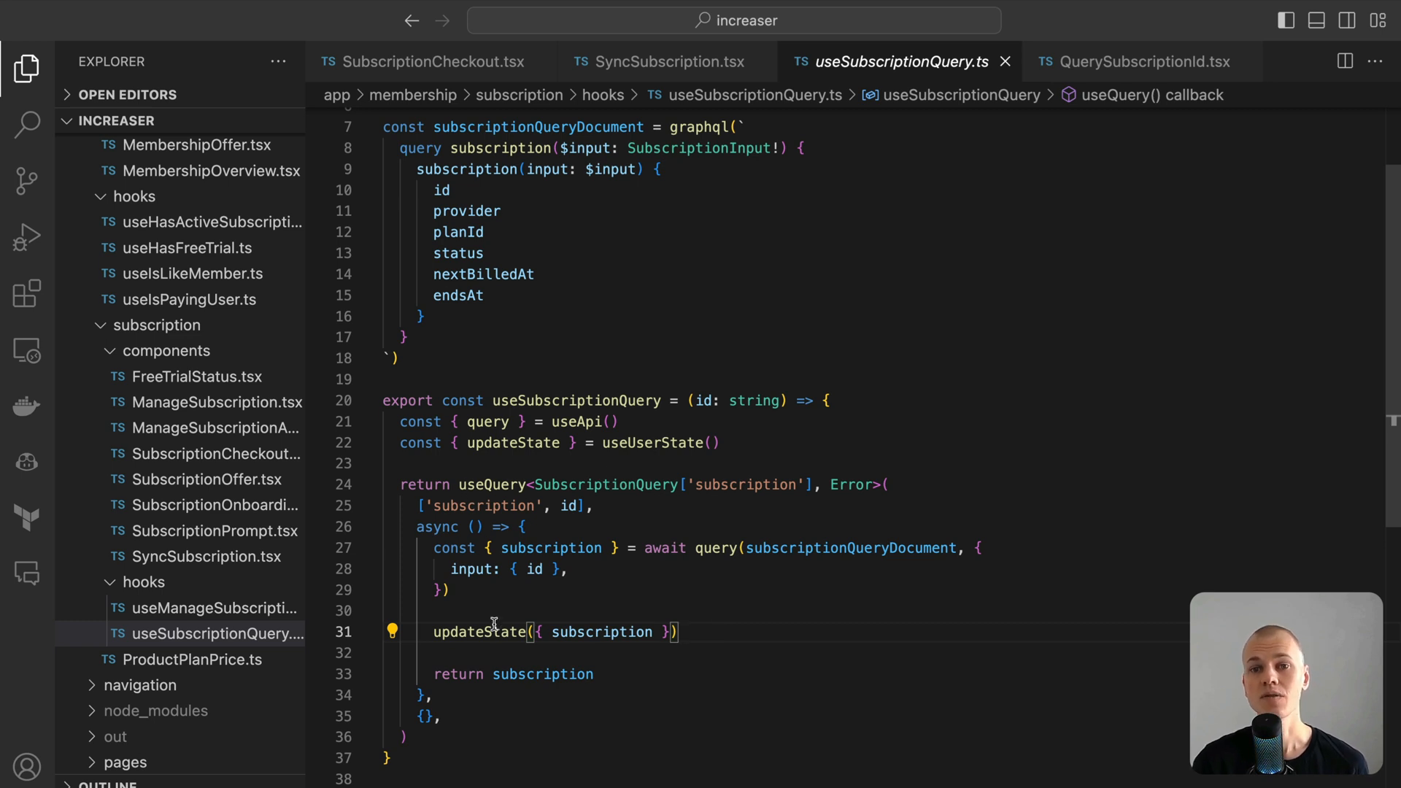
pyautogui.moveTo(401, 674)
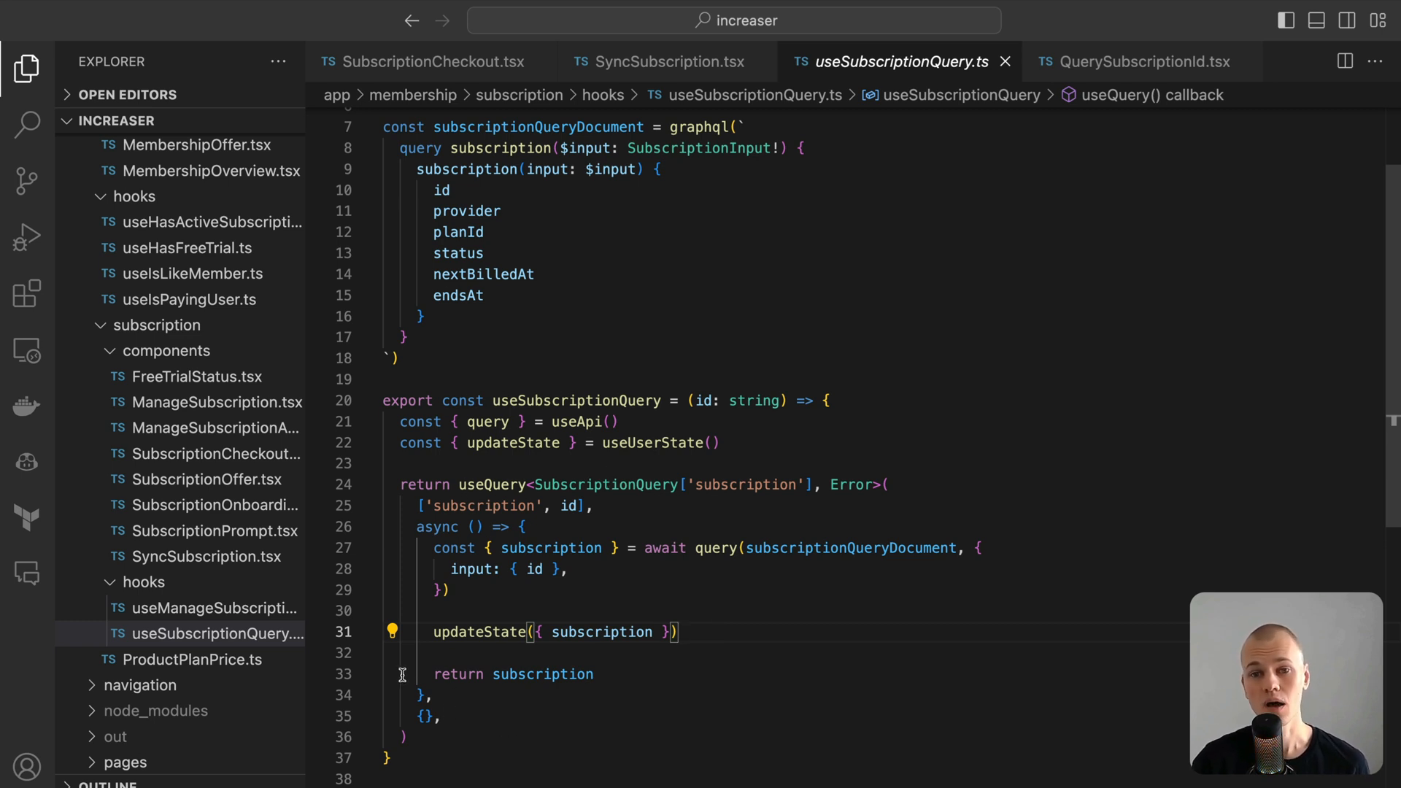
pyautogui.doubleClick(480, 632)
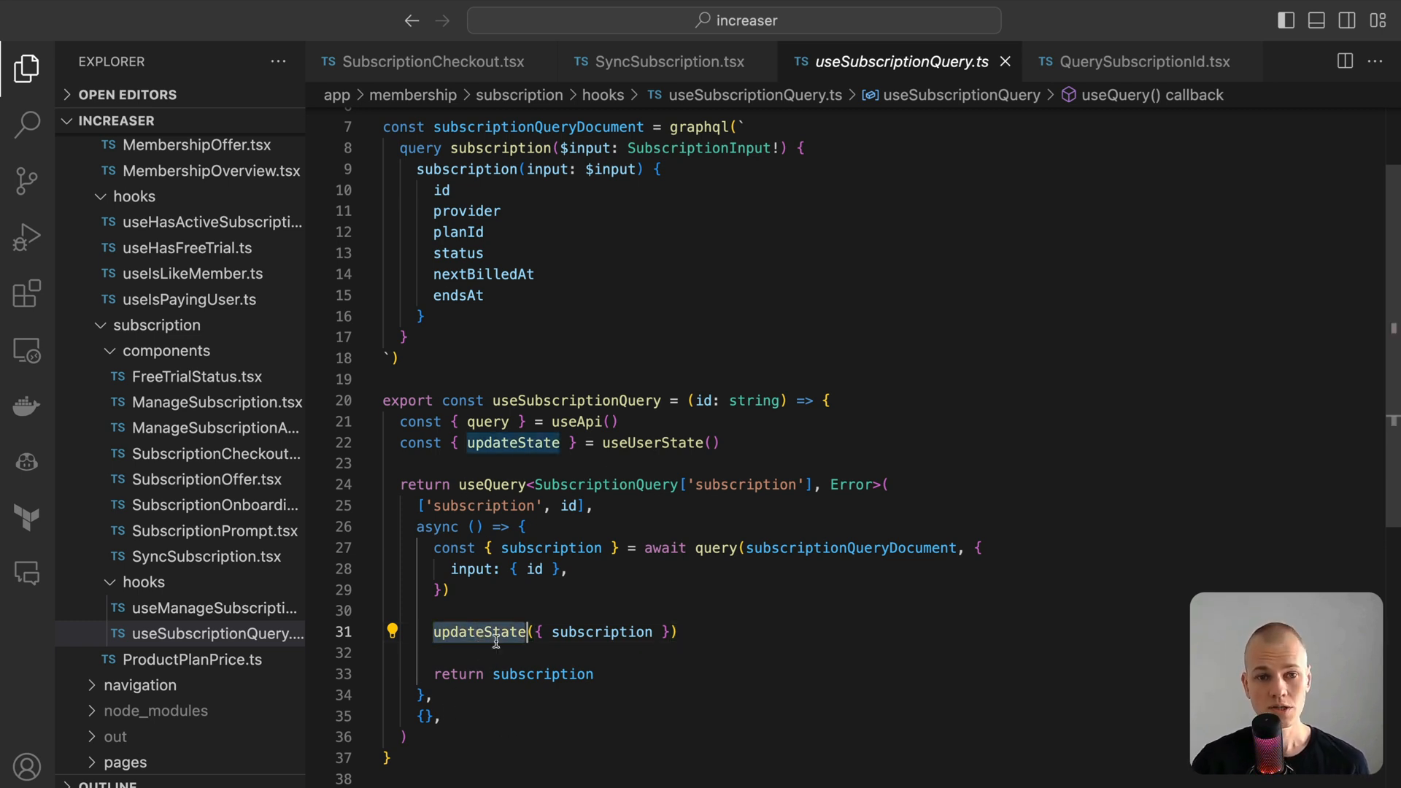
pyautogui.click(665, 61)
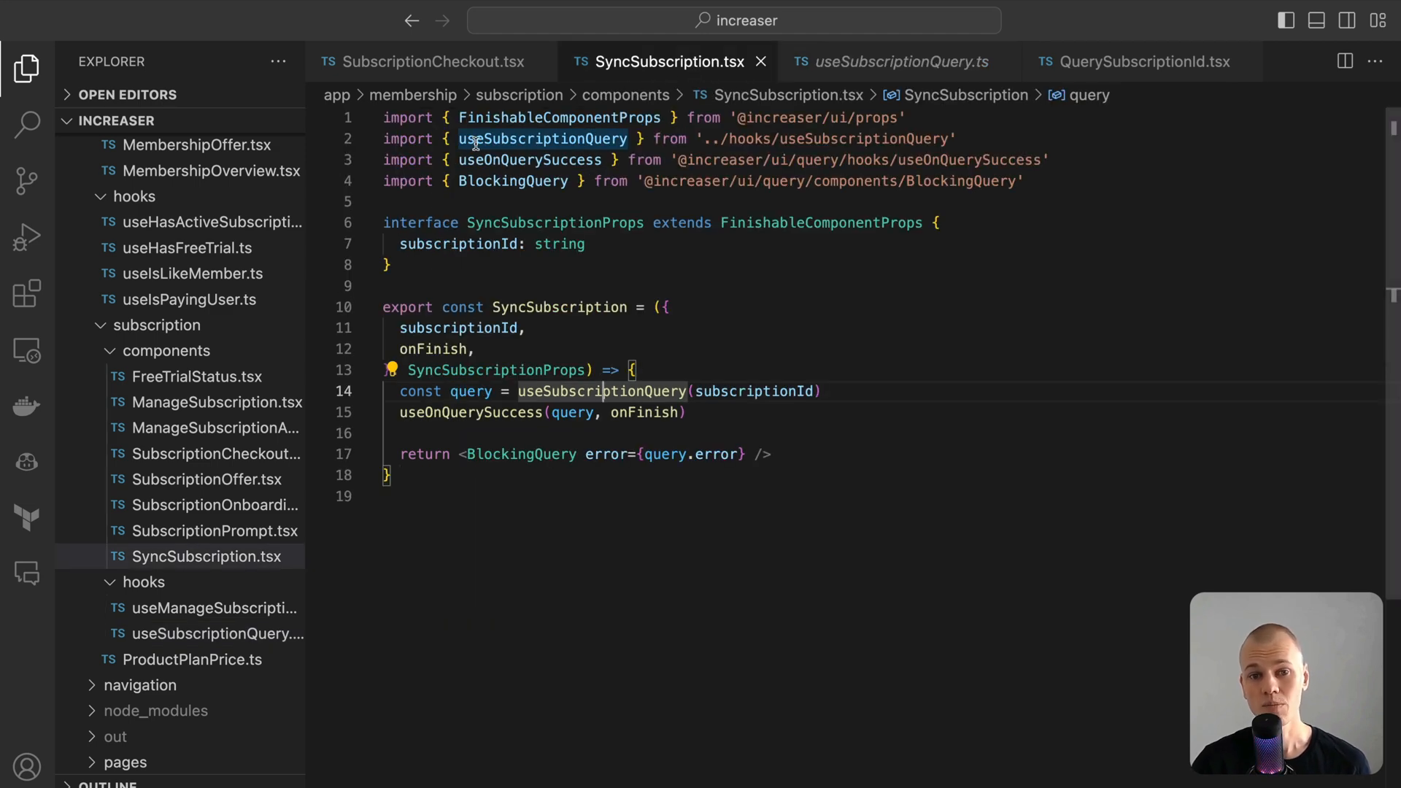
pyautogui.click(893, 61)
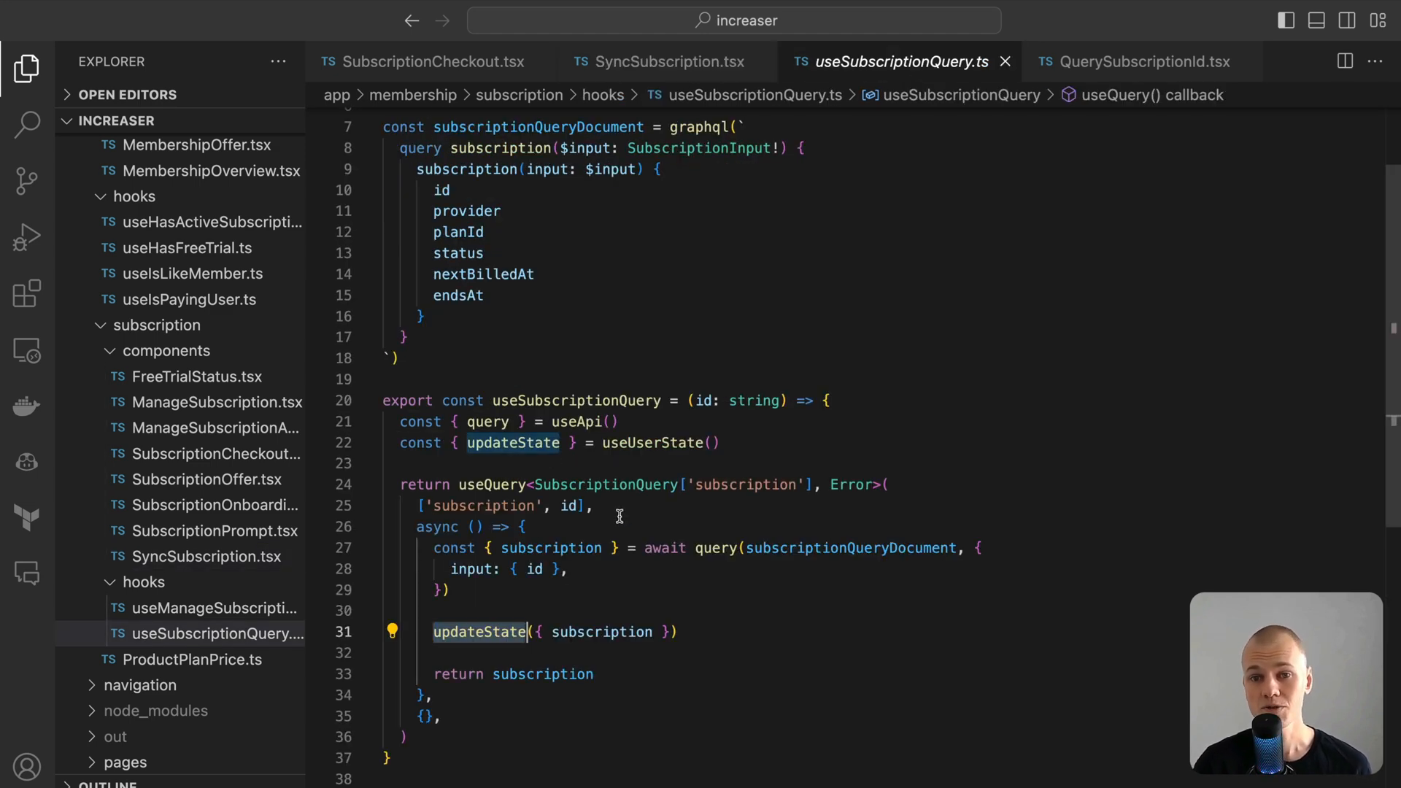
pyautogui.moveTo(490, 484)
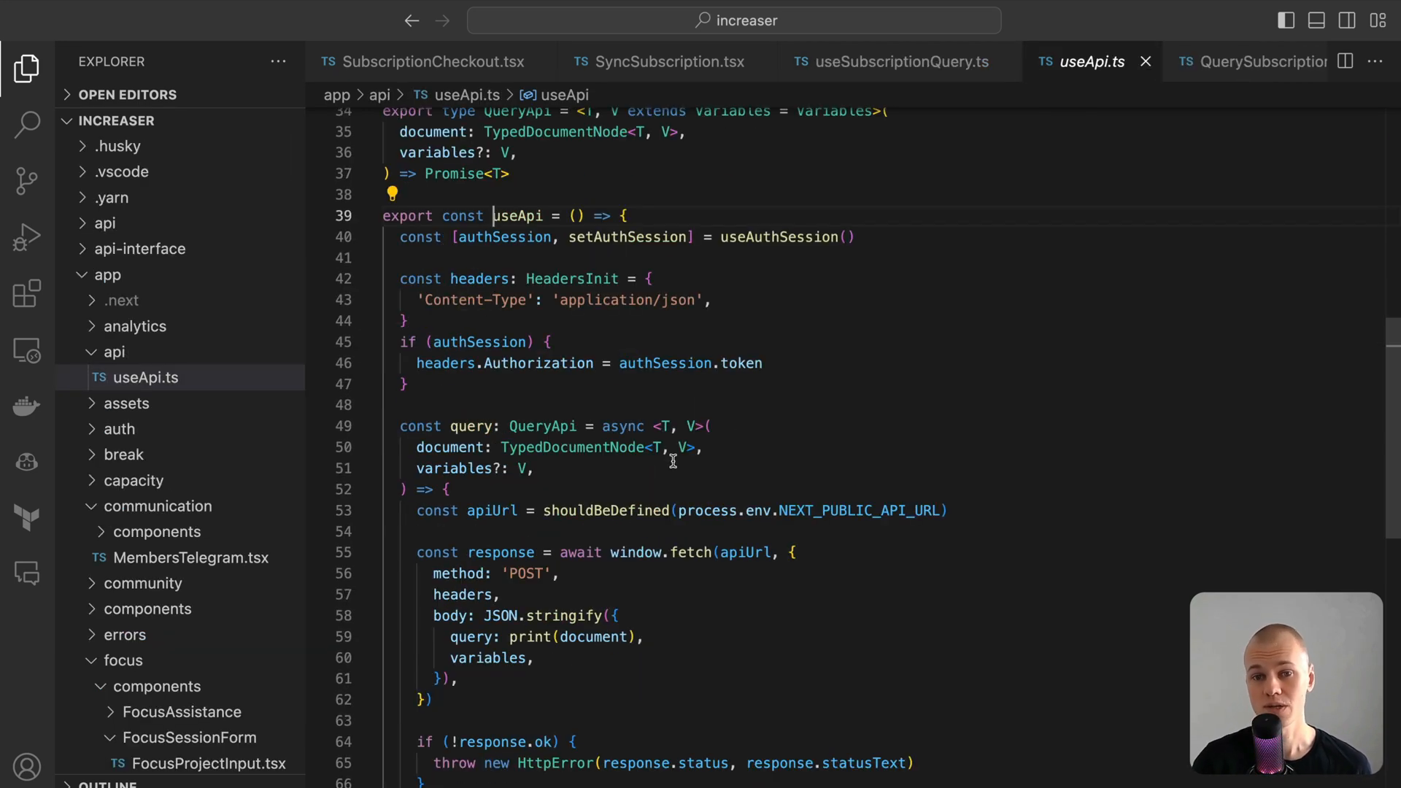
# Jump from the app root's MembershipConfirmation usage to the MembershipConfirmation.tsx source.
pyautogui.scroll(-3)
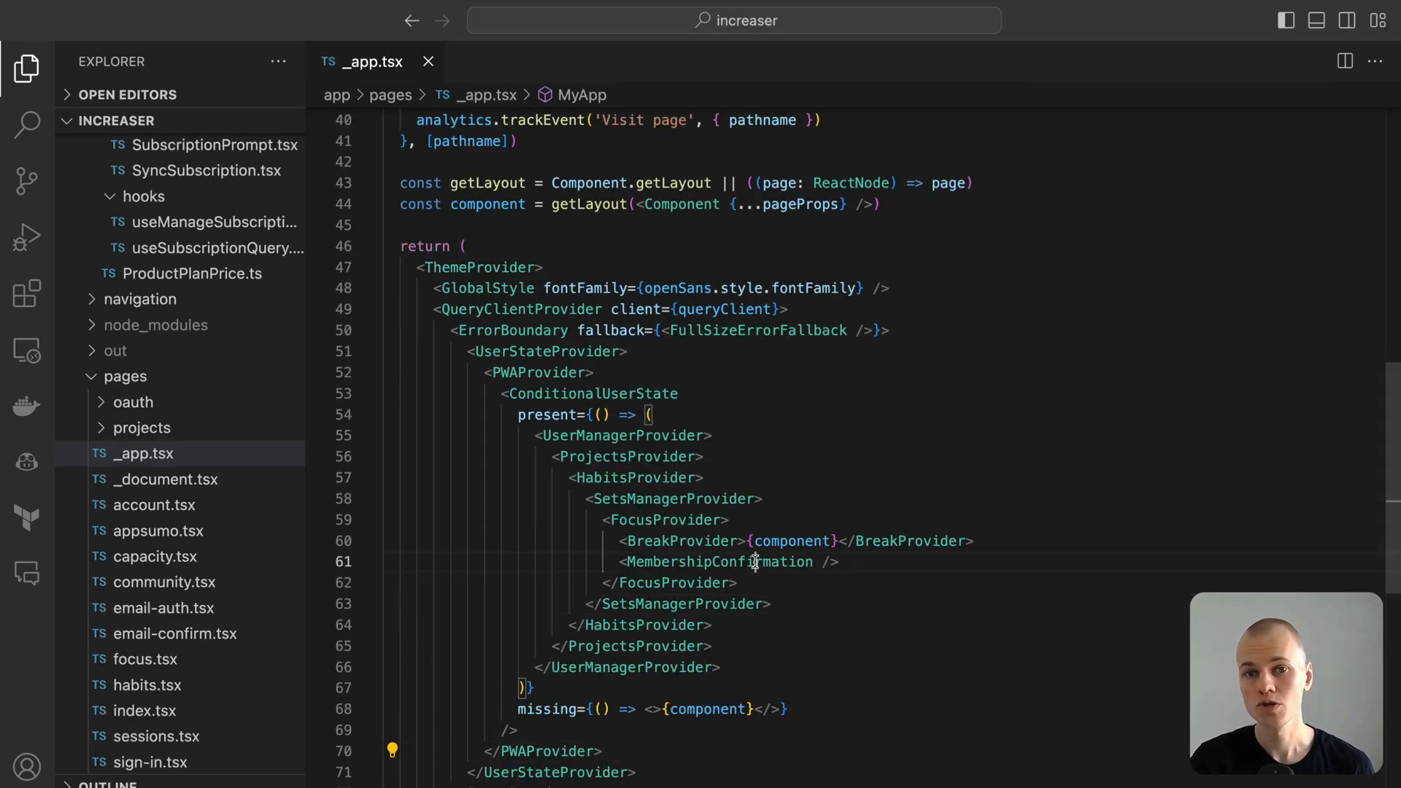
pyautogui.doubleClick(718, 561)
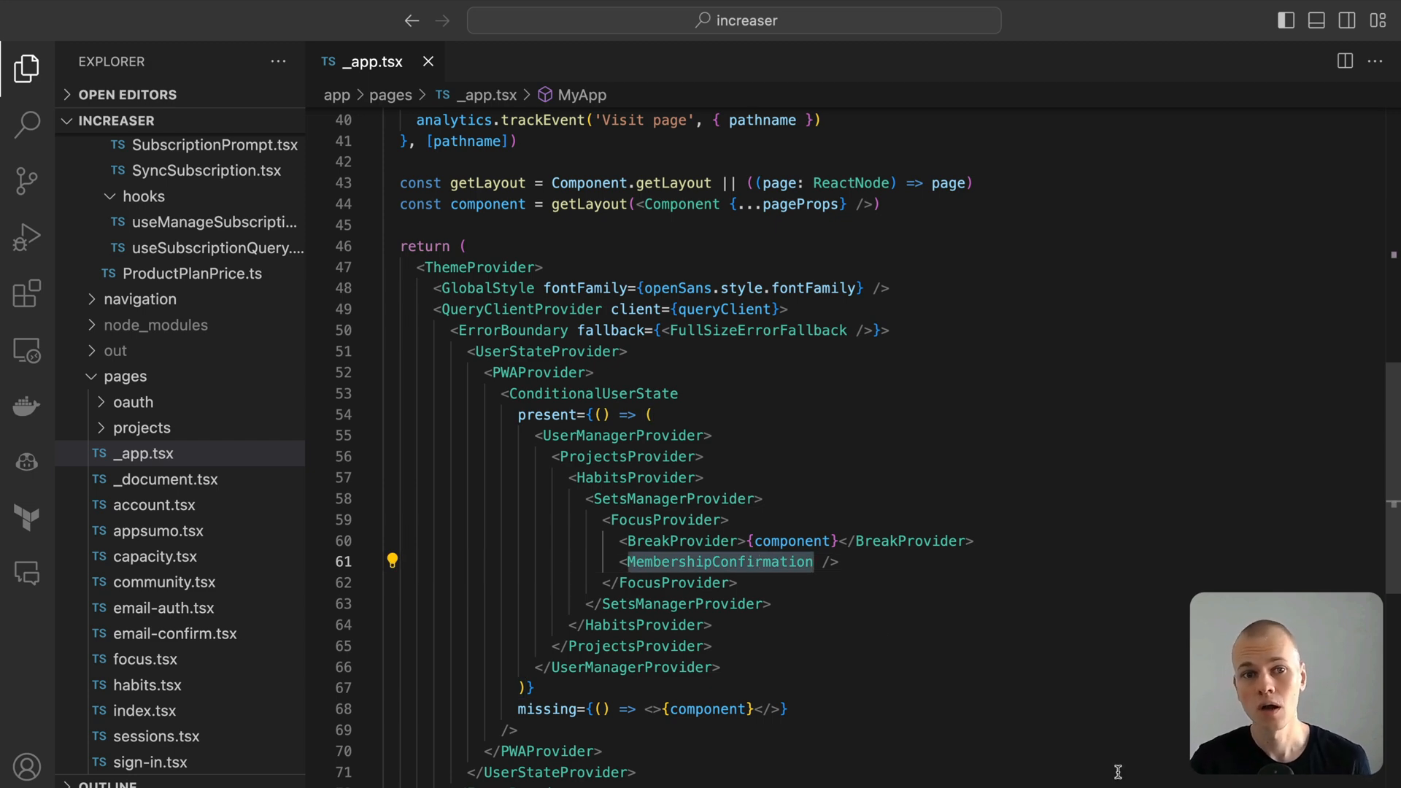
pyautogui.click(718, 561)
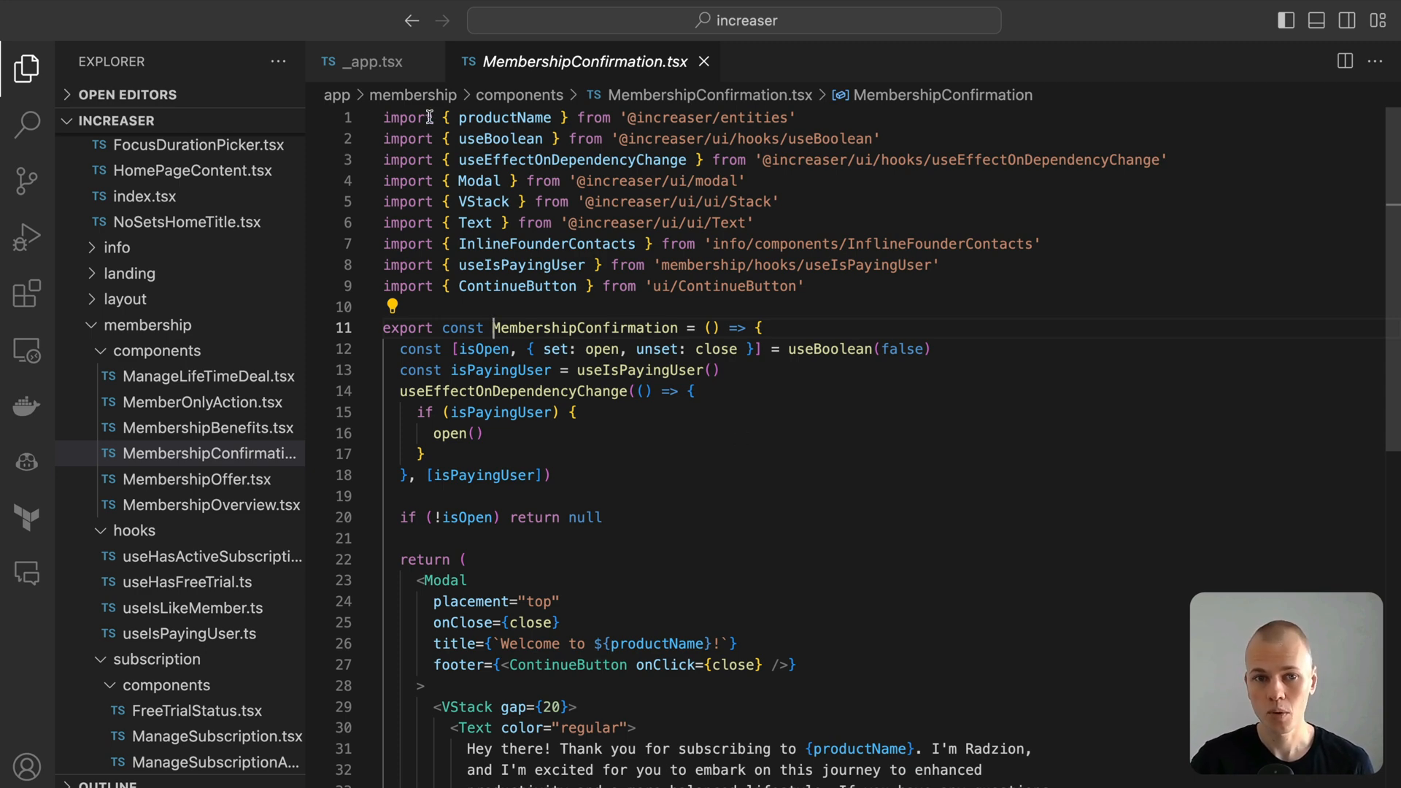
# Review MembershipConfirmation.tsx, highlighting isPayingUser, and follow useEffectOnDependencyChange to its source.
pyautogui.click(370, 61)
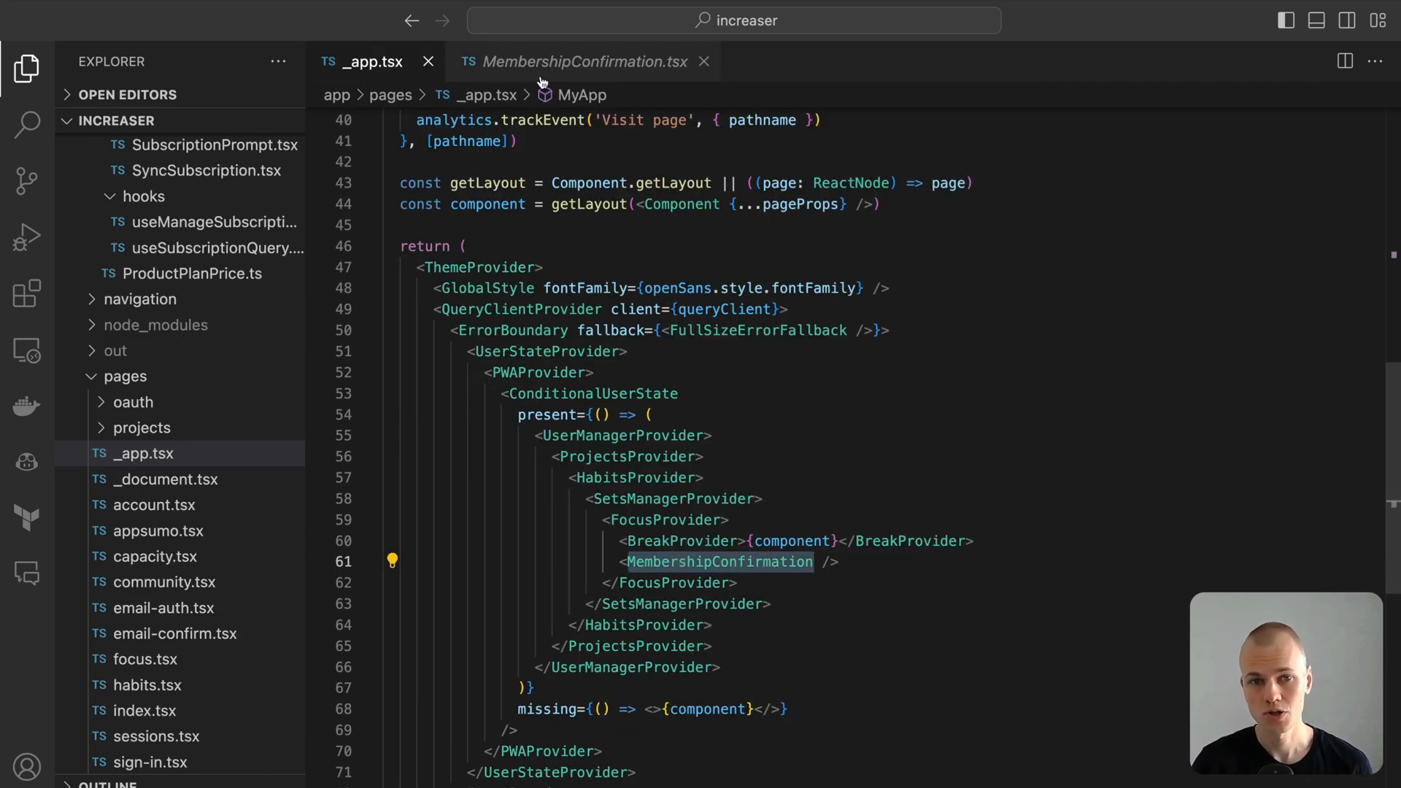
pyautogui.click(586, 61)
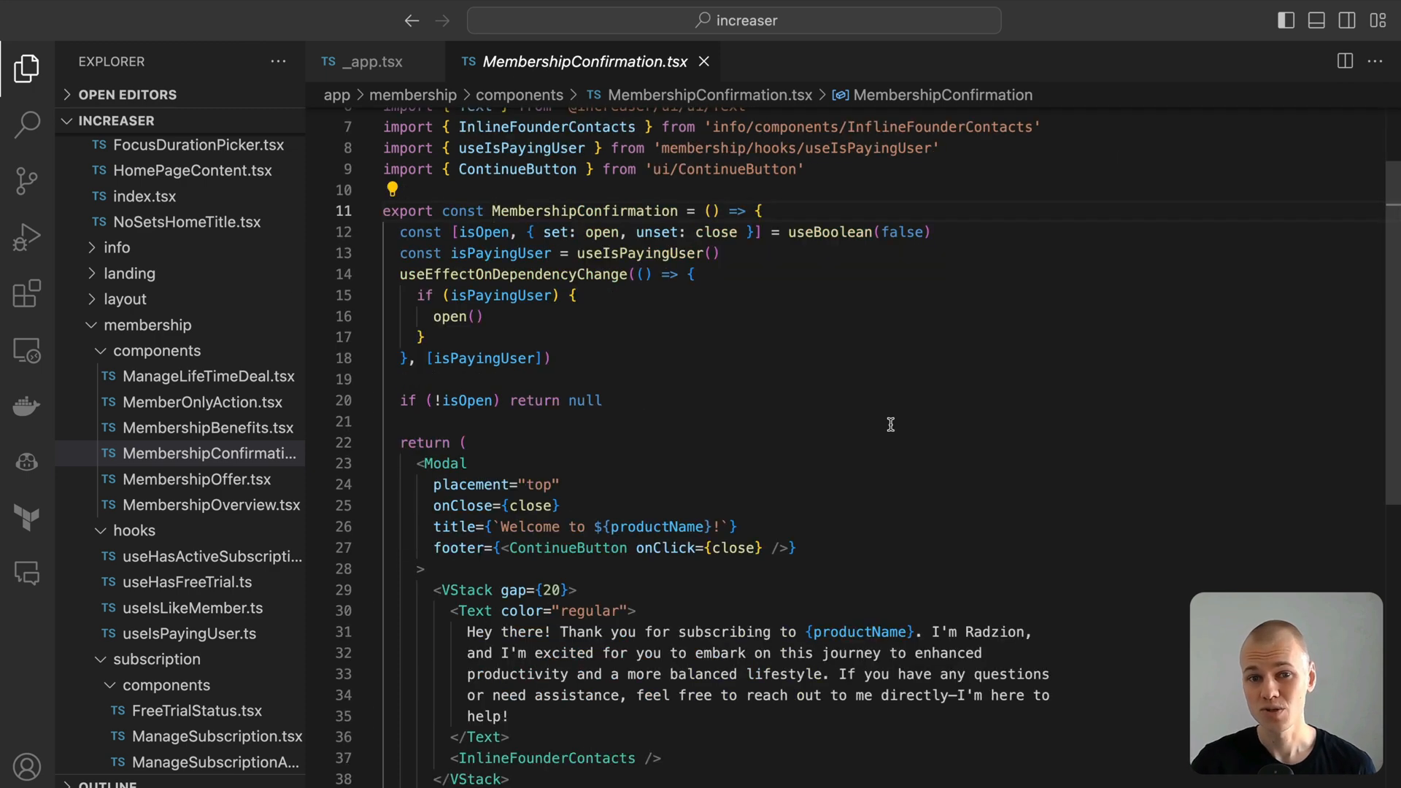
pyautogui.scroll(-3)
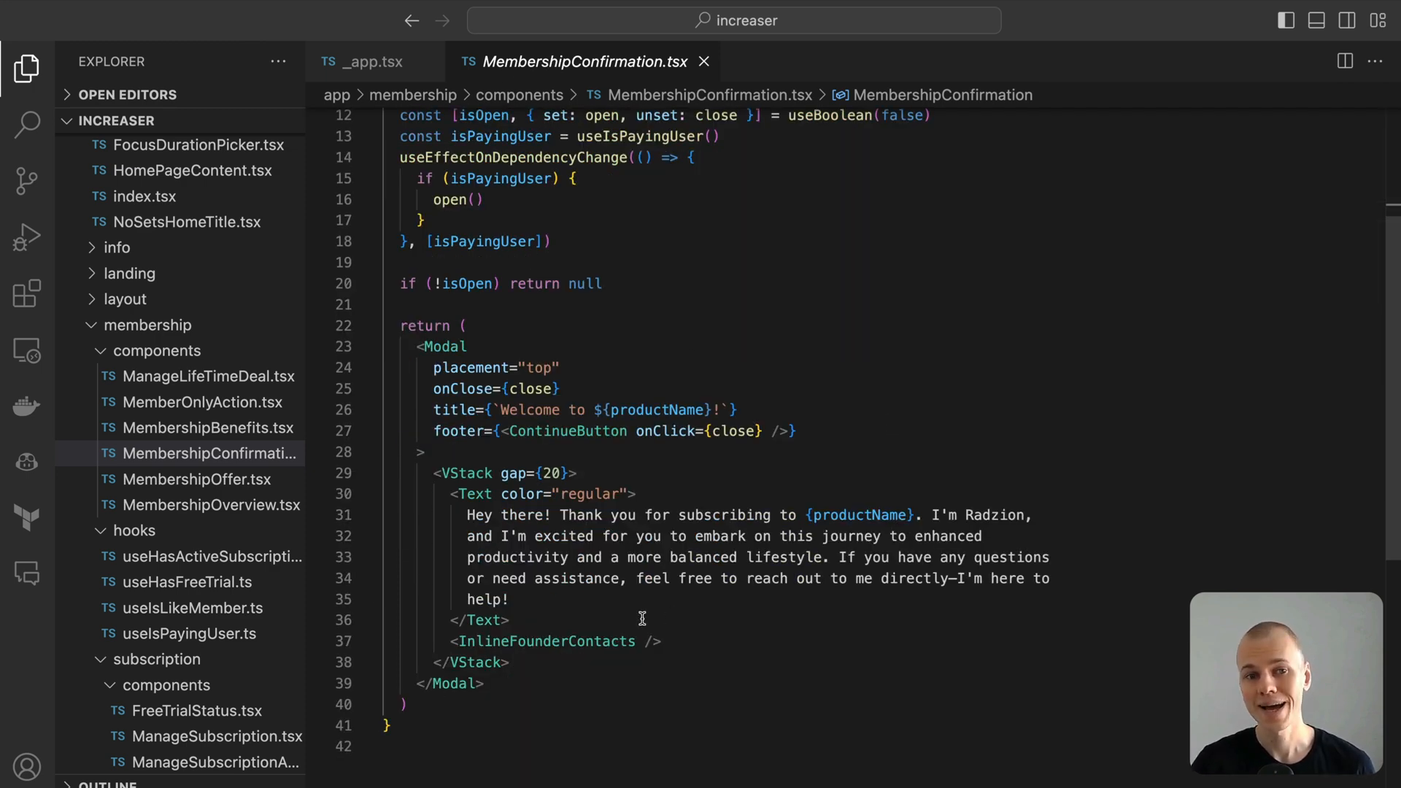
pyautogui.doubleClick(546, 641)
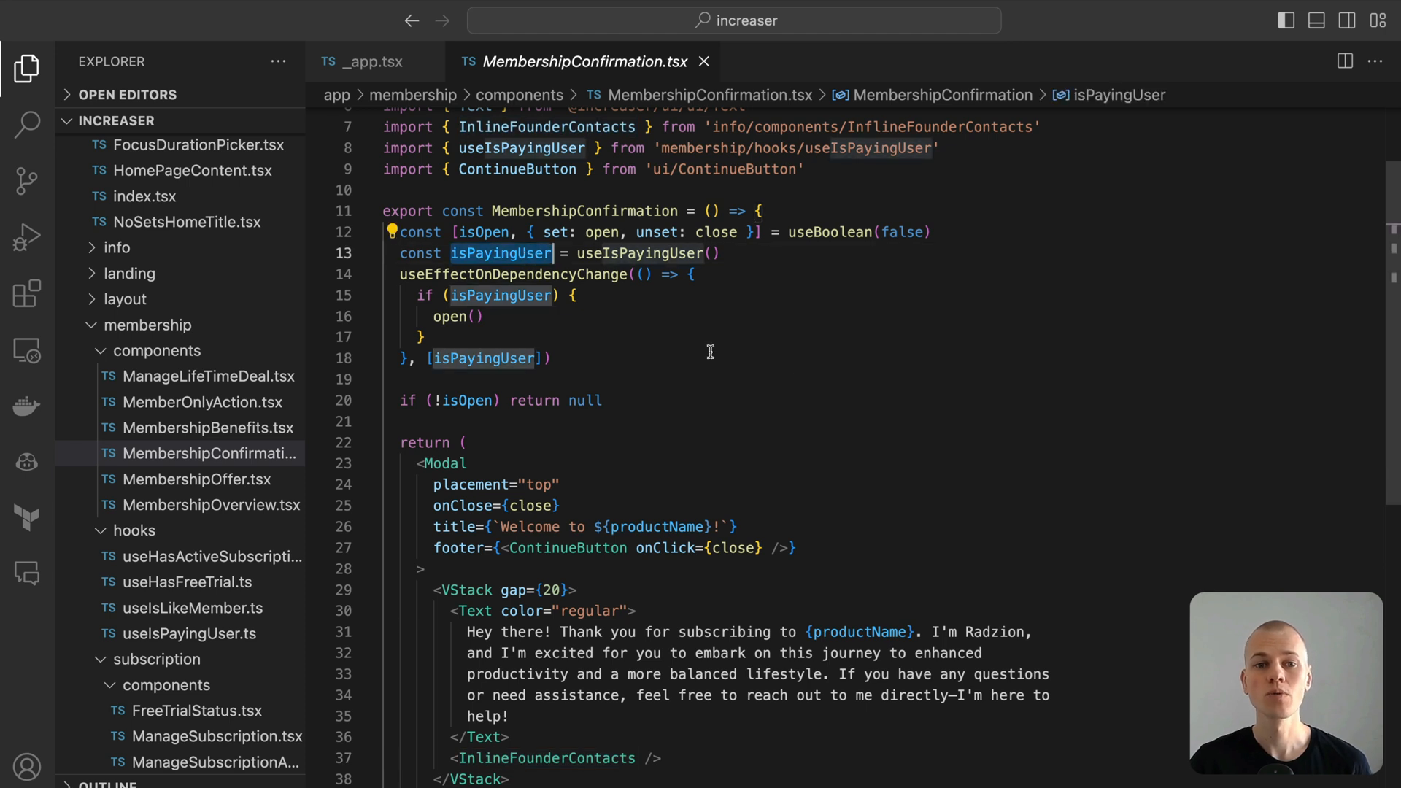
pyautogui.moveTo(803, 398)
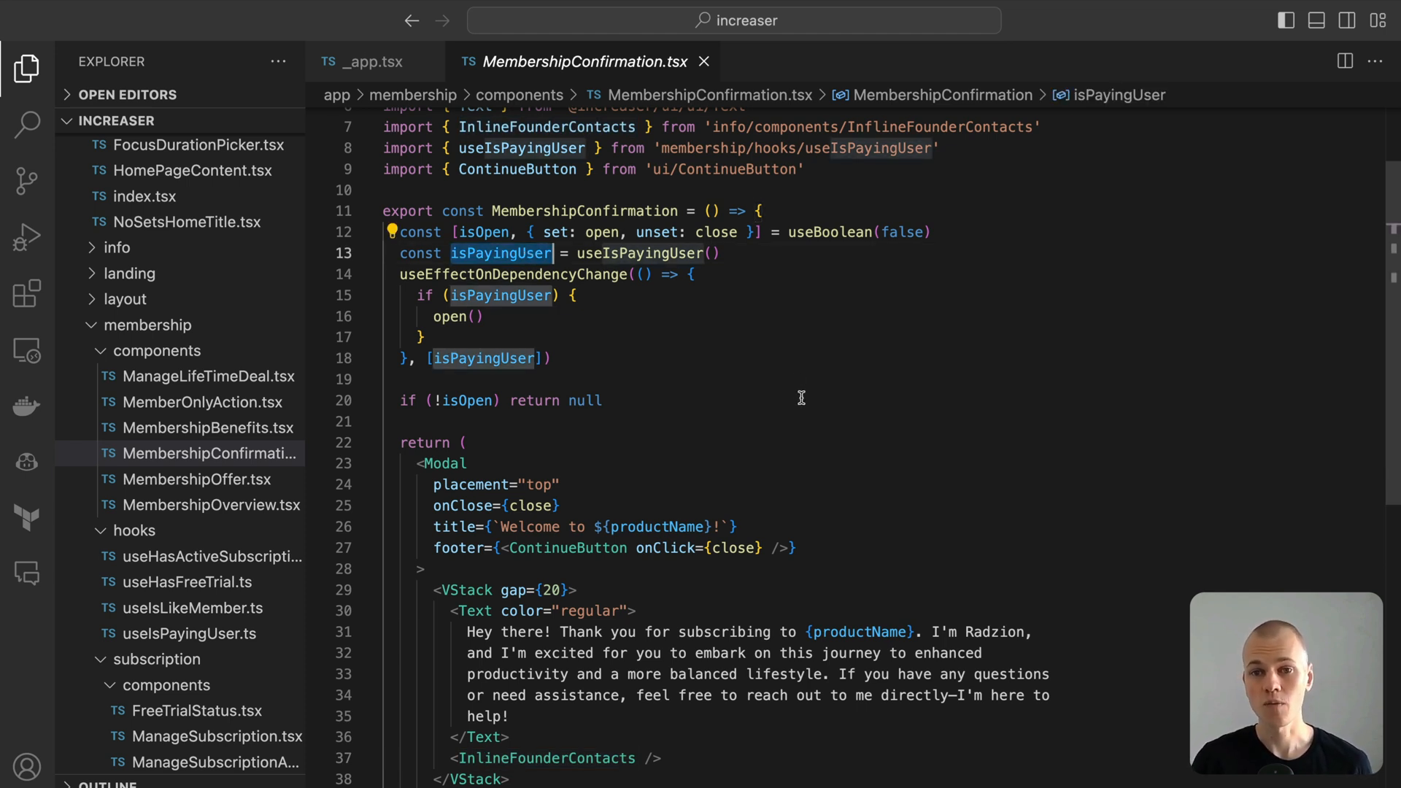
pyautogui.moveTo(795, 388)
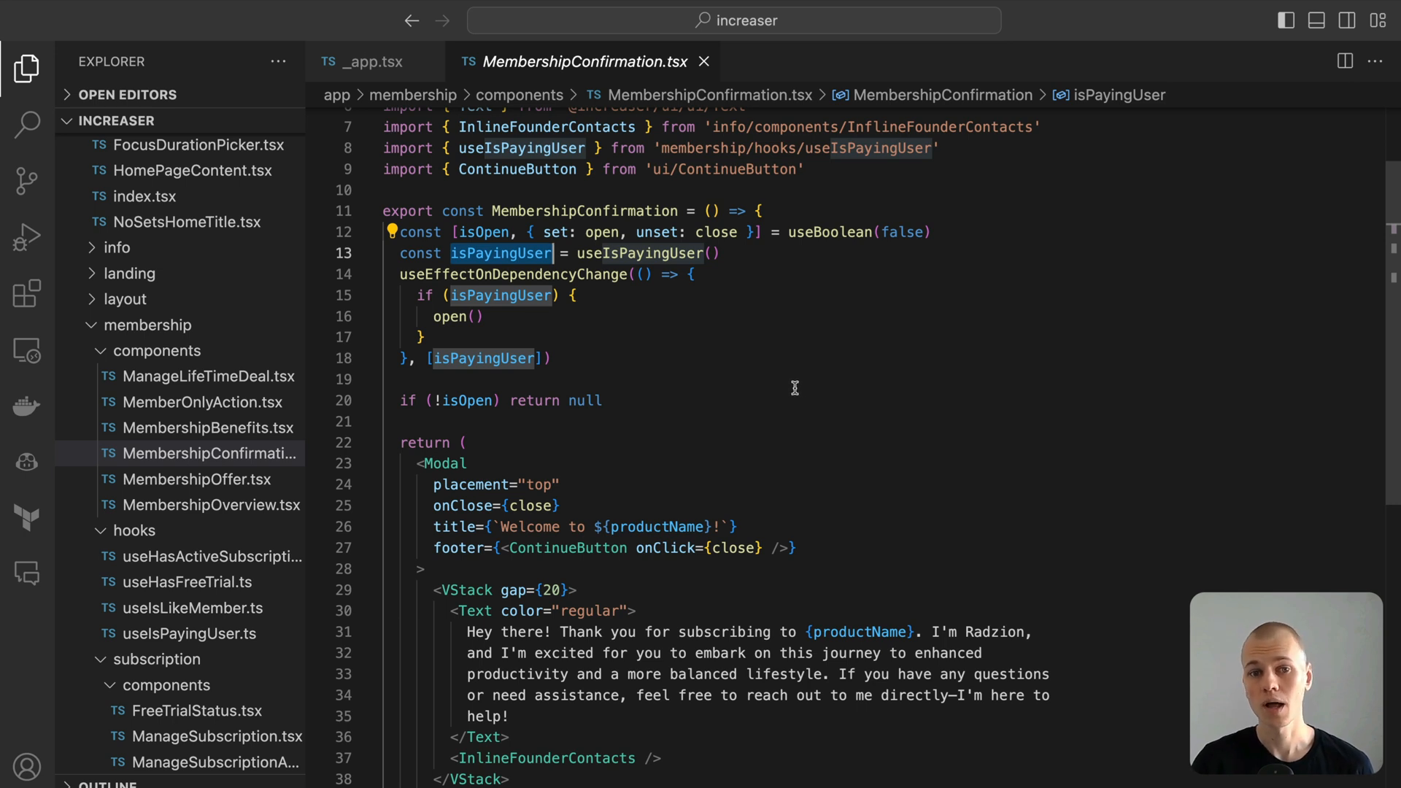
pyautogui.click(551, 275)
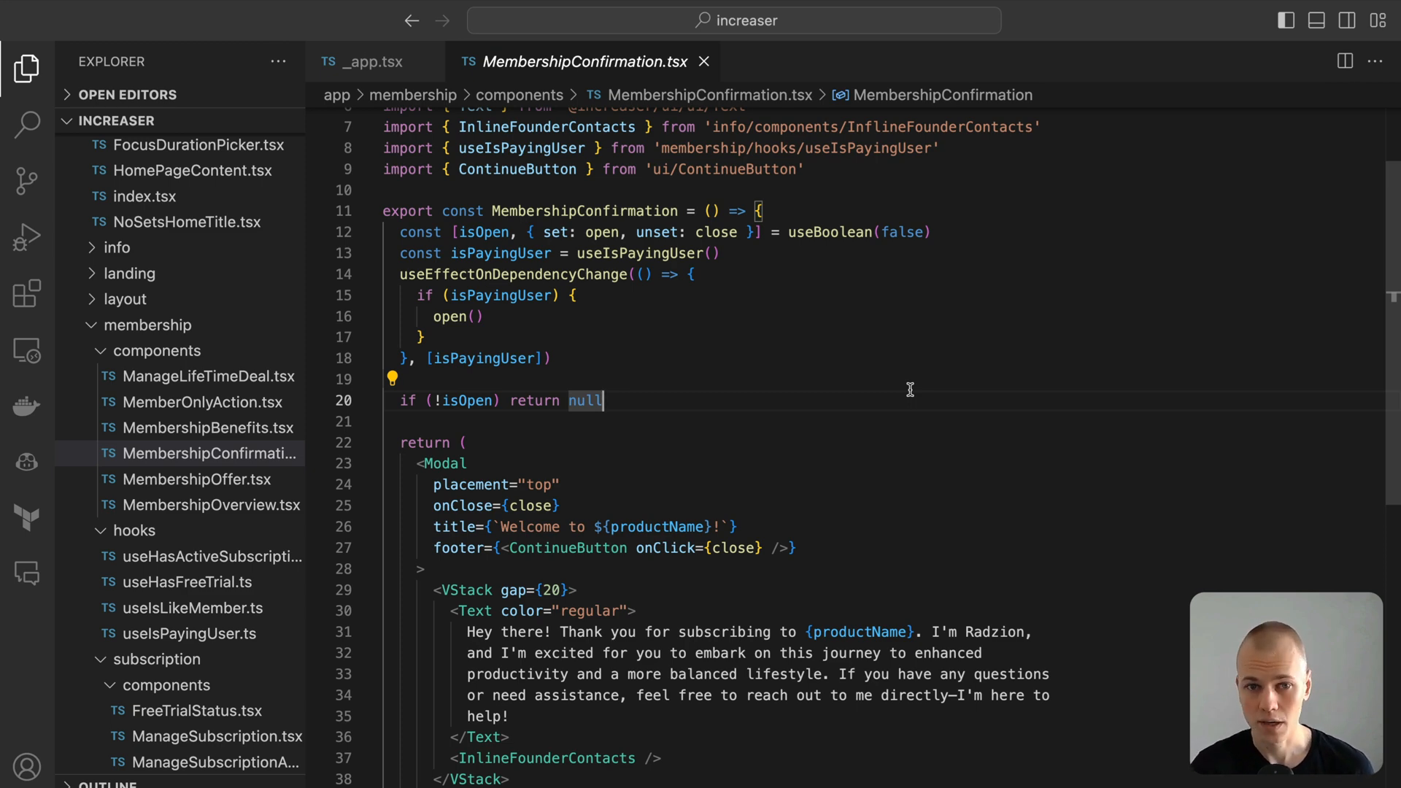
pyautogui.moveTo(628, 371)
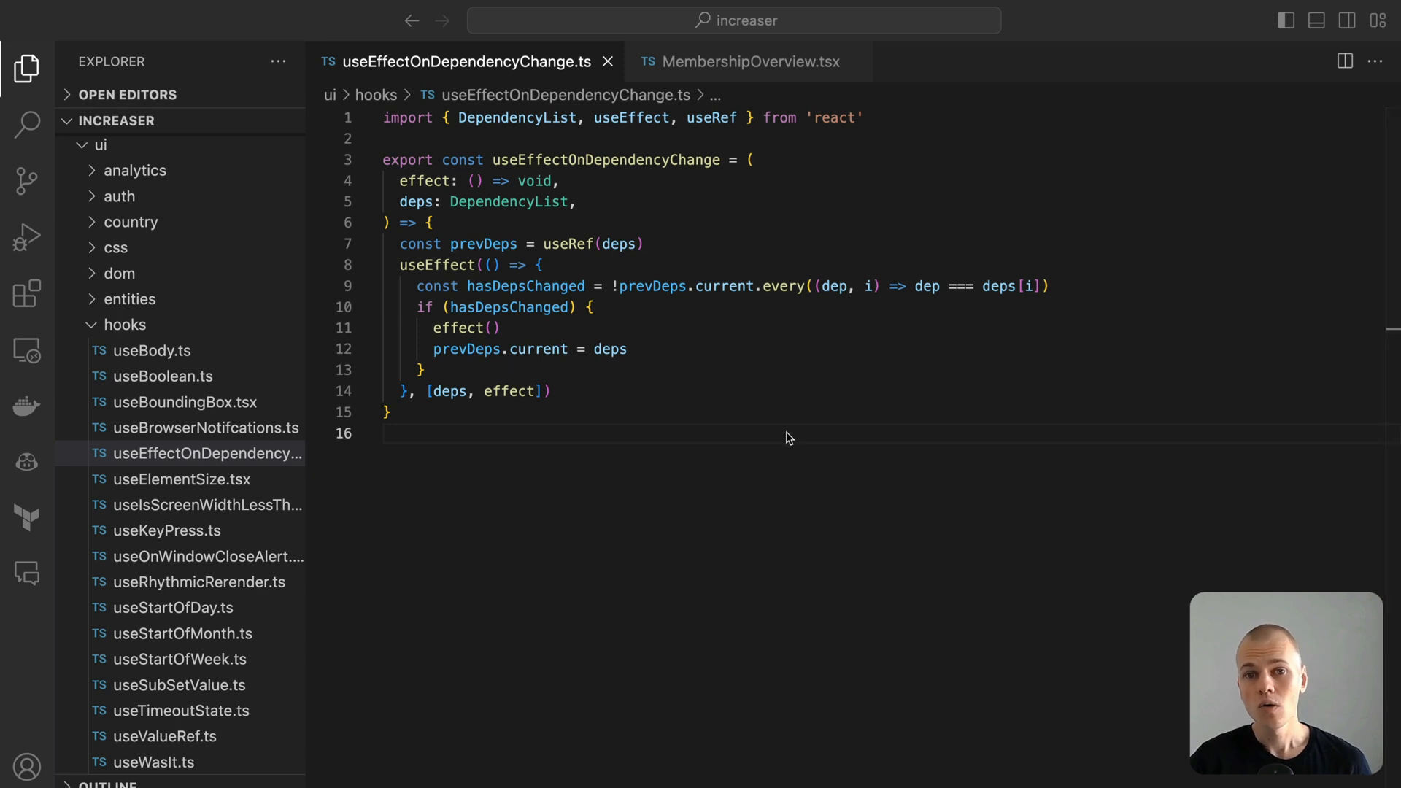
pyautogui.moveTo(677, 311)
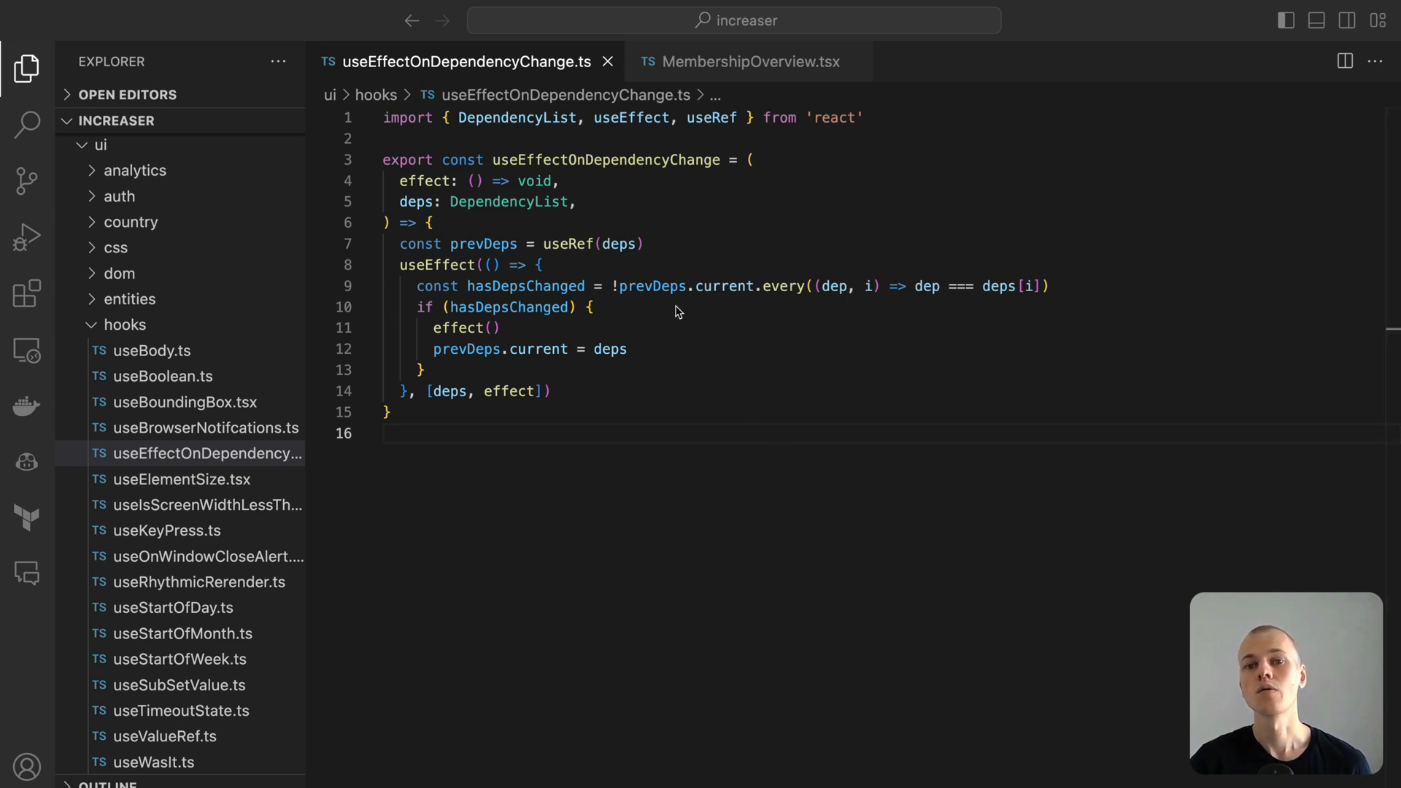
pyautogui.click(399, 243)
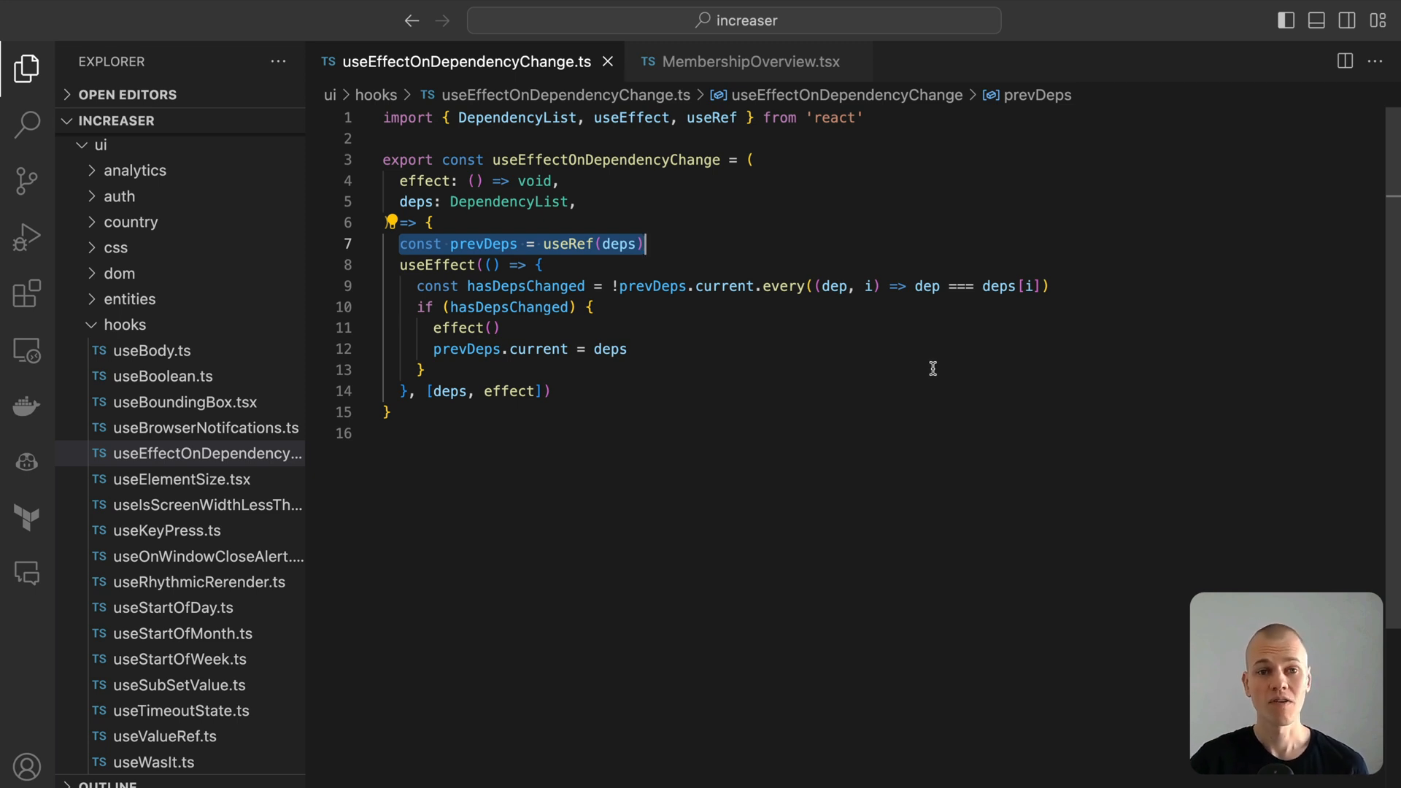
pyautogui.moveTo(741, 62)
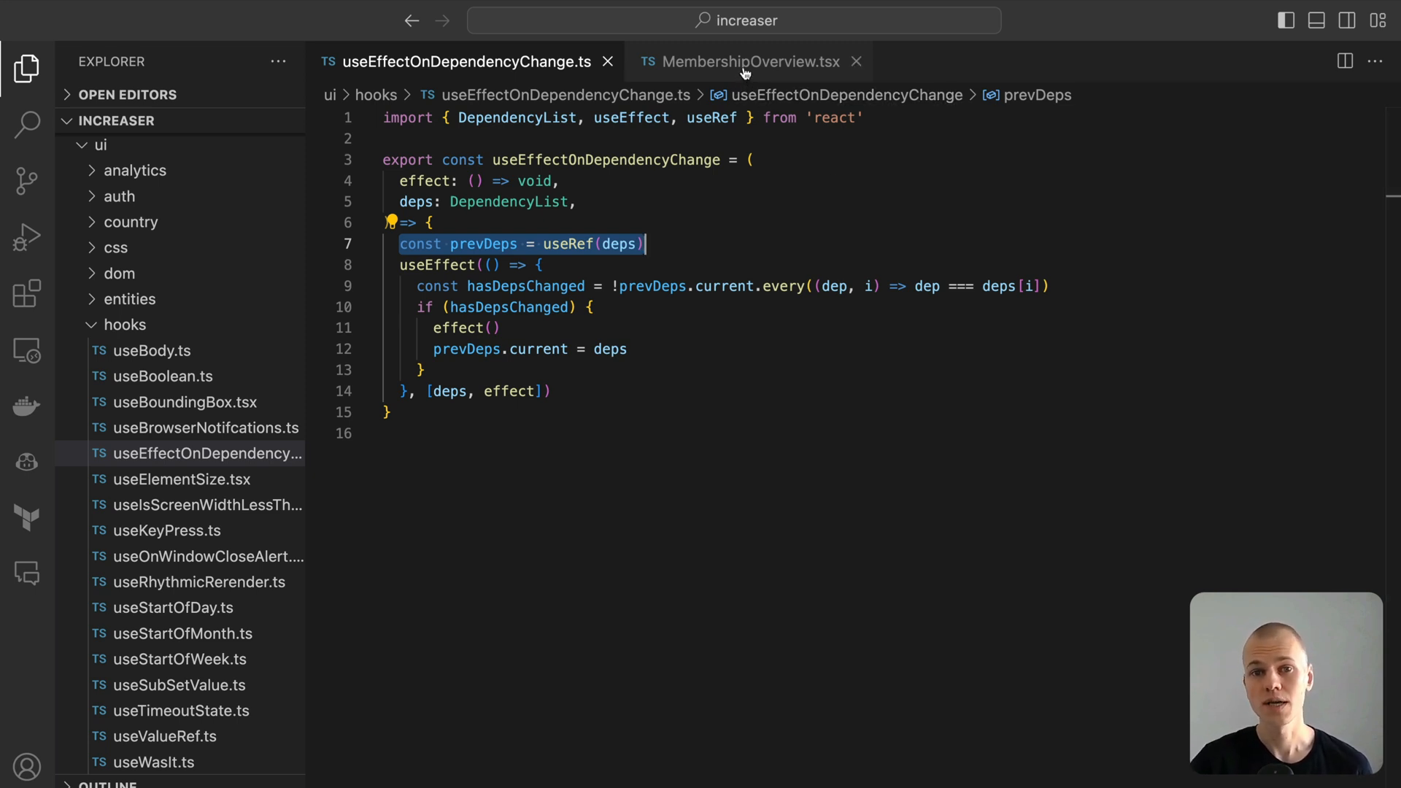
# Switch to MembershipOverview.tsx with its subscription, lifetime deal, trial and offer sections.
pyautogui.click(750, 61)
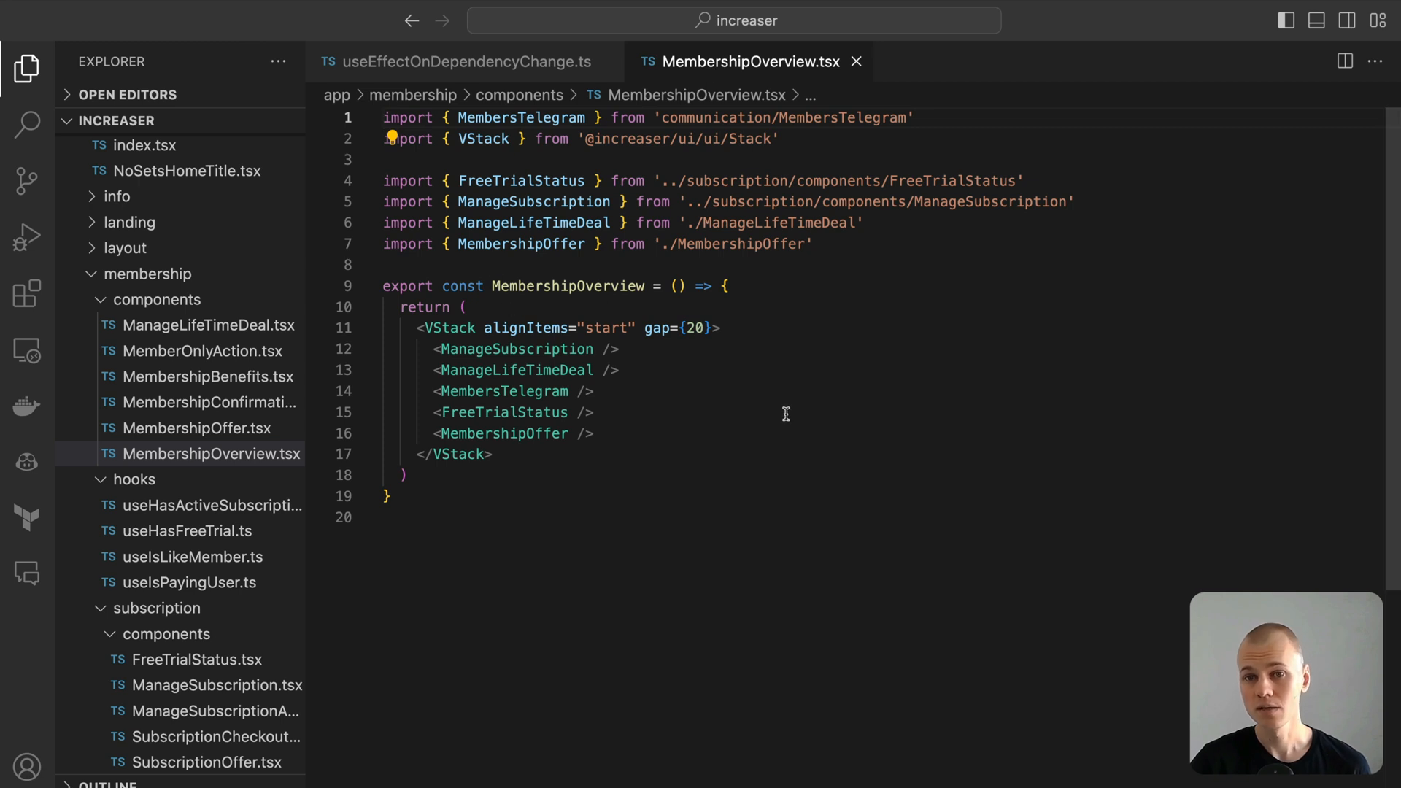
pyautogui.moveTo(779, 409)
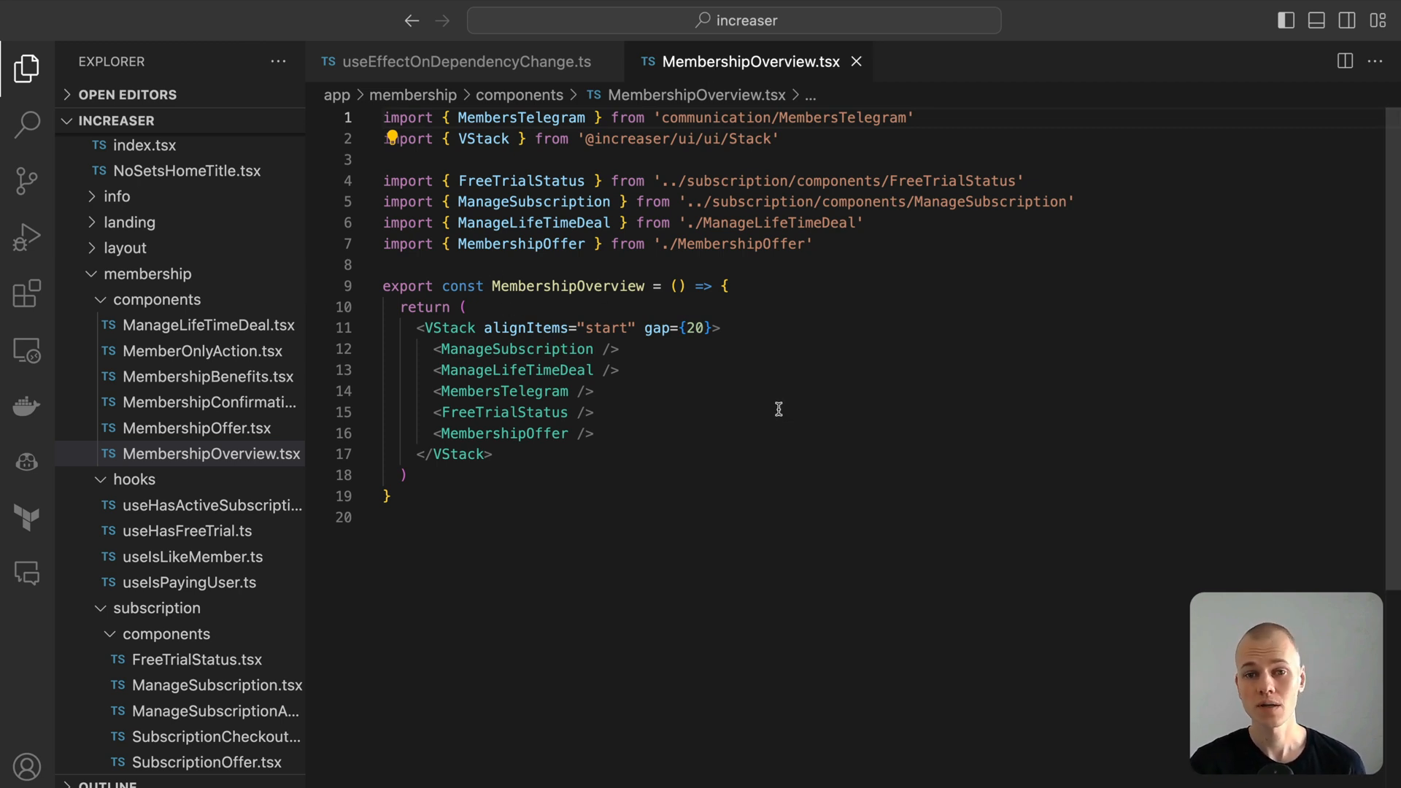
pyautogui.moveTo(681, 401)
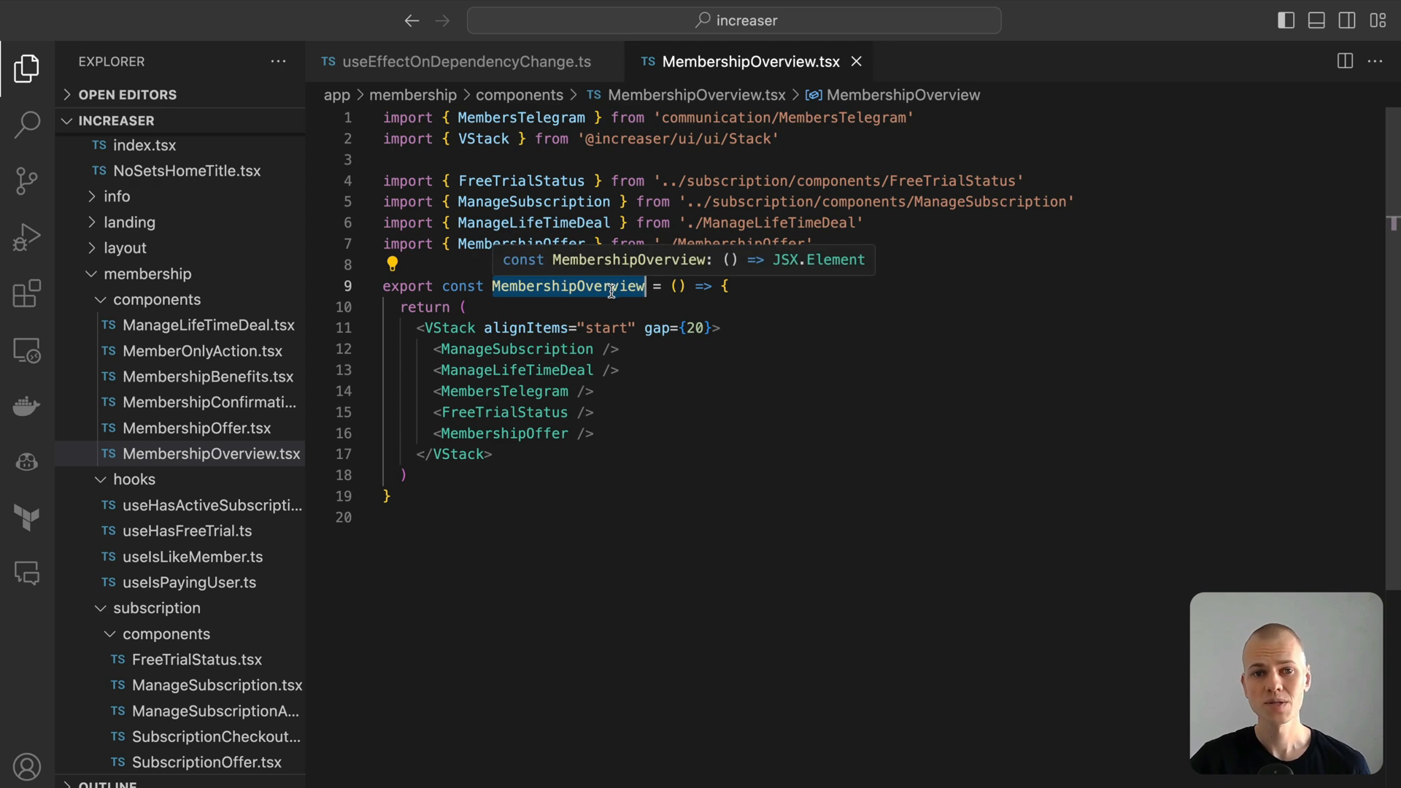
# Walk through ManageSubscription.tsx's subscription usages down to its ended, past-due and renewal messages.
pyautogui.click(217, 685)
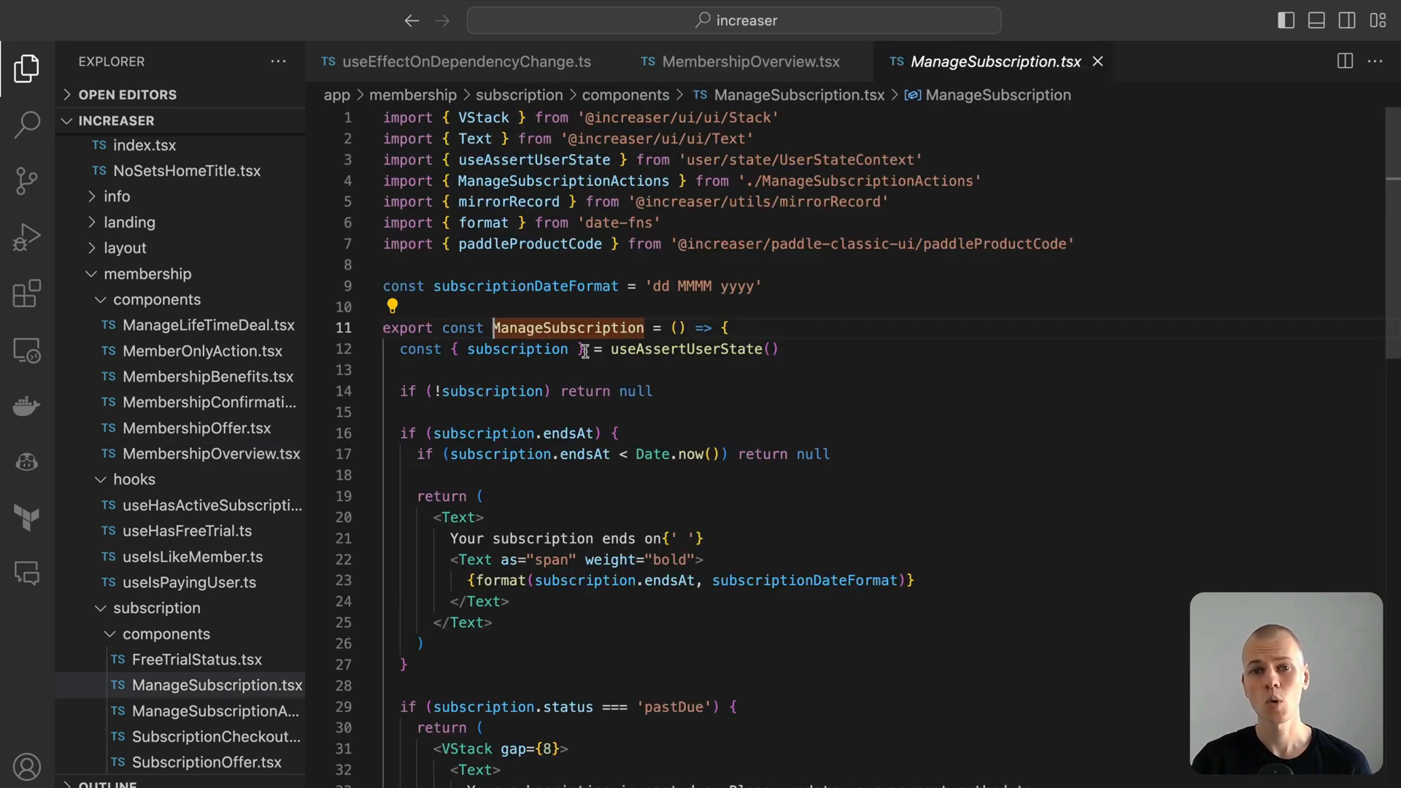
pyautogui.moveTo(961, 365)
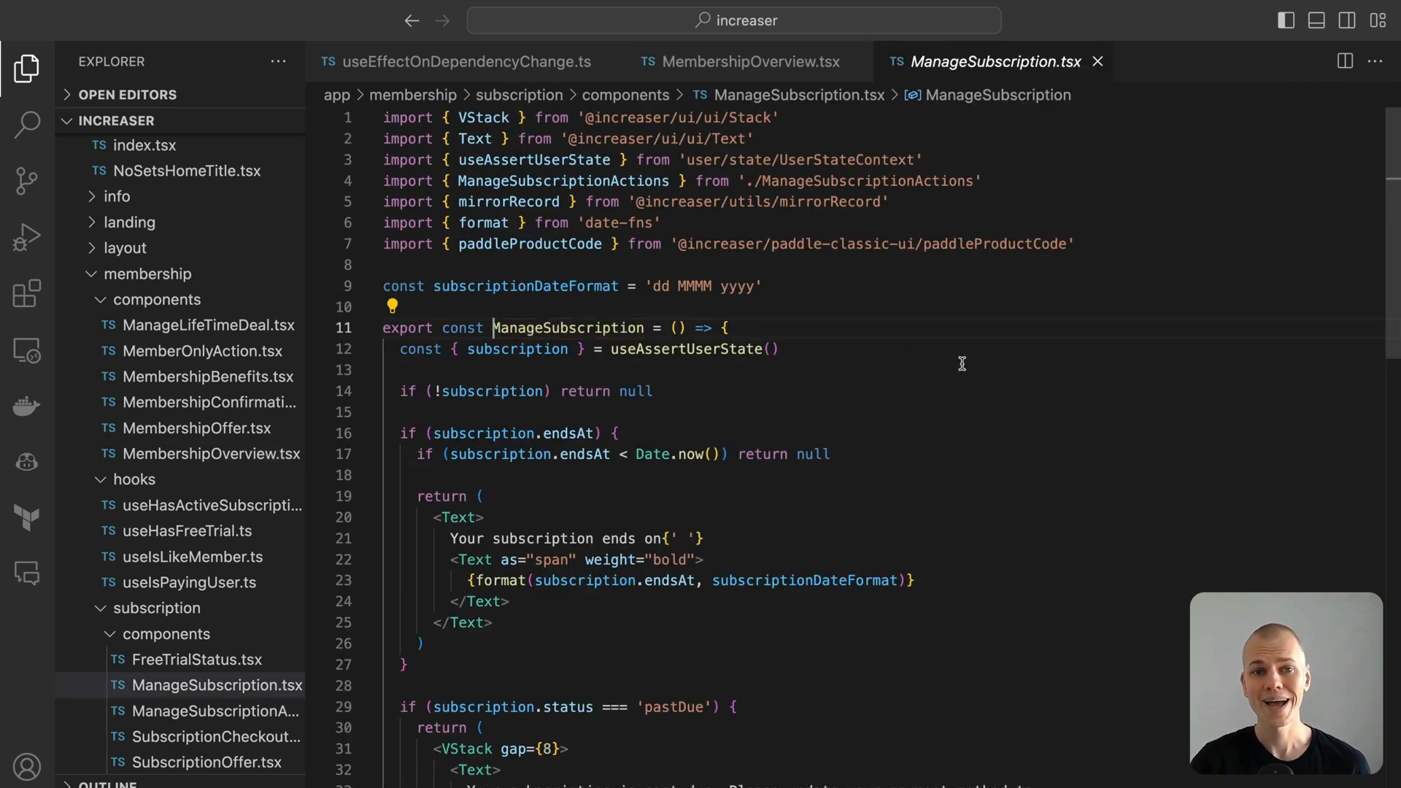
pyautogui.doubleClick(517, 349)
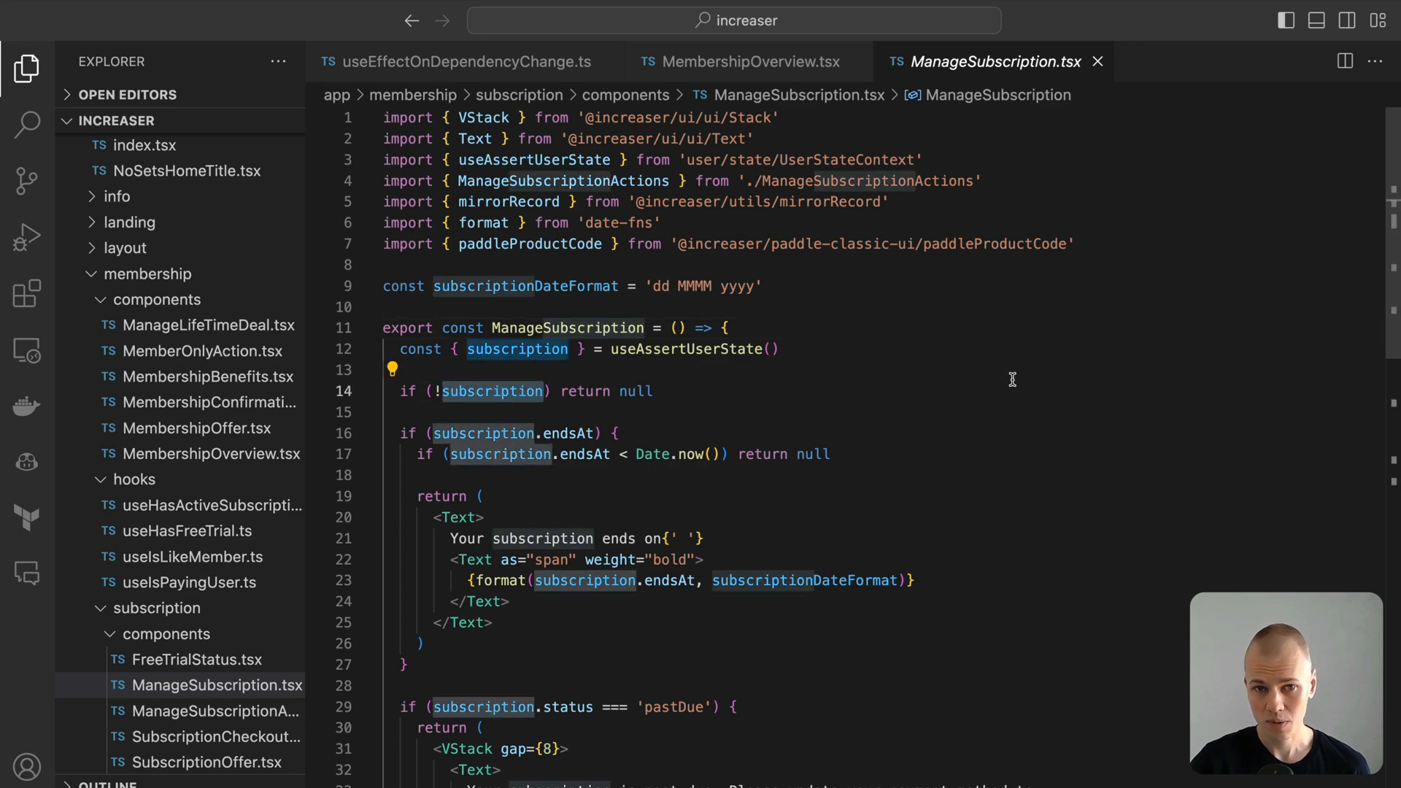
pyautogui.scroll(-3)
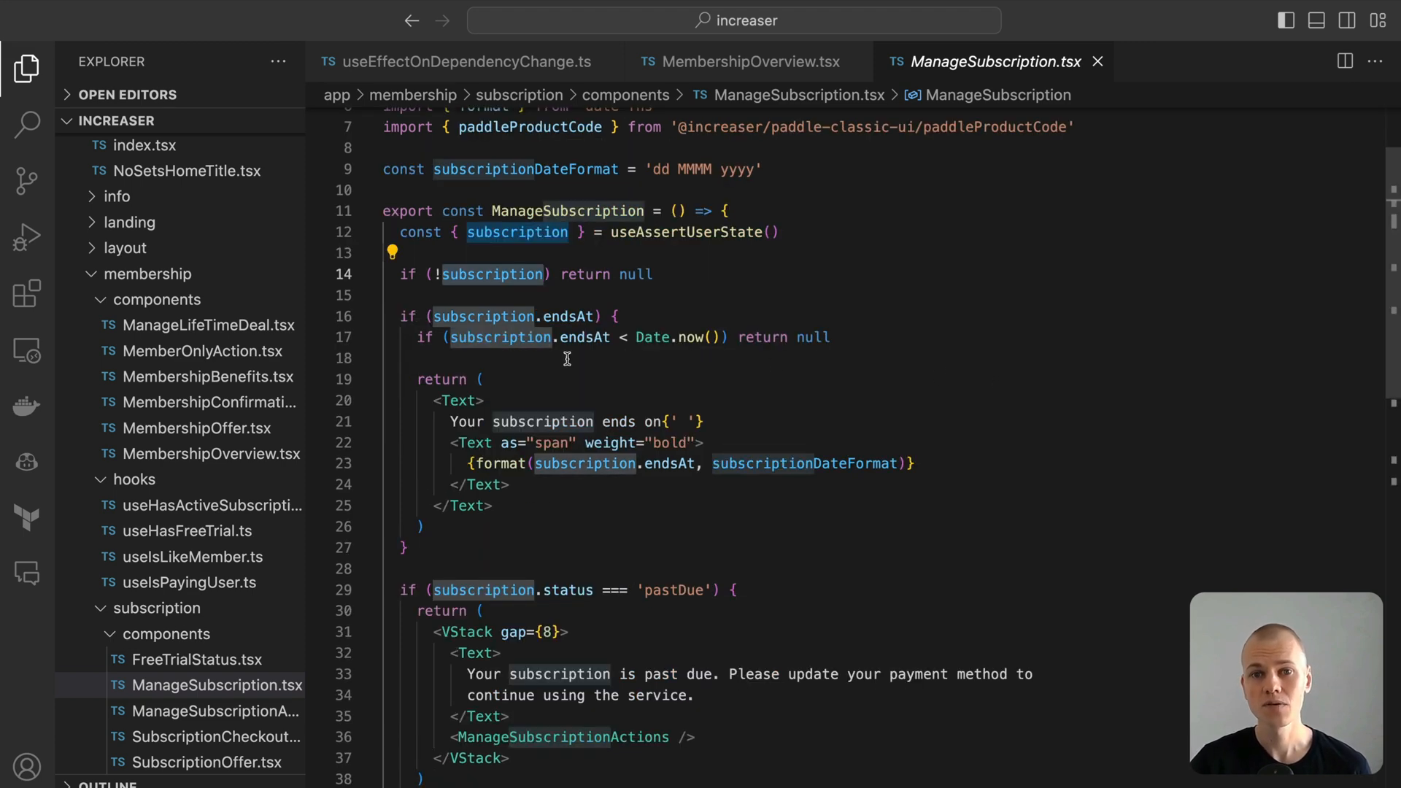
pyautogui.moveTo(677, 365)
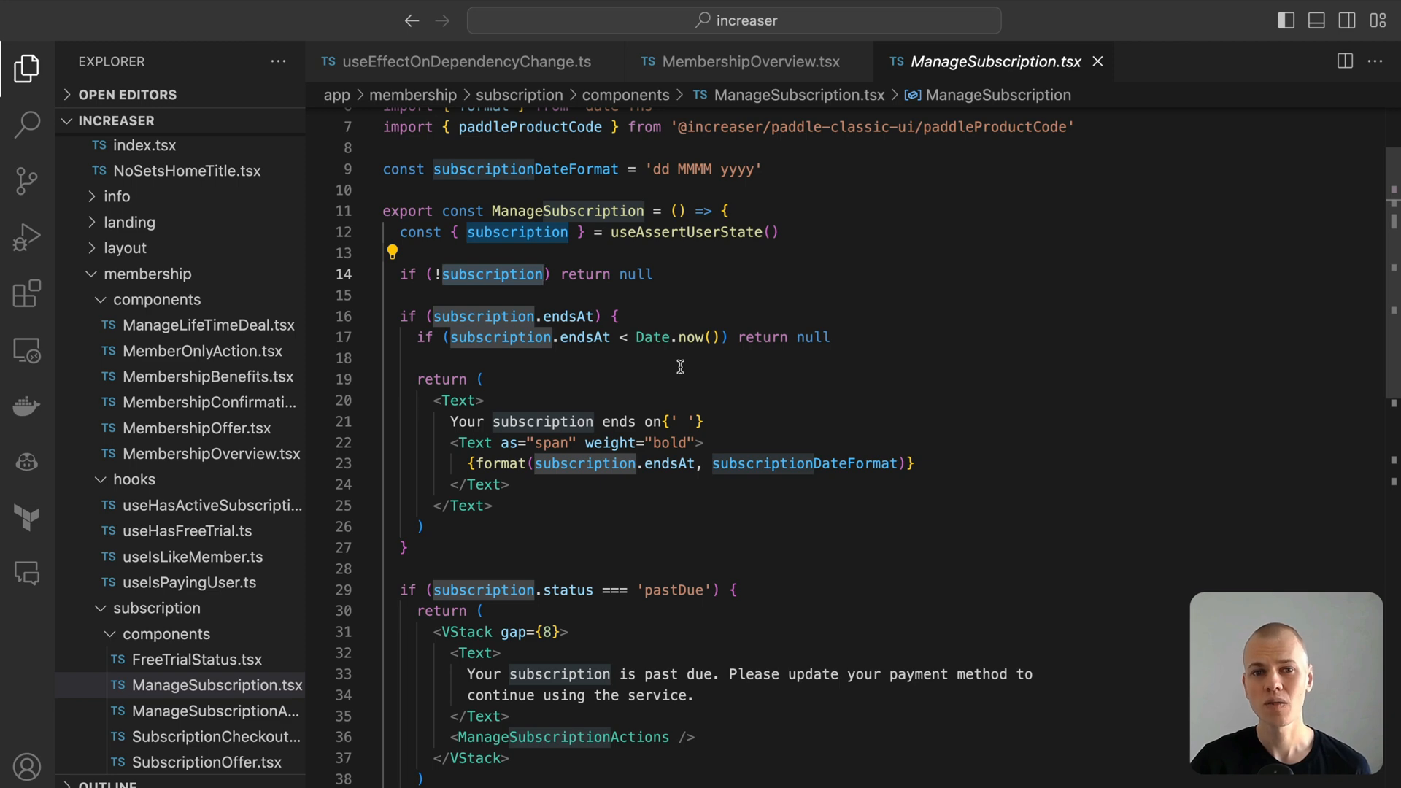
pyautogui.scroll(-3)
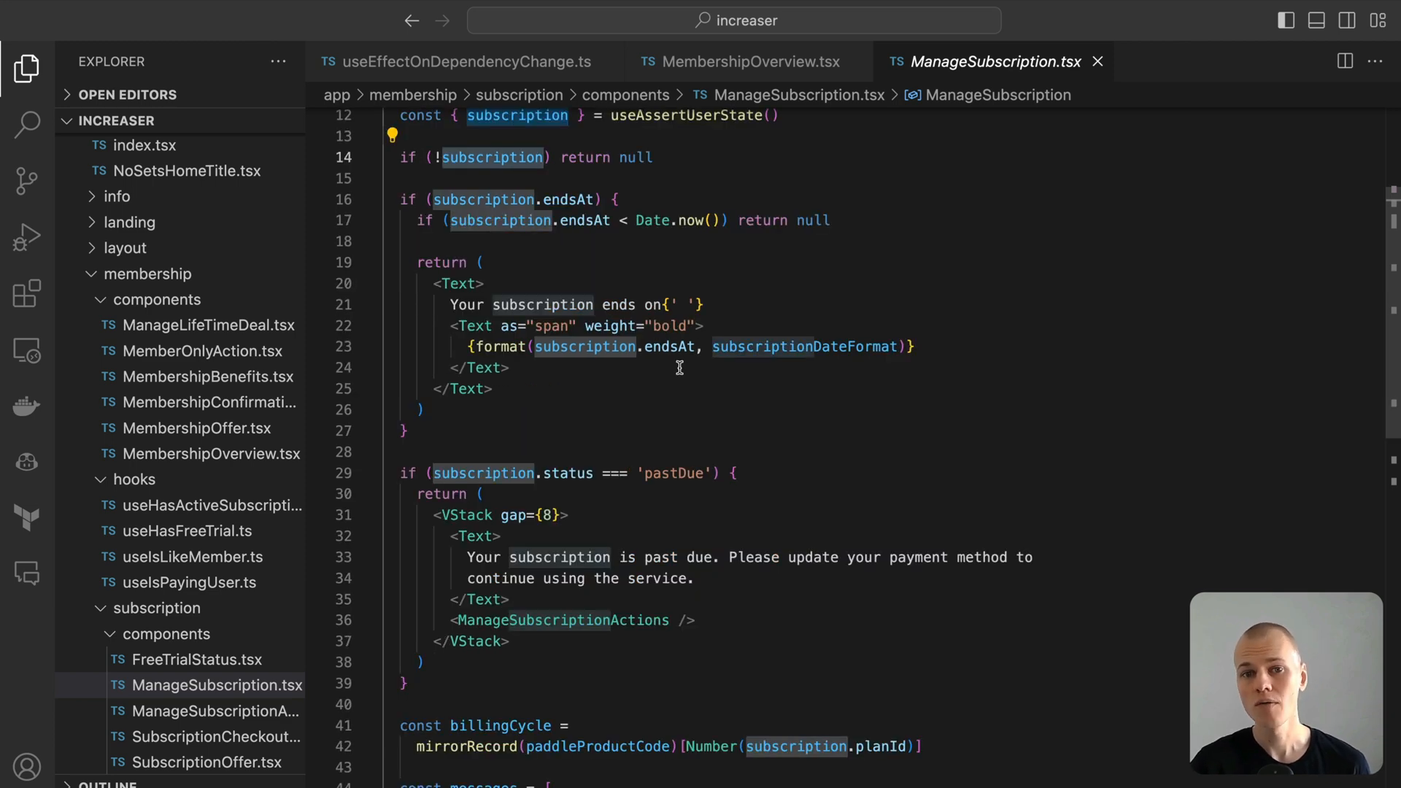
pyautogui.scroll(-3)
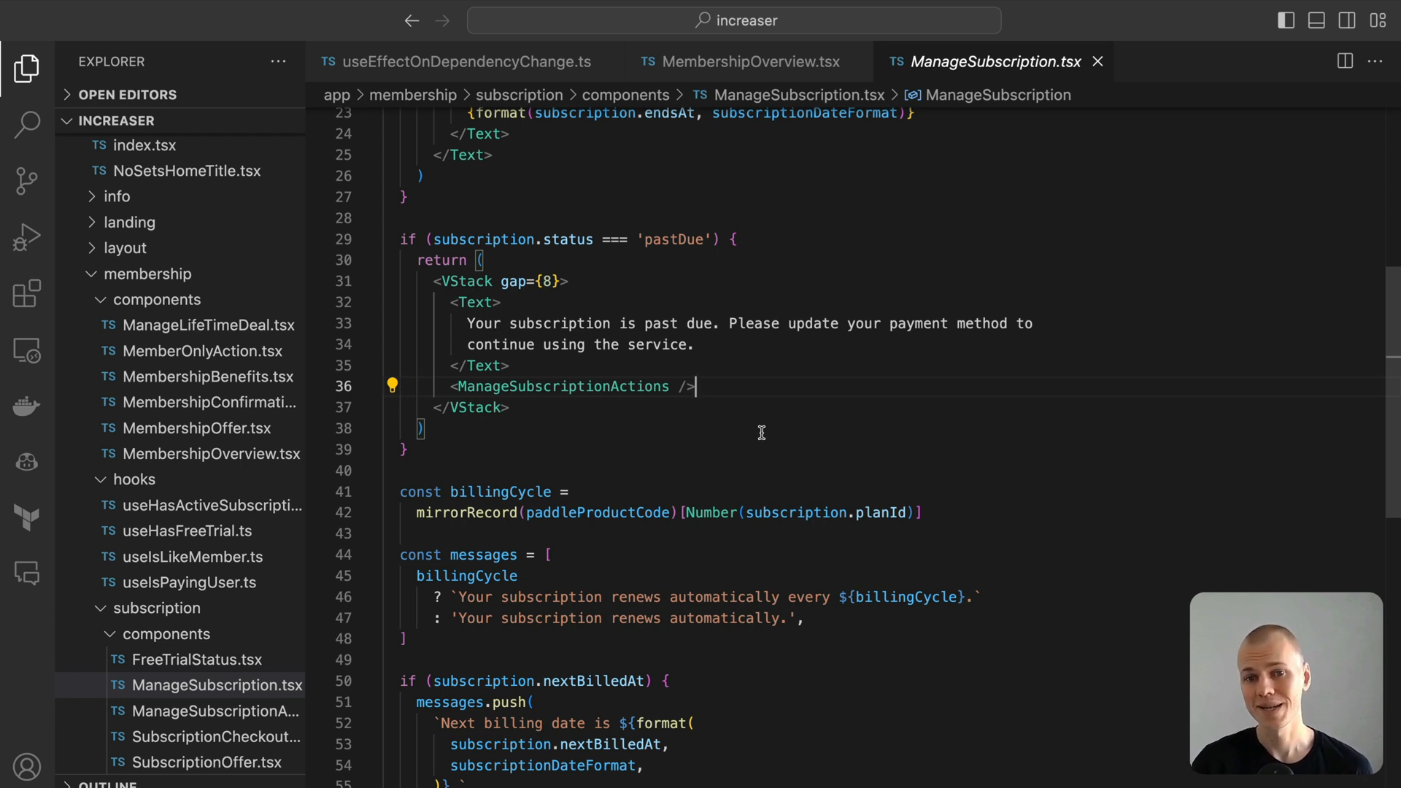
pyautogui.scroll(-3)
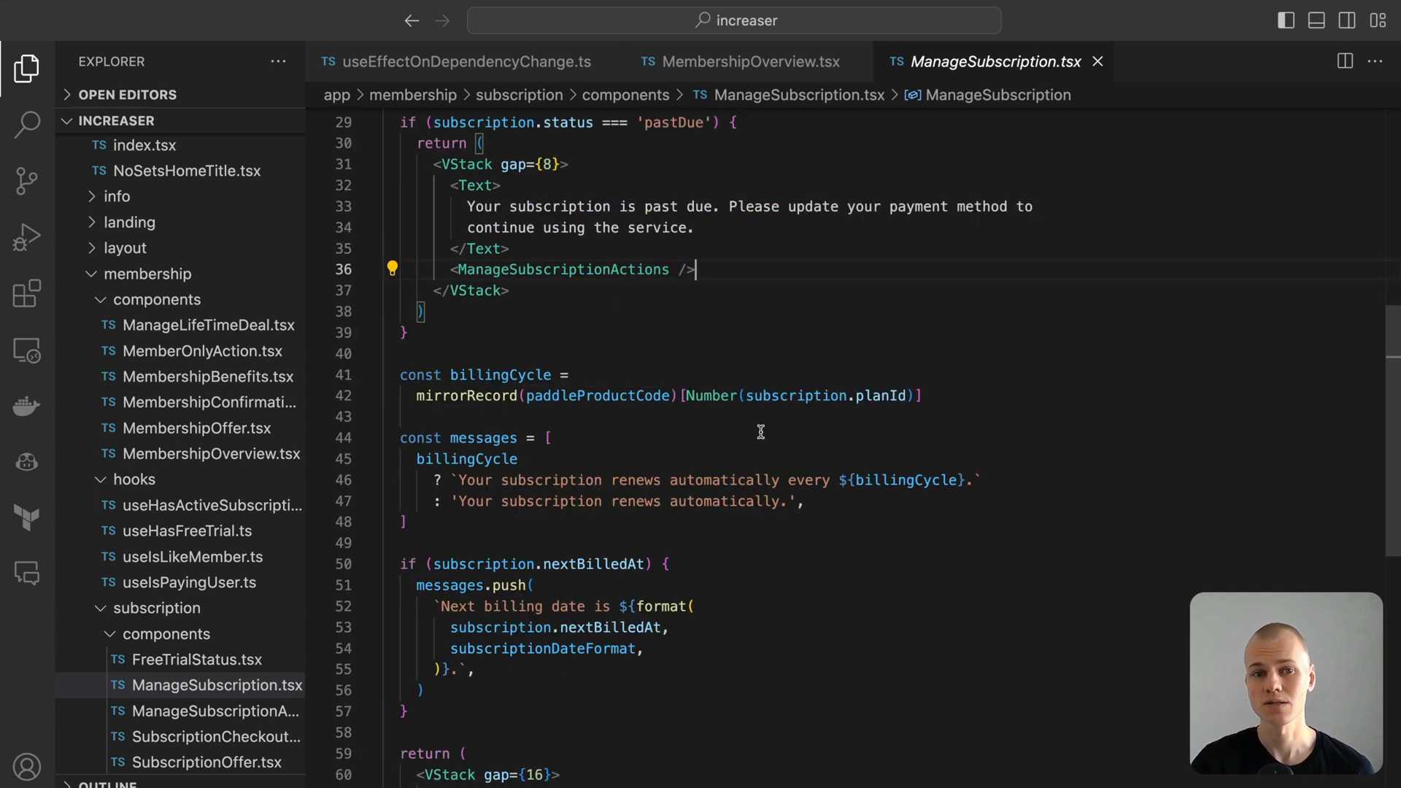
pyautogui.scroll(-3)
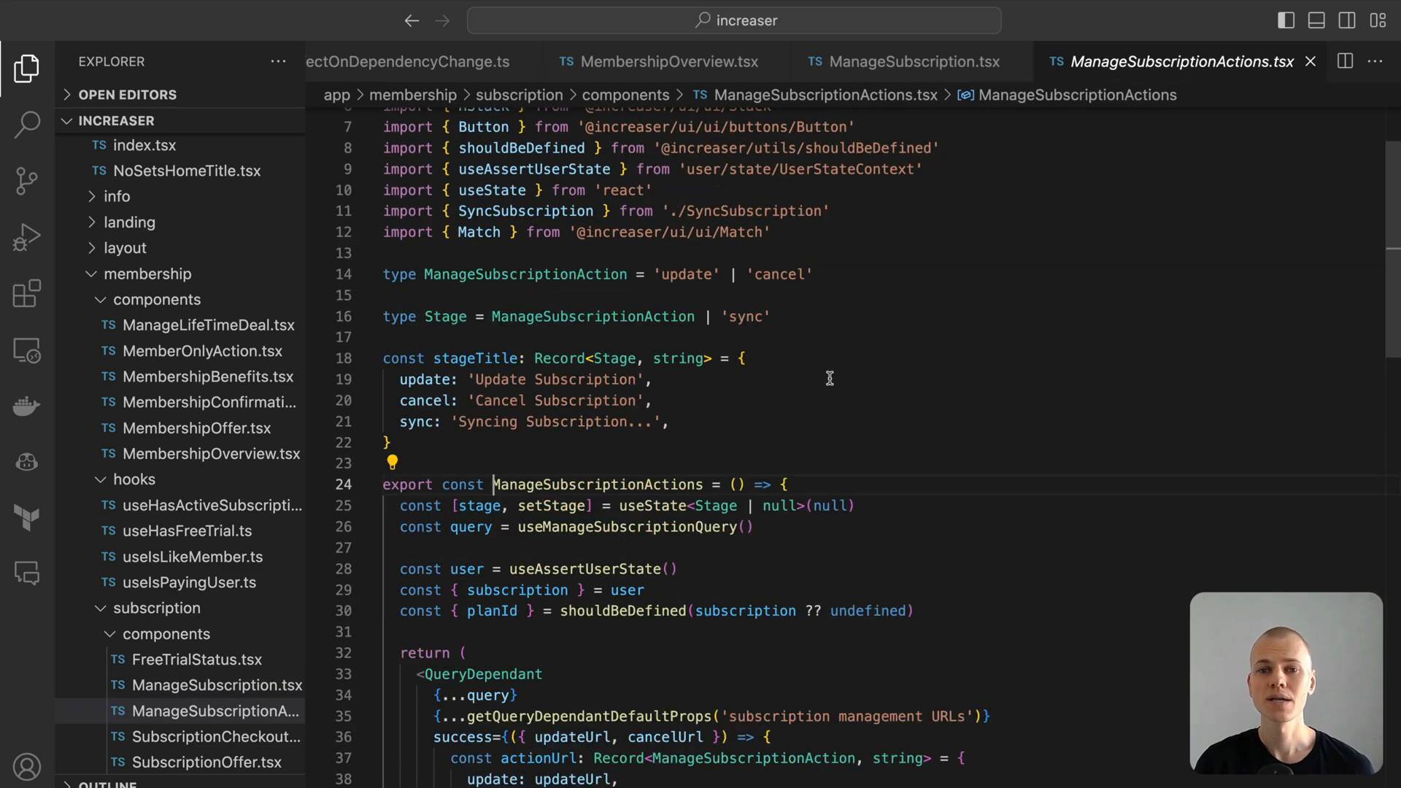
# Review ManageSubscriptionActions' PaddleIFrame and Update/Cancel buttons, then move on to Subscription.ts.
pyautogui.scroll(-3)
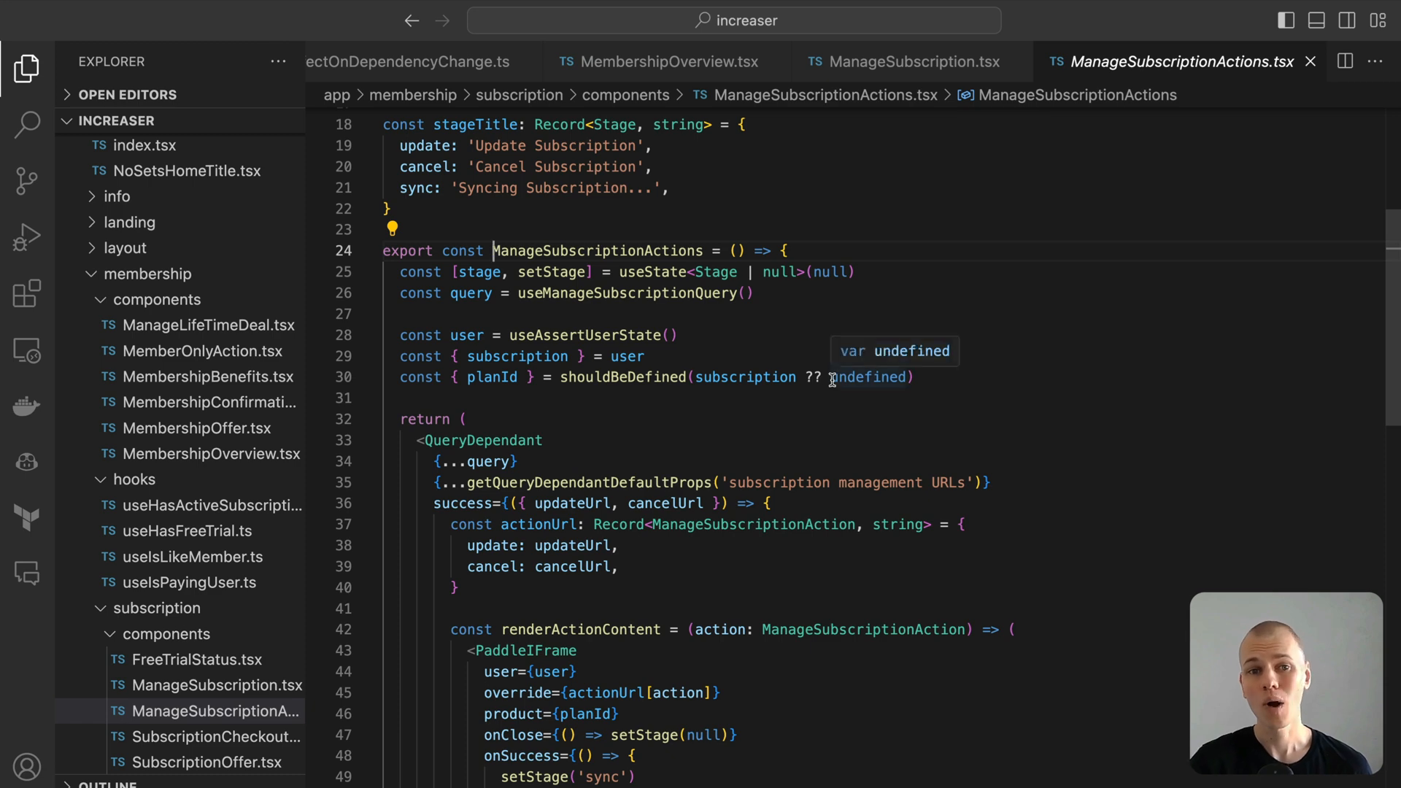
pyautogui.scroll(-3)
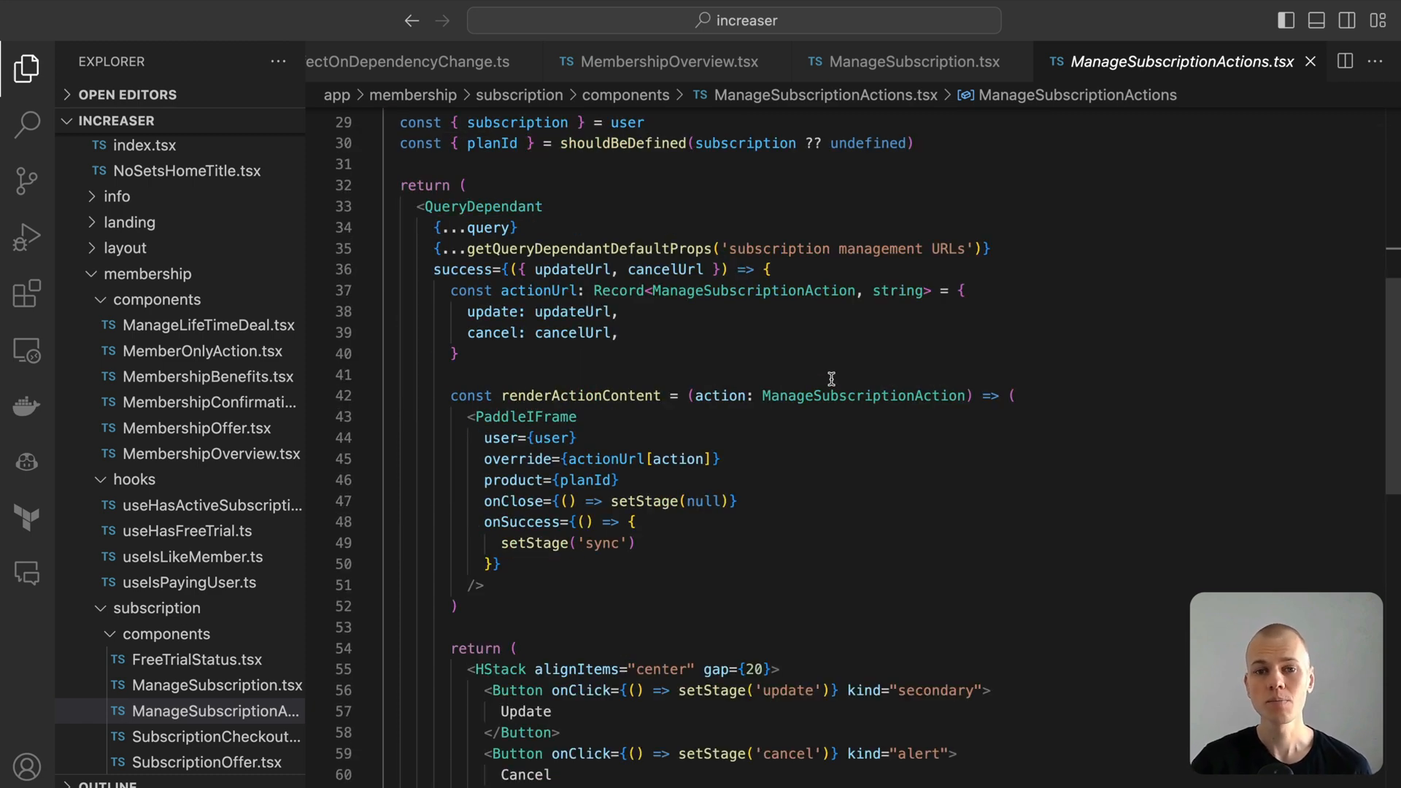
pyautogui.scroll(-3)
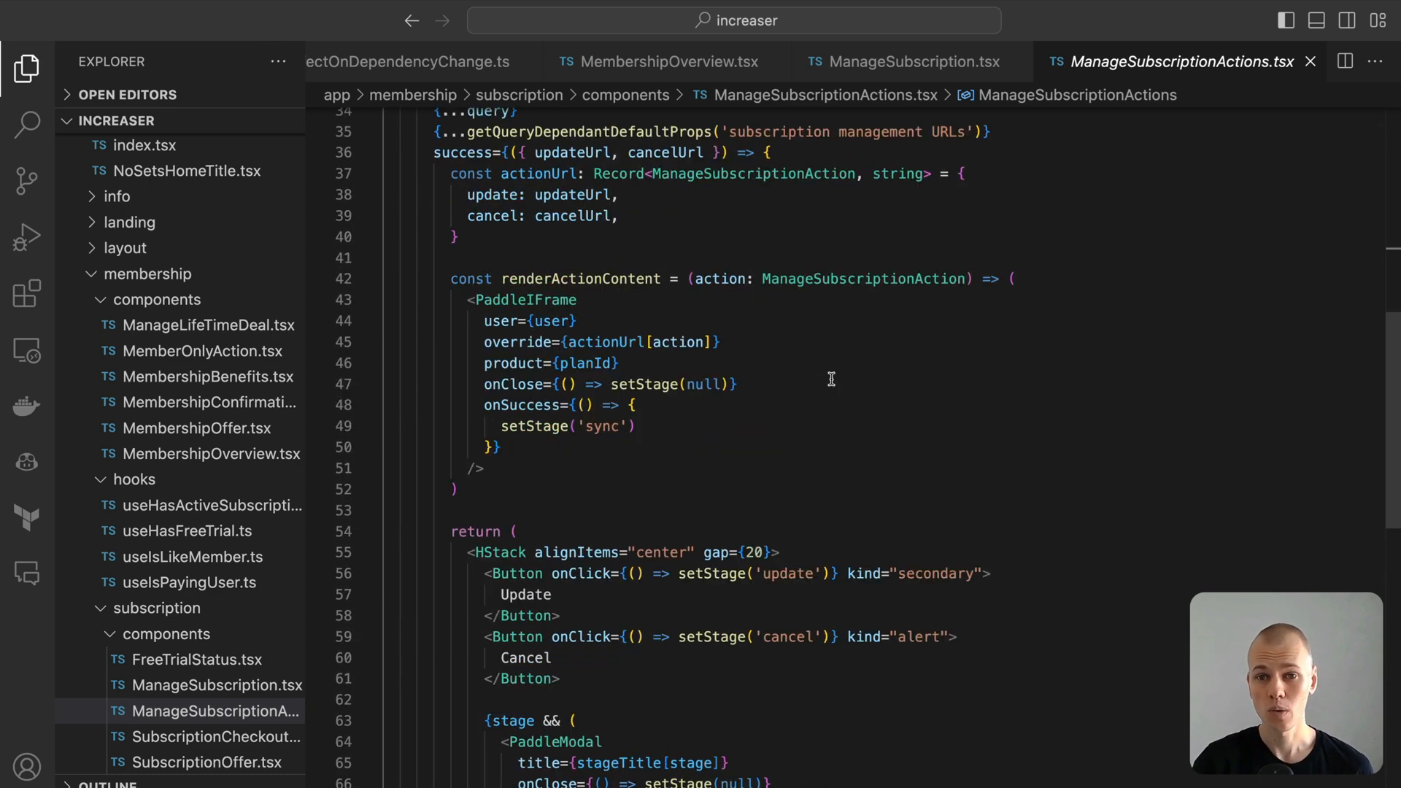
pyautogui.scroll(3)
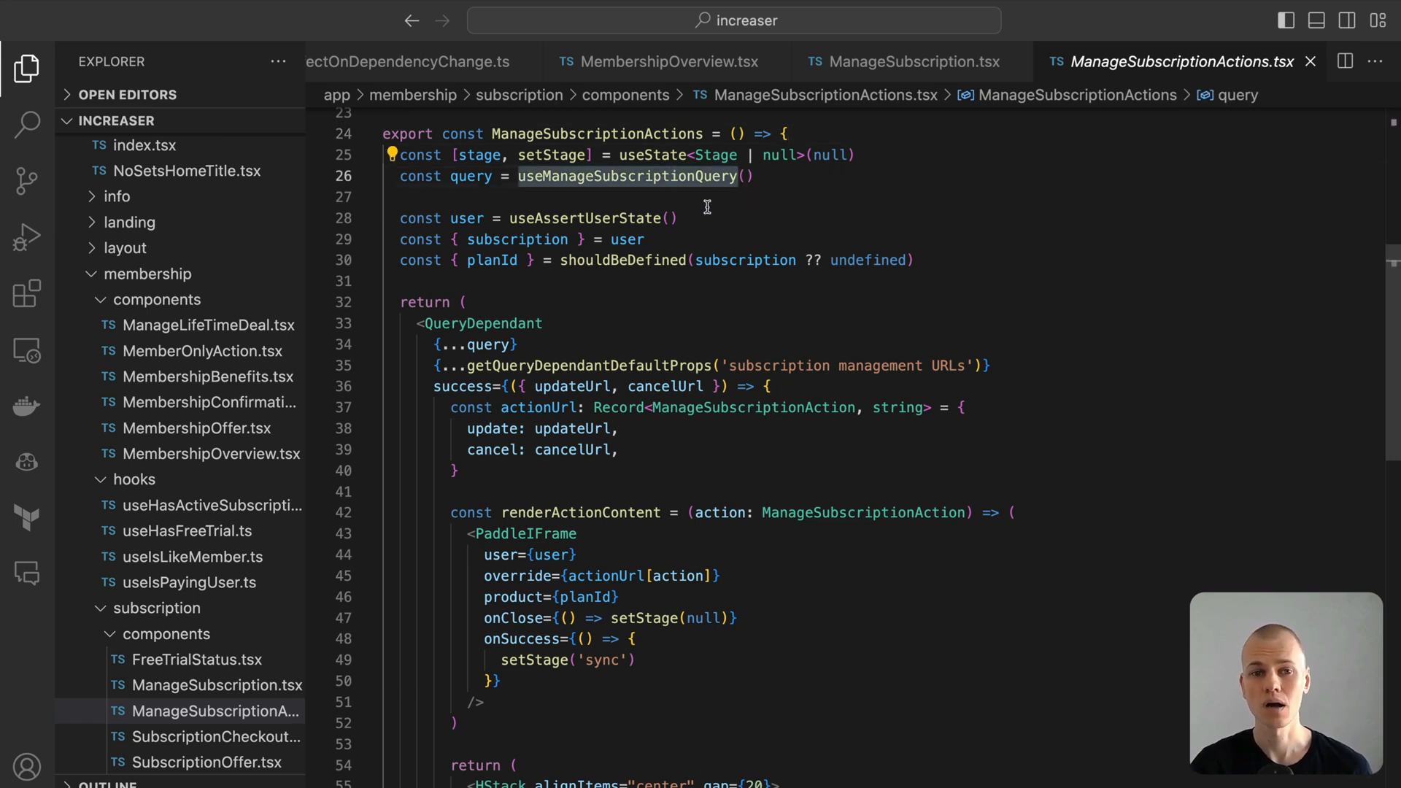
pyautogui.scroll(-3)
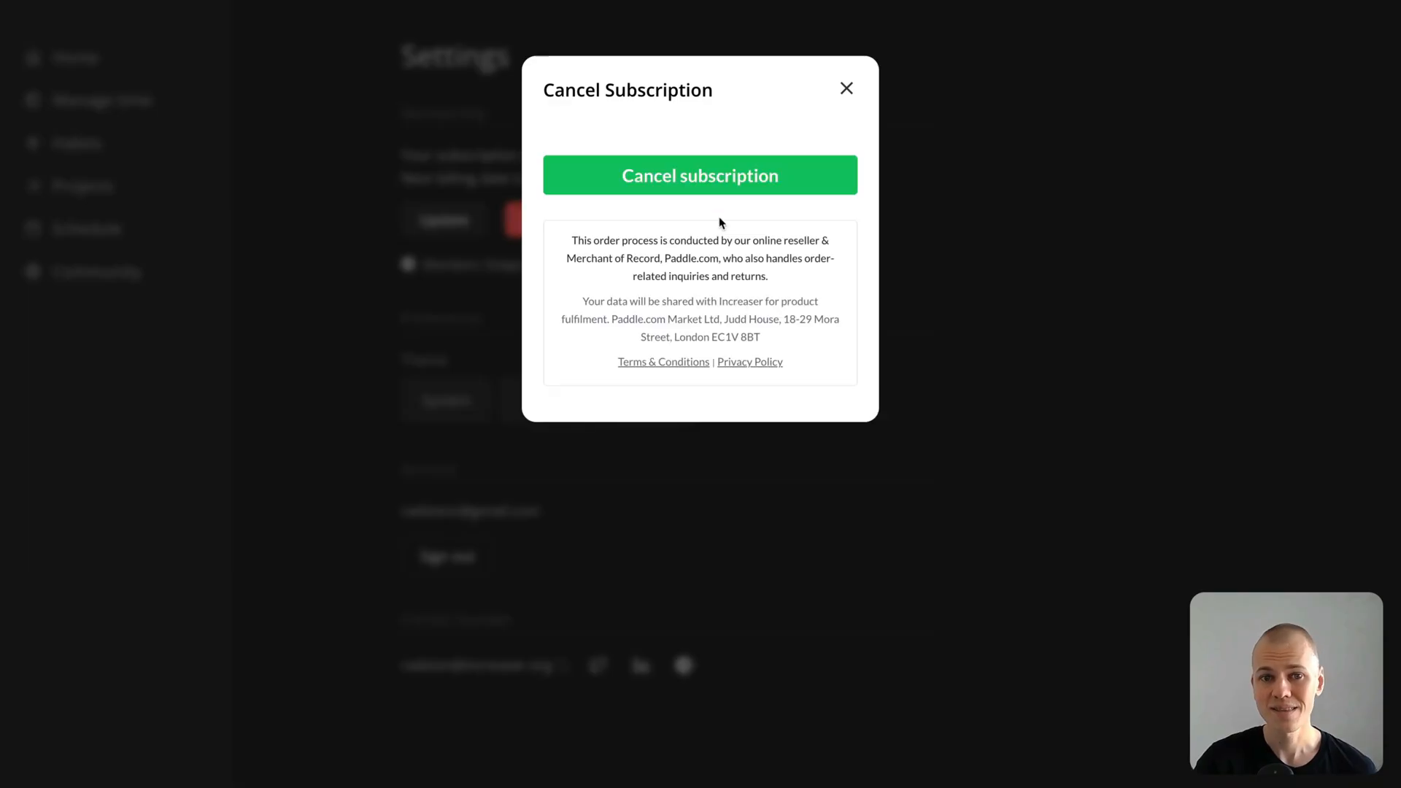
pyautogui.click(845, 87)
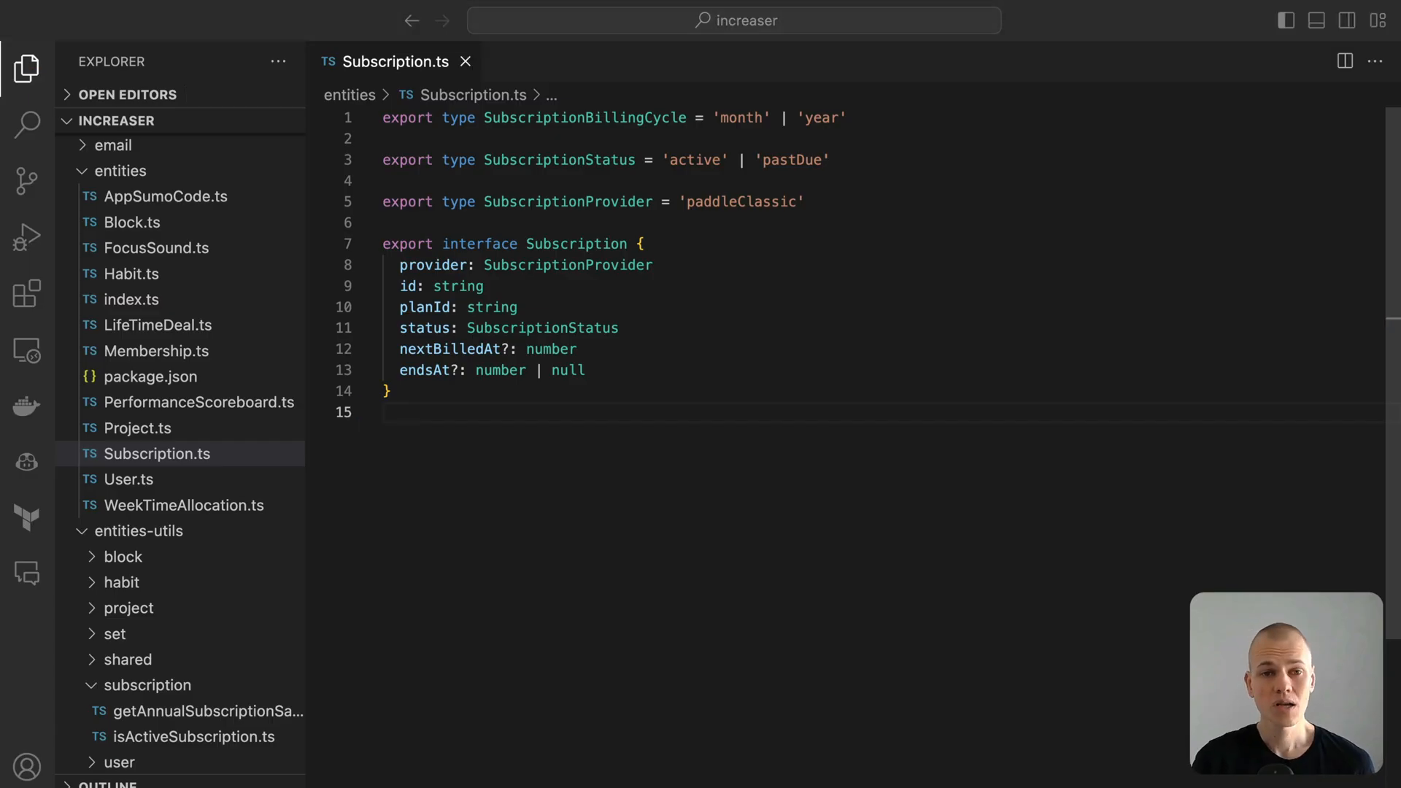
pyautogui.moveTo(1001, 510)
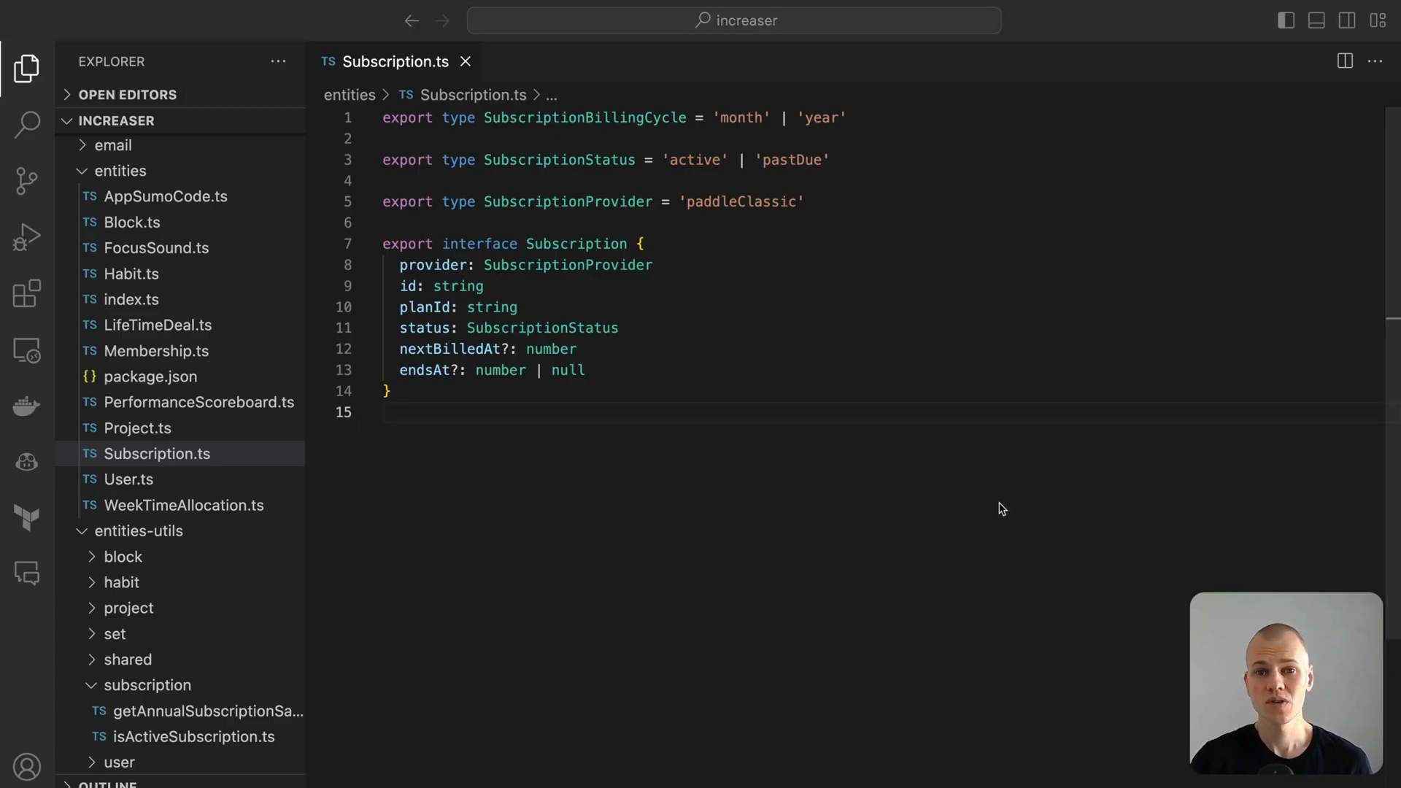
pyautogui.moveTo(1016, 504)
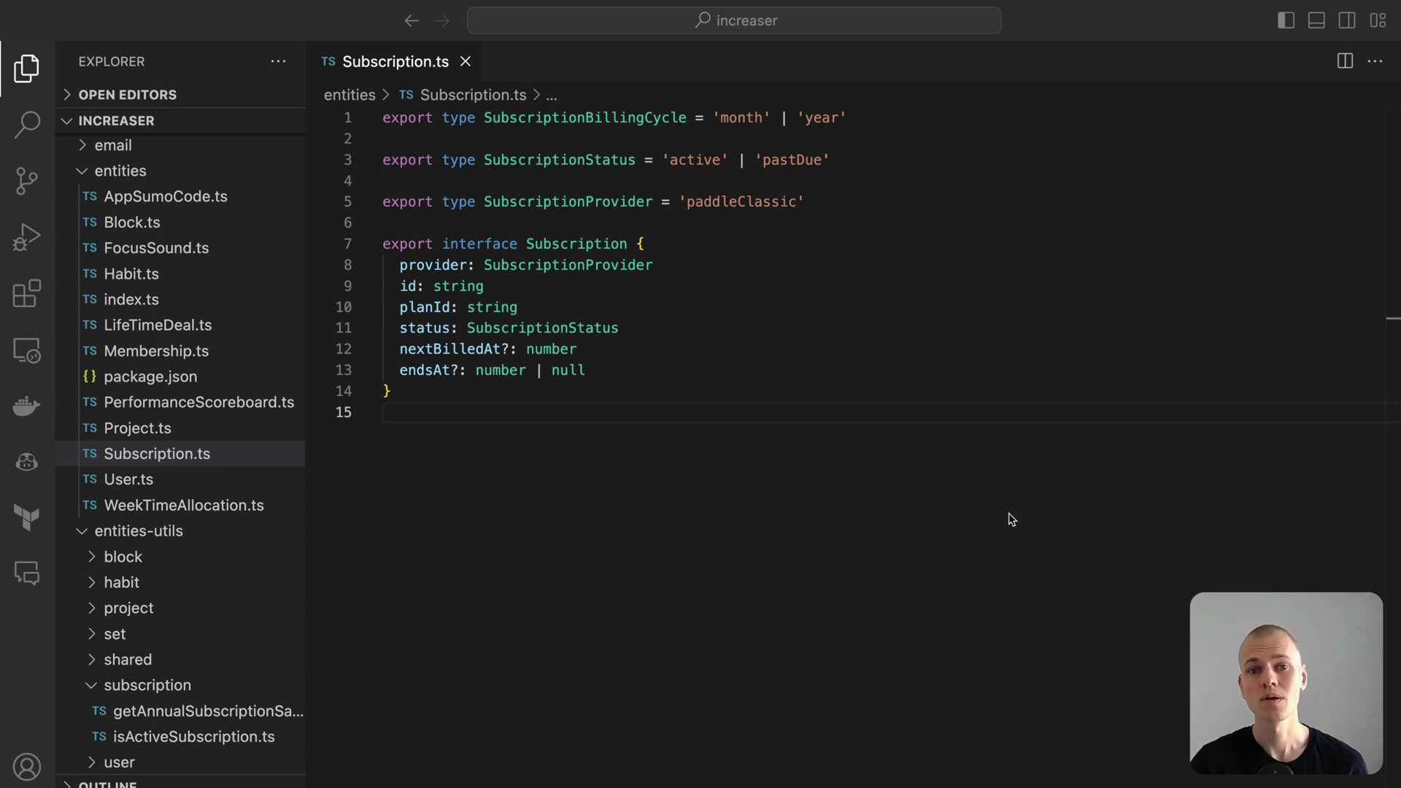
pyautogui.moveTo(890, 469)
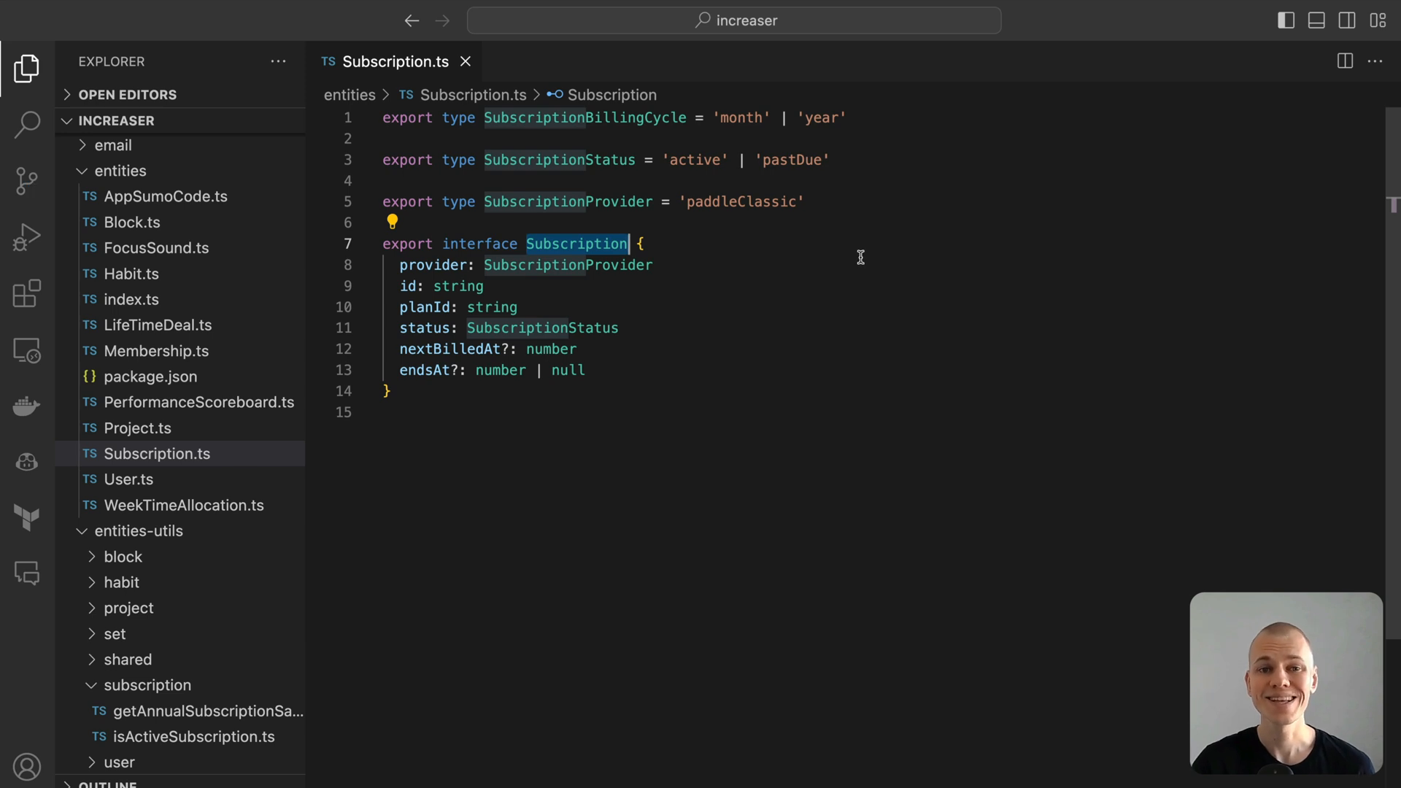
pyautogui.moveTo(835, 255)
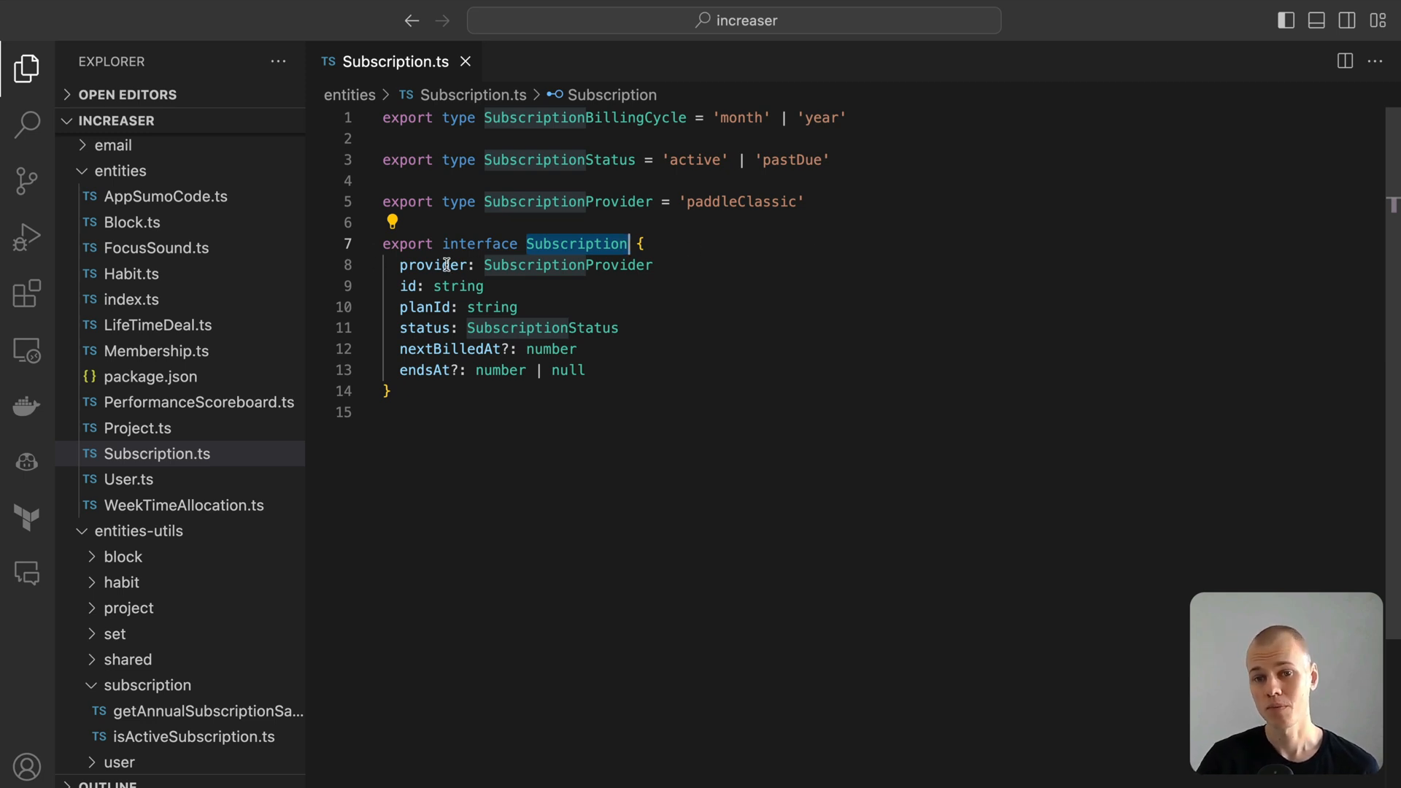
pyautogui.click(568, 264)
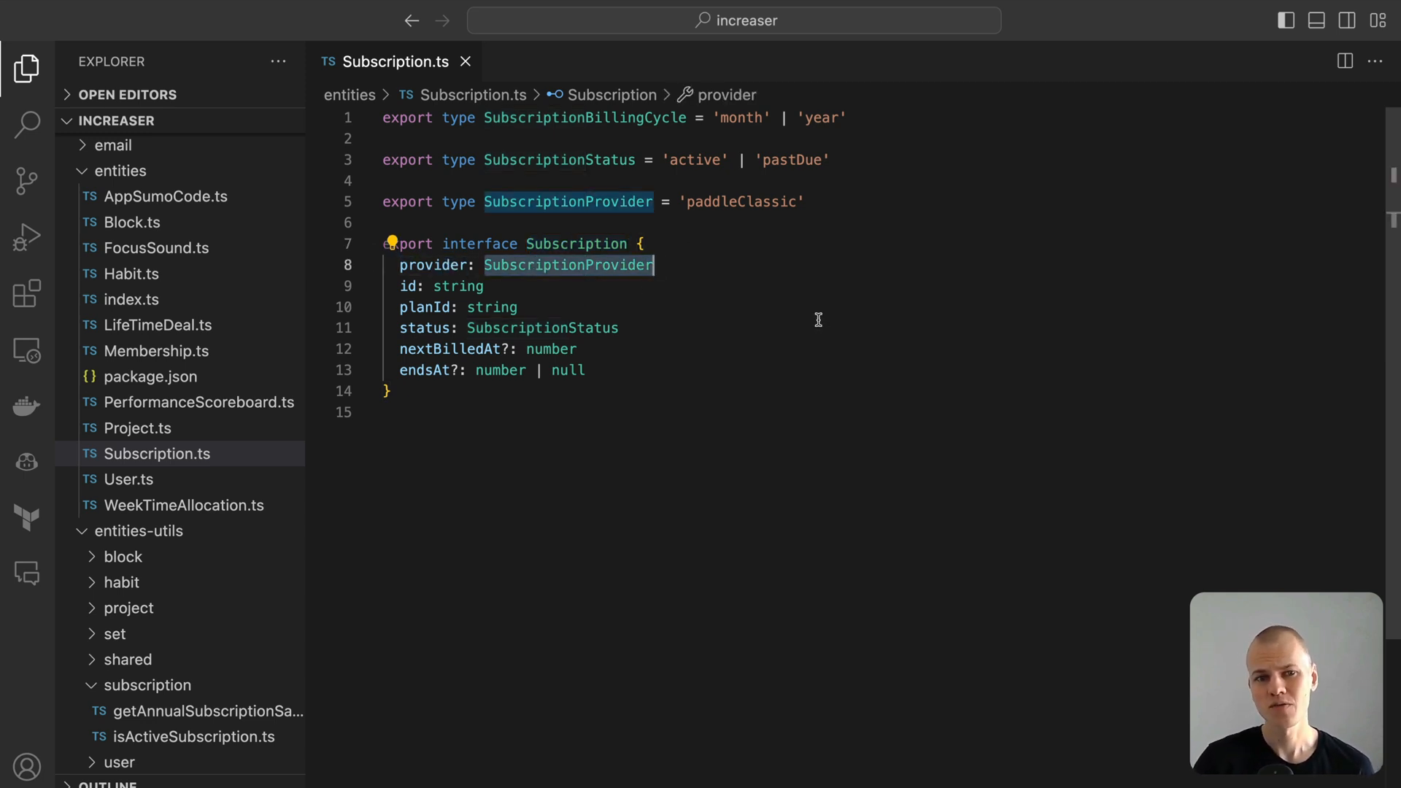
pyautogui.moveTo(812, 289)
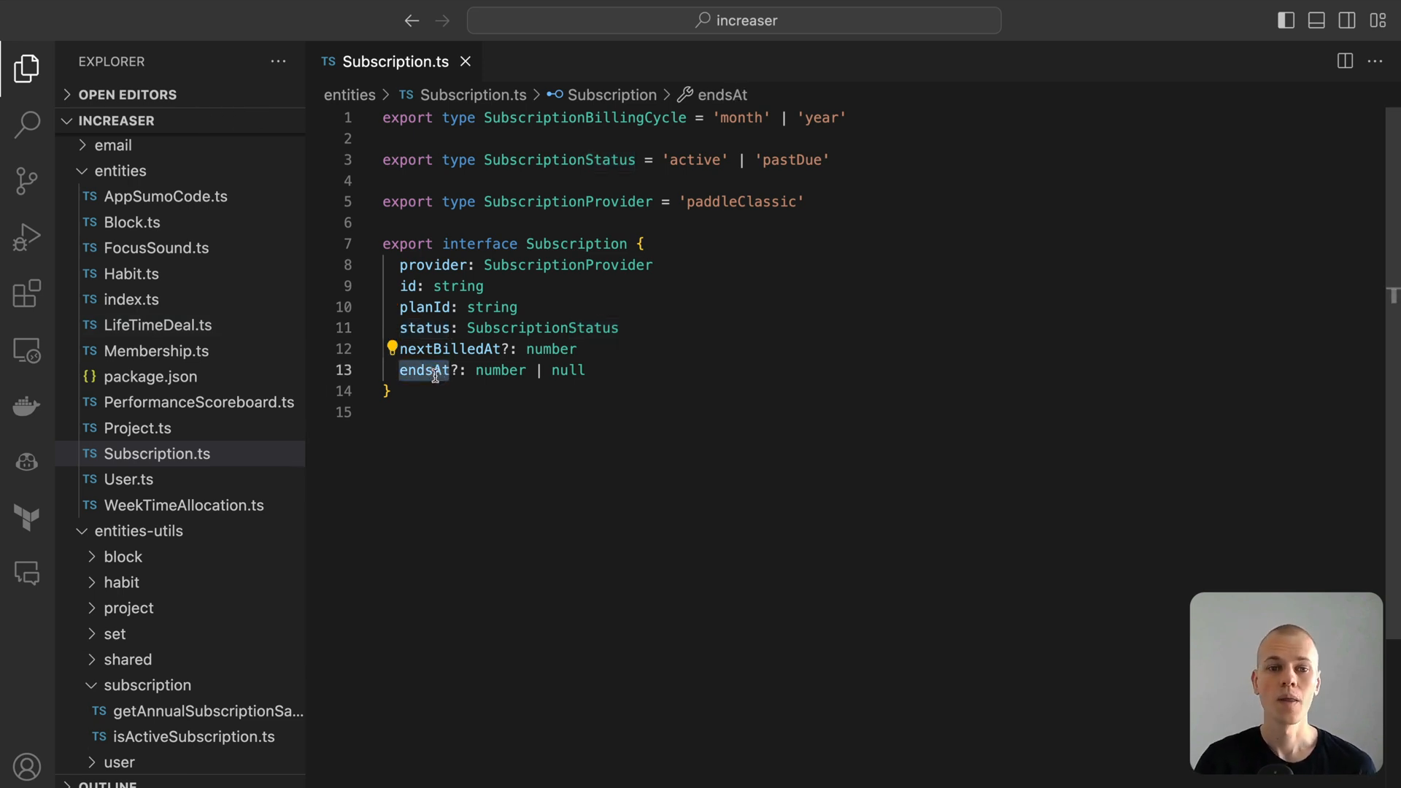
pyautogui.moveTo(429, 370)
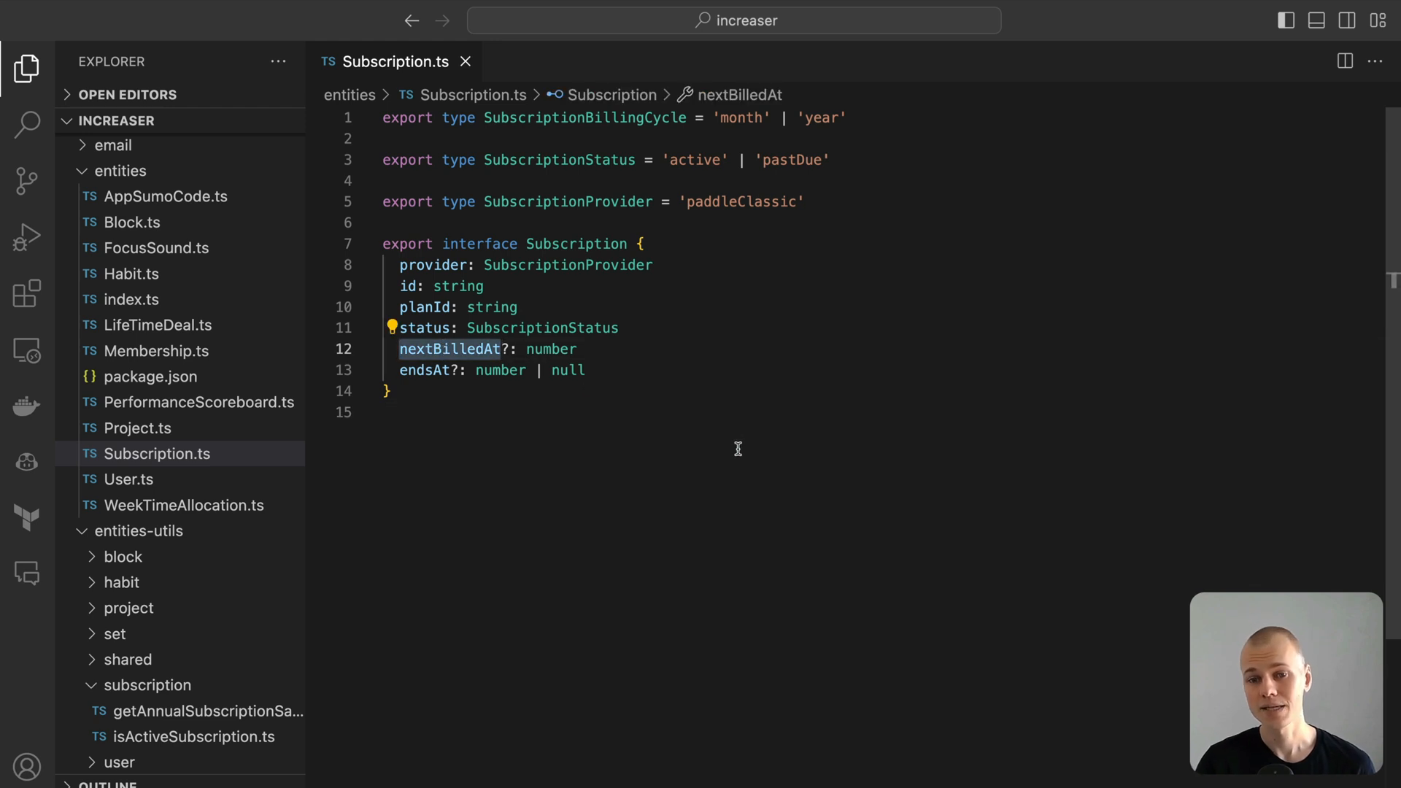
pyautogui.moveTo(735, 458)
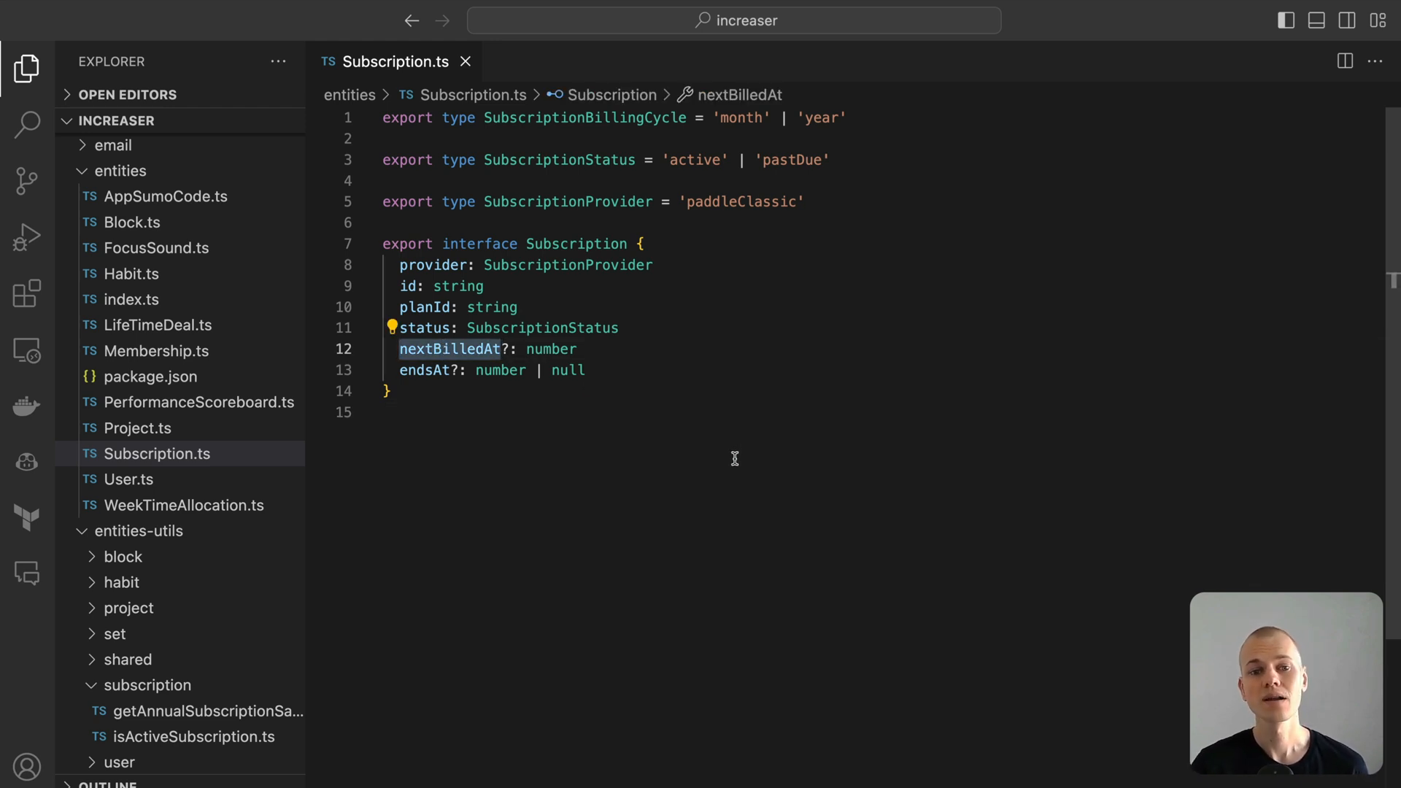
pyautogui.moveTo(432, 442)
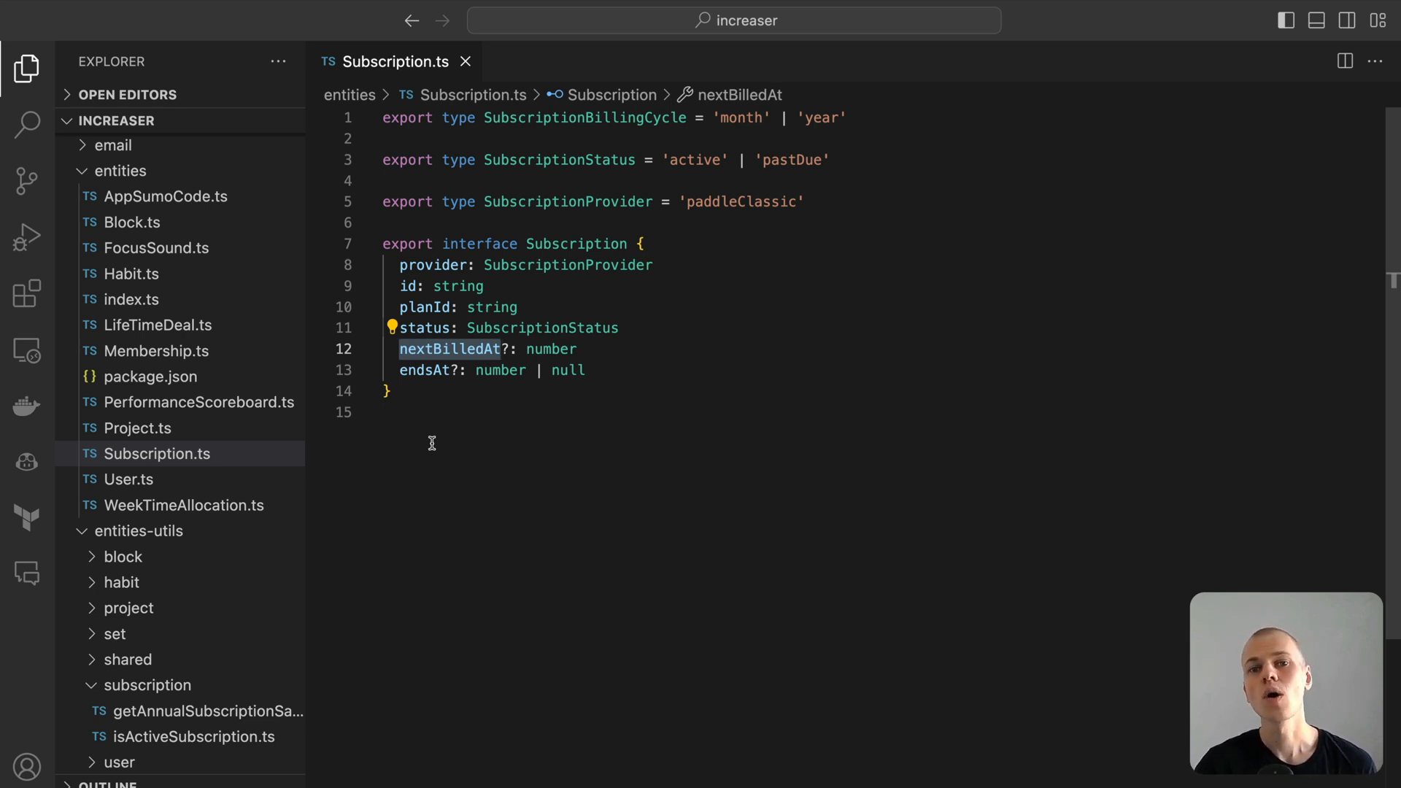
pyautogui.click(139, 531)
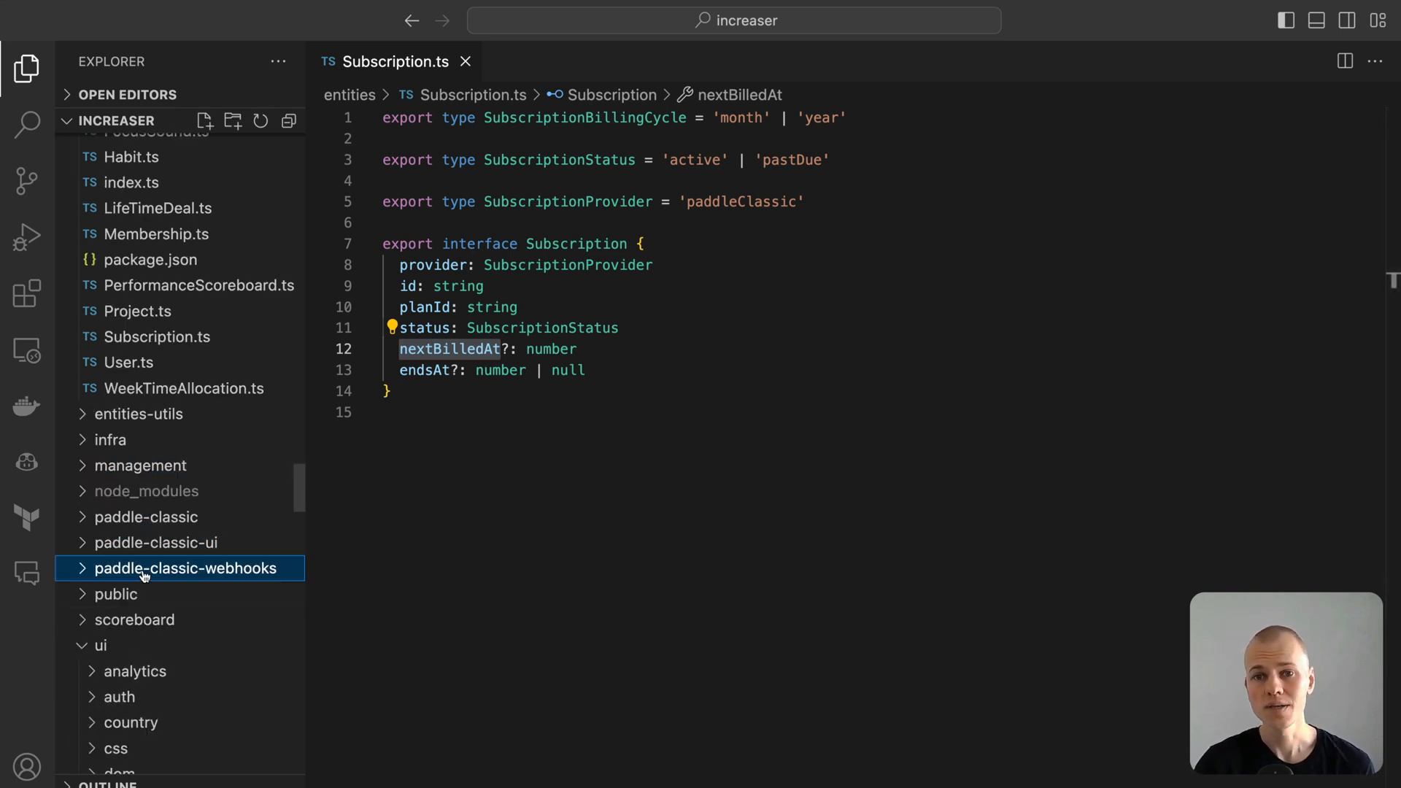
pyautogui.moveTo(183, 526)
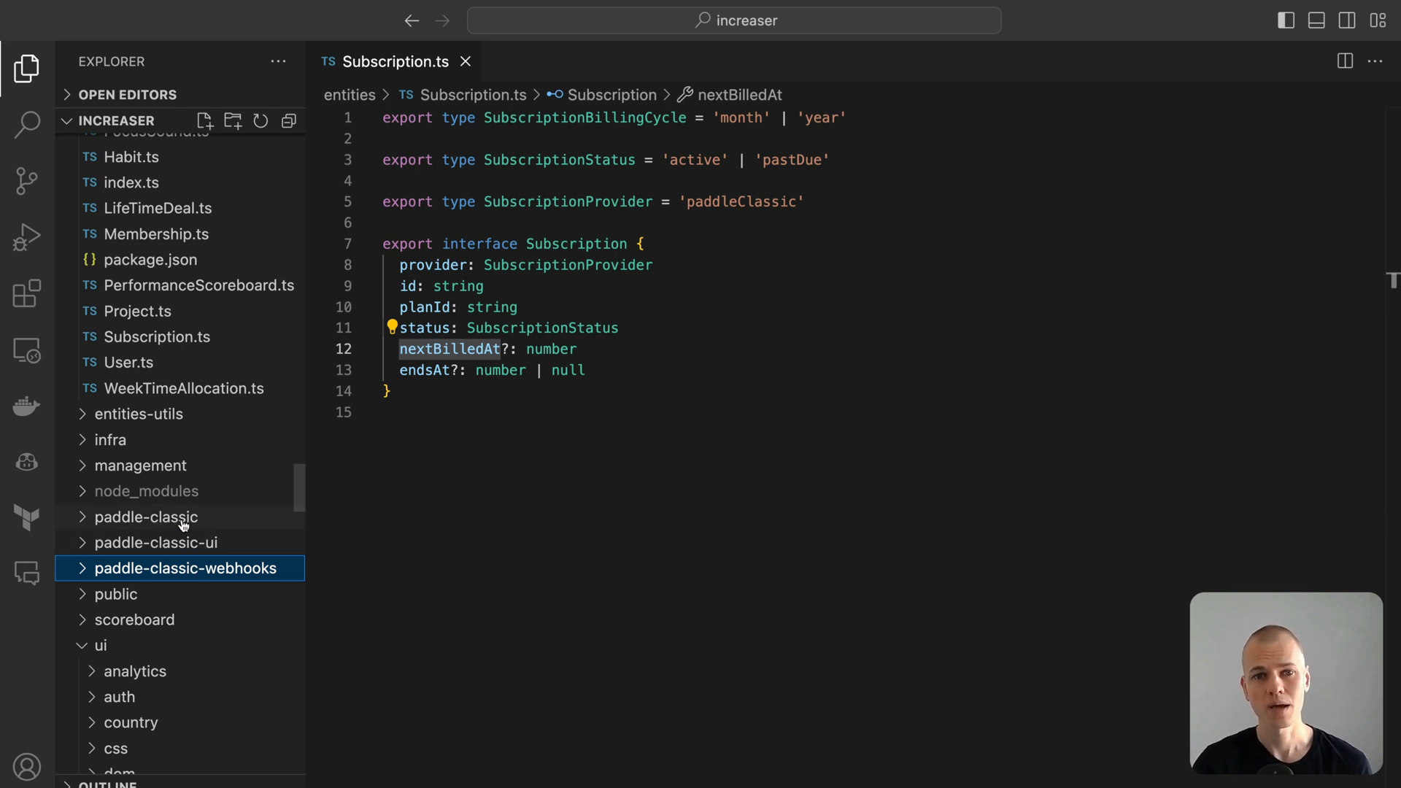
# Browse paddle-classic's syncSubscriptions.ts command and reveal the package's utils files.
pyautogui.click(147, 516)
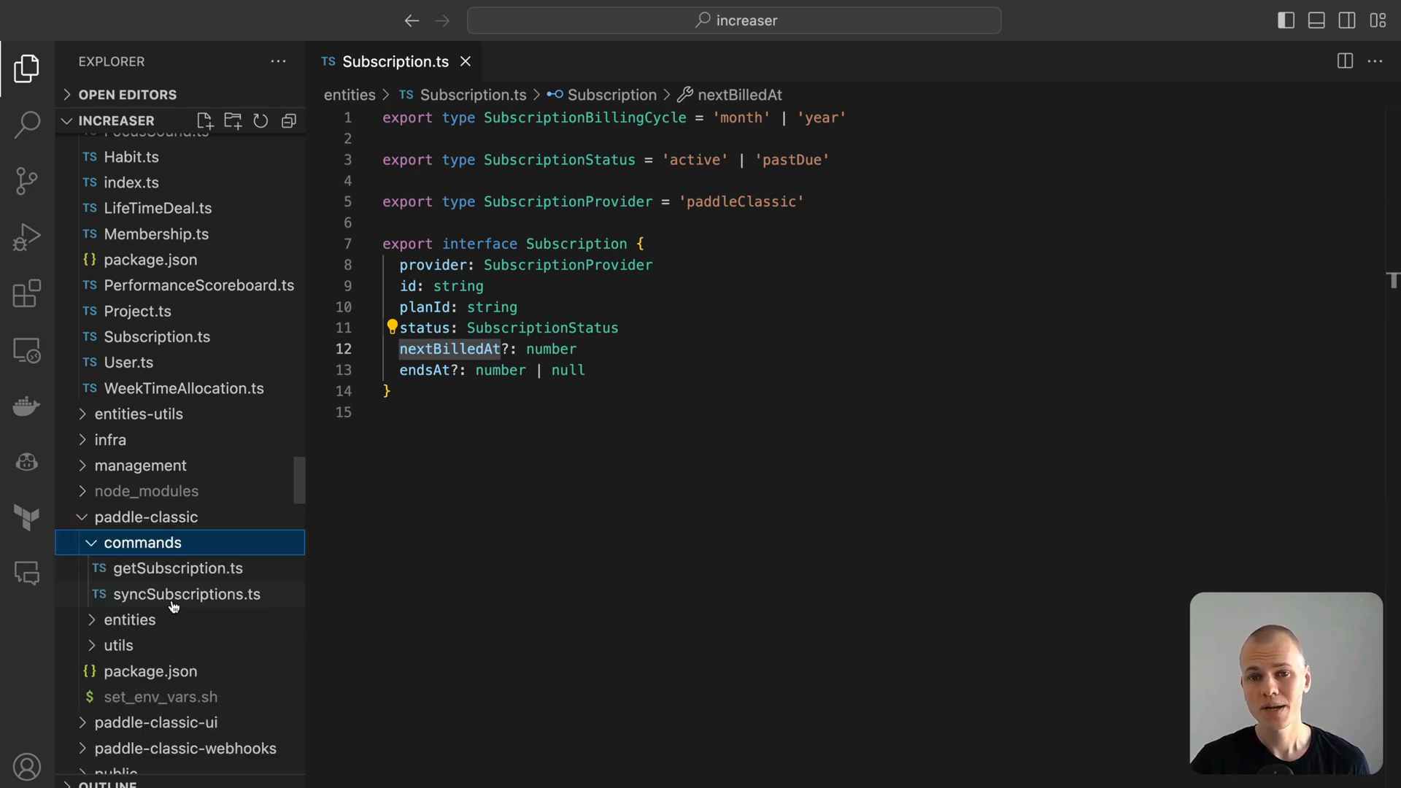
pyautogui.click(186, 593)
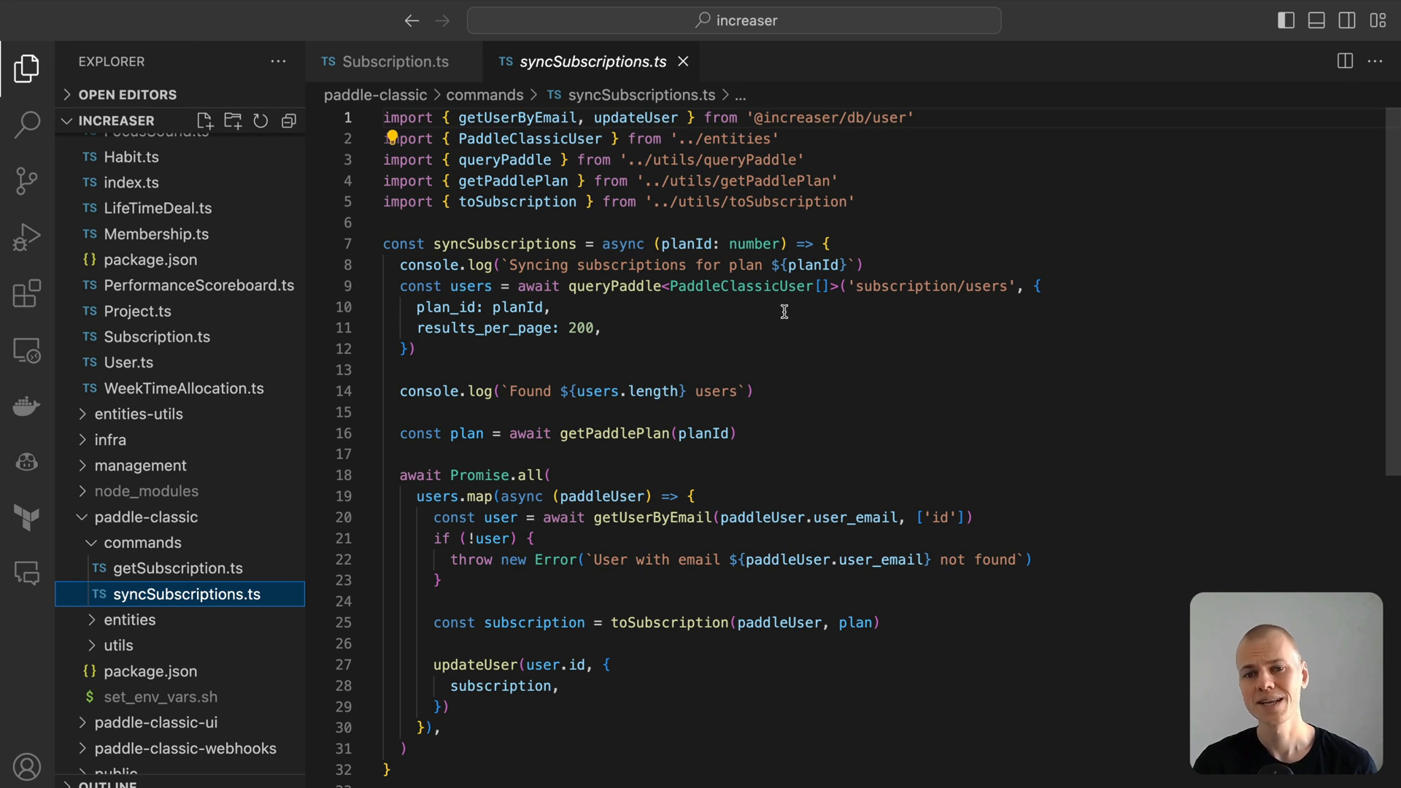
pyautogui.scroll(-3)
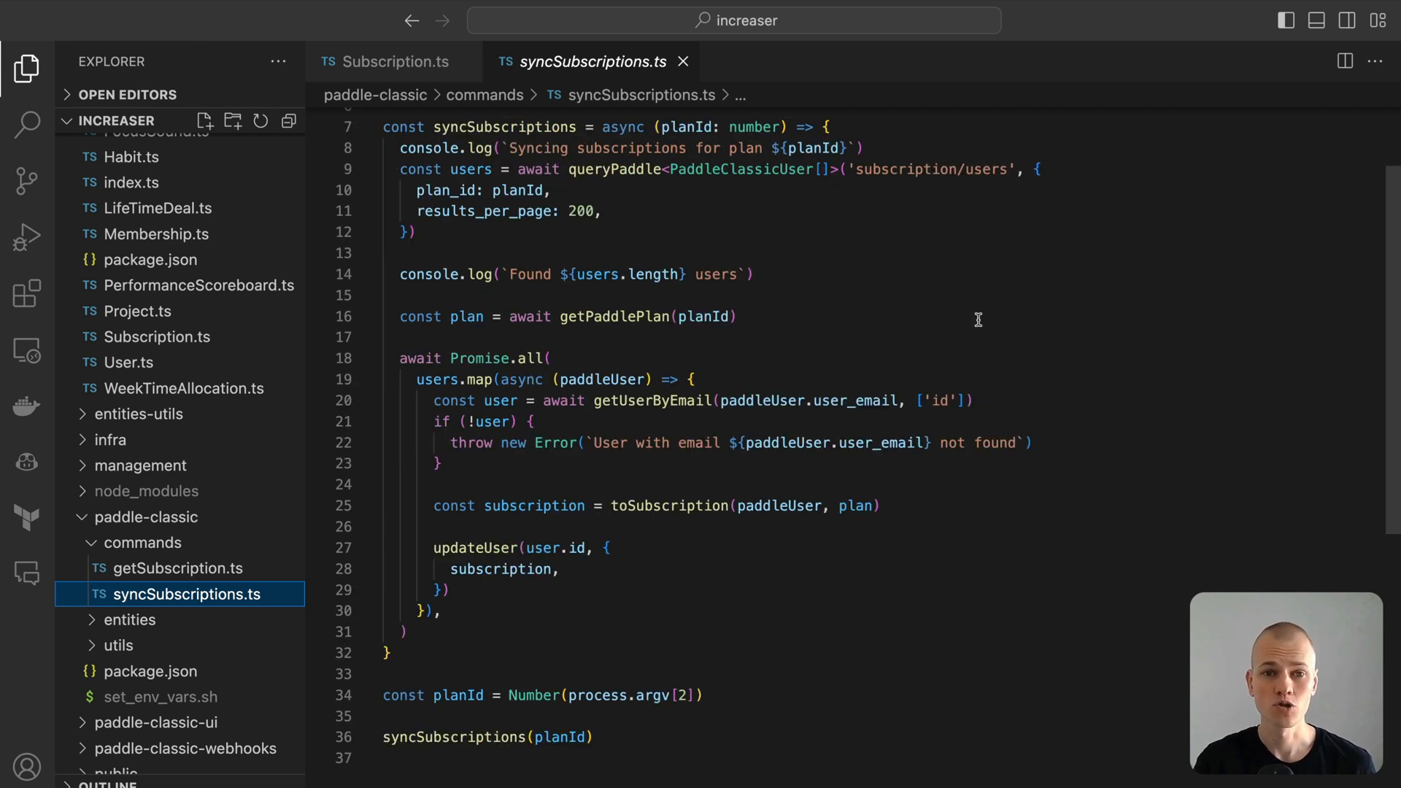
pyautogui.moveTo(952, 321)
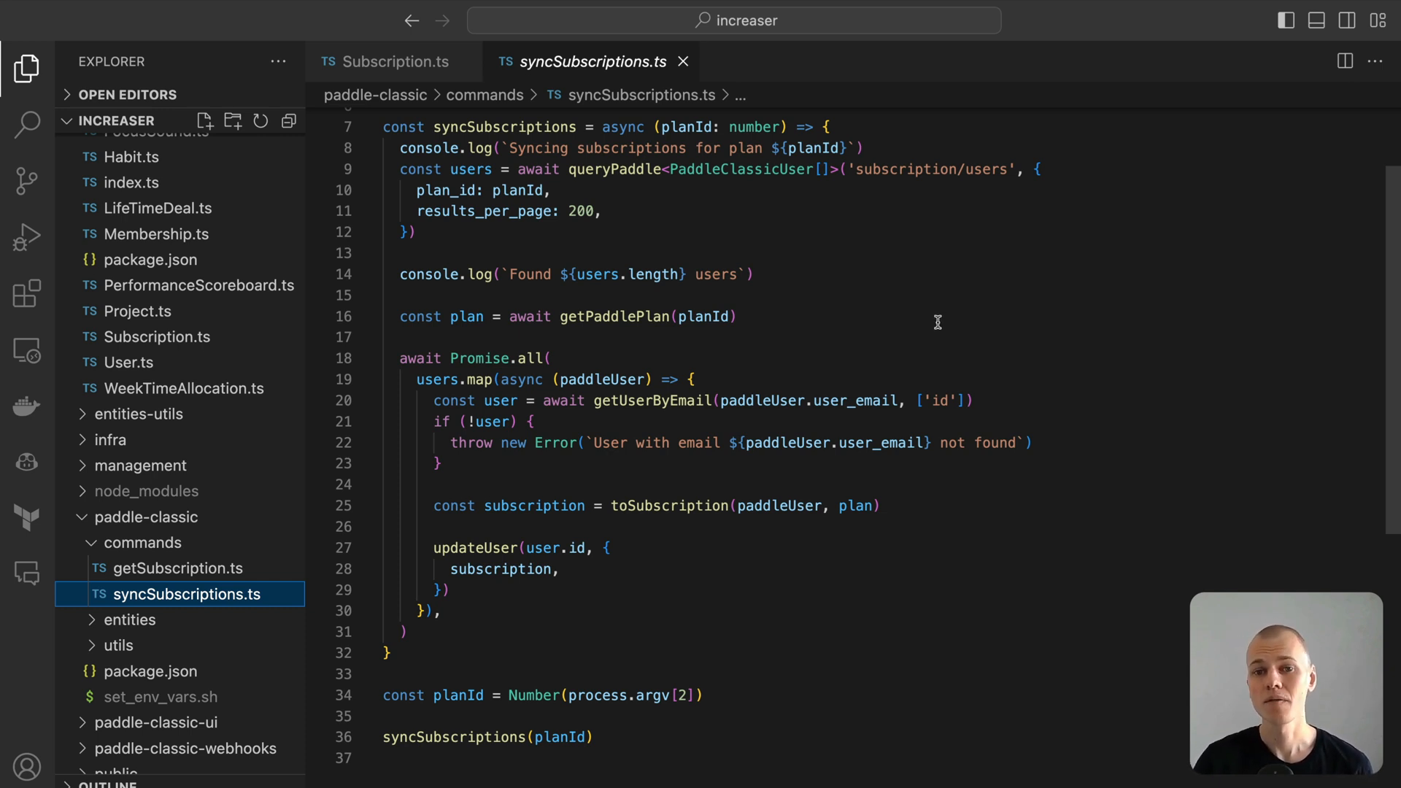
pyautogui.moveTo(906, 297)
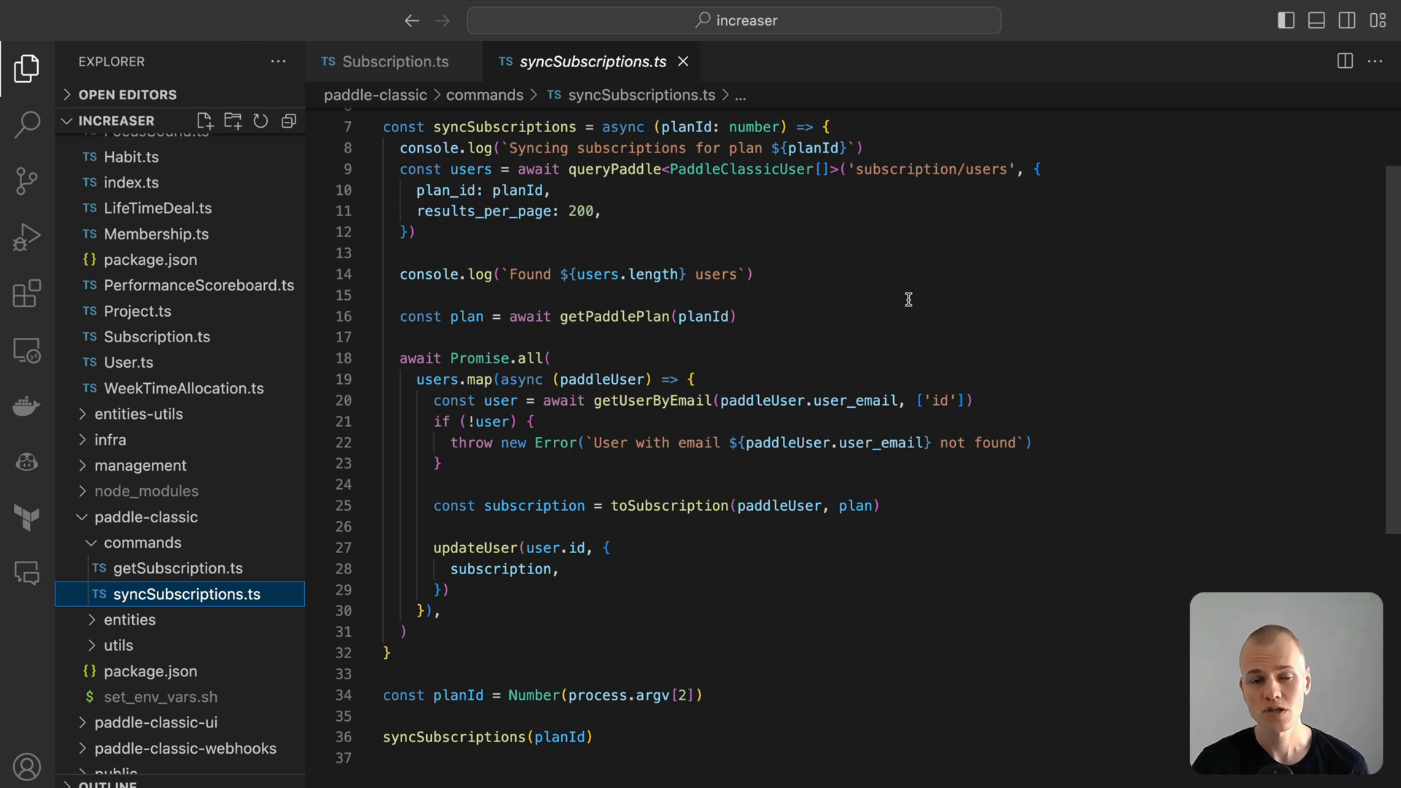
pyautogui.moveTo(665, 509)
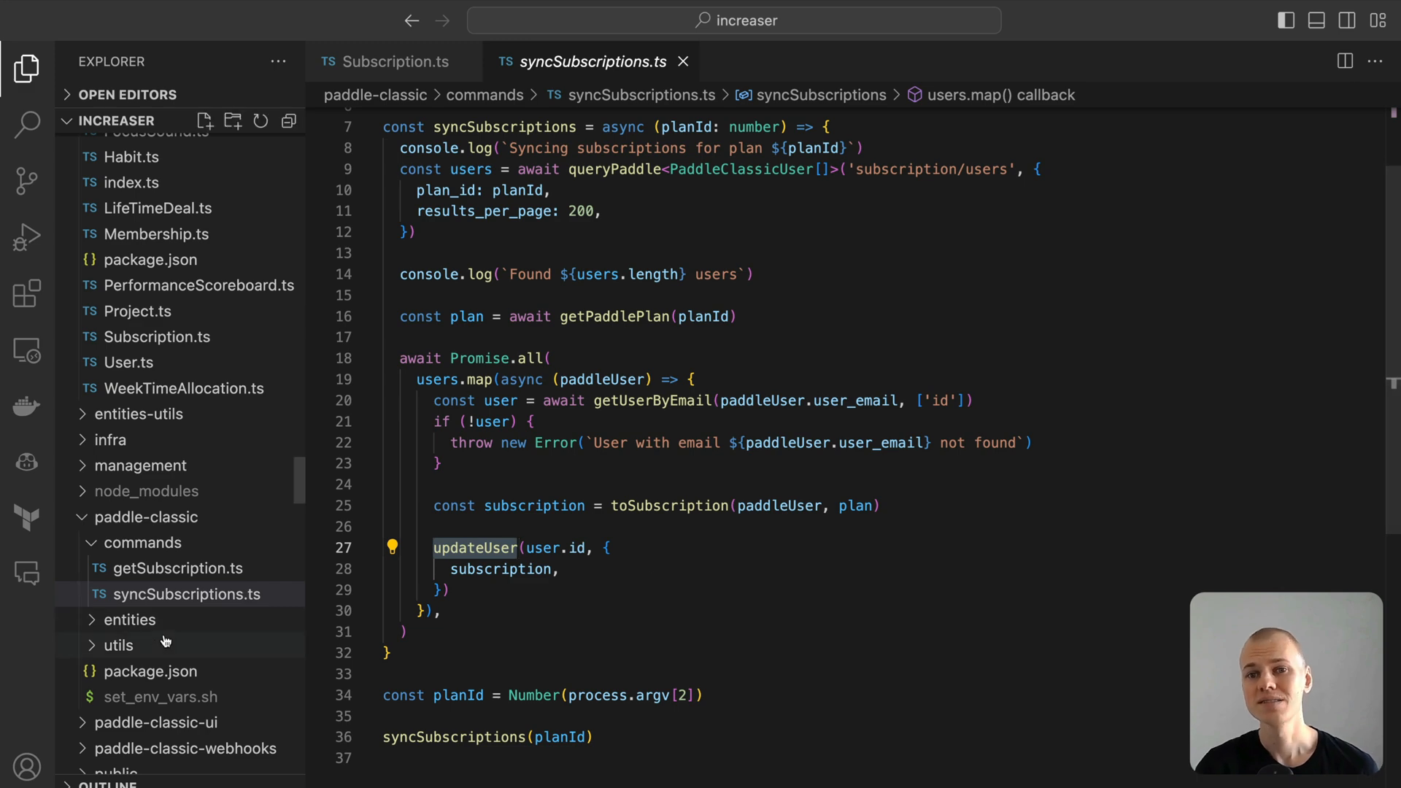
pyautogui.click(118, 645)
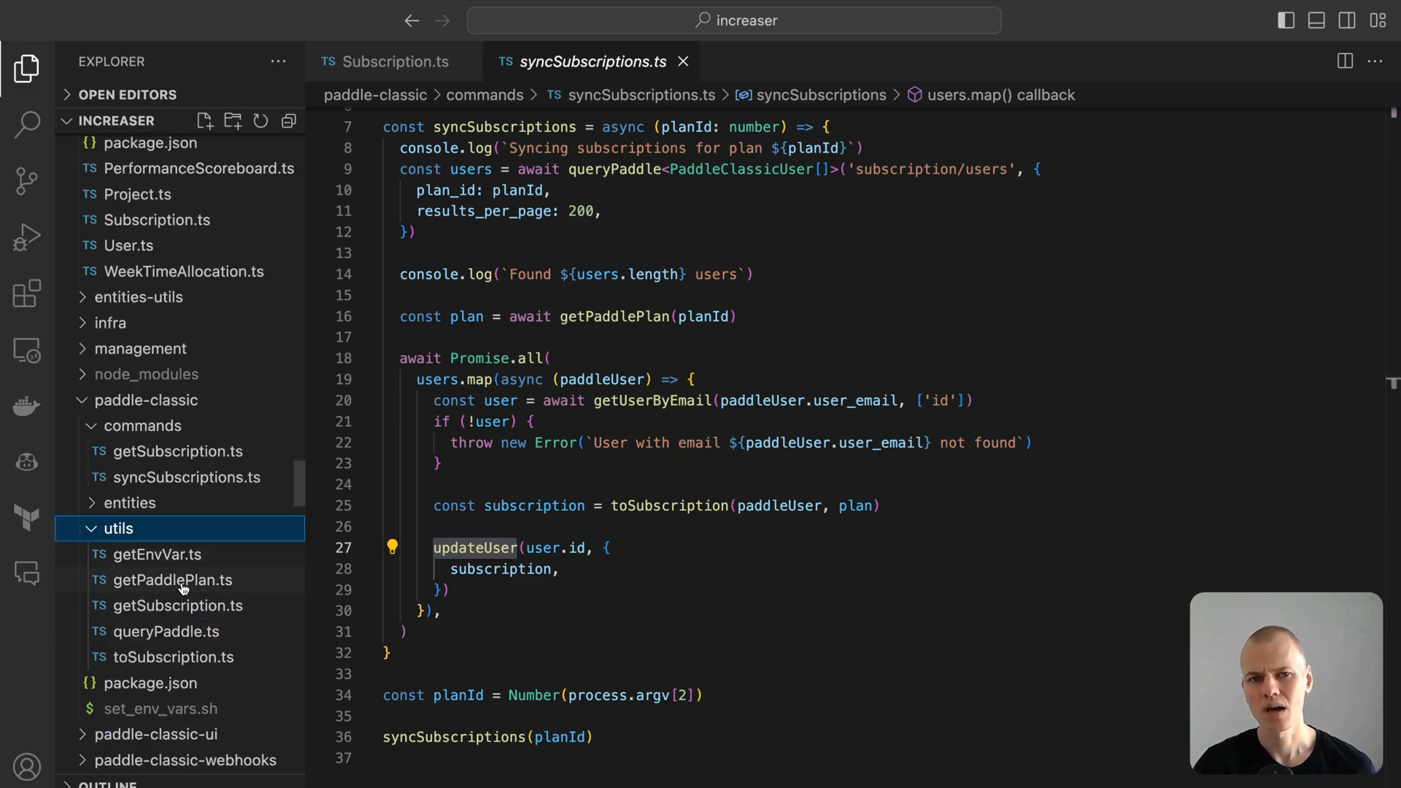
# View queryPaddle.ts, the helper posting form-encoded payloads to Paddle's API.
pyautogui.click(164, 630)
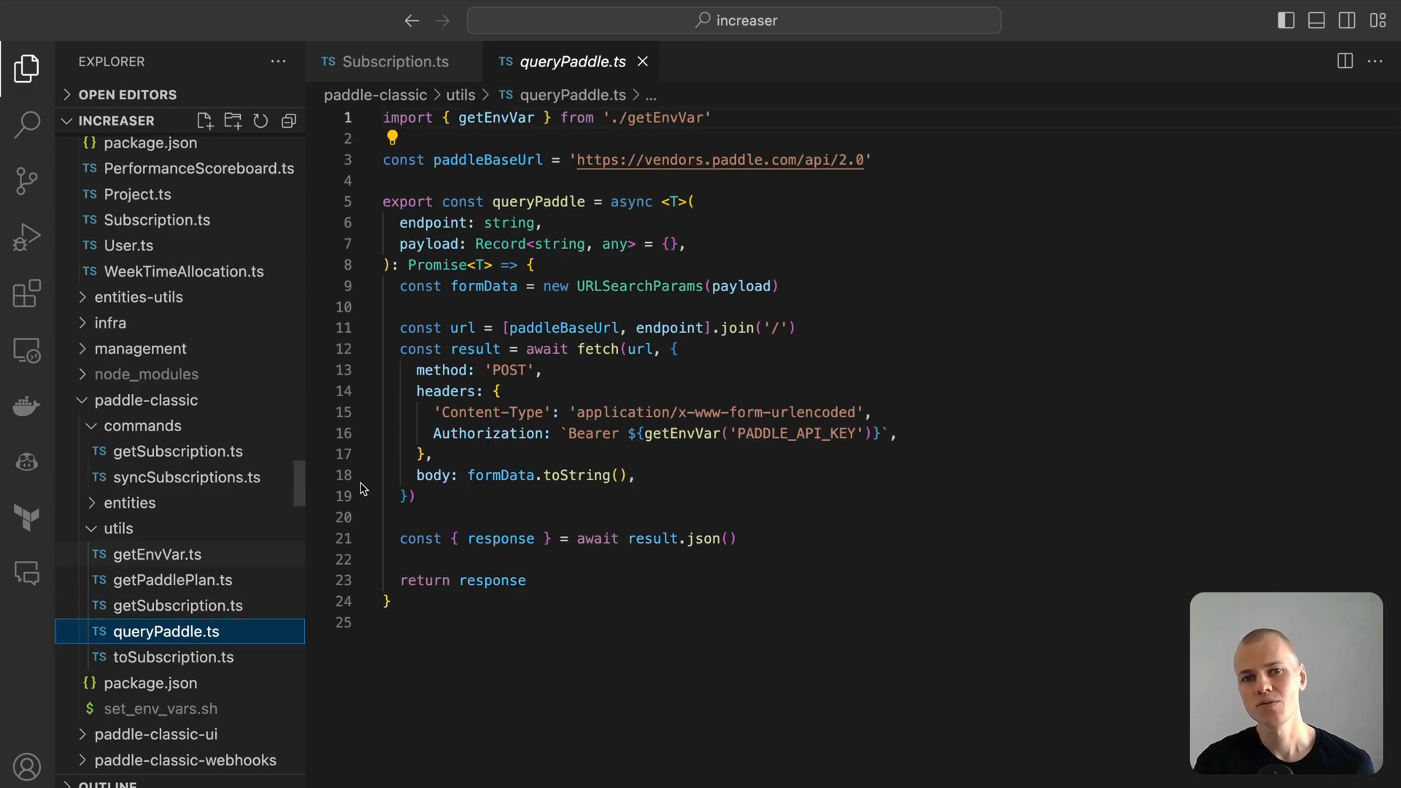
pyautogui.moveTo(828, 259)
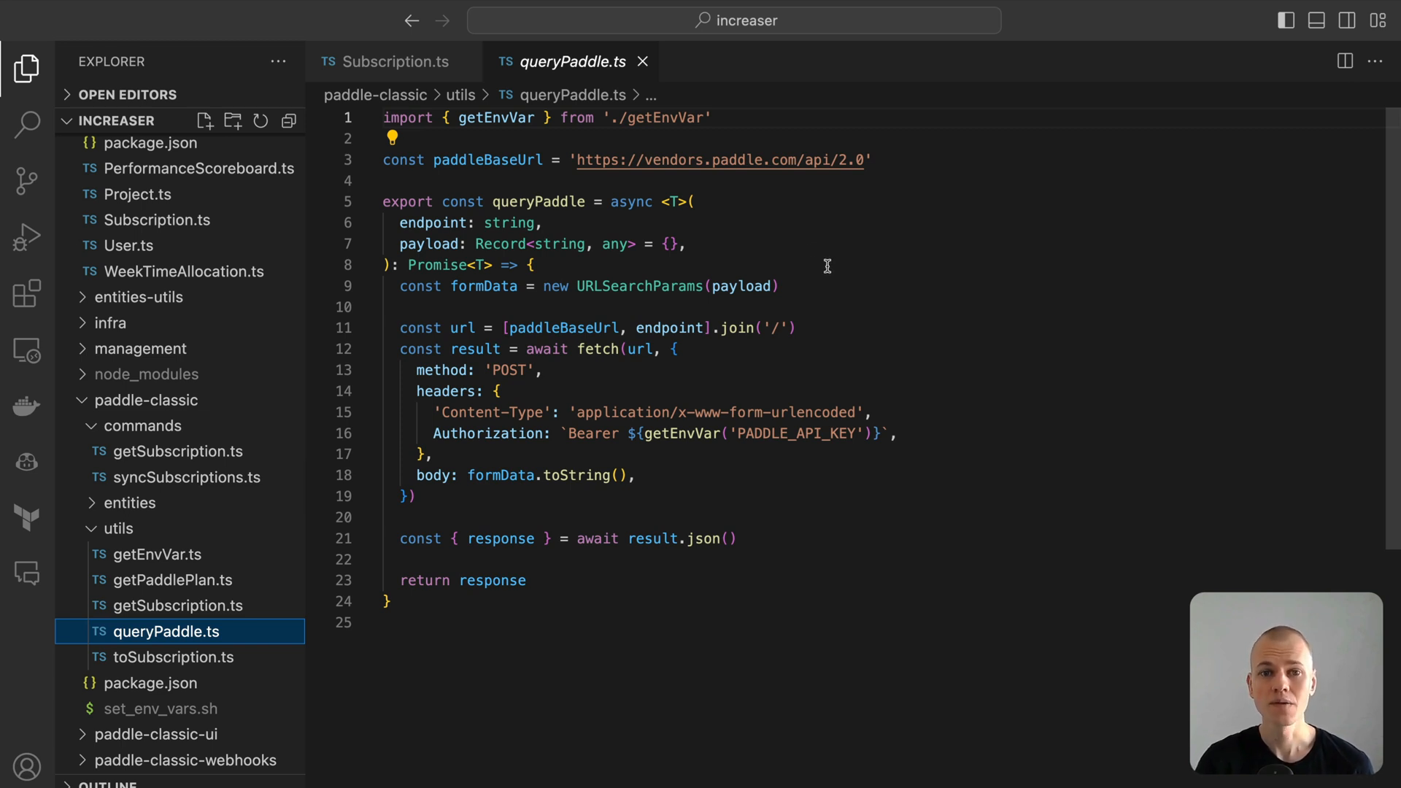
pyautogui.moveTo(818, 270)
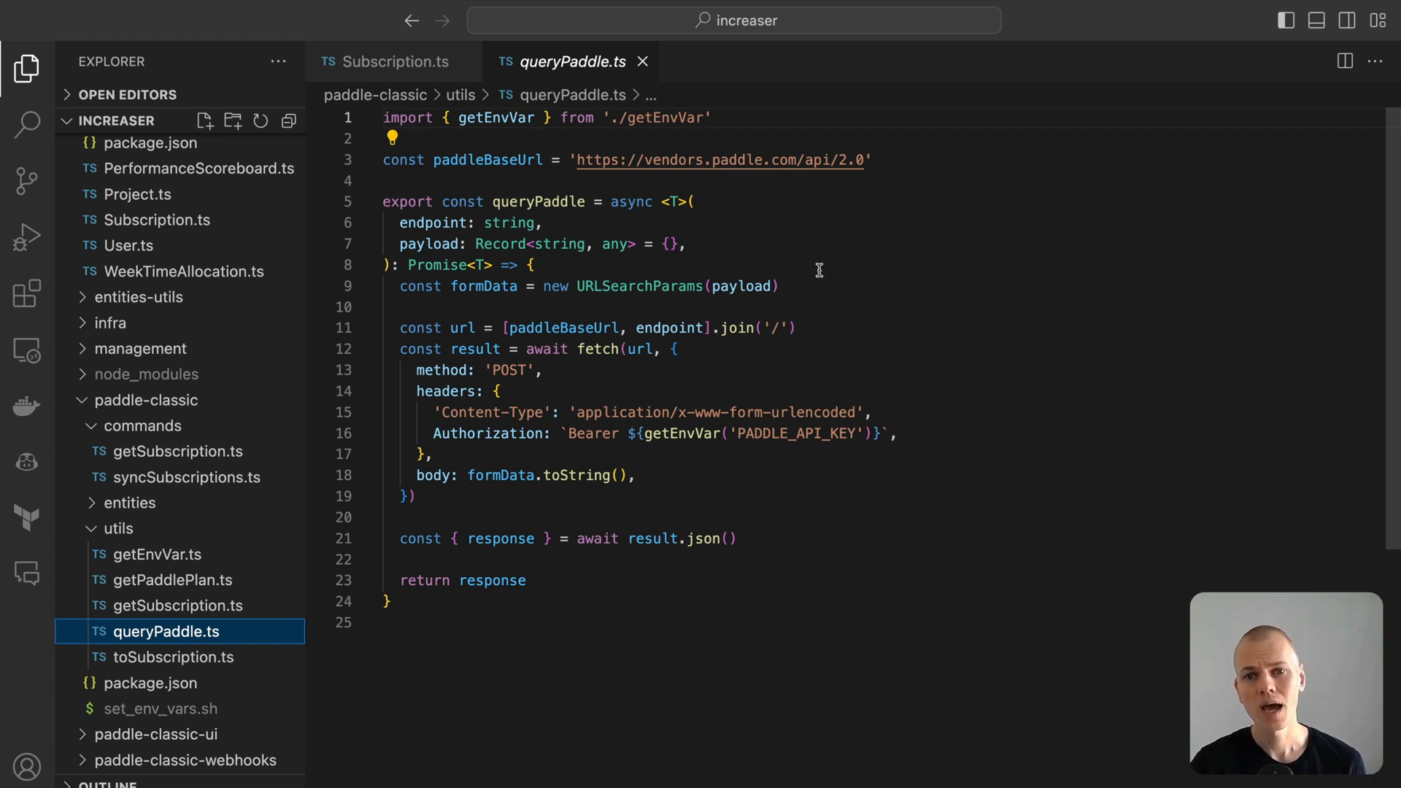
pyautogui.moveTo(812, 271)
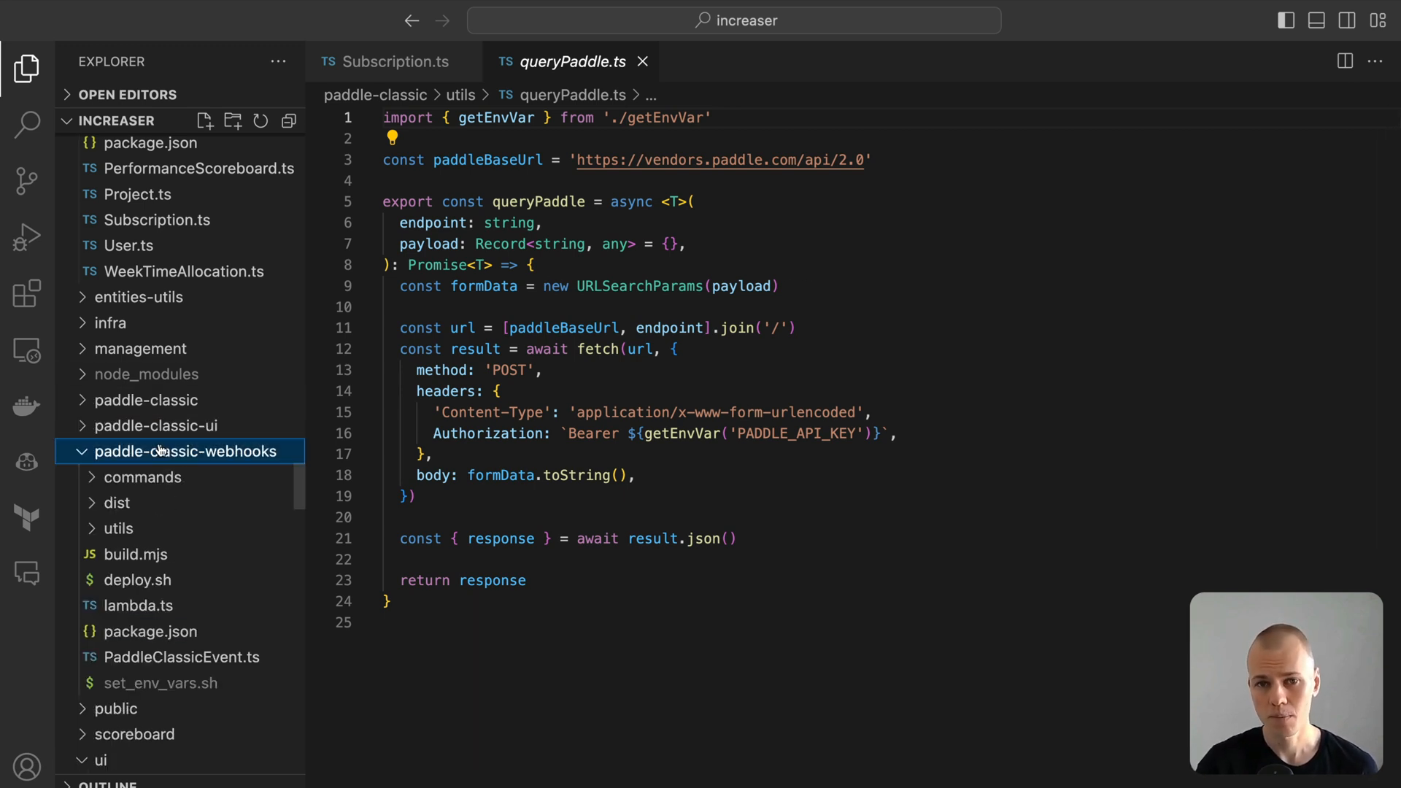
pyautogui.moveTo(183, 528)
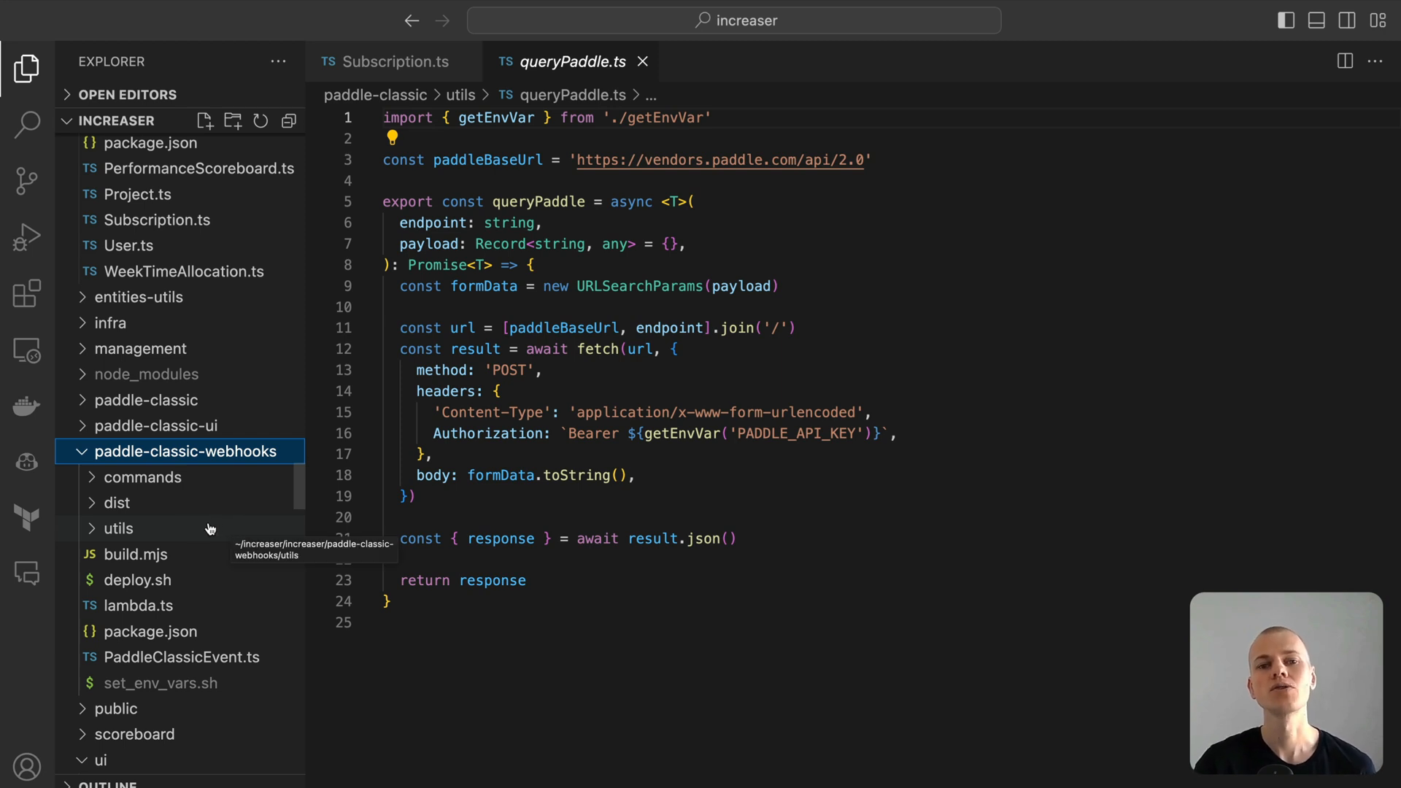
pyautogui.click(119, 528)
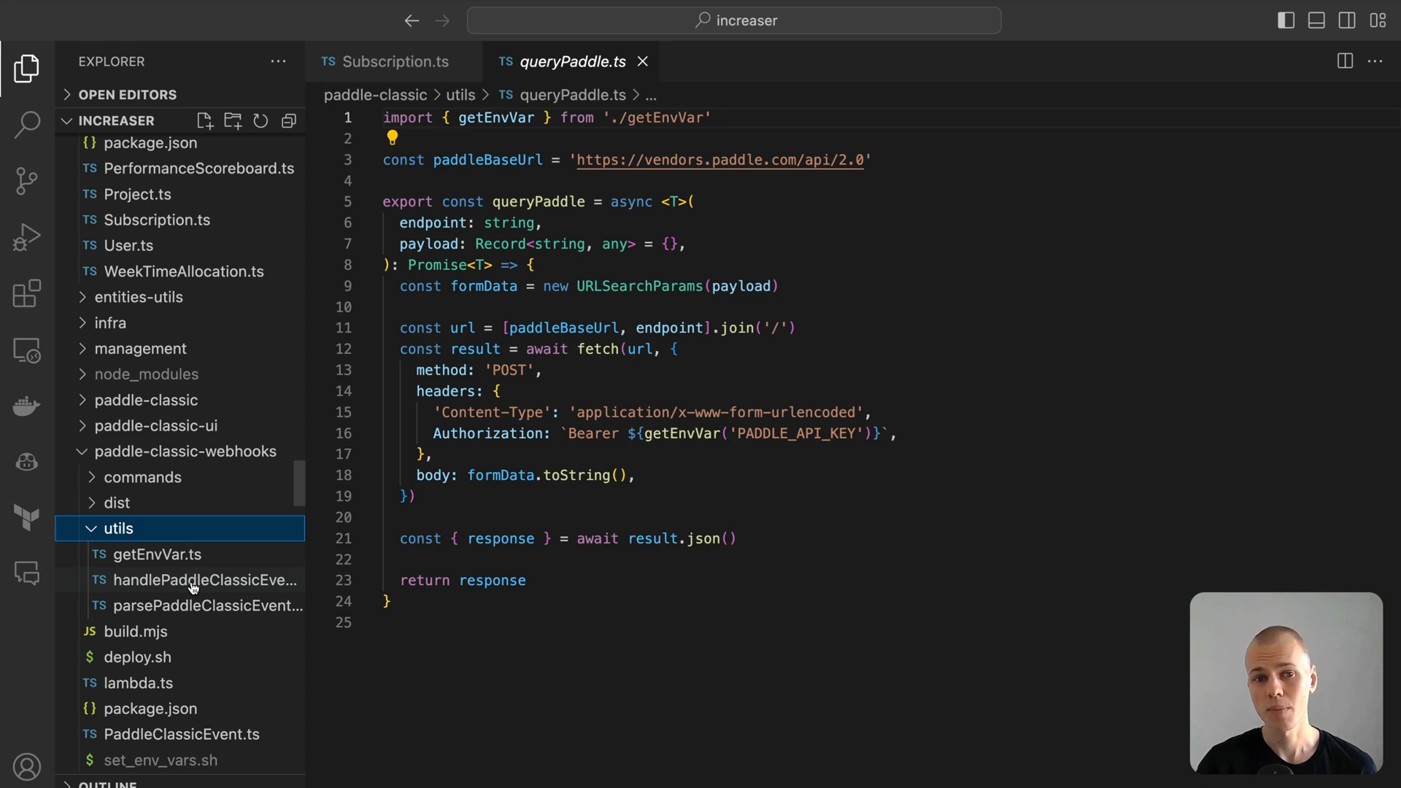
pyautogui.click(204, 580)
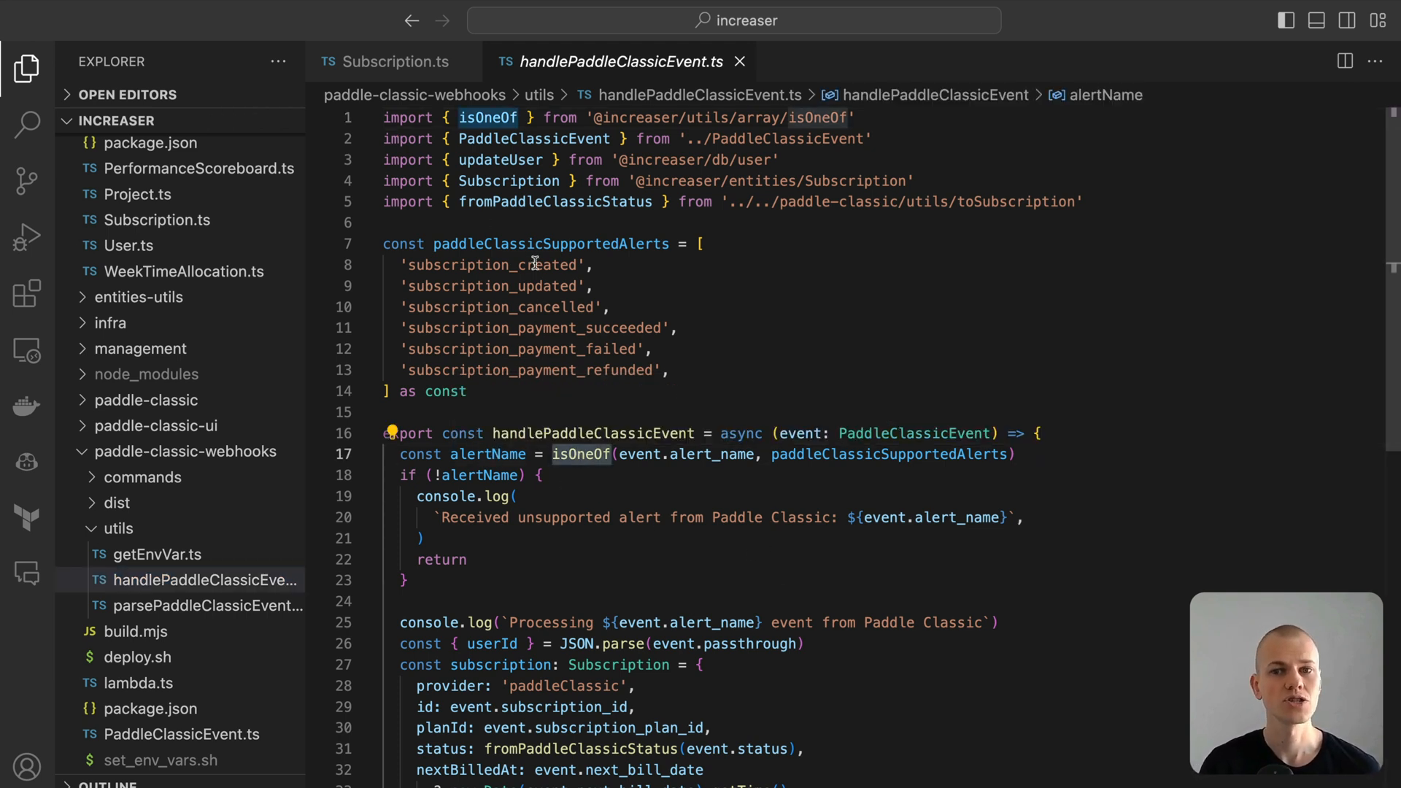
pyautogui.doubleClick(500, 306)
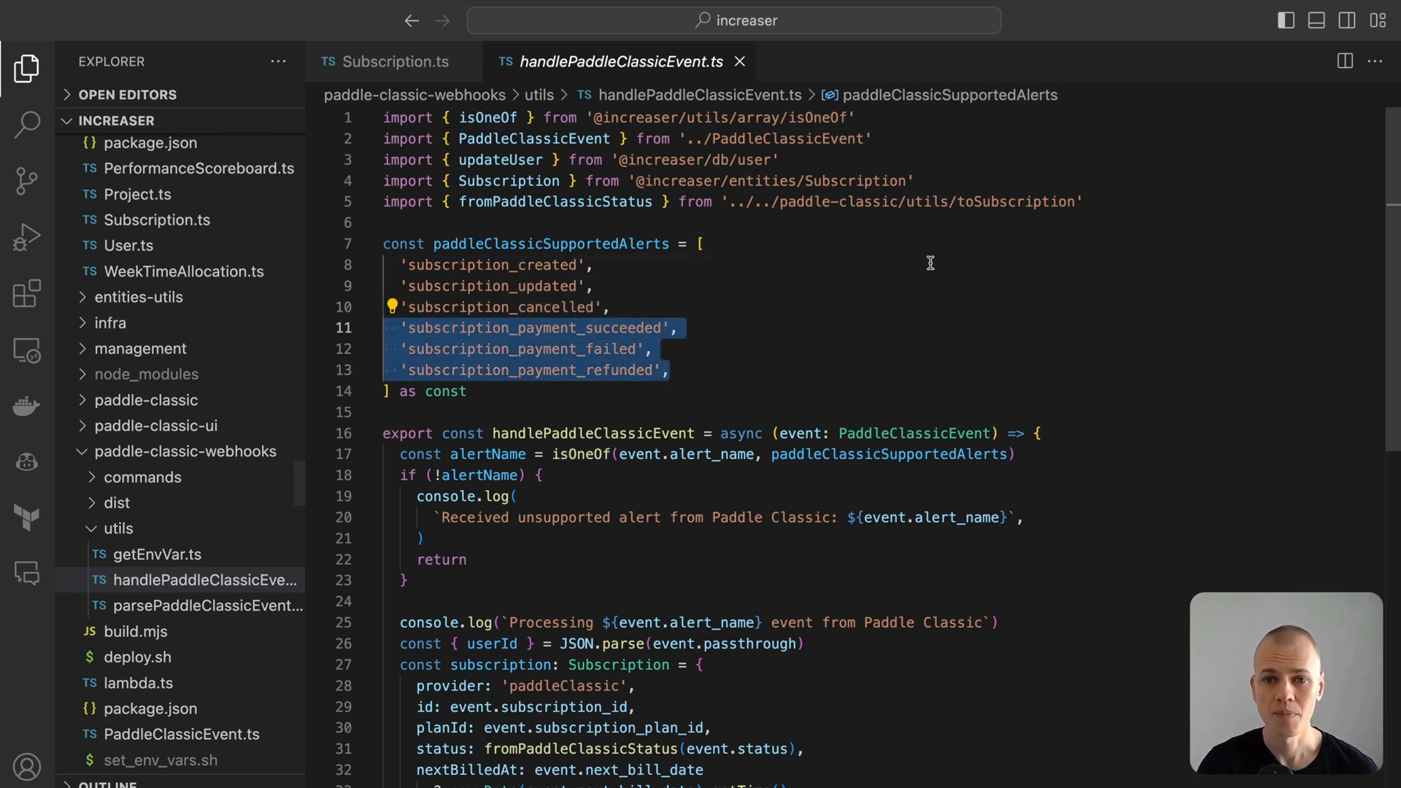
pyautogui.scroll(-3)
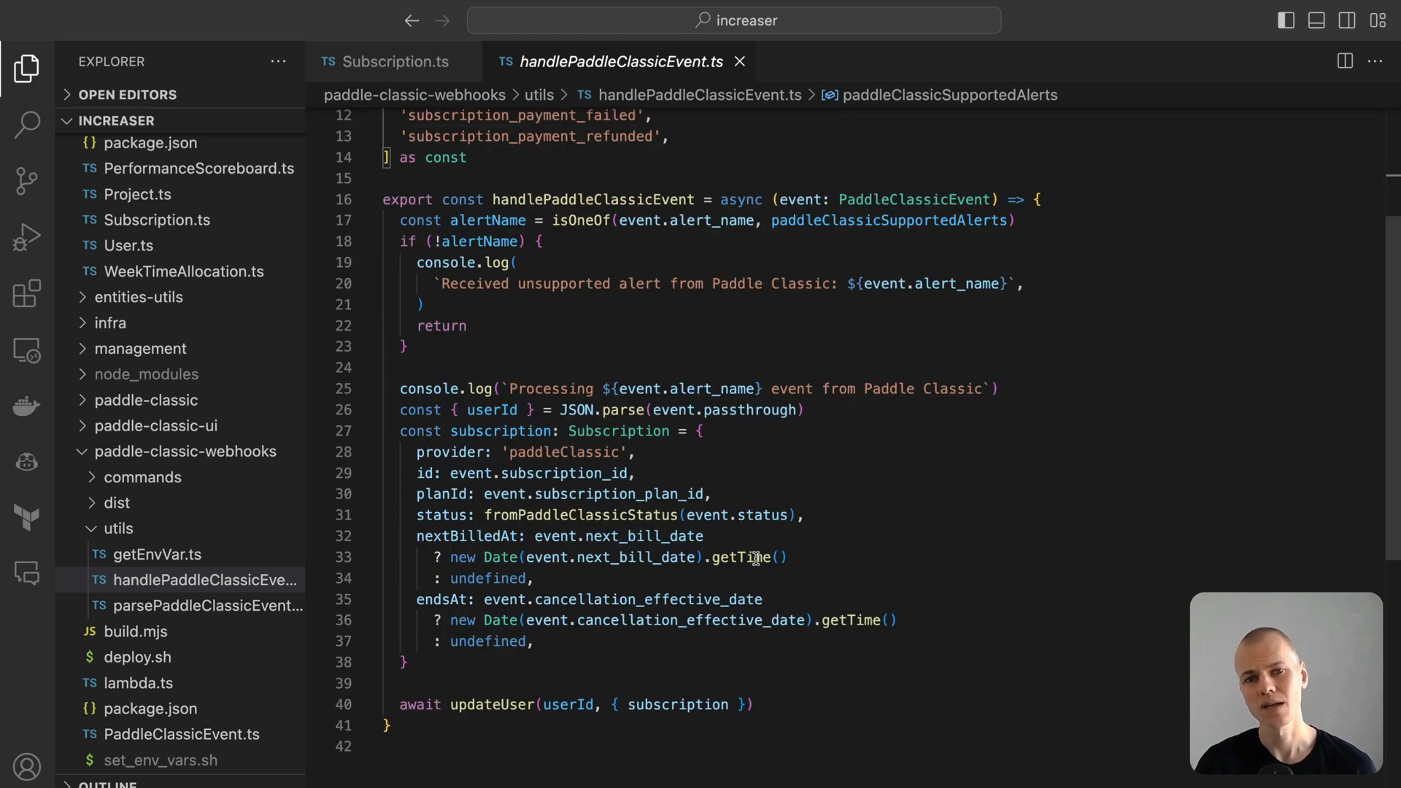
pyautogui.moveTo(939, 534)
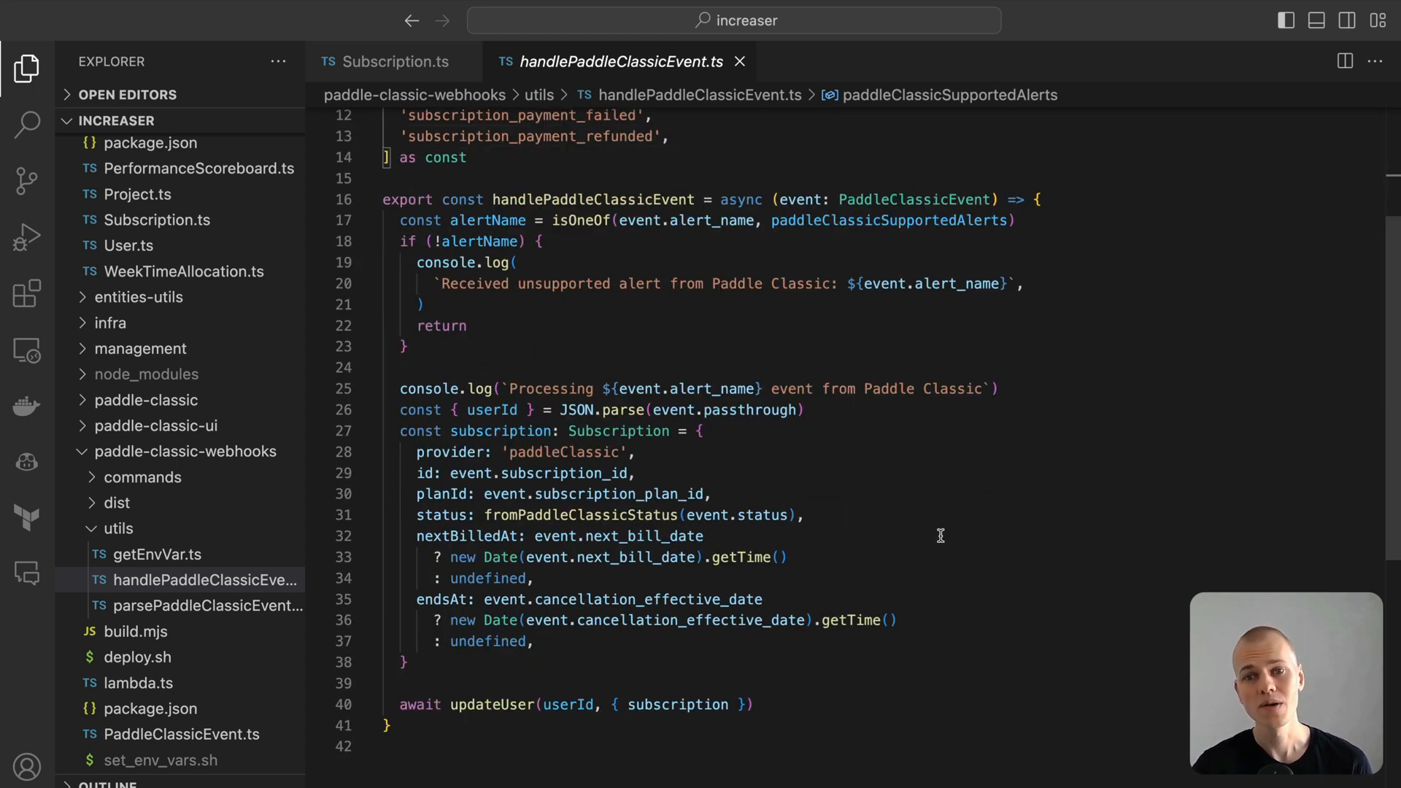
pyautogui.moveTo(491, 704)
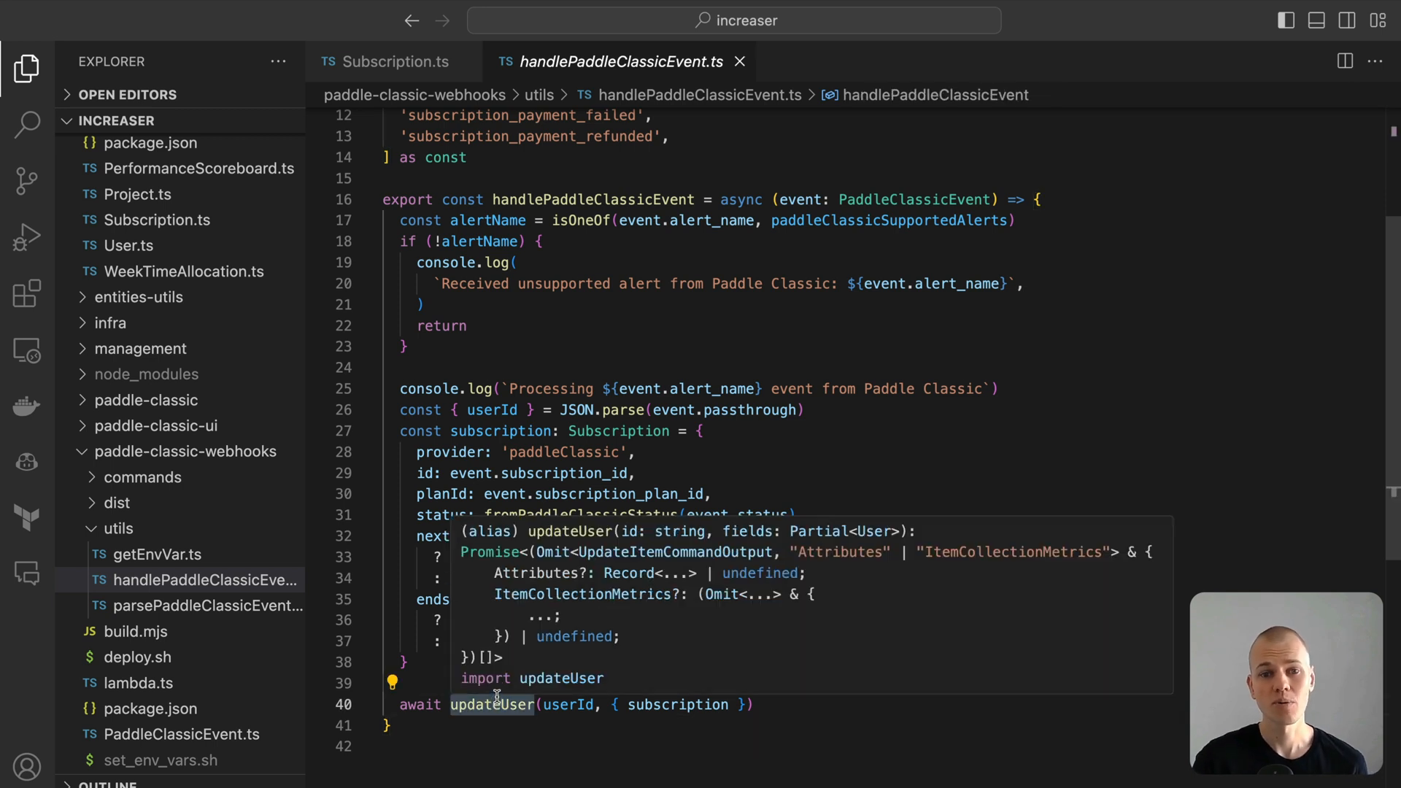
pyautogui.moveTo(884, 695)
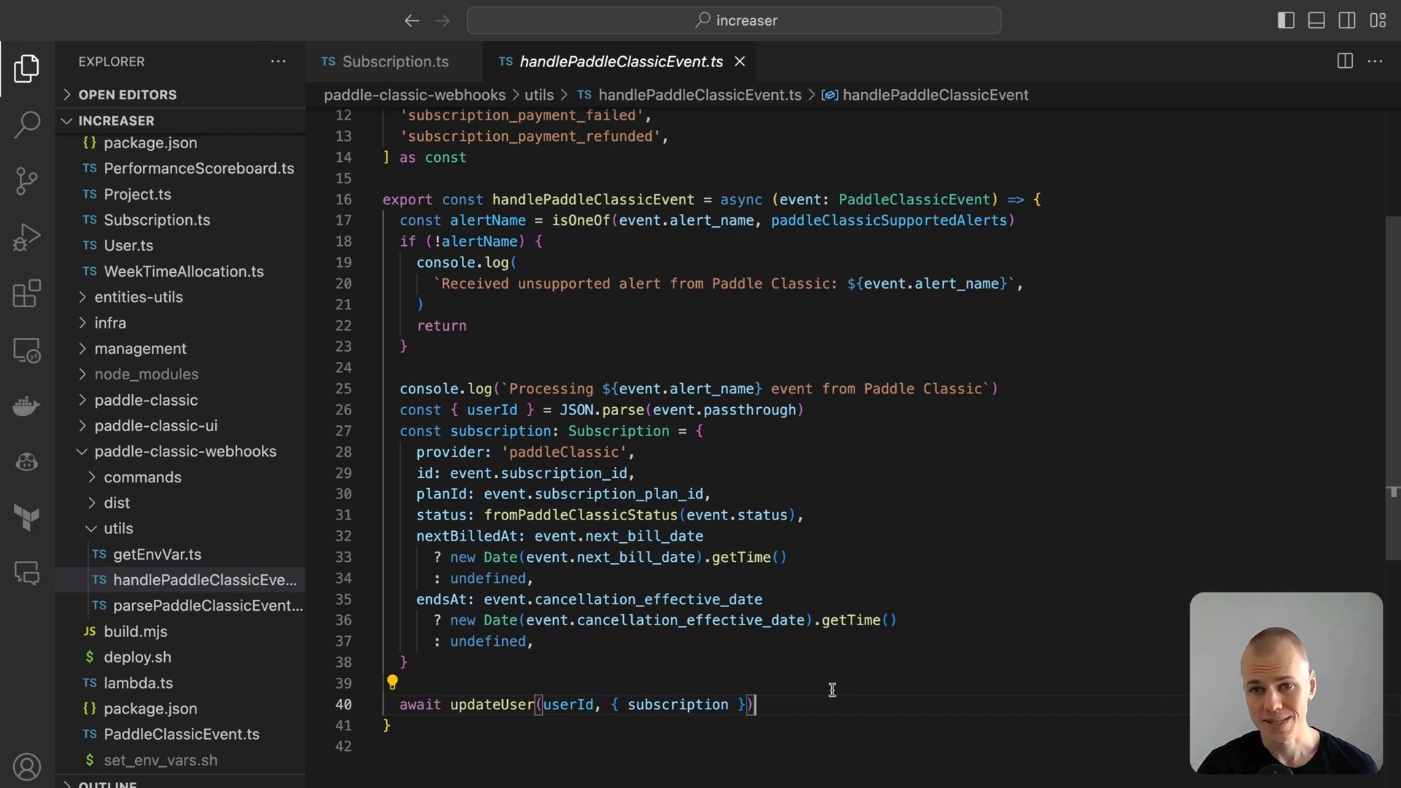
pyautogui.write('grap')
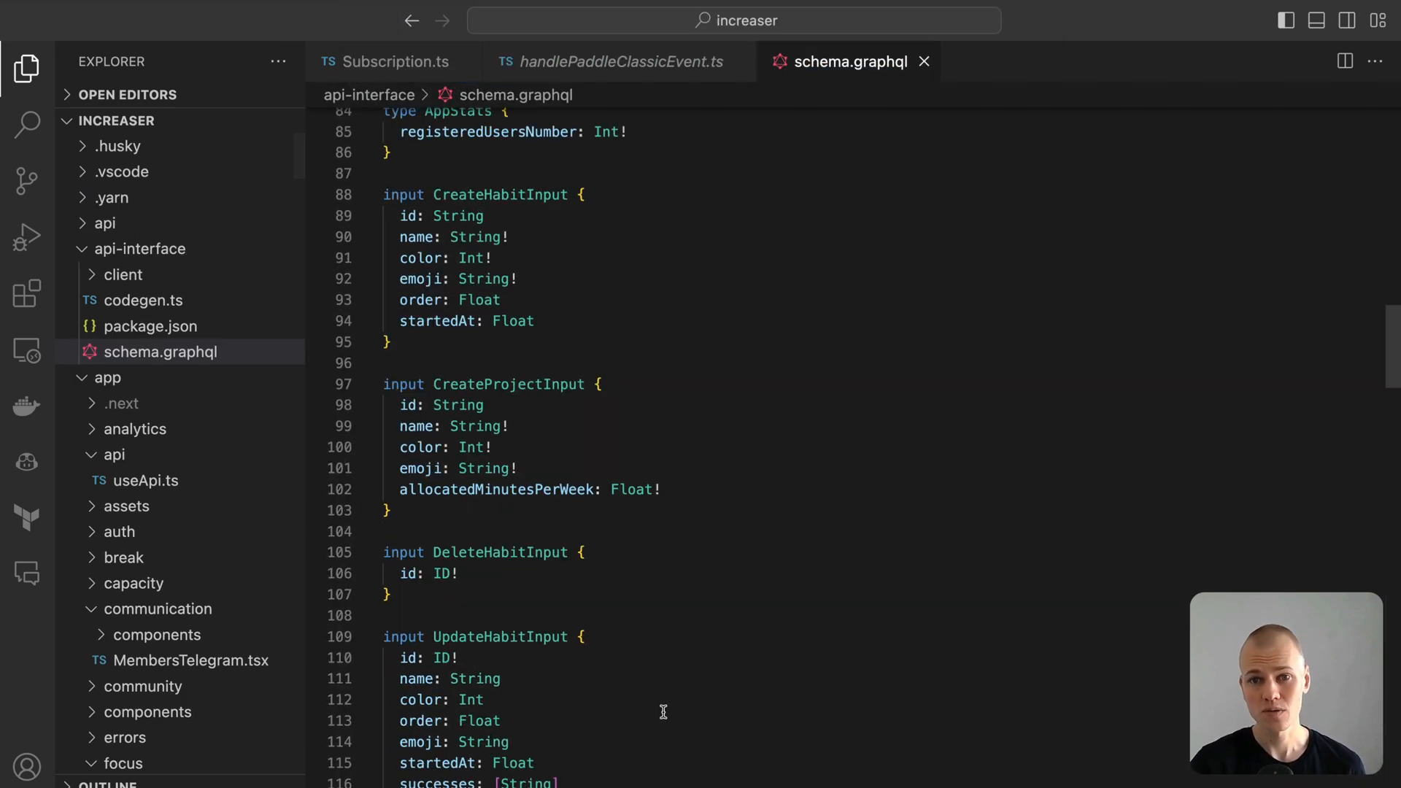
# Scroll schema.graphql down to the Query type with the subscription queries.
pyautogui.scroll(-3)
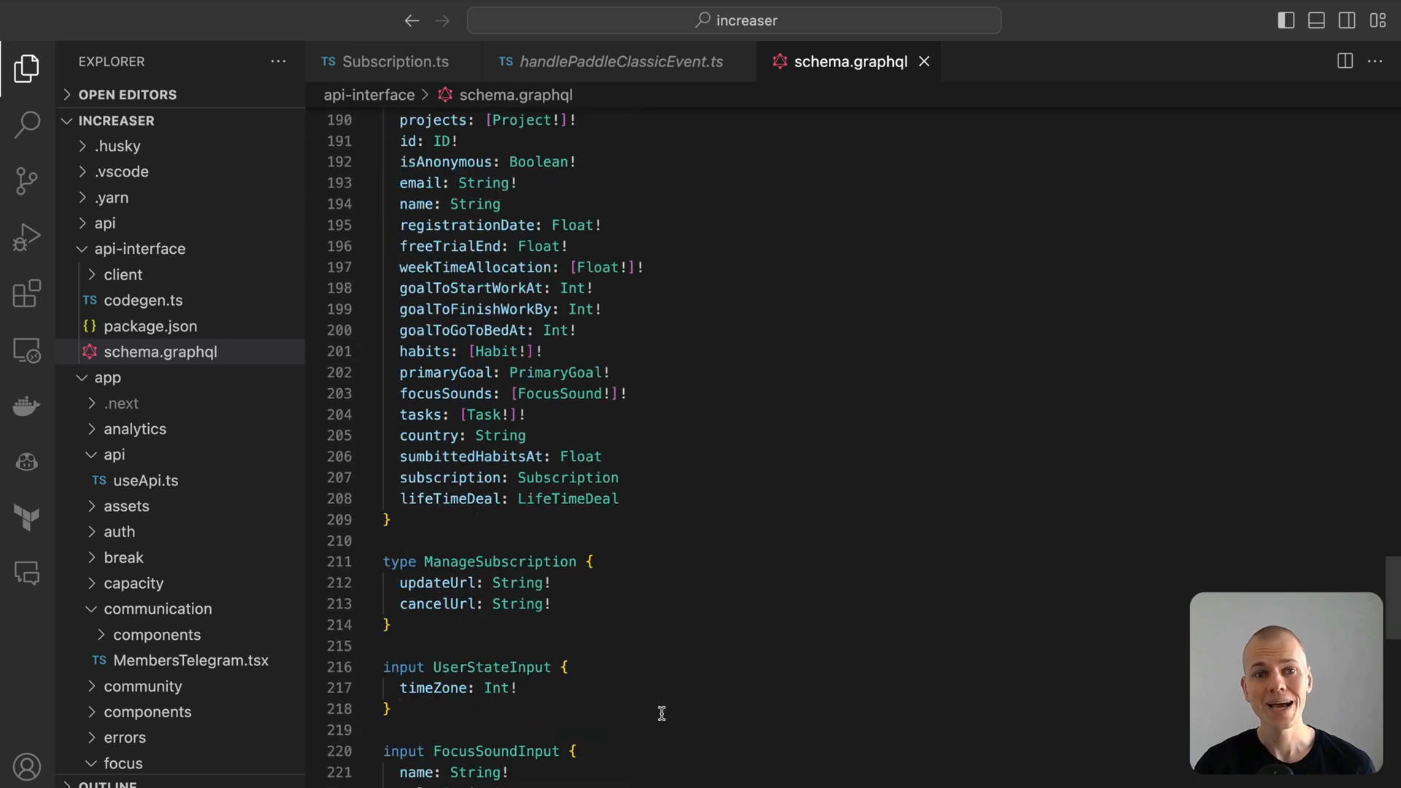
pyautogui.scroll(-3)
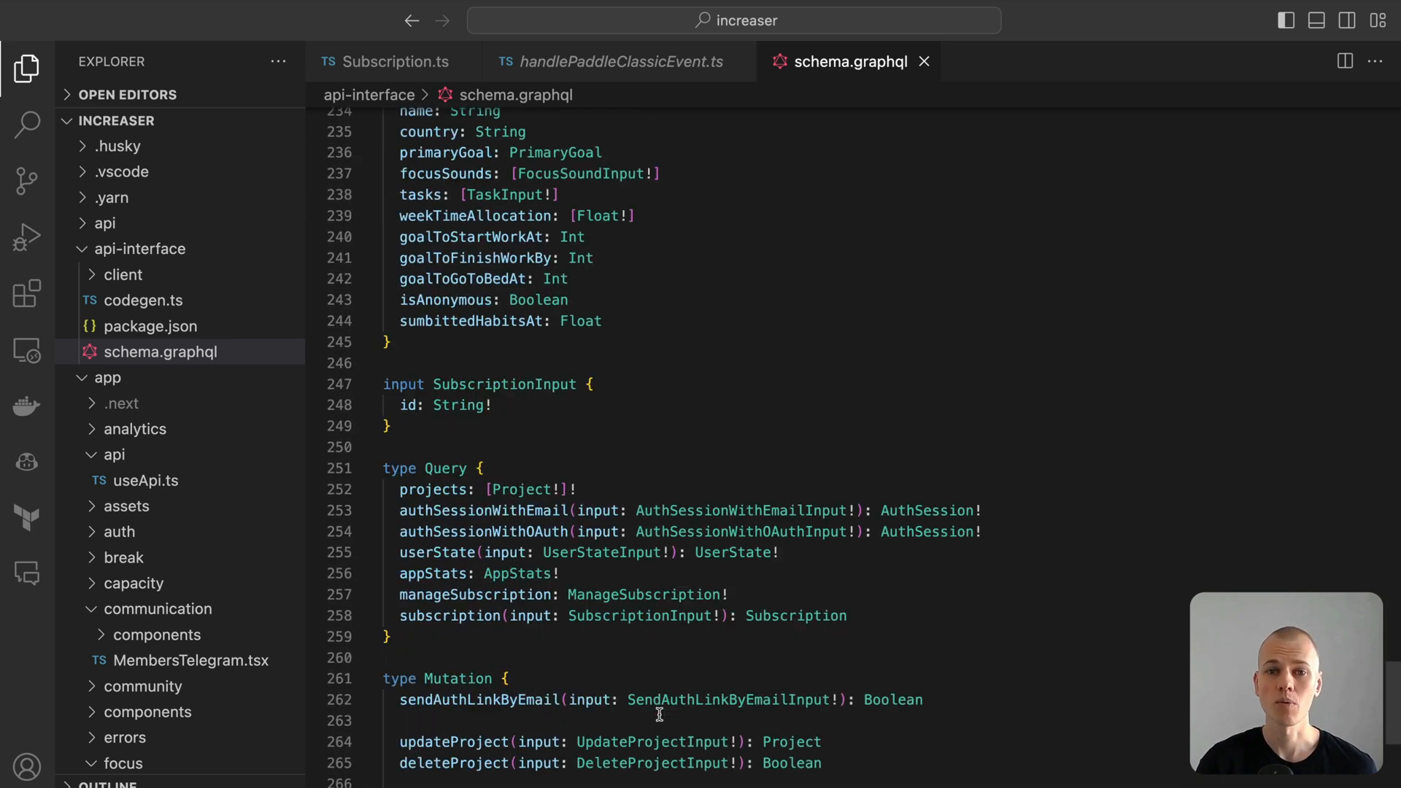
pyautogui.scroll(-3)
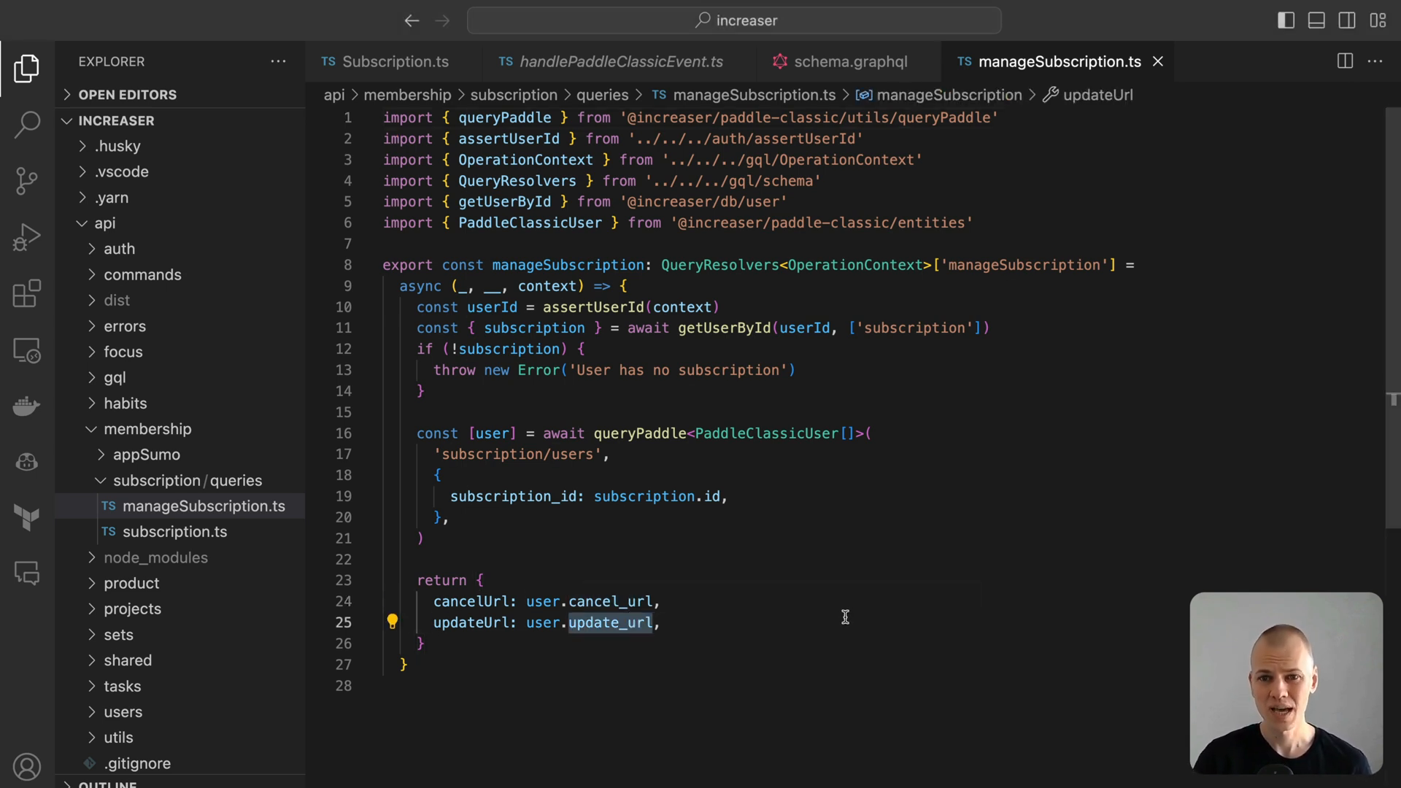
pyautogui.moveTo(655, 417)
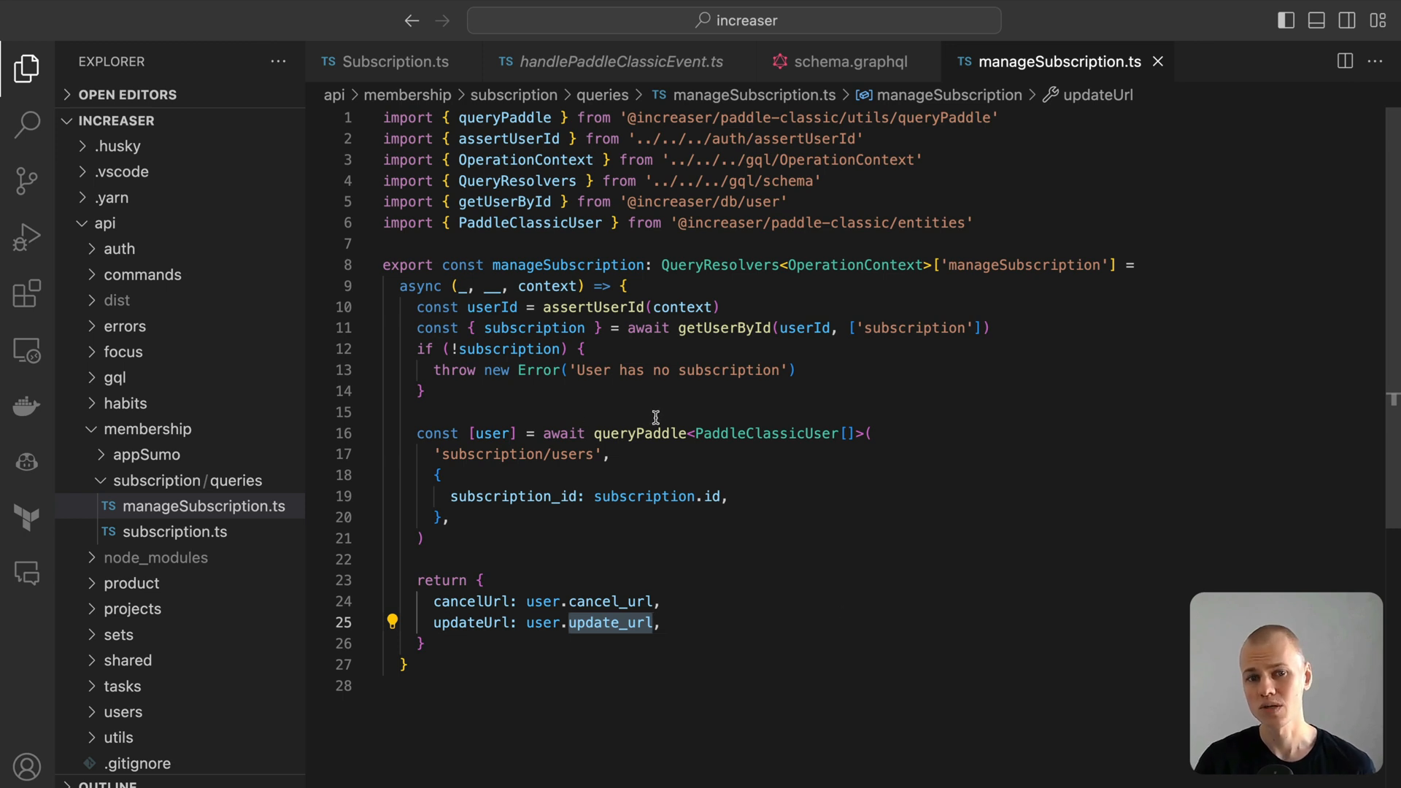
# Highlight the queryPaddle call and the subscription variable in the manageSubscription resolver.
pyautogui.doubleClick(640, 433)
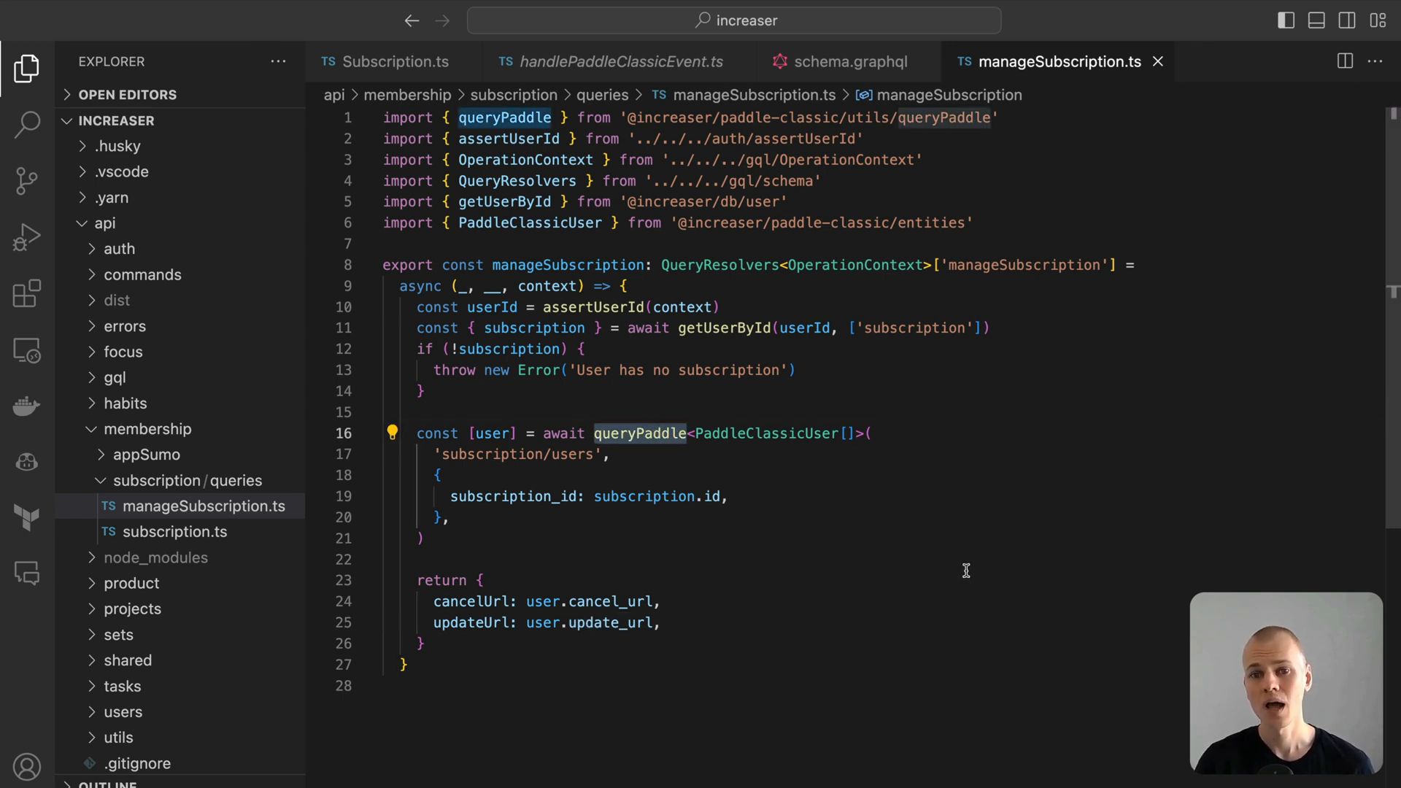
pyautogui.moveTo(956, 551)
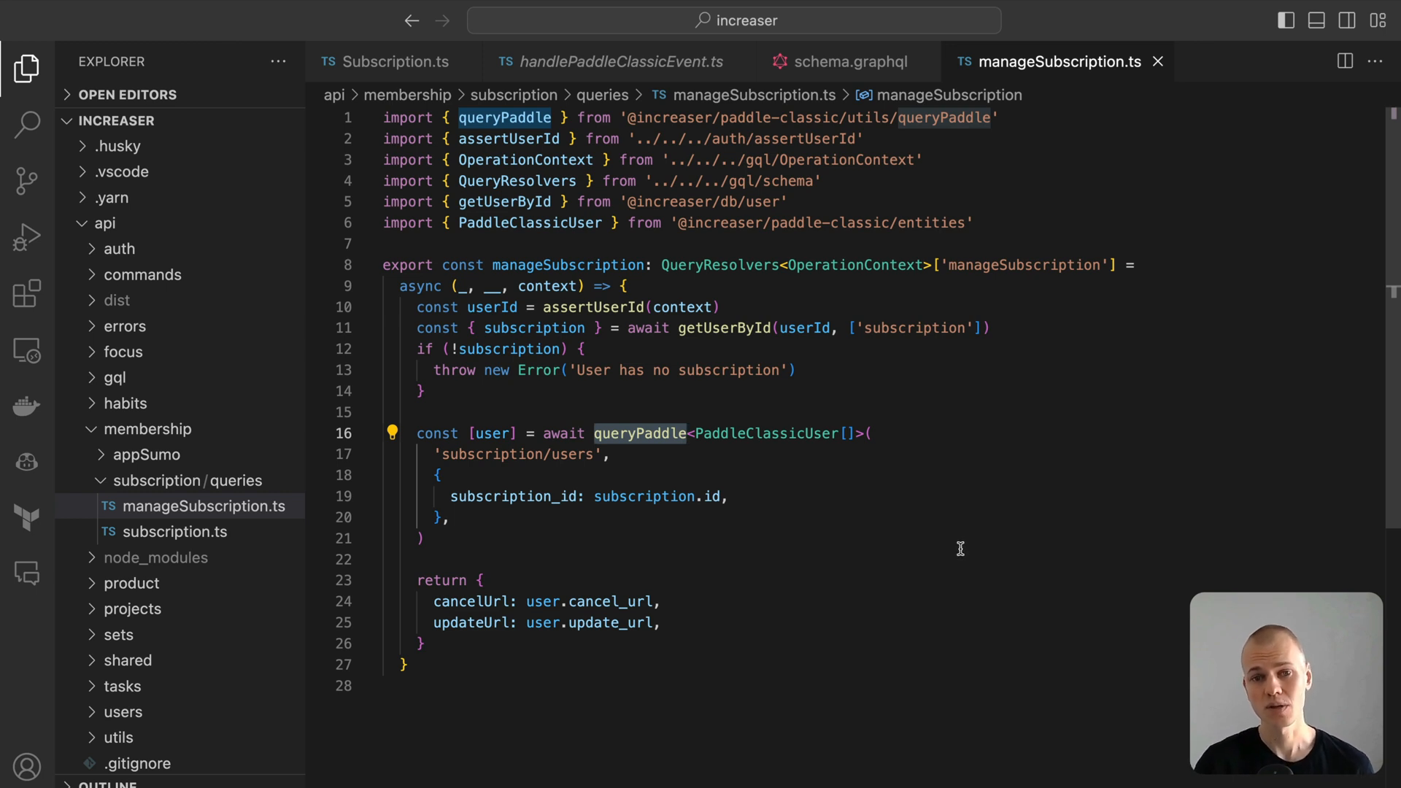
pyautogui.moveTo(951, 540)
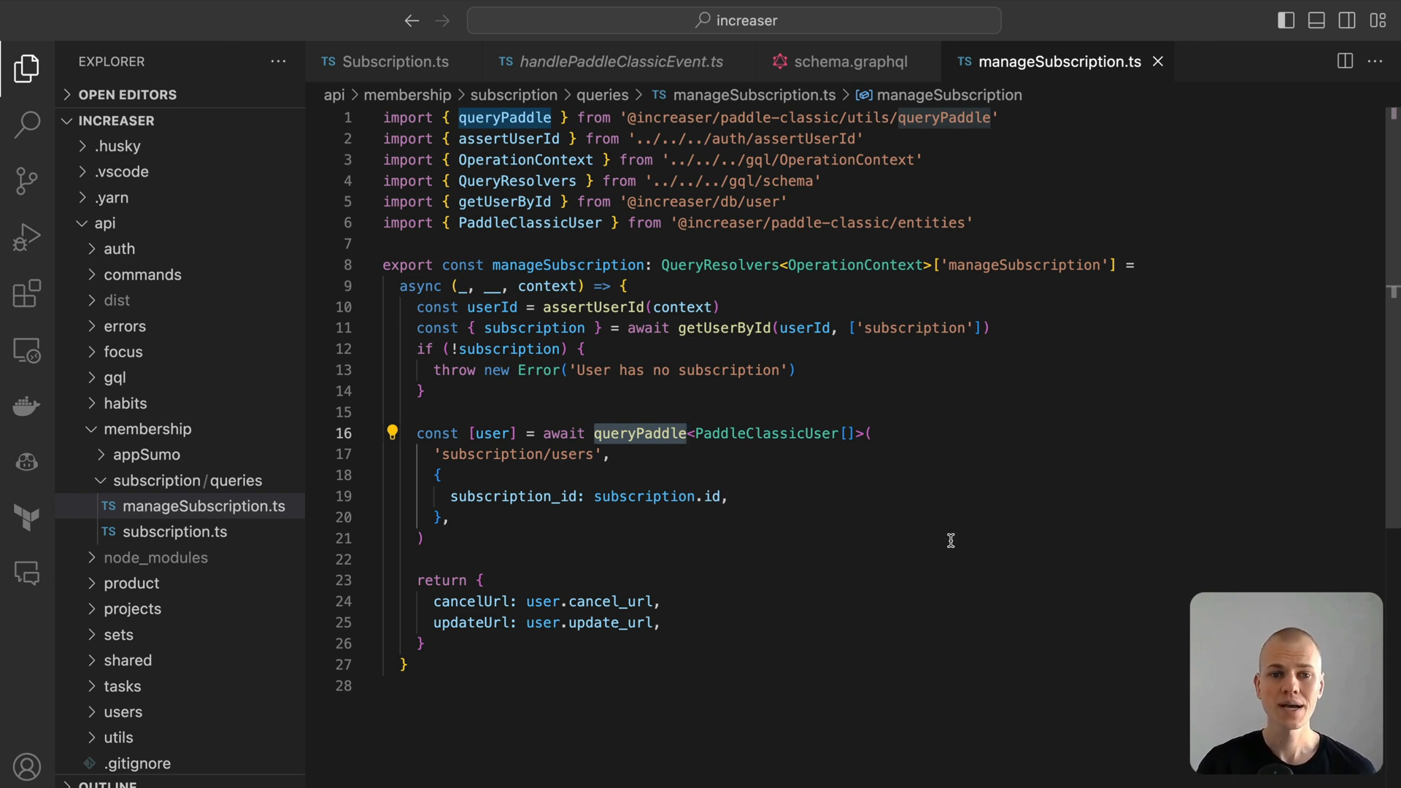
pyautogui.moveTo(648, 473)
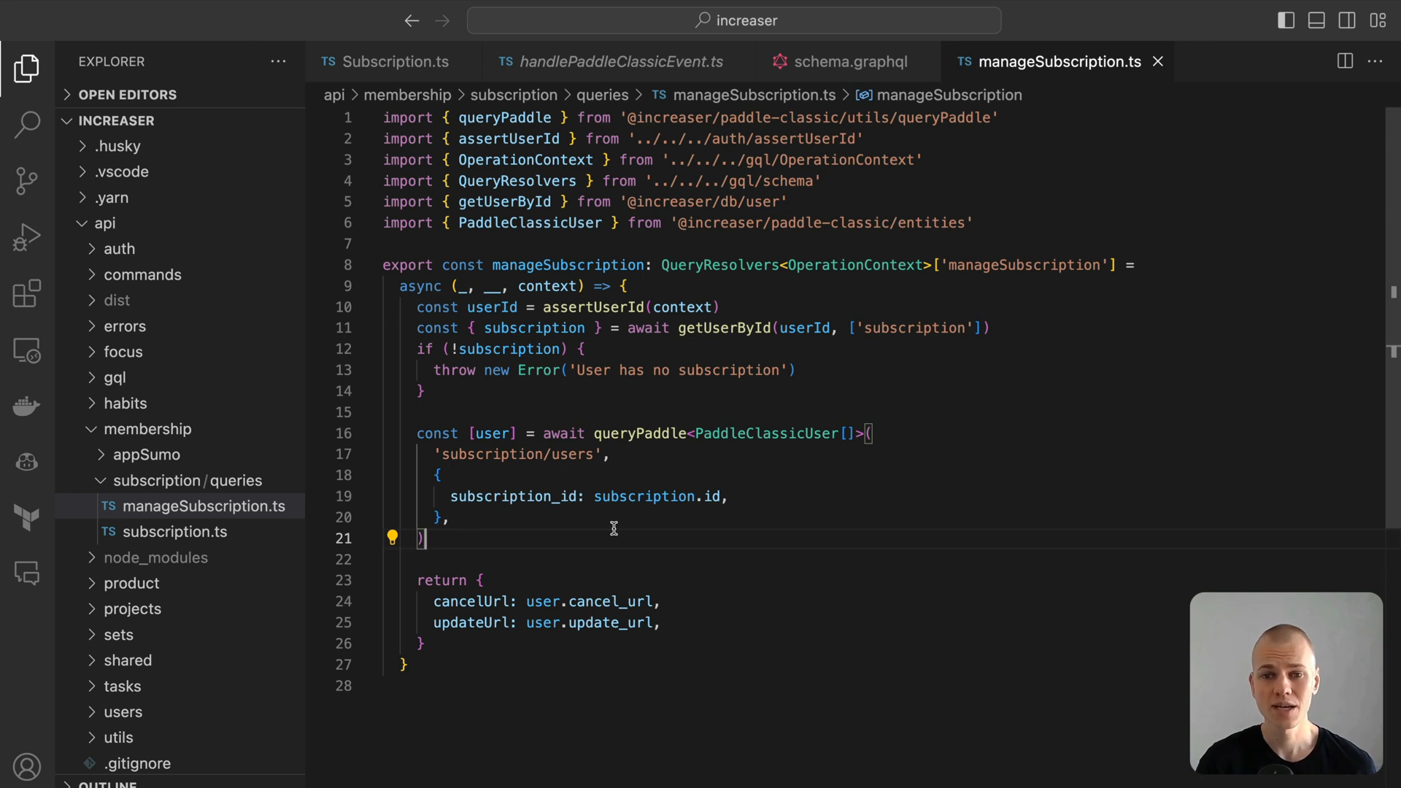
pyautogui.doubleClick(509, 349)
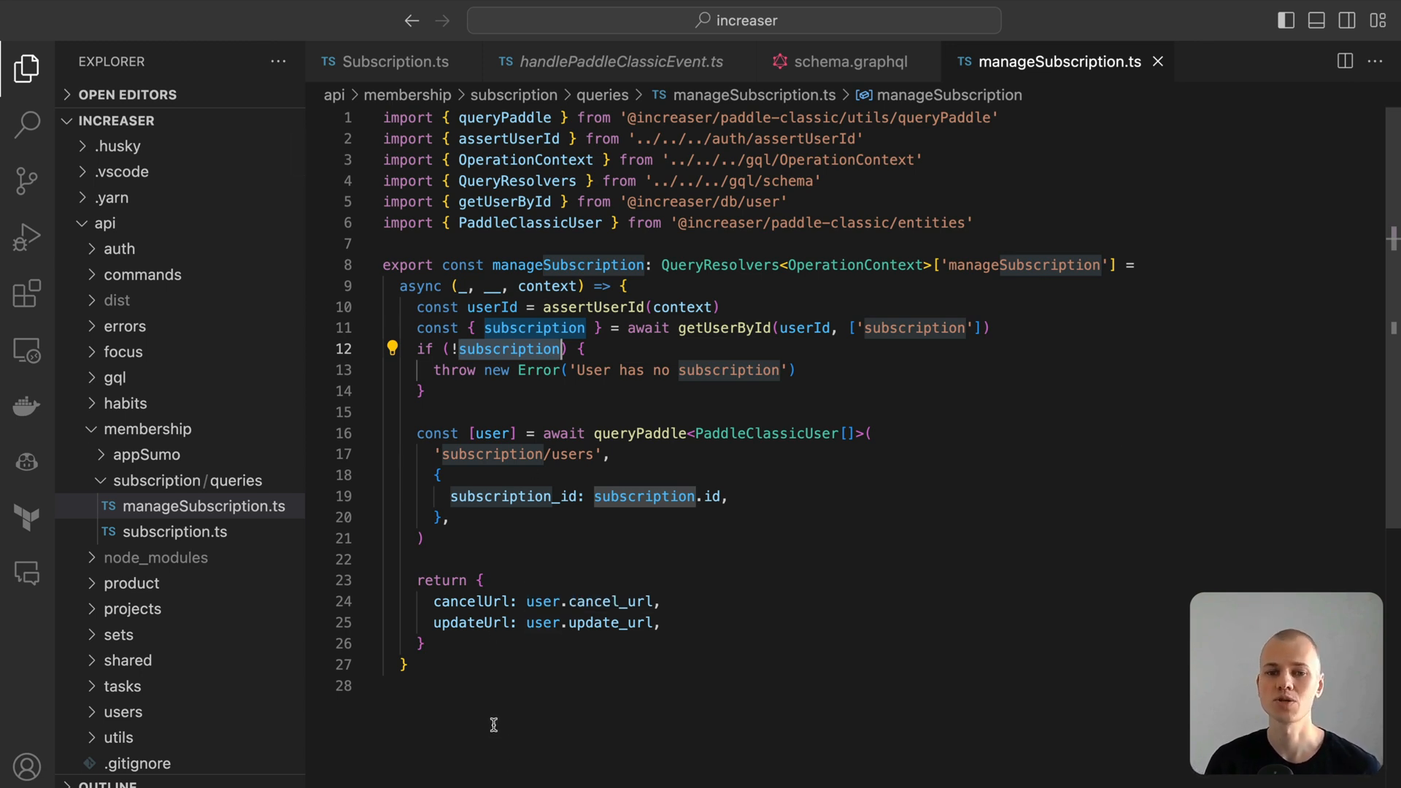
pyautogui.moveTo(267, 543)
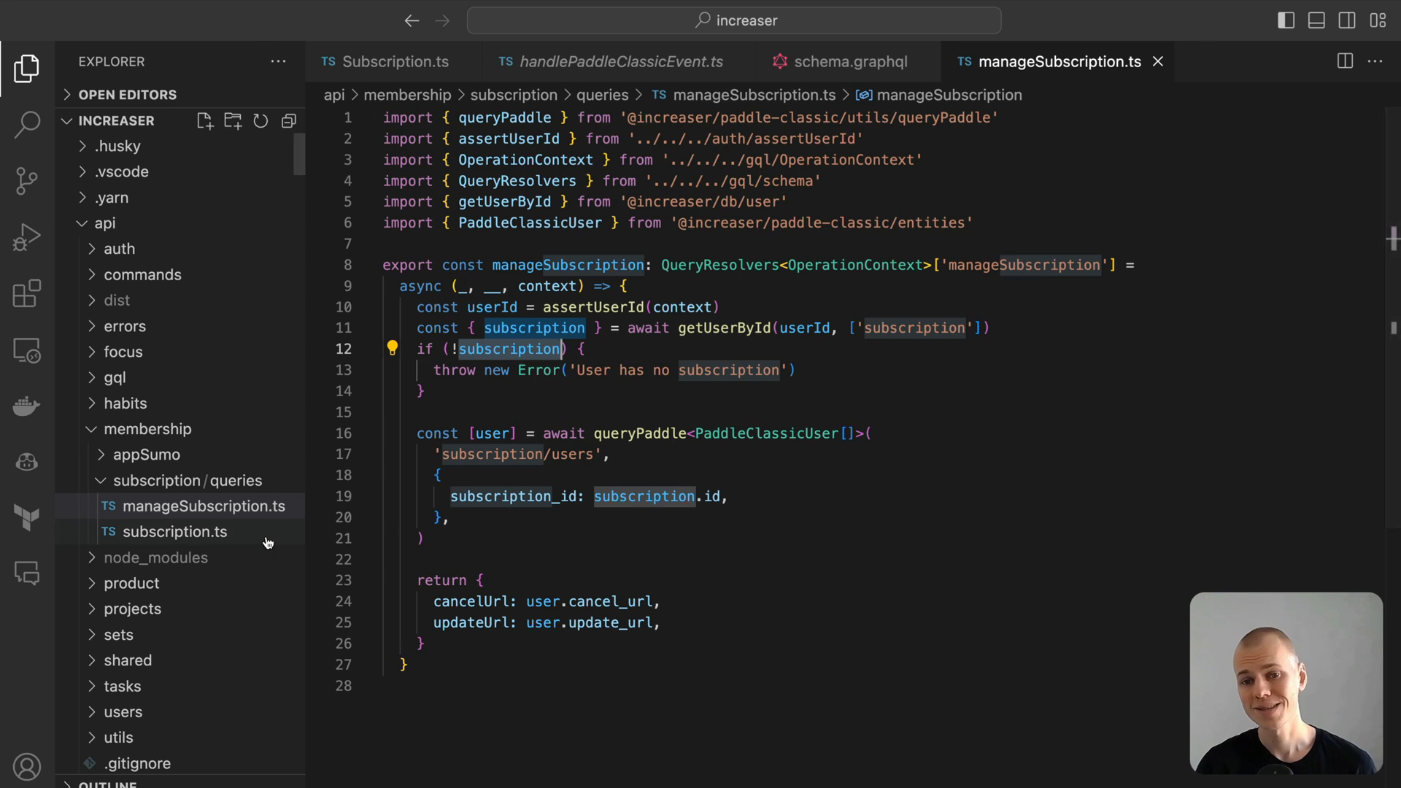
pyautogui.moveTo(271, 553)
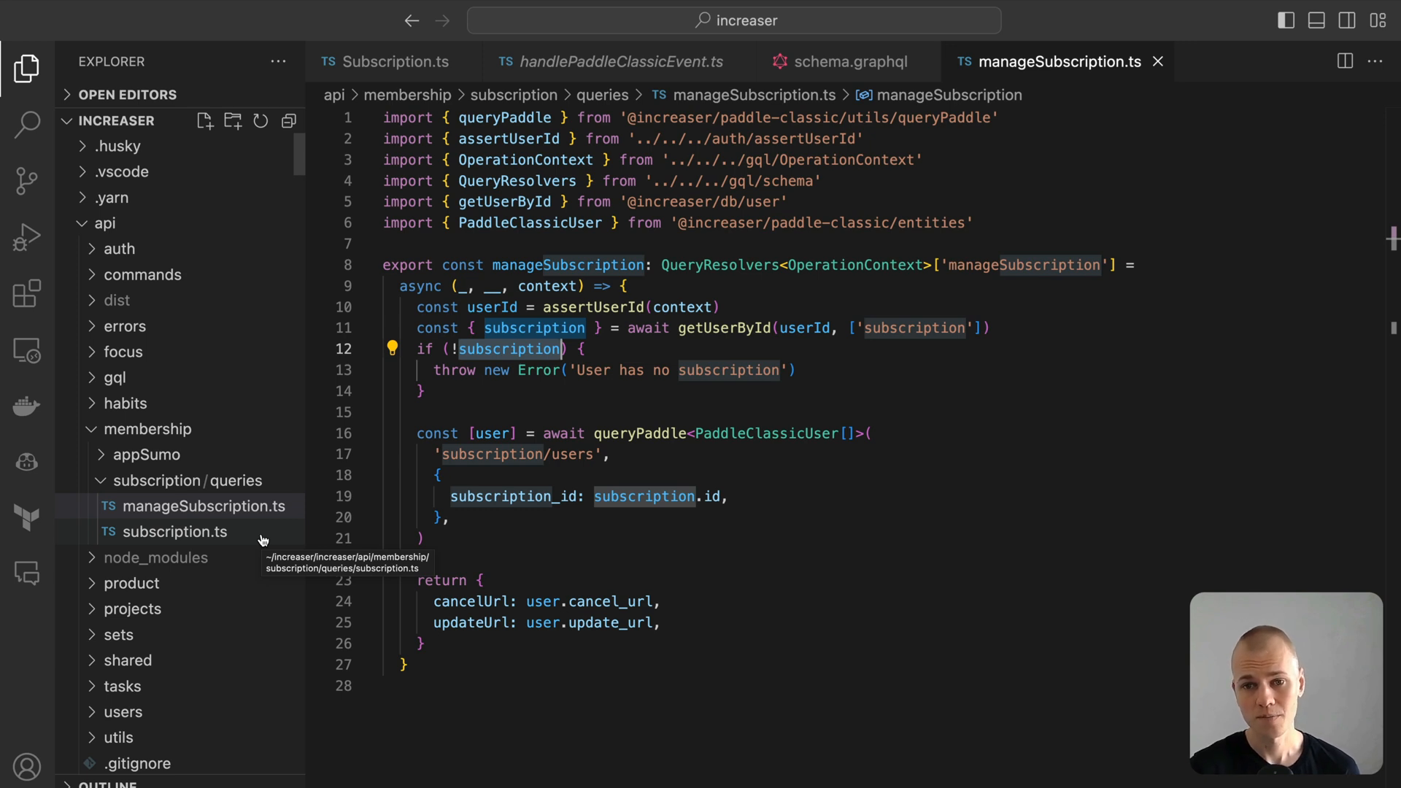
# View the subscription.ts query resolver that fetches and saves the user's subscription.
pyautogui.click(177, 531)
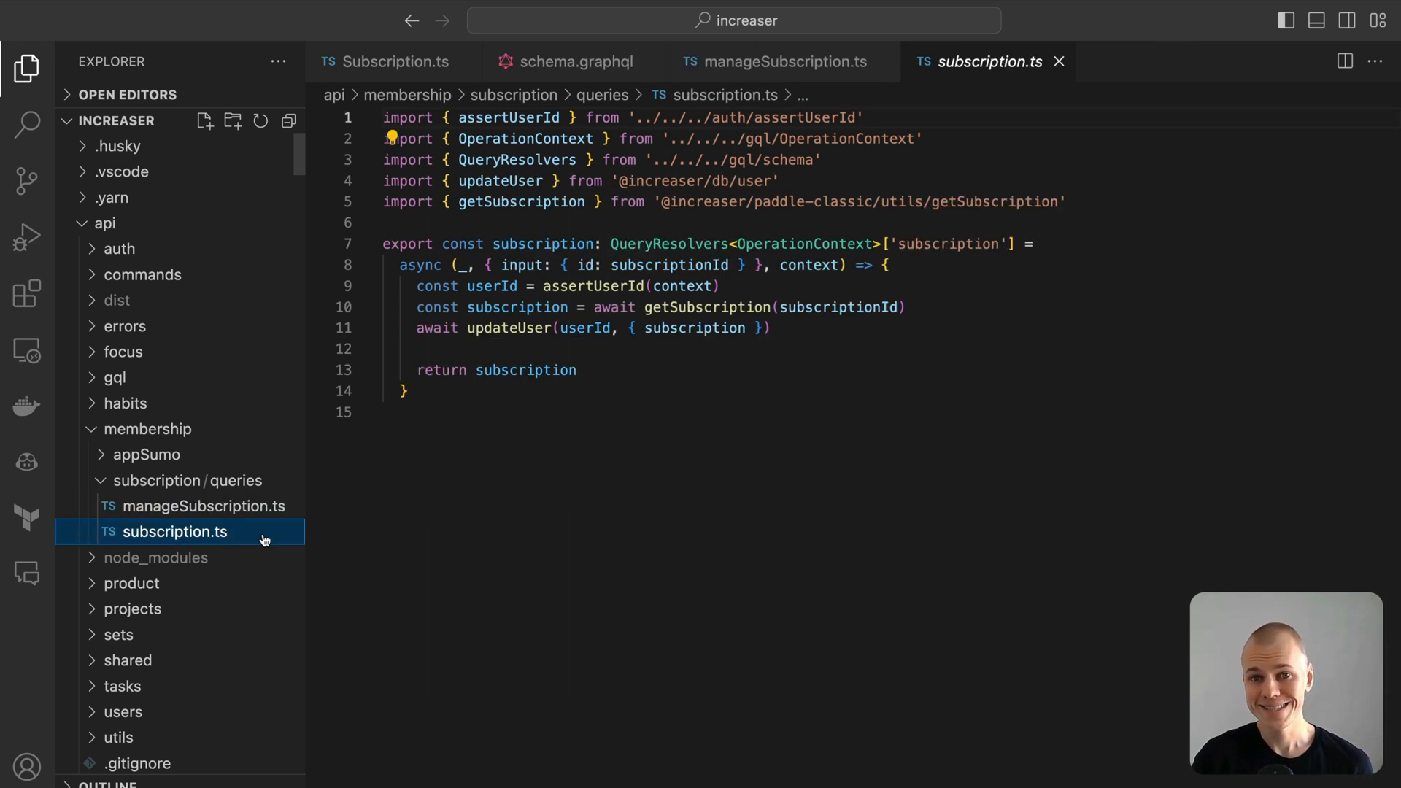
pyautogui.moveTo(748, 630)
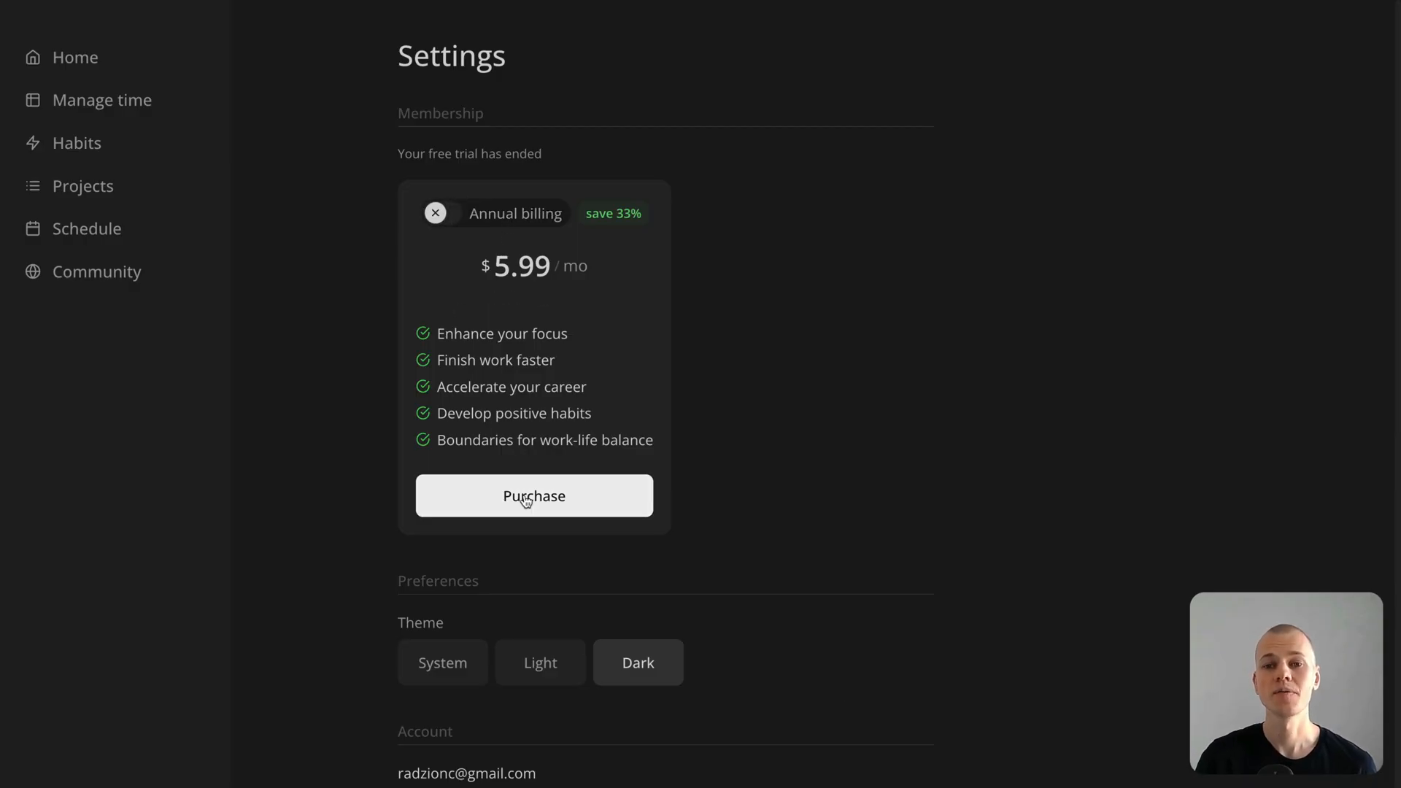
# Purchase the Increaser subscription, applying coupon TREST and paying with PayPal.
pyautogui.click(534, 496)
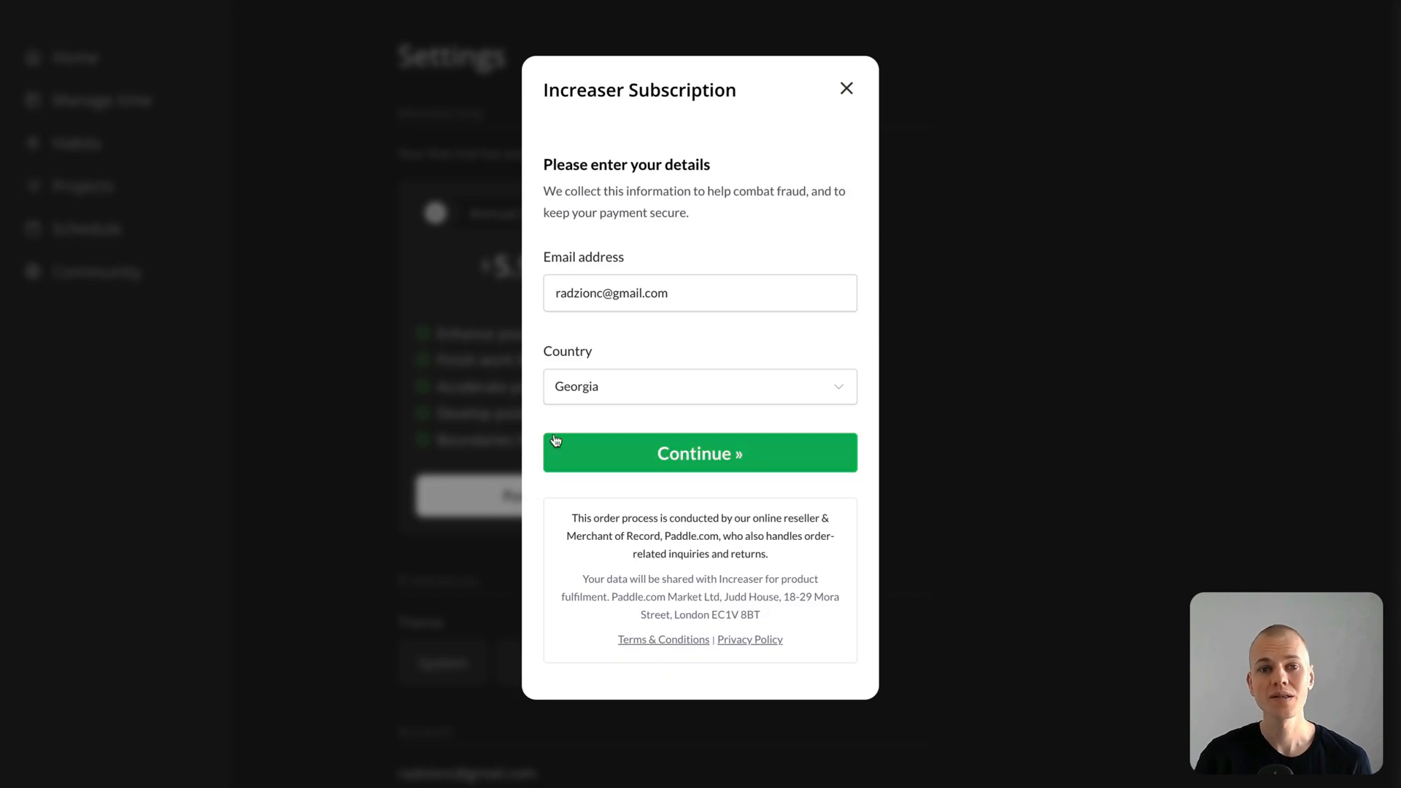
pyautogui.click(700, 453)
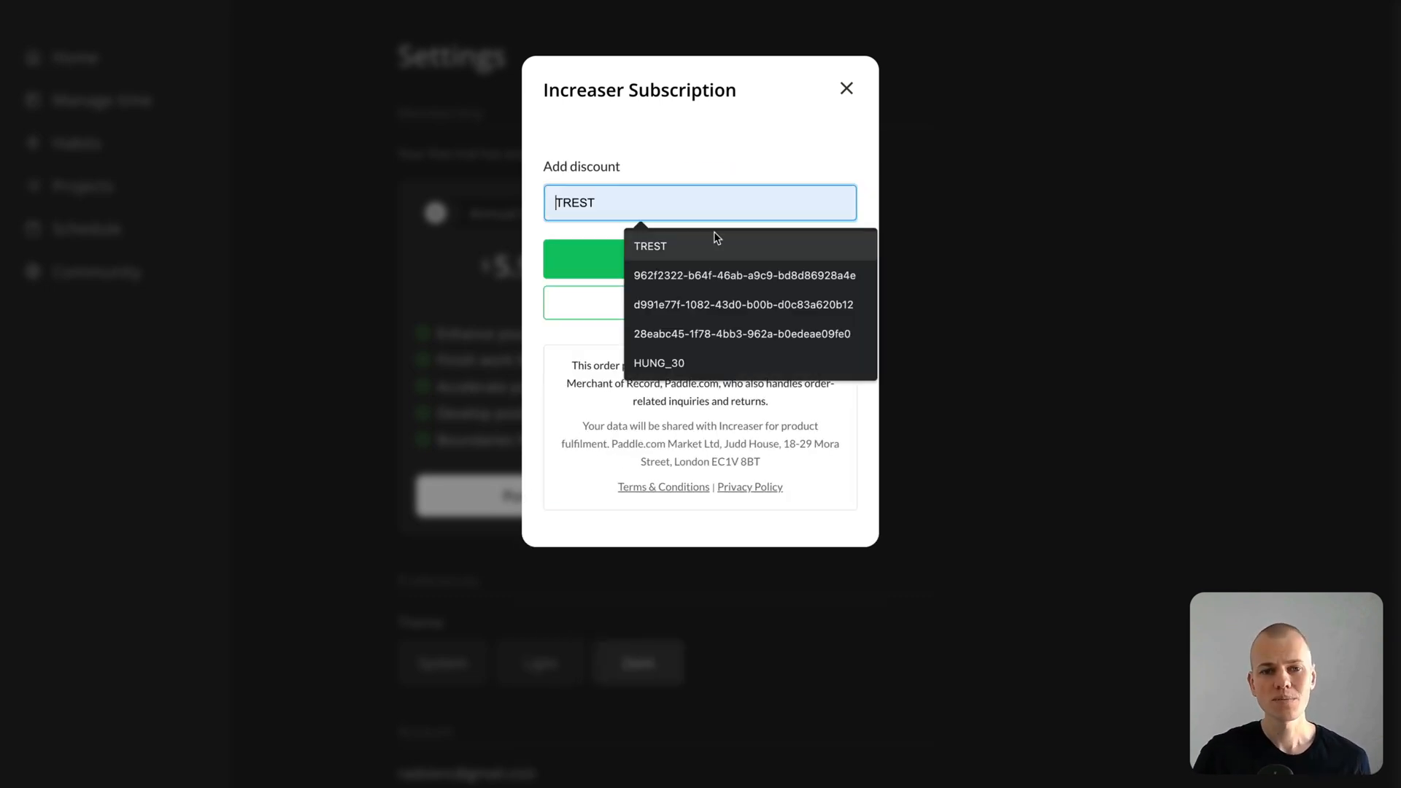
pyautogui.click(650, 246)
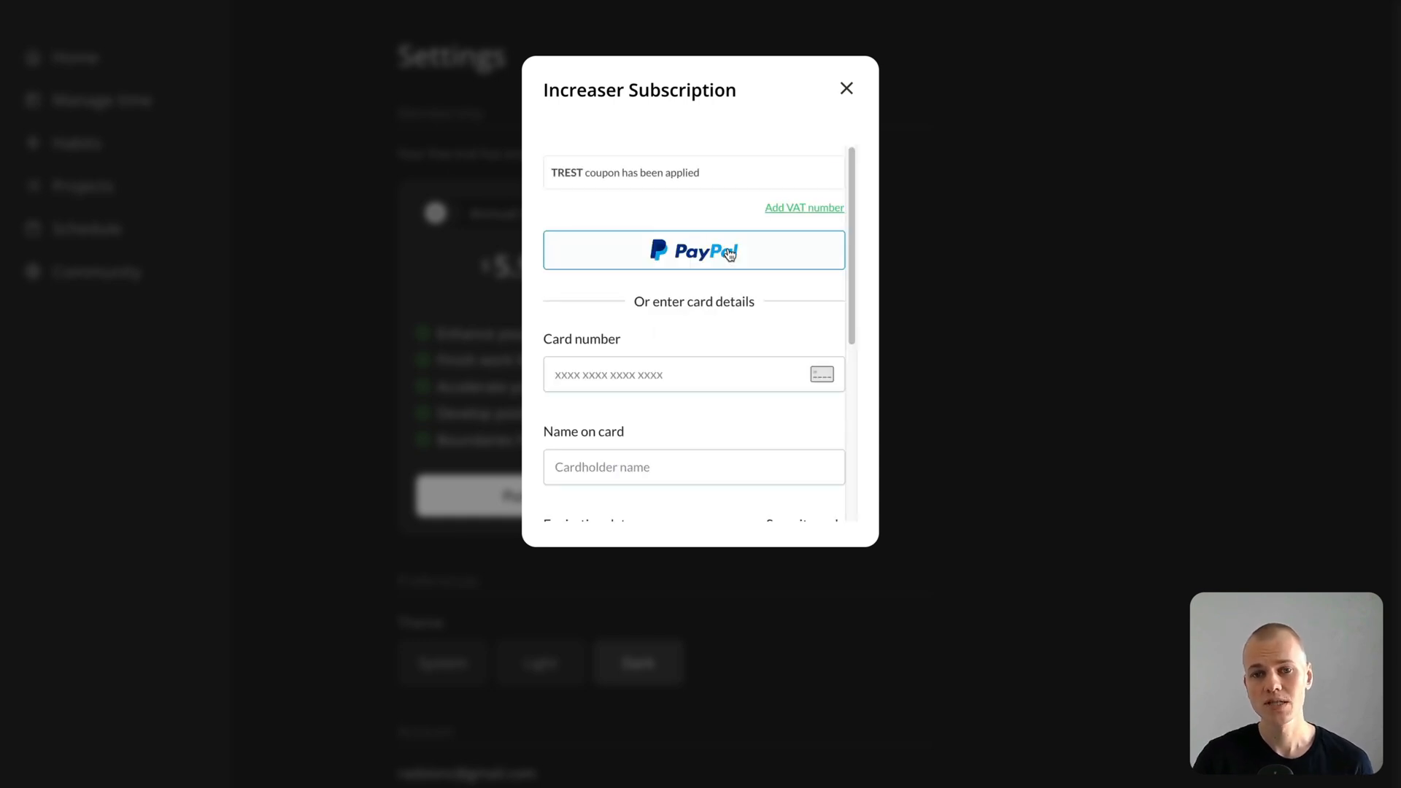
pyautogui.click(693, 250)
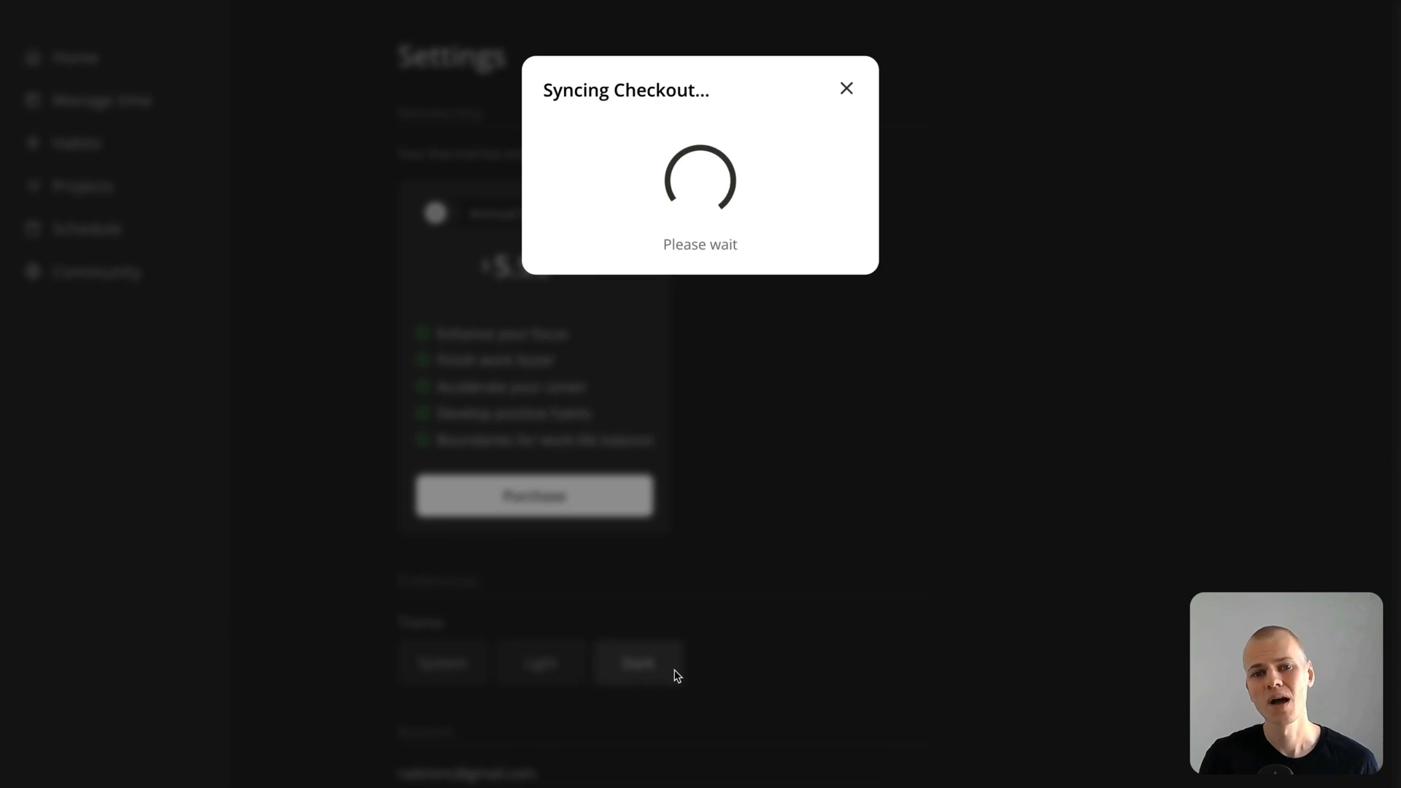
pyautogui.moveTo(652, 625)
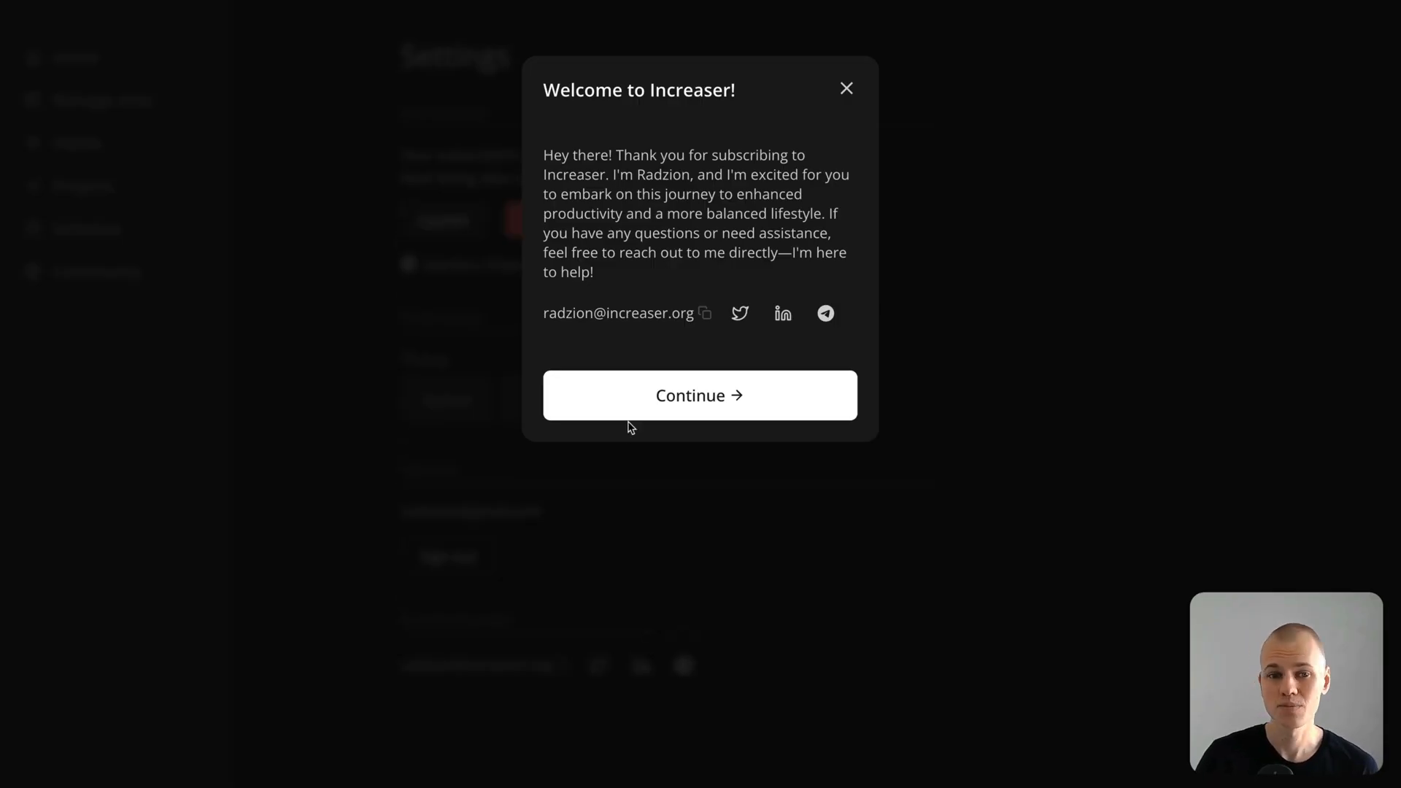
# Dismiss the welcome dialog showing monthly auto-renewing membership and return to subscription.ts.
pyautogui.click(699, 395)
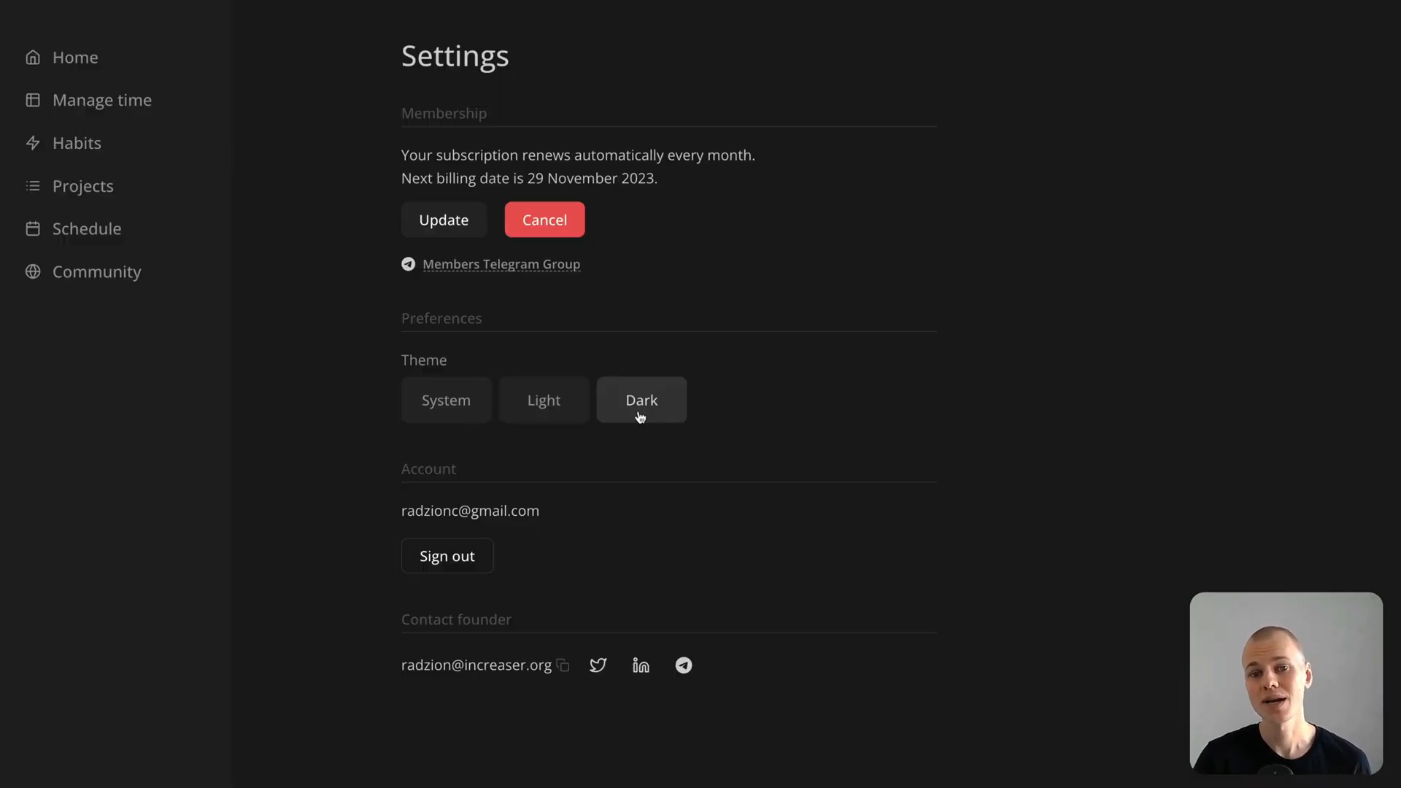
pyautogui.press('alt+tab')
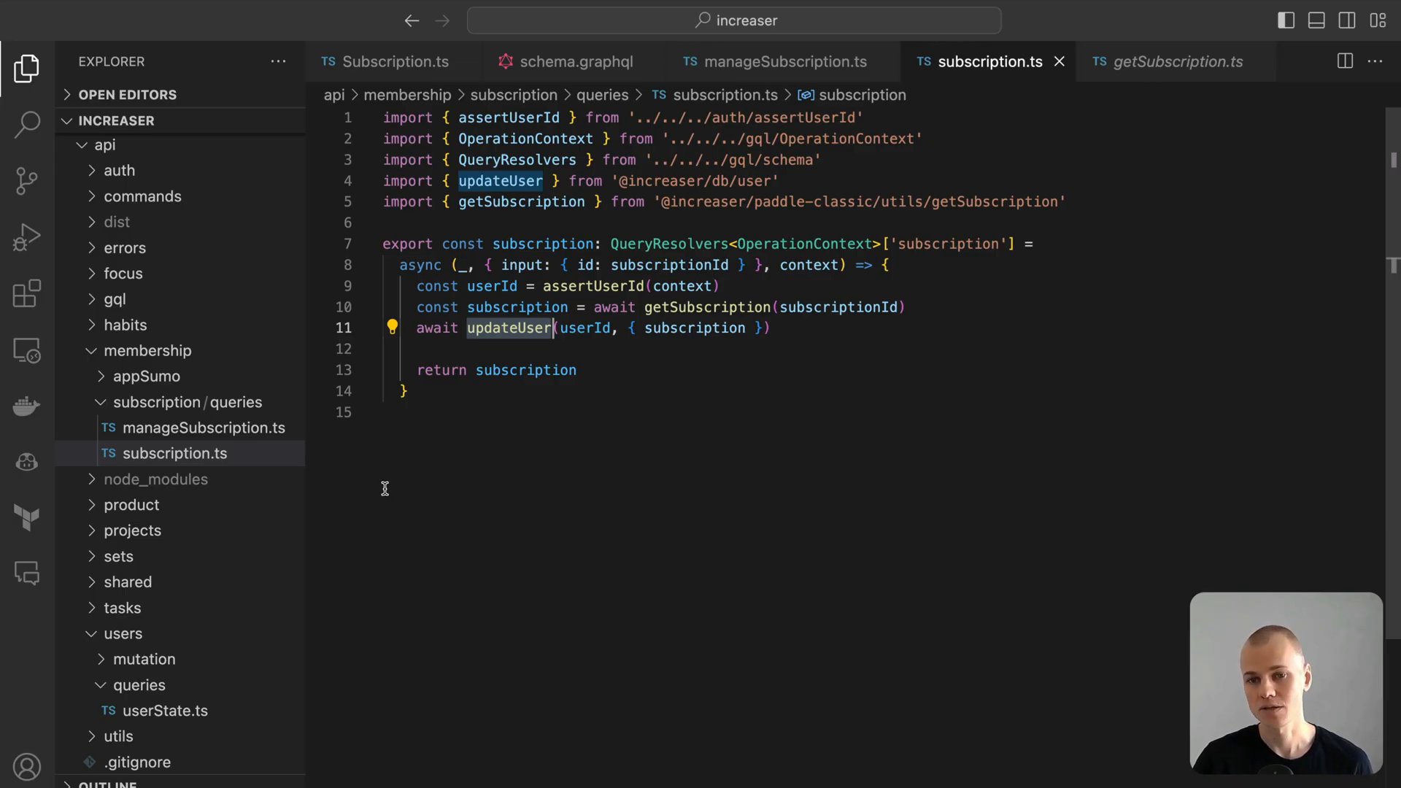